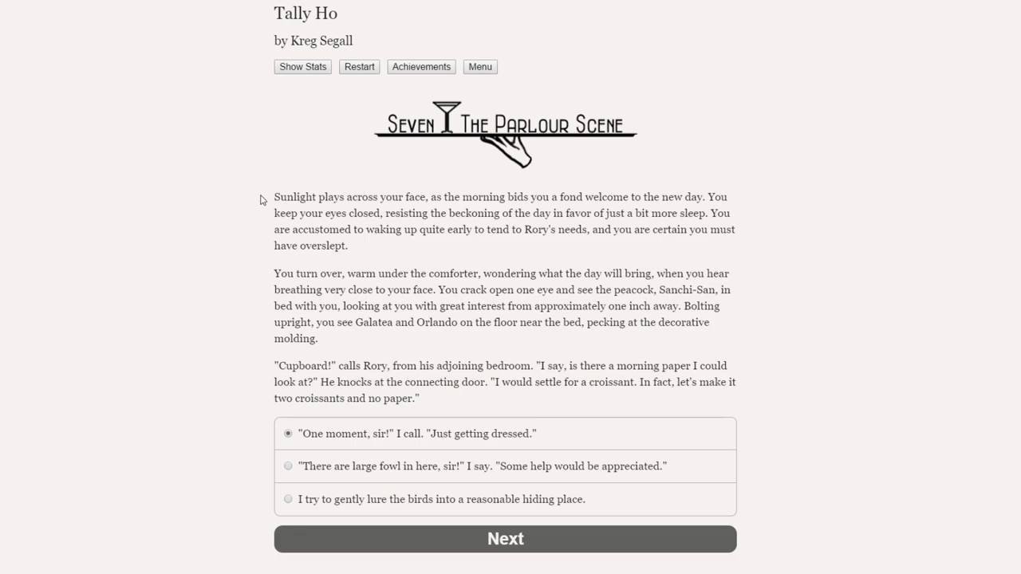
{"action": "mouse_move", "coordinate": [261, 203]}
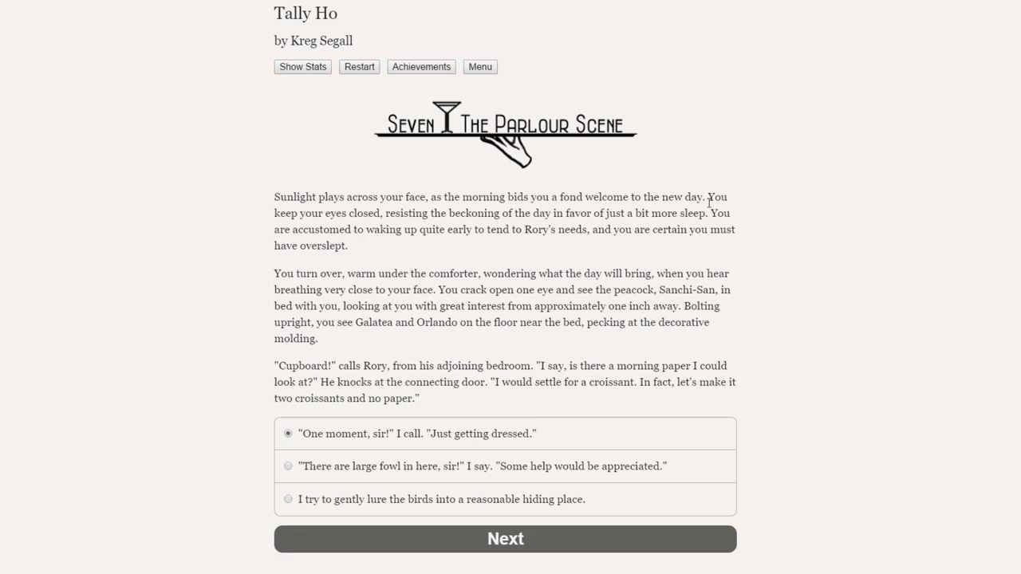
{"action": "mouse_move", "coordinate": [397, 225]}
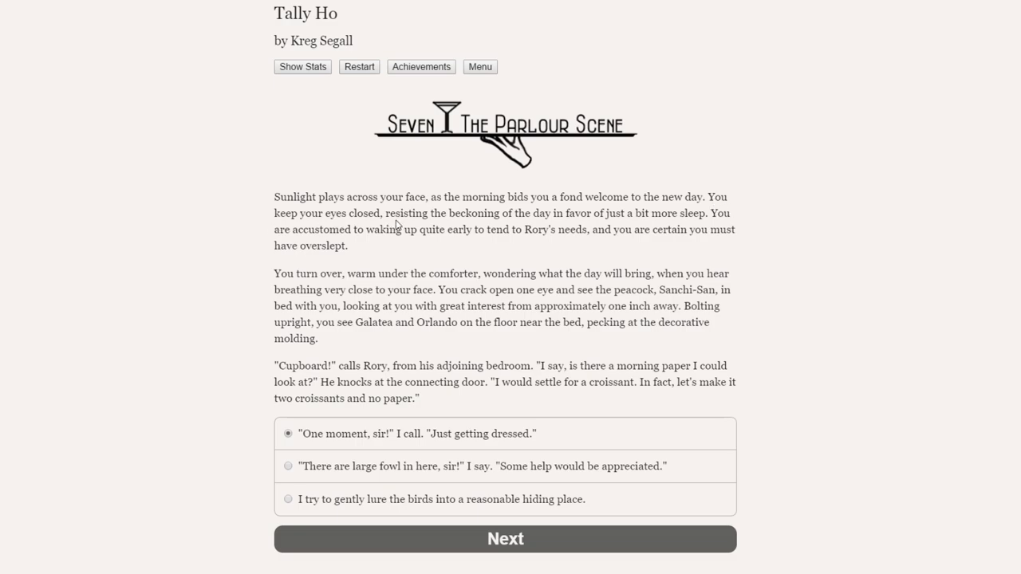
{"action": "mouse_move", "coordinate": [647, 212]}
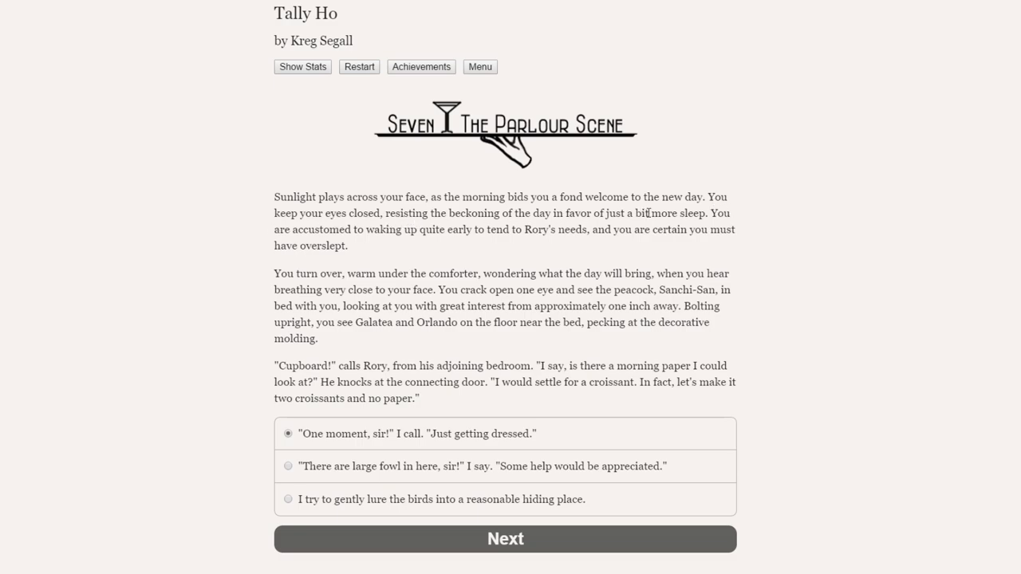
{"action": "mouse_move", "coordinate": [410, 233]}
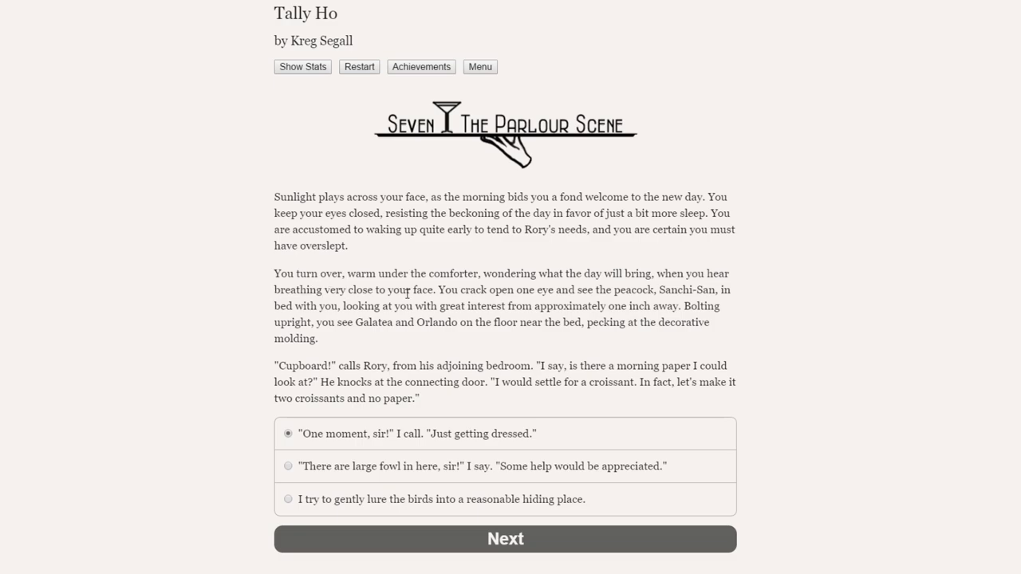
{"action": "mouse_move", "coordinate": [546, 289]}
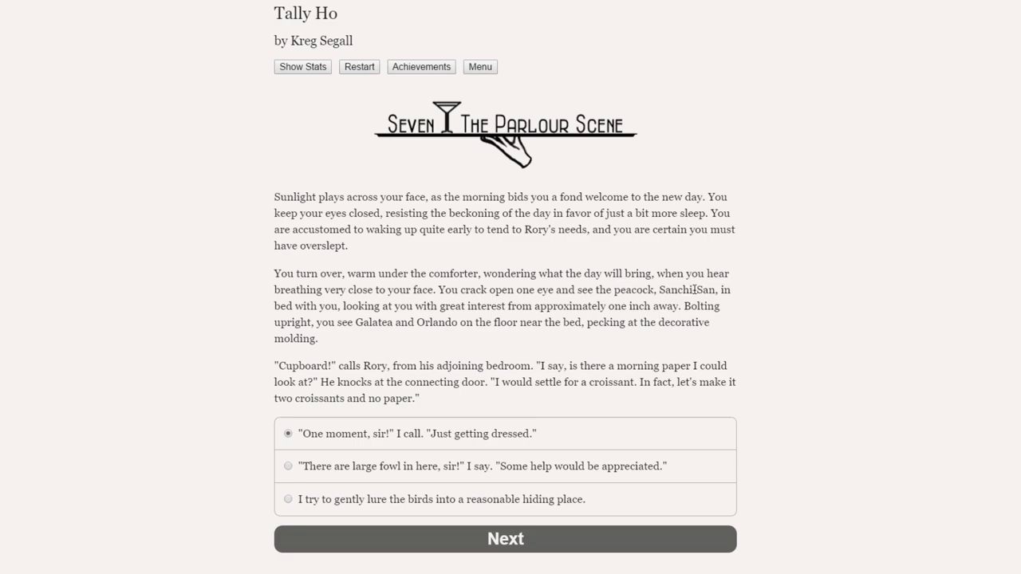
{"action": "mouse_move", "coordinate": [368, 307]}
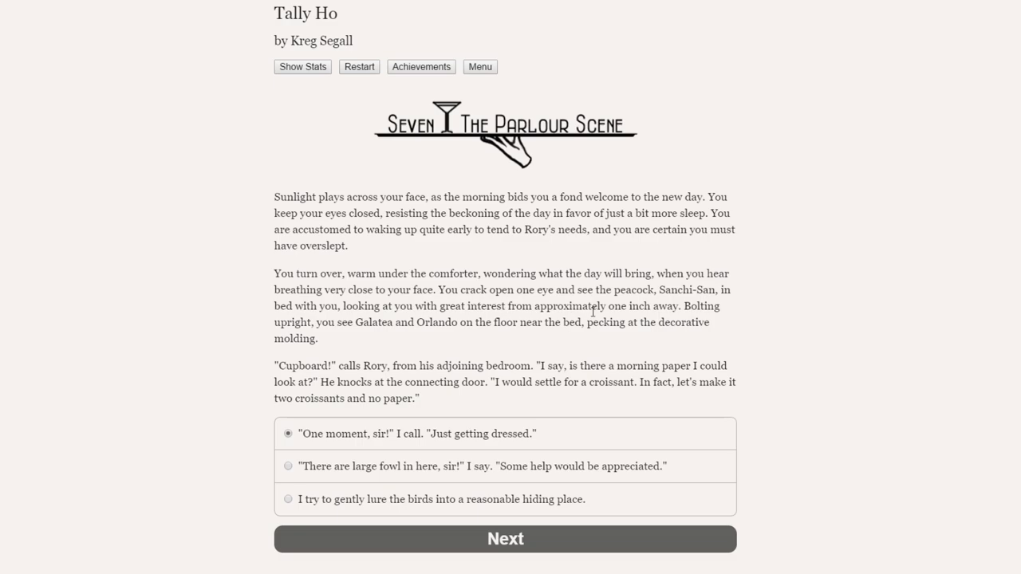
{"action": "mouse_move", "coordinate": [676, 307]}
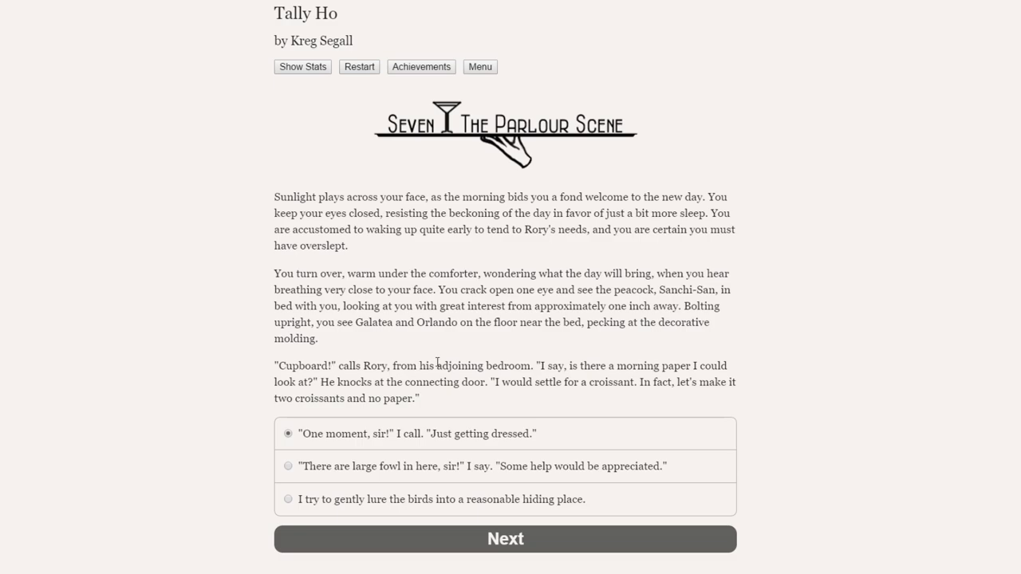
{"action": "mouse_move", "coordinate": [642, 367]}
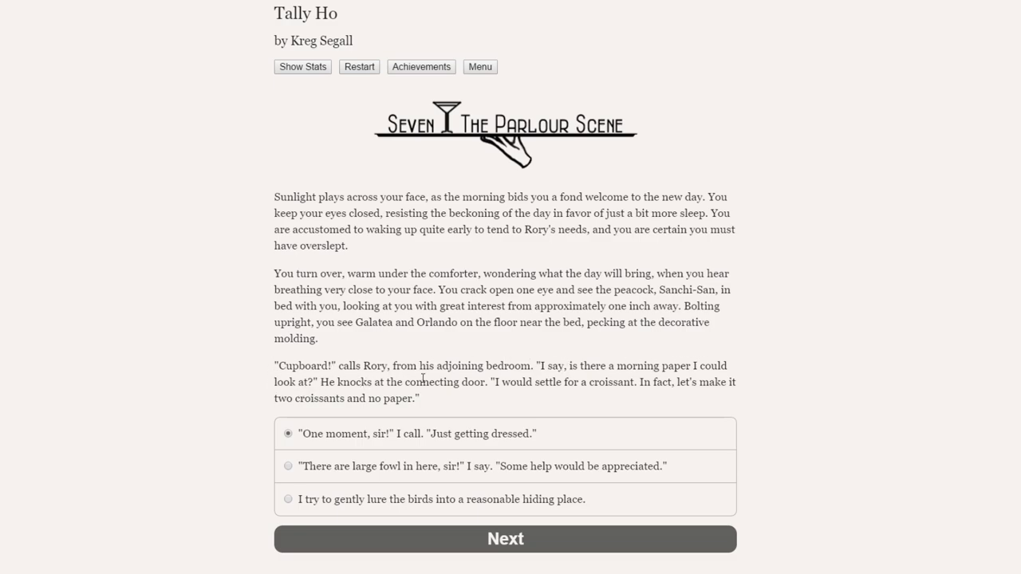
{"action": "mouse_move", "coordinate": [644, 382]}
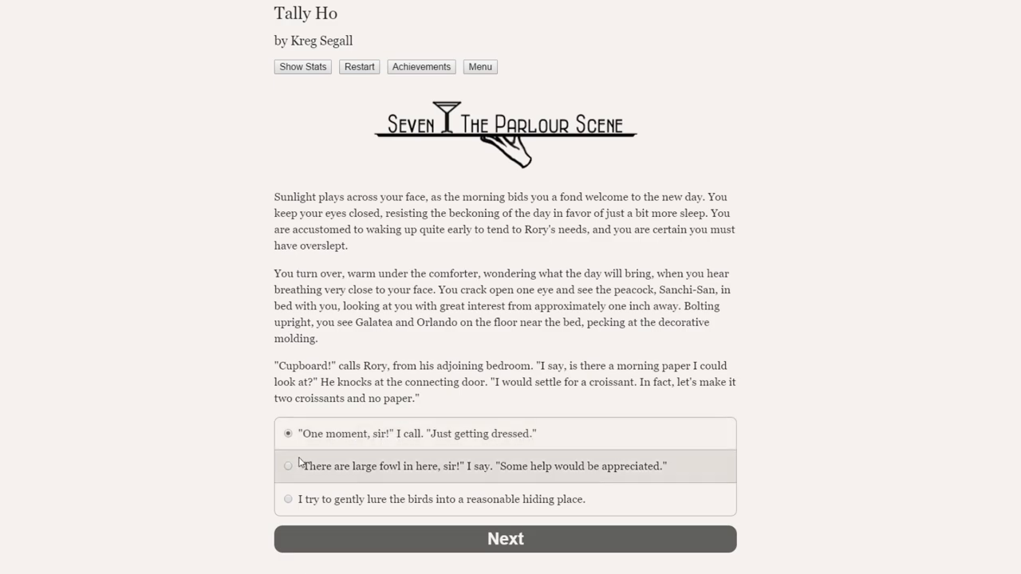
{"action": "mouse_move", "coordinate": [489, 471]}
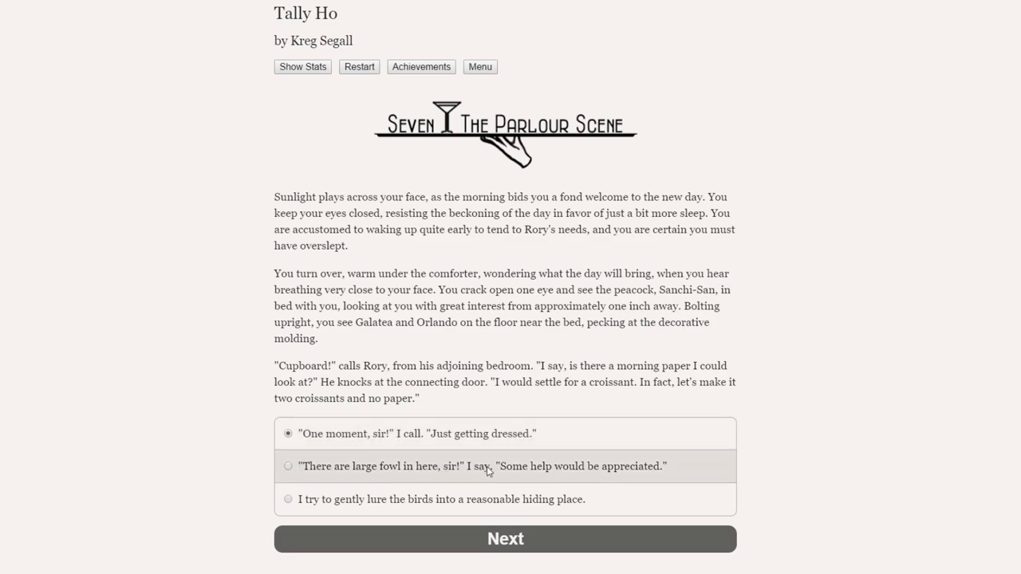
{"action": "mouse_move", "coordinate": [310, 499]}
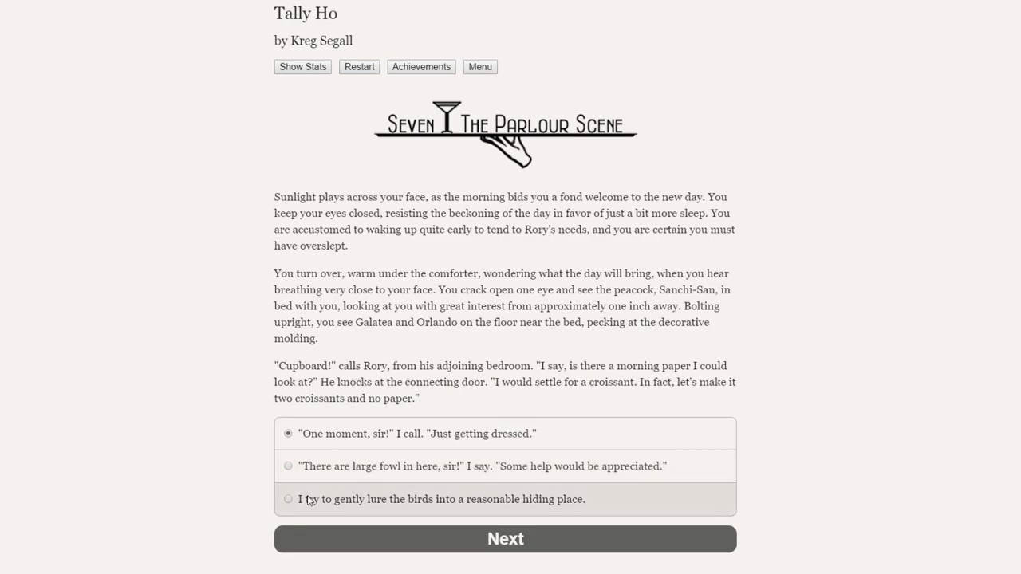
{"action": "mouse_move", "coordinate": [479, 503]}
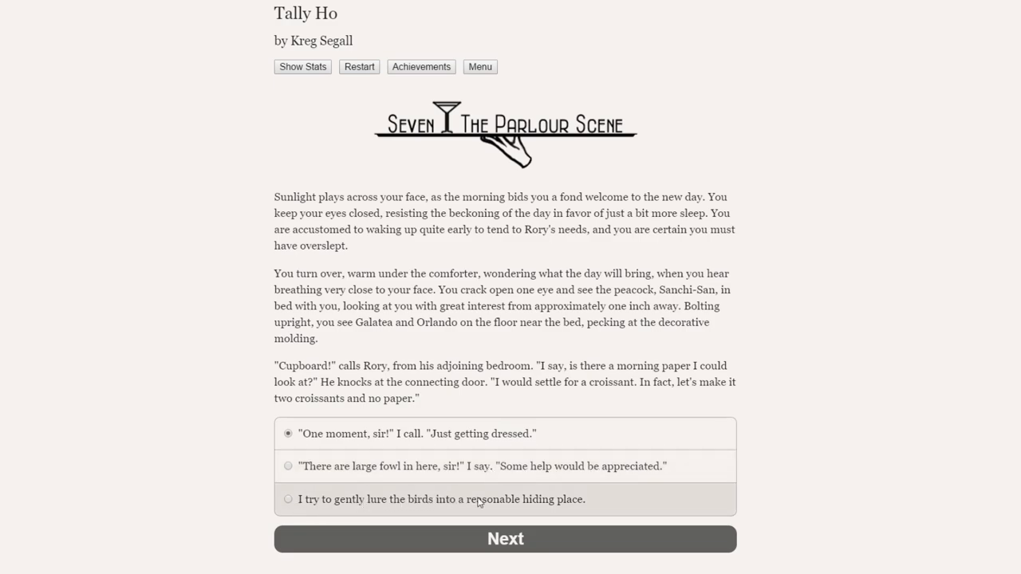
{"action": "mouse_move", "coordinate": [323, 457]}
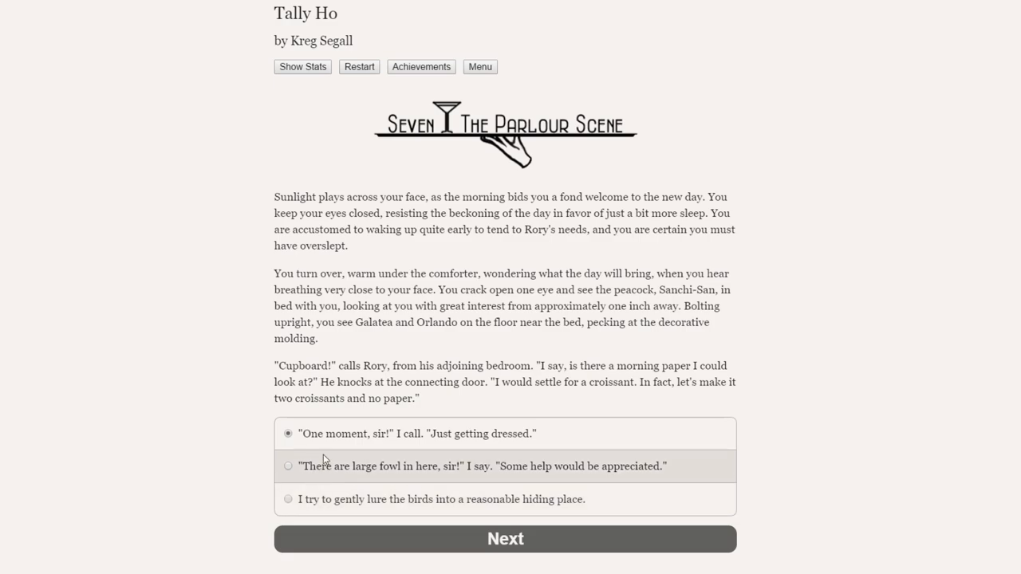
{"action": "mouse_move", "coordinate": [370, 477]}
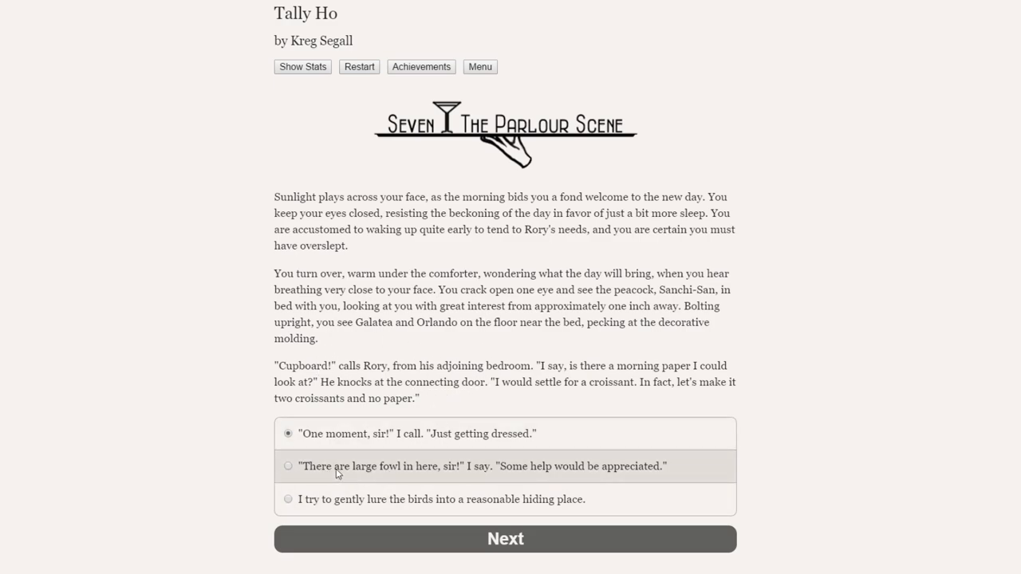
{"action": "mouse_move", "coordinate": [358, 211]}
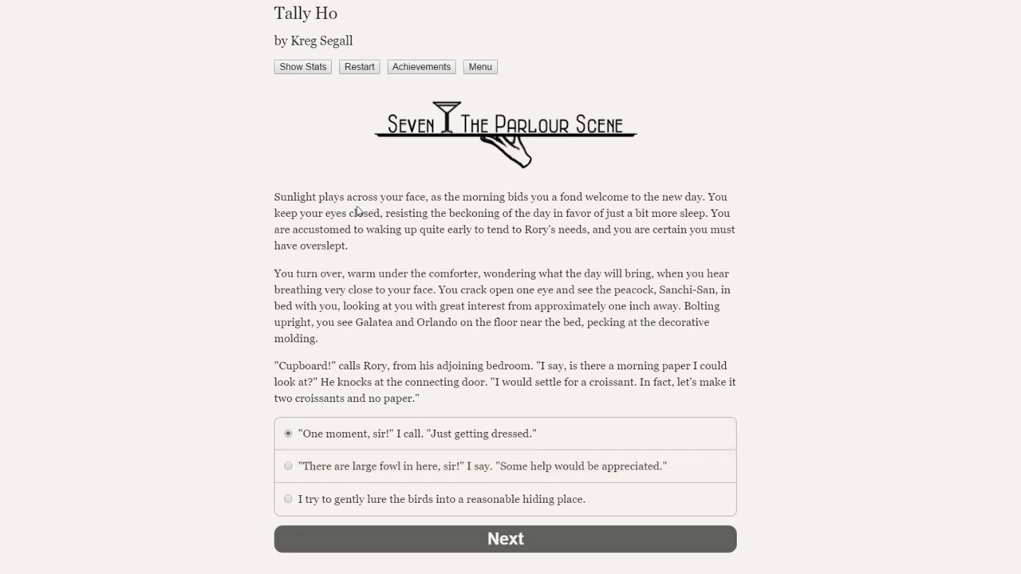
{"action": "mouse_move", "coordinate": [422, 378]}
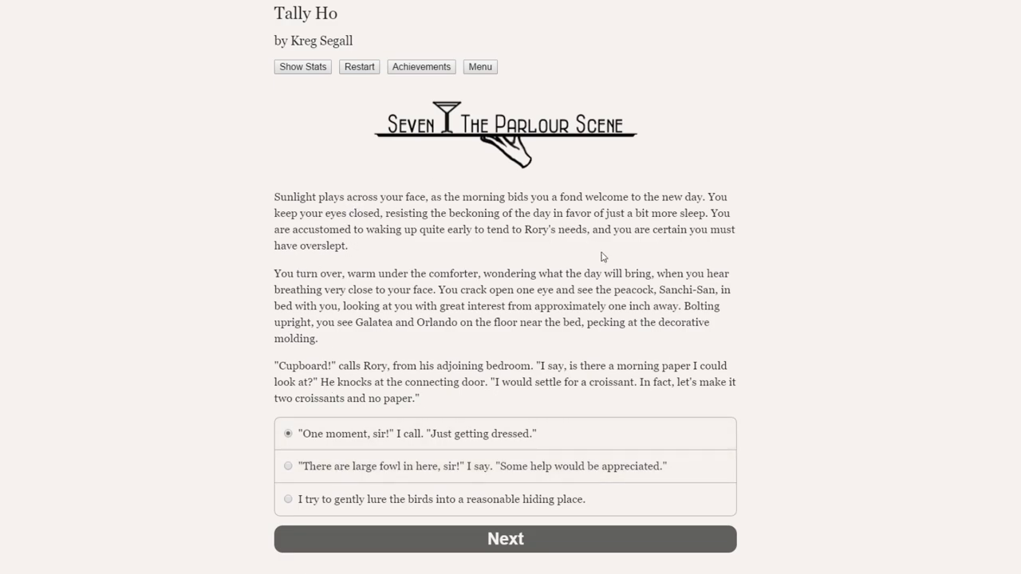
{"action": "mouse_move", "coordinate": [504, 433]}
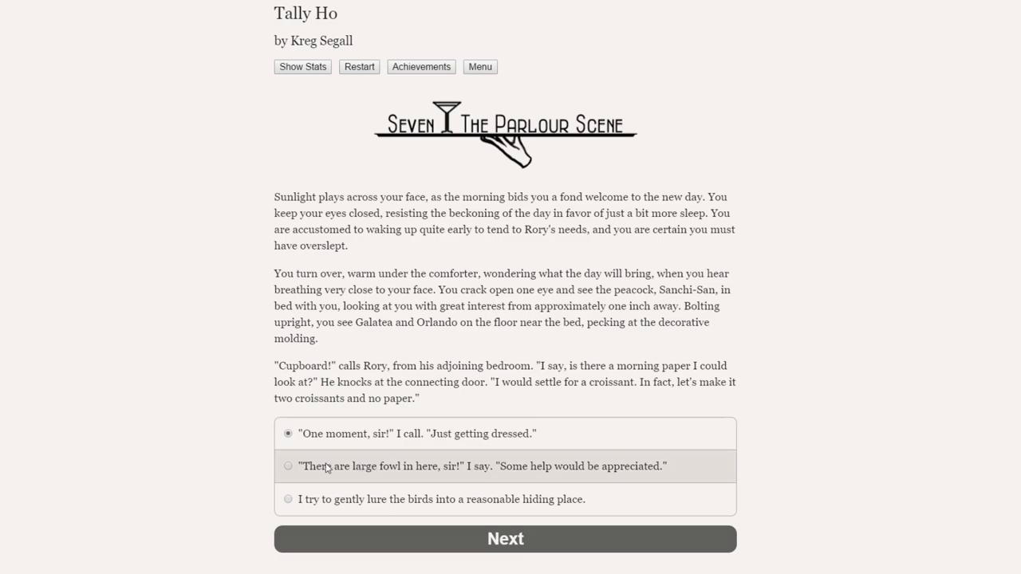
Tell Rory about the large fowl and read on until he asks for instructions.
{"action": "left_click", "coordinate": [288, 466]}
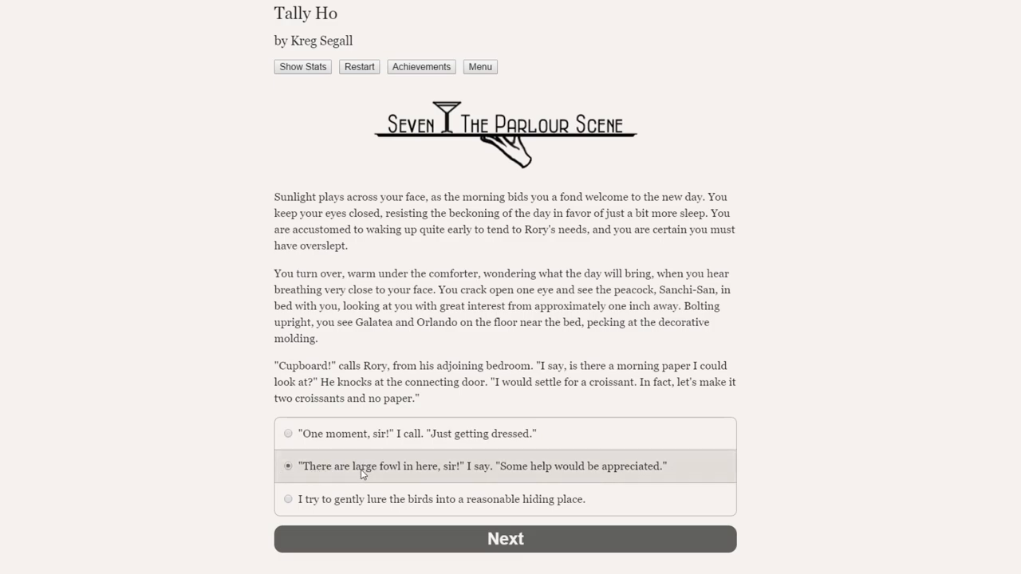
{"action": "mouse_move", "coordinate": [675, 467]}
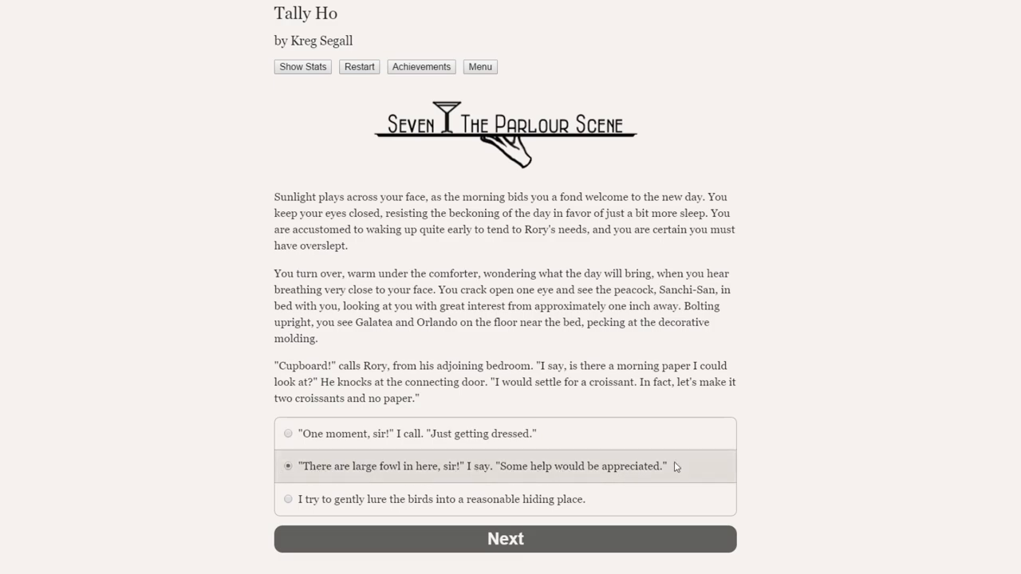
{"action": "left_click", "coordinate": [505, 539]}
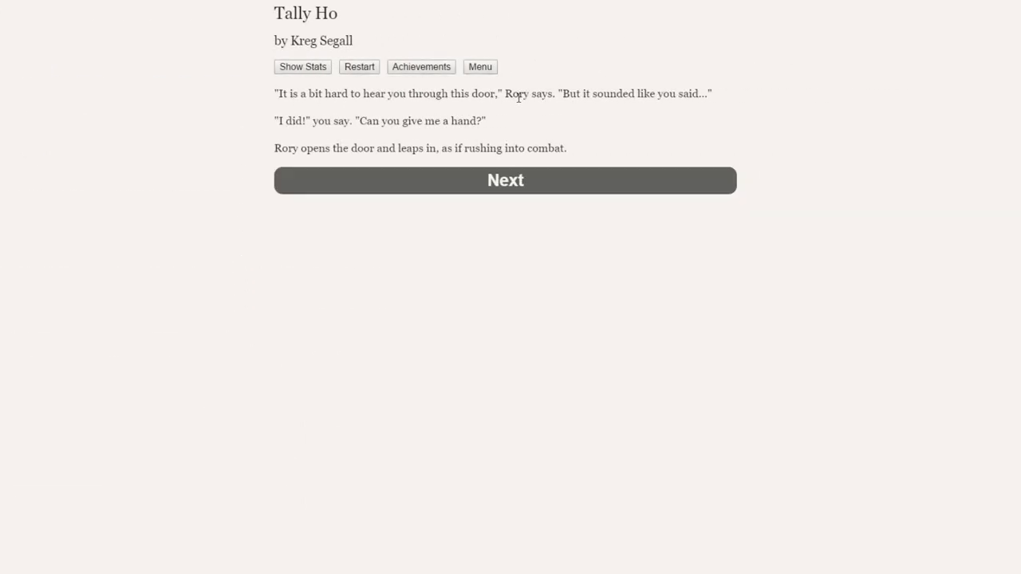
{"action": "mouse_move", "coordinate": [616, 113]}
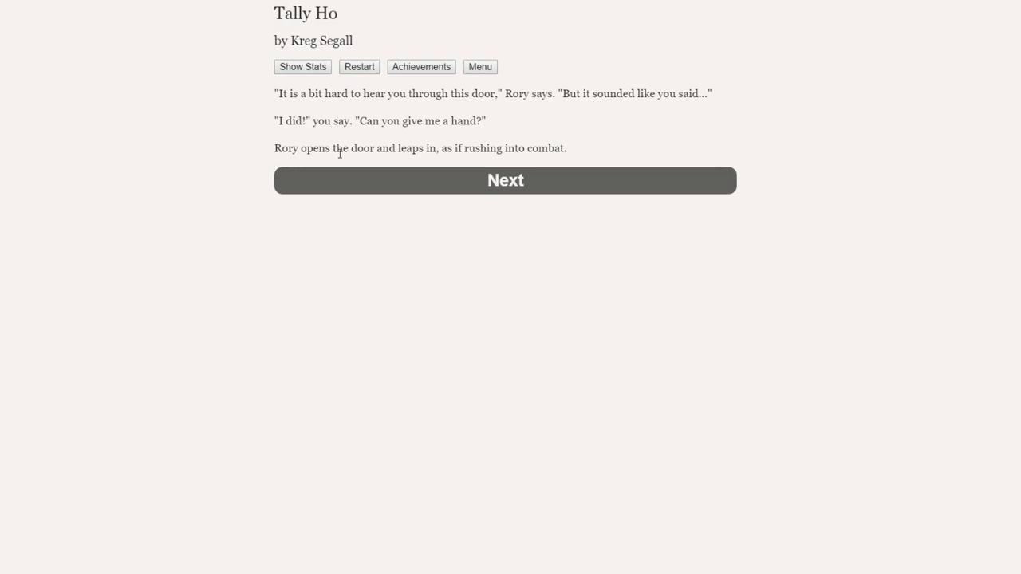
{"action": "left_click", "coordinate": [505, 179]}
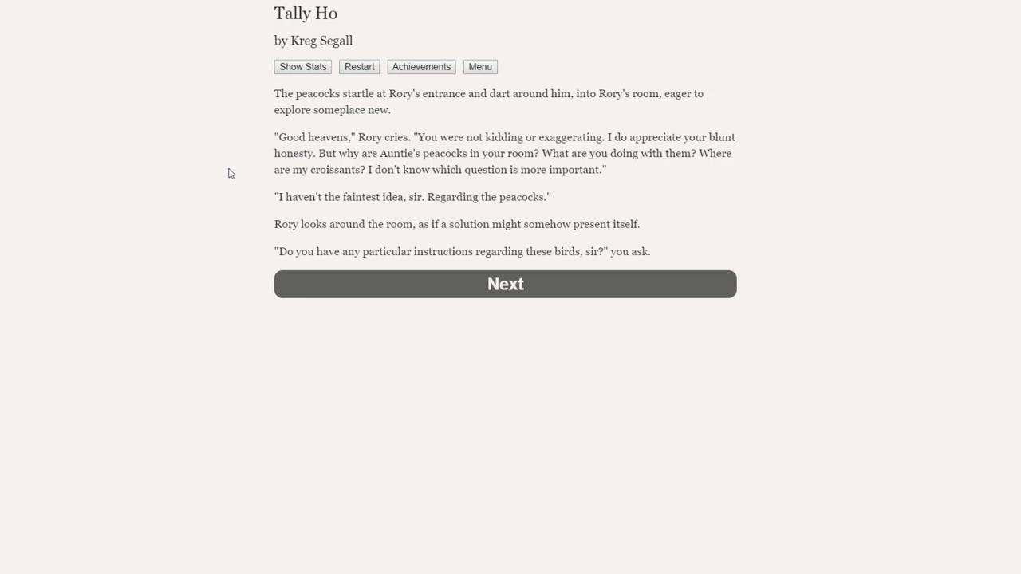
{"action": "mouse_move", "coordinate": [259, 175]}
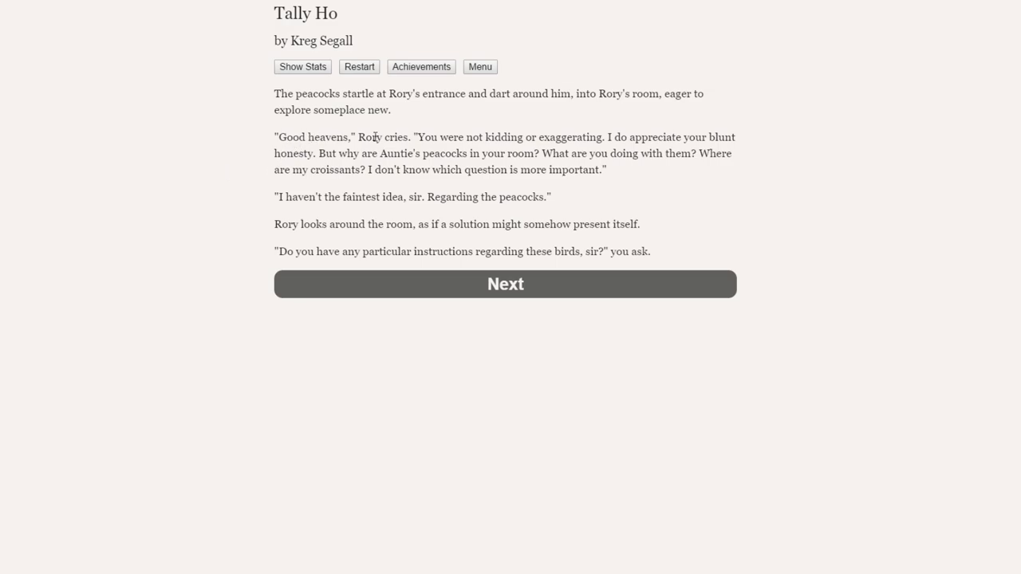
{"action": "mouse_move", "coordinate": [586, 138]}
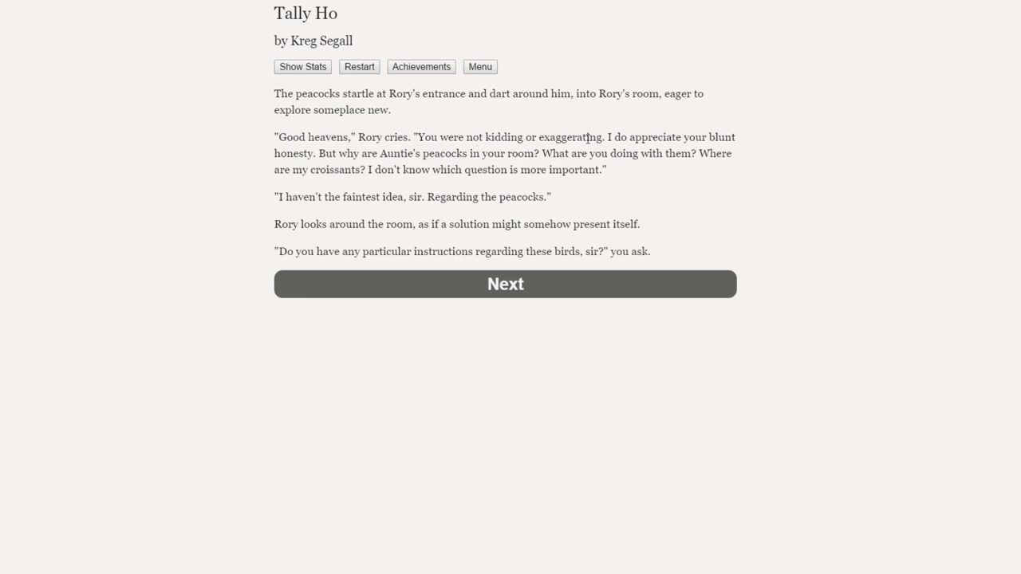
{"action": "mouse_move", "coordinate": [306, 159]}
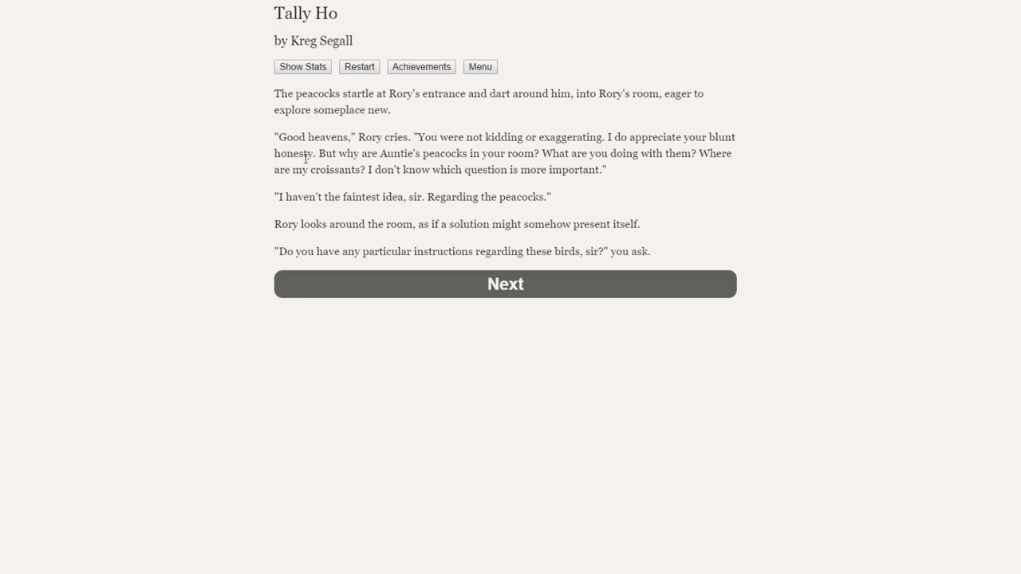
{"action": "mouse_move", "coordinate": [532, 158]}
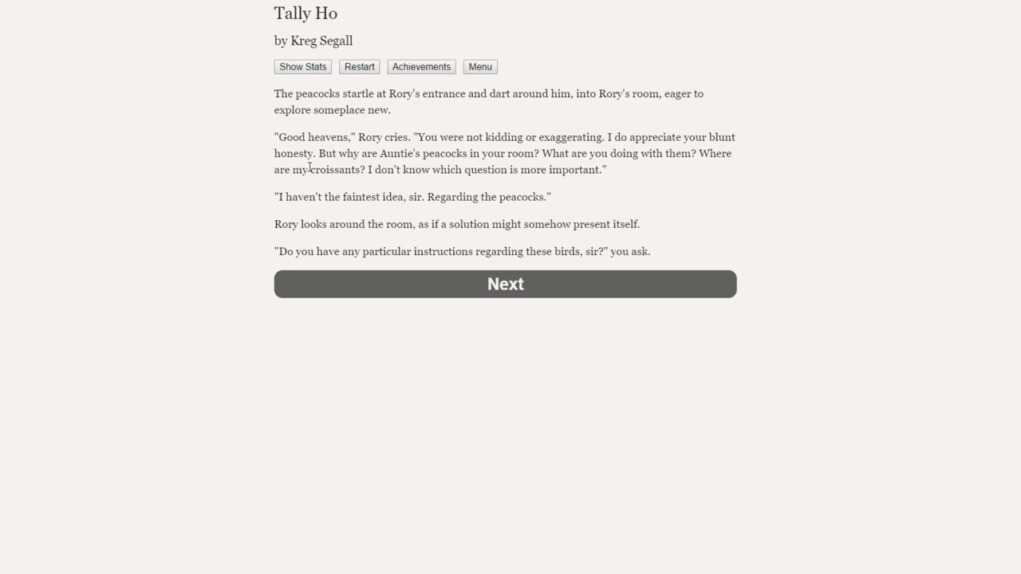
{"action": "mouse_move", "coordinate": [560, 181]}
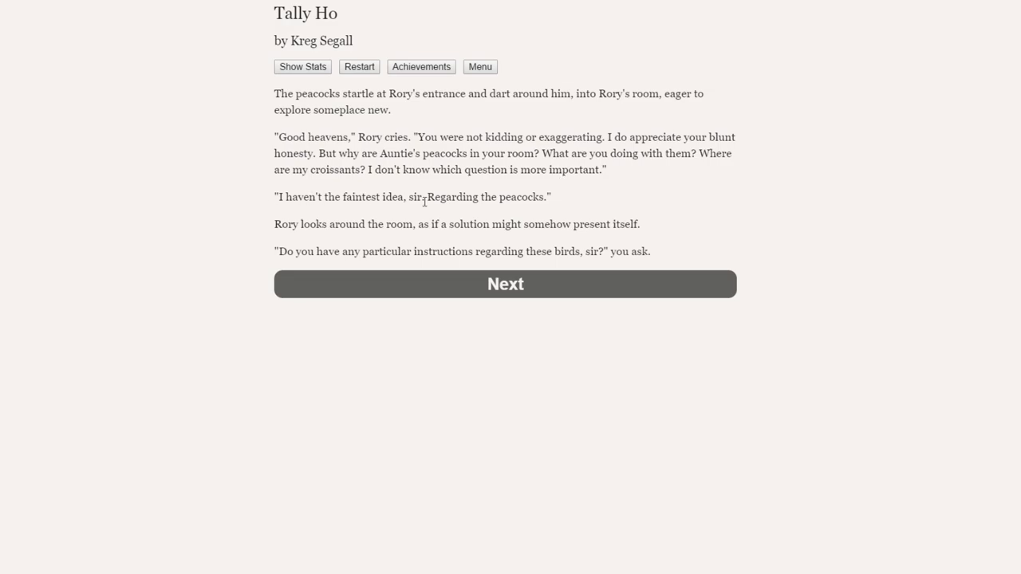
{"action": "mouse_move", "coordinate": [339, 237]}
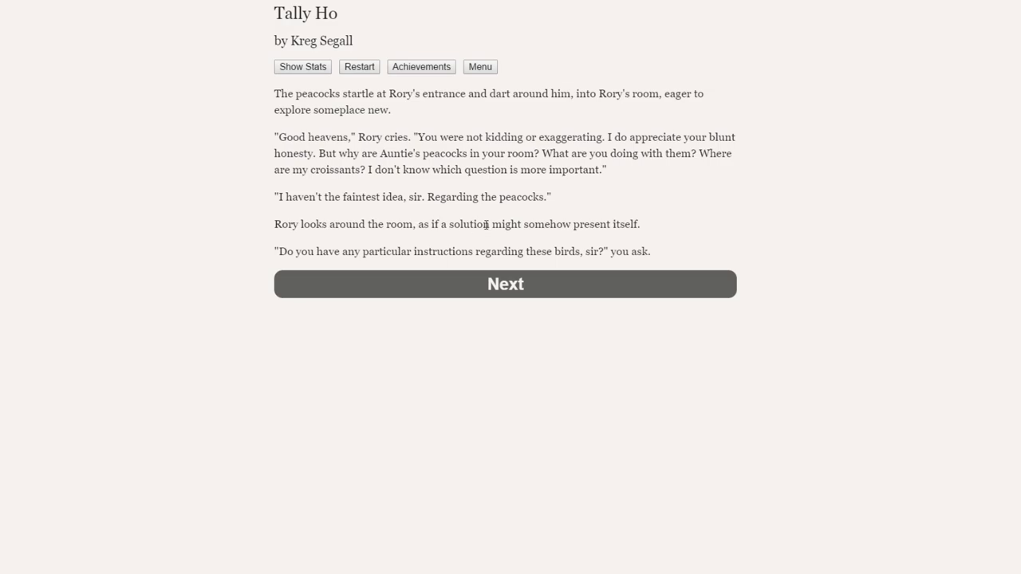
{"action": "mouse_move", "coordinate": [638, 221]}
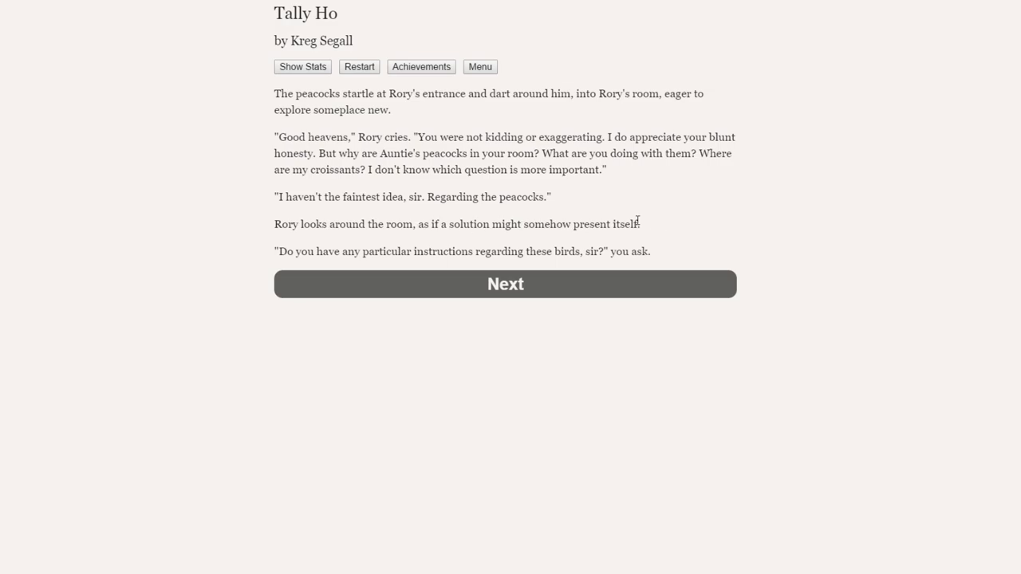
{"action": "mouse_move", "coordinate": [288, 249]}
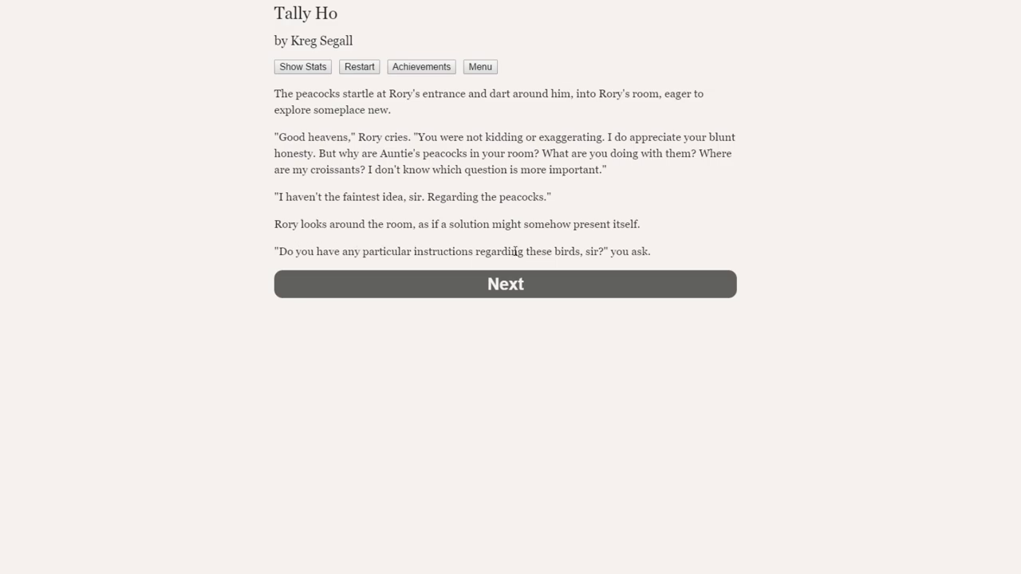
Read past the peacock question to Rory's reply about last night's Mudwasp visit.
{"action": "left_click", "coordinate": [505, 283]}
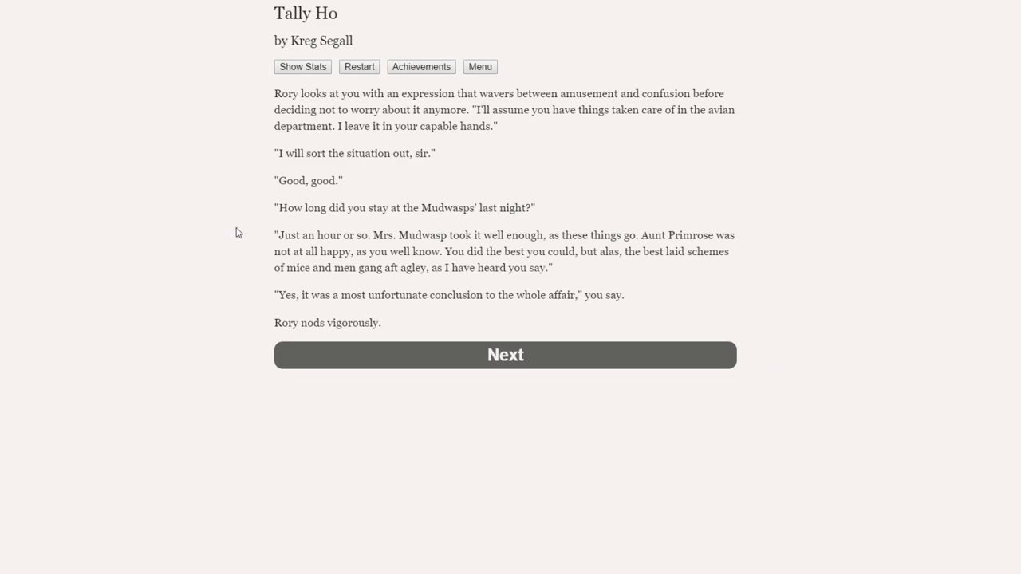
{"action": "mouse_move", "coordinate": [307, 98]}
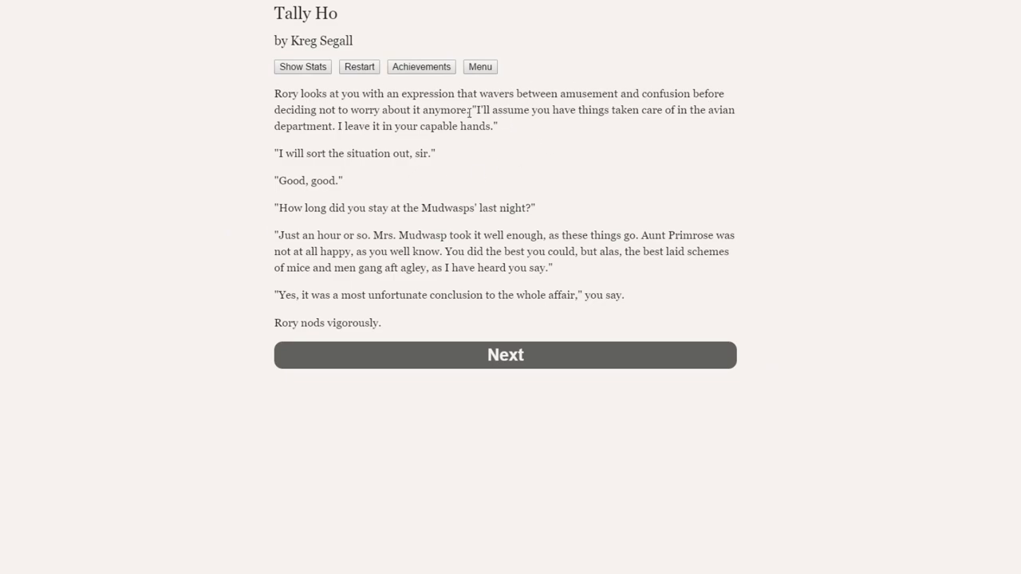
{"action": "mouse_move", "coordinate": [682, 112]}
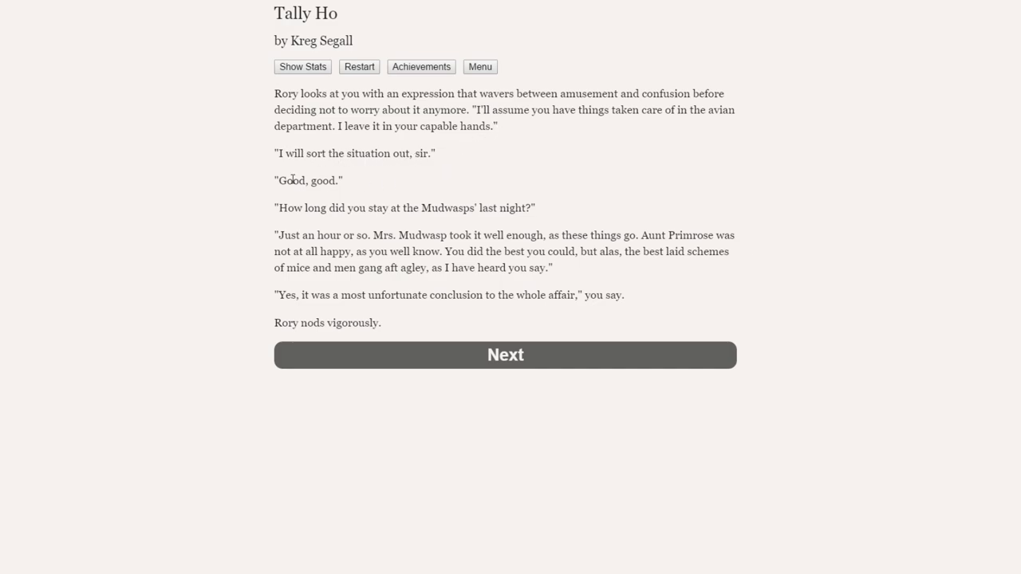
{"action": "mouse_move", "coordinate": [413, 212]}
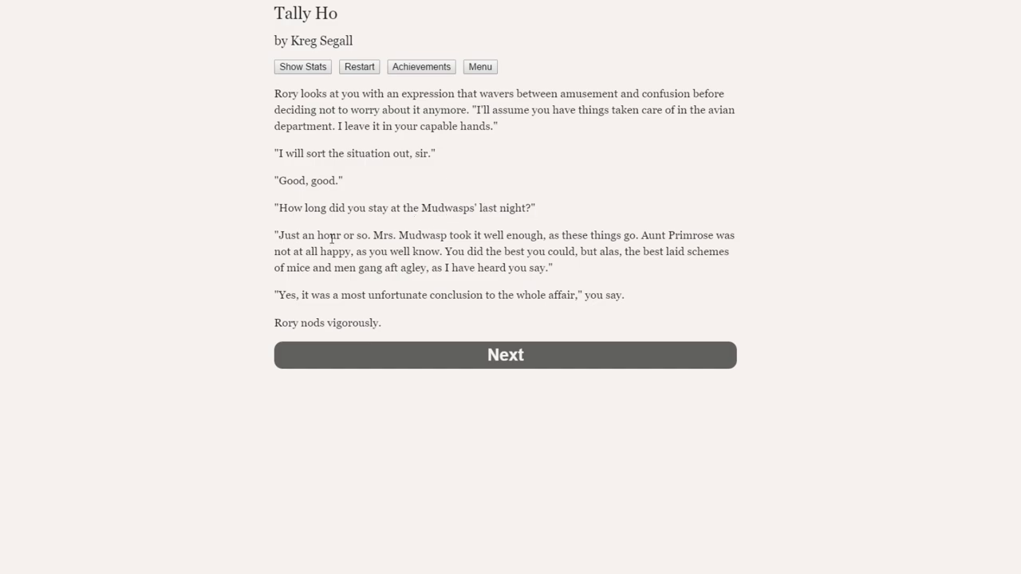
{"action": "mouse_move", "coordinate": [533, 236]}
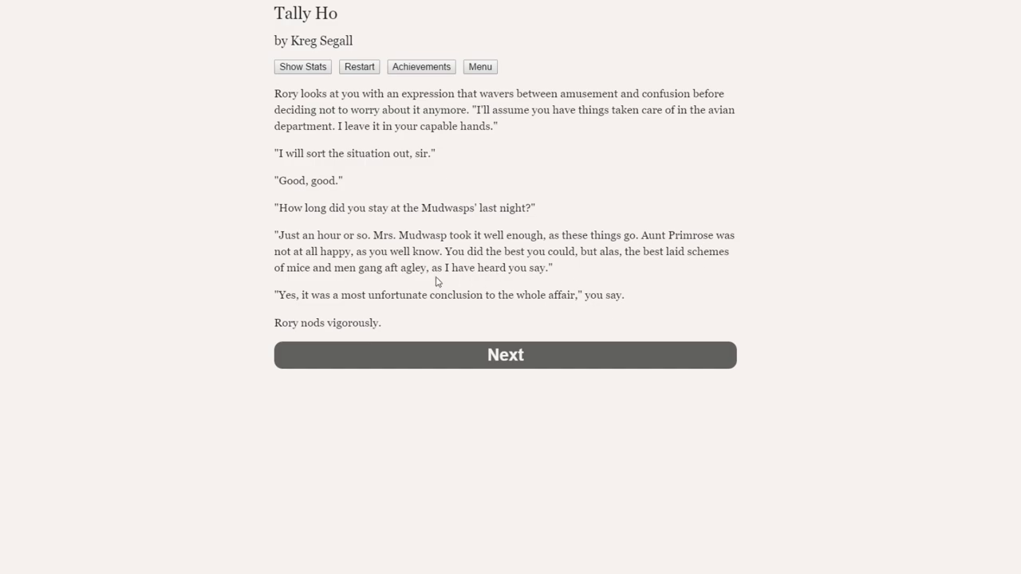
{"action": "mouse_move", "coordinate": [657, 241]}
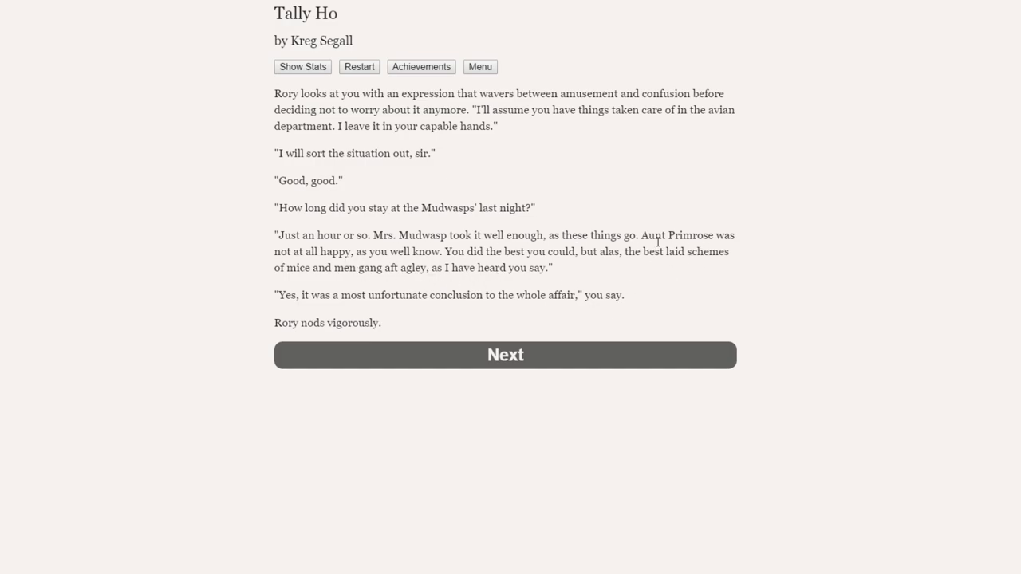
{"action": "mouse_move", "coordinate": [279, 302]}
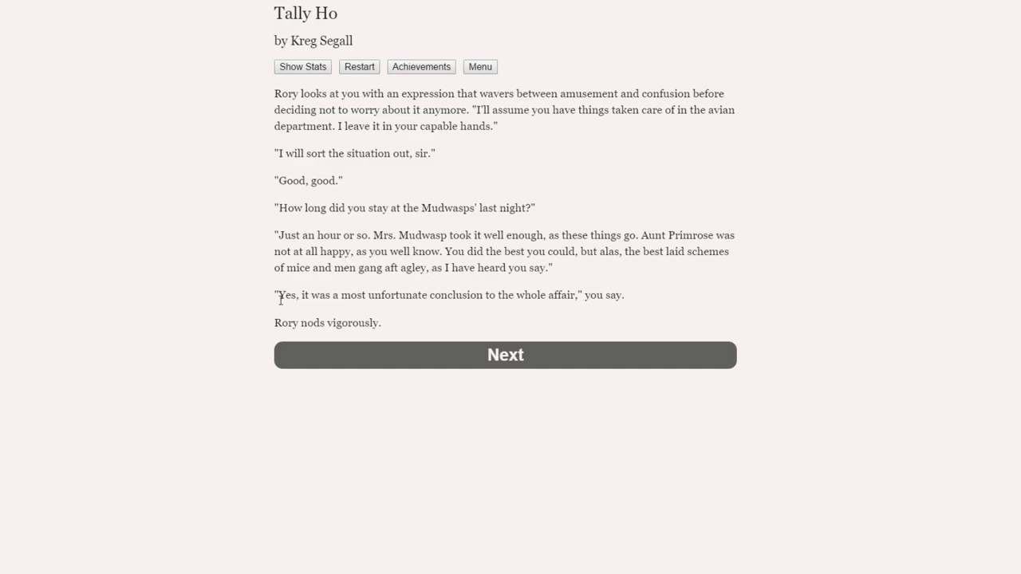
{"action": "mouse_move", "coordinate": [474, 295]}
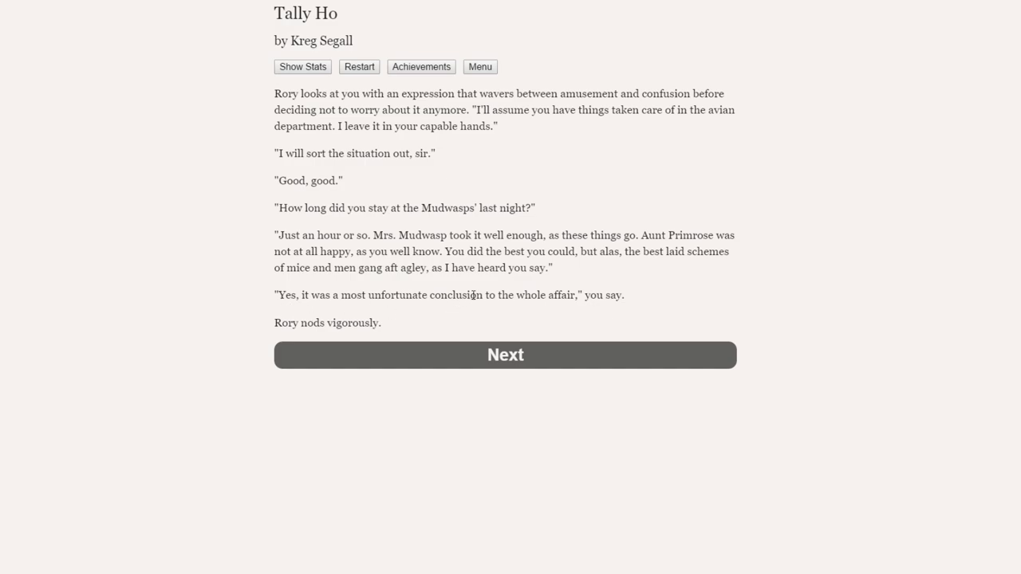
{"action": "mouse_move", "coordinate": [269, 331]}
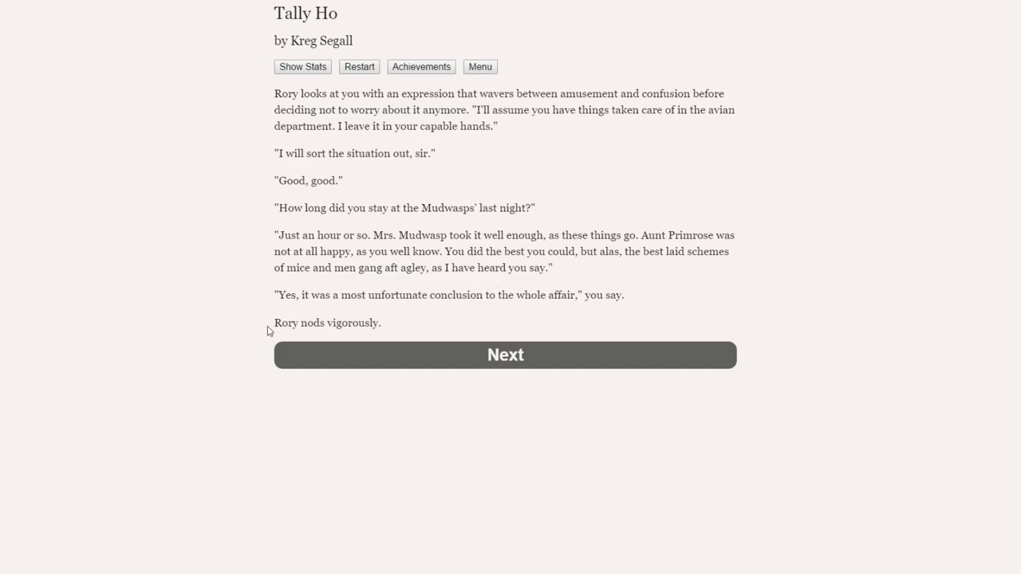
Read Rory's New York holiday idea and choose 'Let us set off immediately after we return from this trip.'.
{"action": "left_click", "coordinate": [505, 355]}
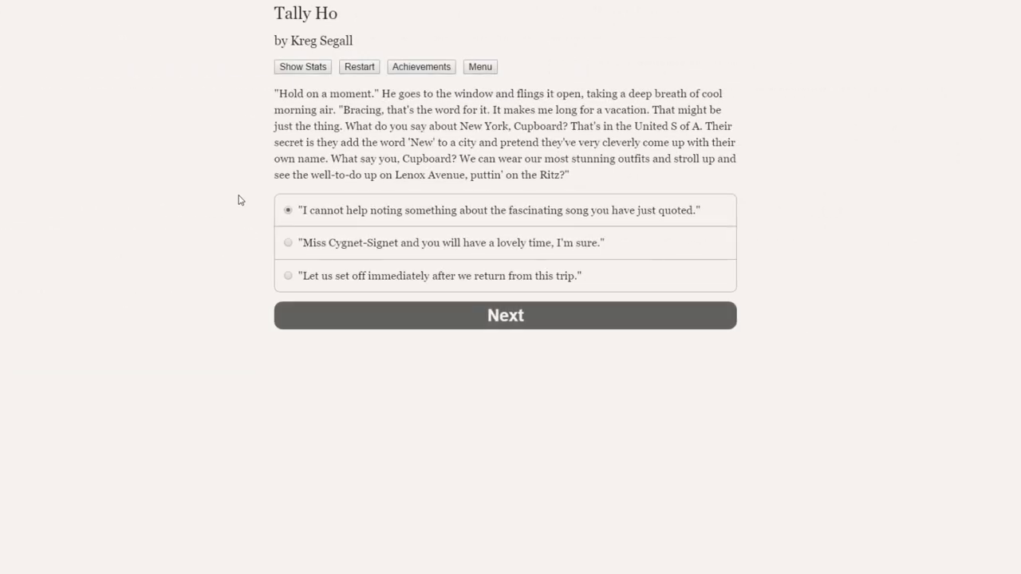
{"action": "mouse_move", "coordinate": [255, 202]}
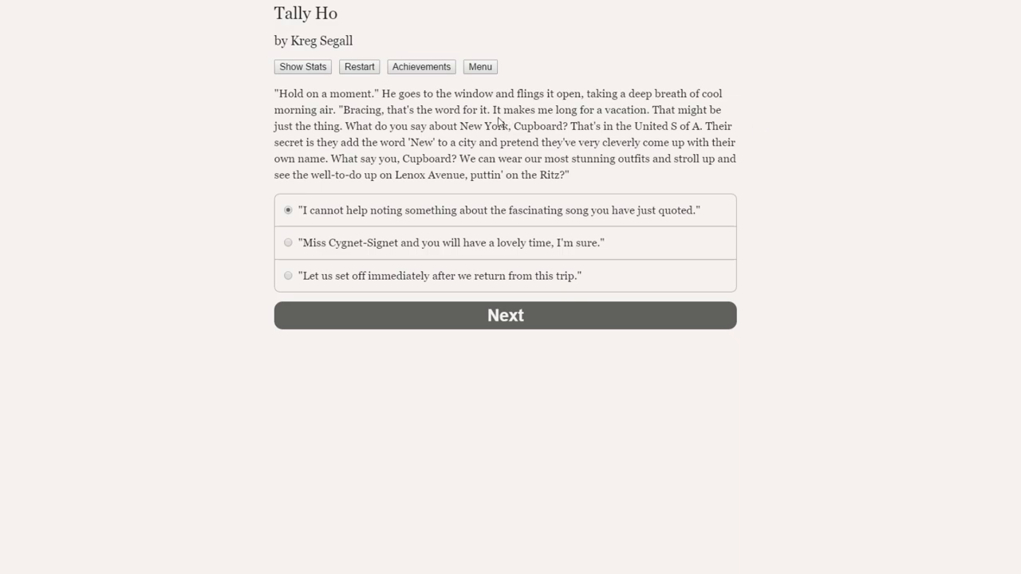
{"action": "mouse_move", "coordinate": [449, 138]}
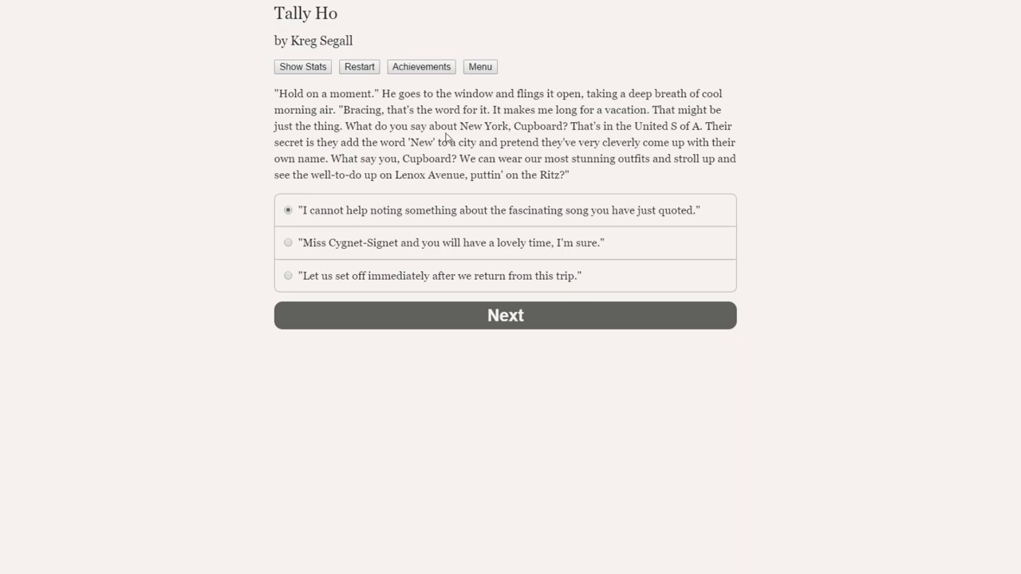
{"action": "mouse_move", "coordinate": [642, 126]}
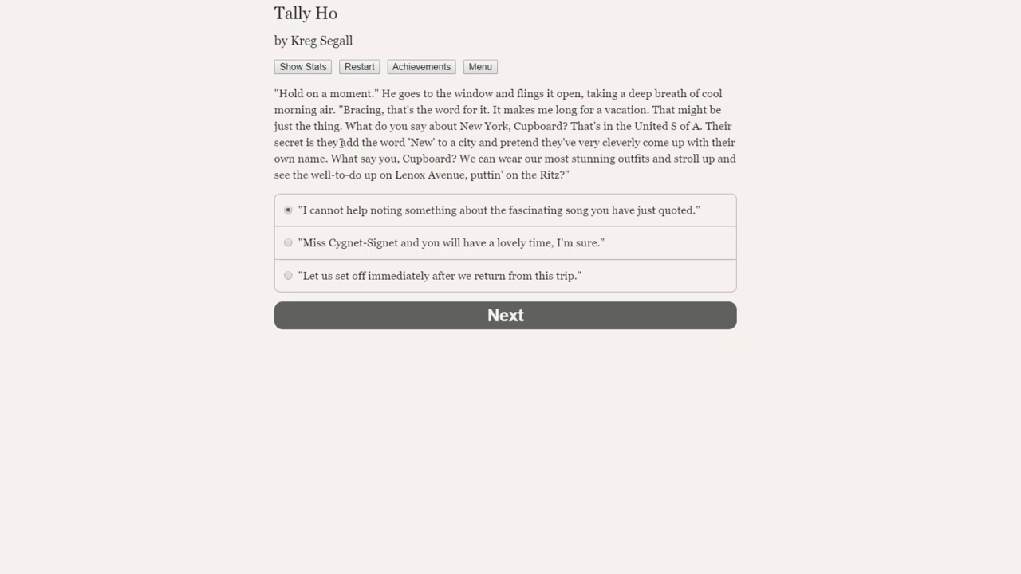
{"action": "mouse_move", "coordinate": [468, 155]}
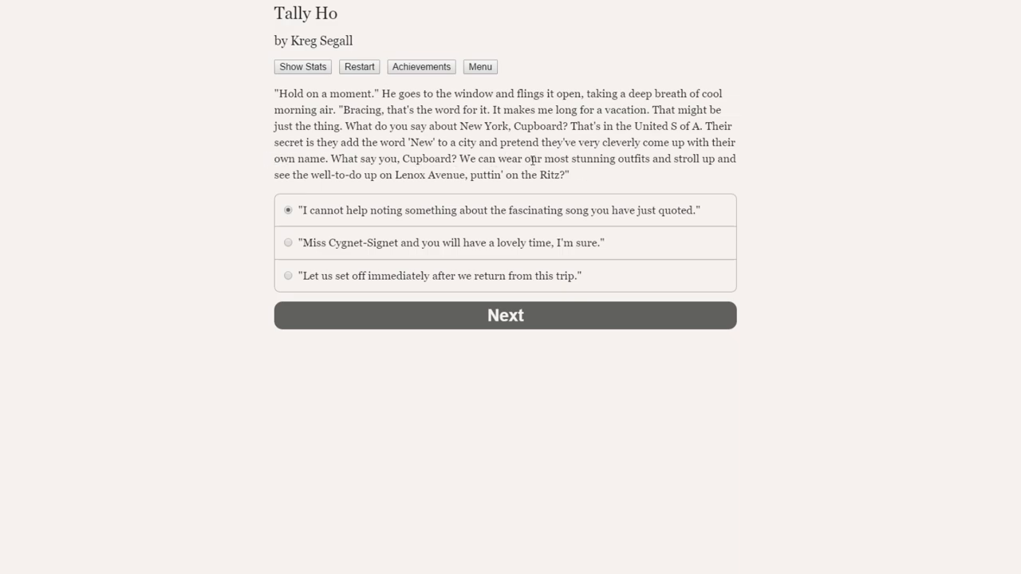
{"action": "mouse_move", "coordinate": [303, 180]}
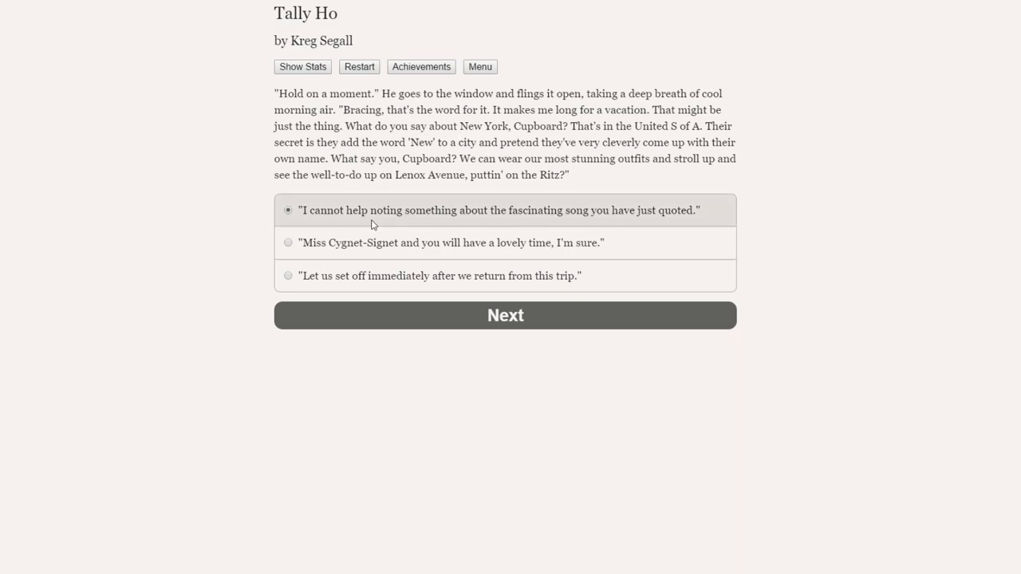
{"action": "mouse_move", "coordinate": [513, 220]}
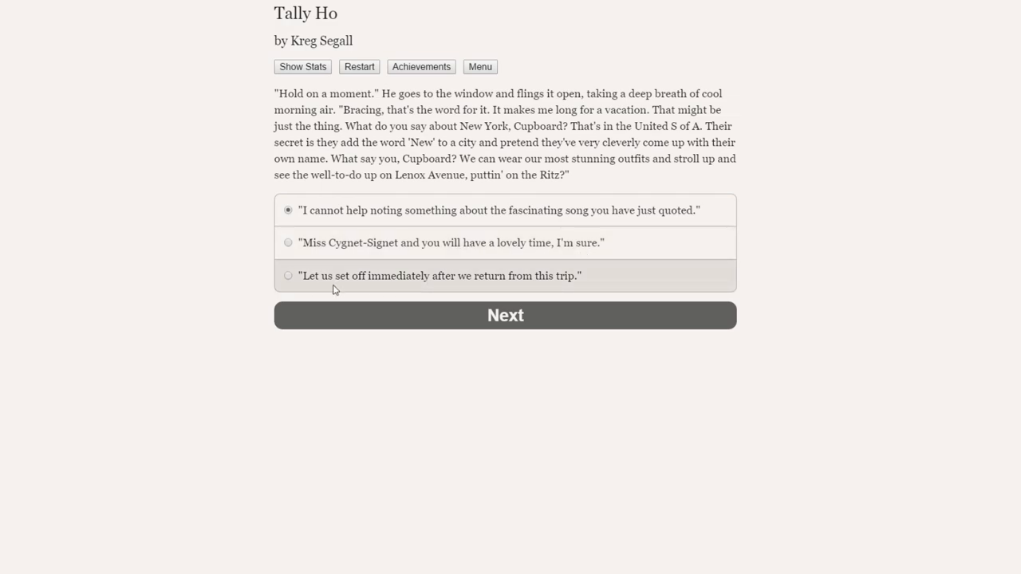
{"action": "mouse_move", "coordinate": [550, 280]}
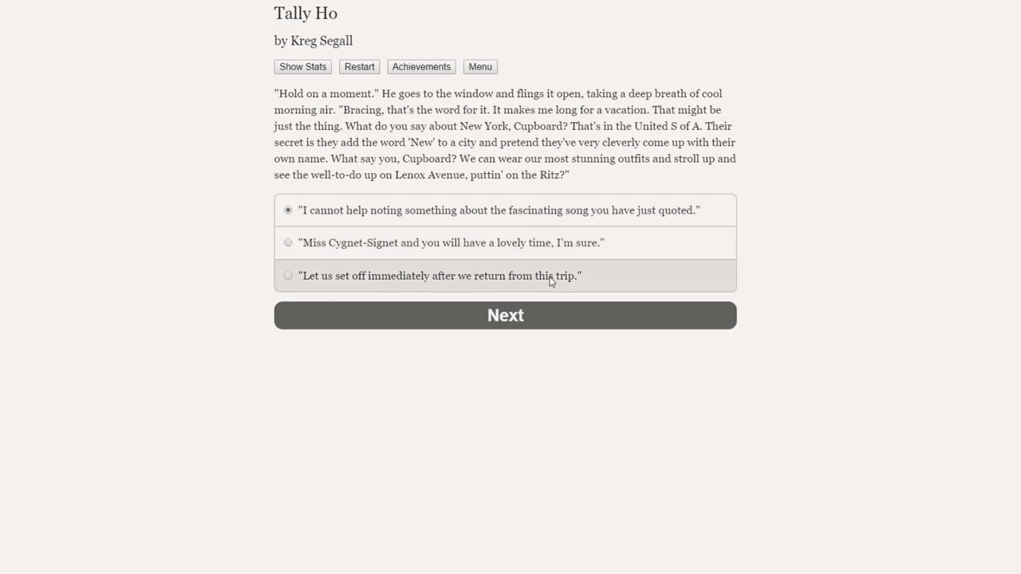
{"action": "mouse_move", "coordinate": [538, 104]}
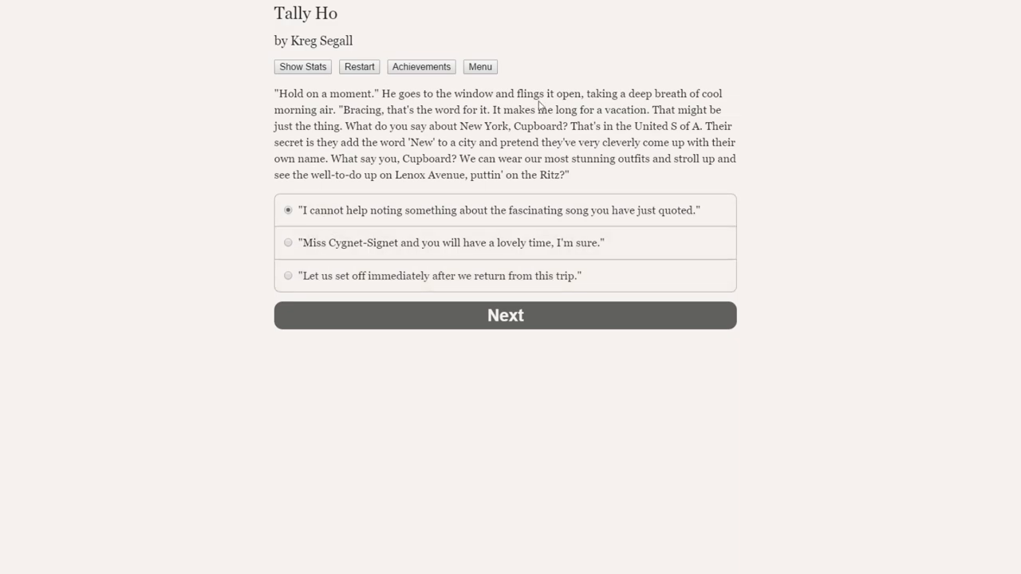
{"action": "mouse_move", "coordinate": [345, 104]}
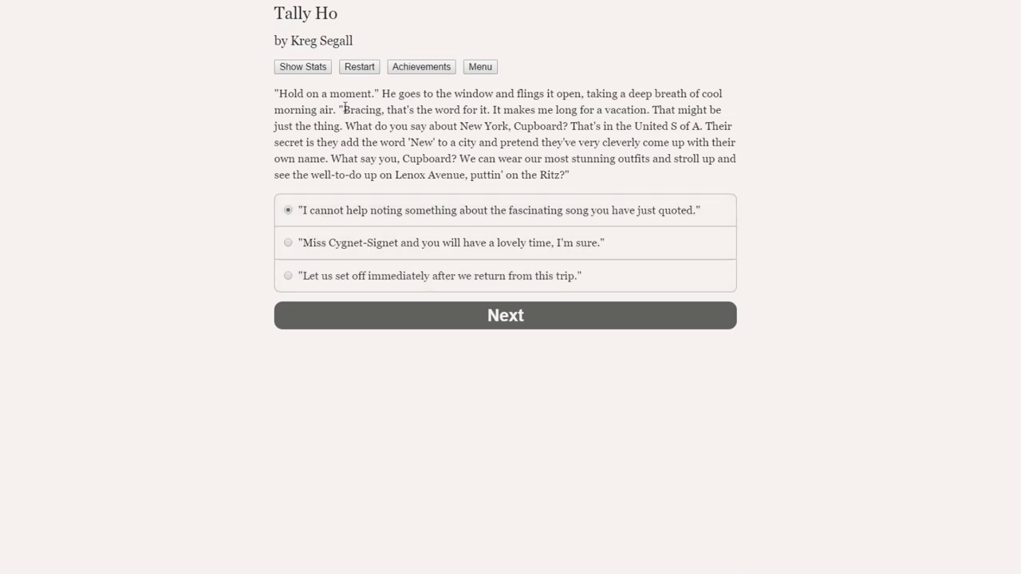
{"action": "mouse_move", "coordinate": [401, 156]}
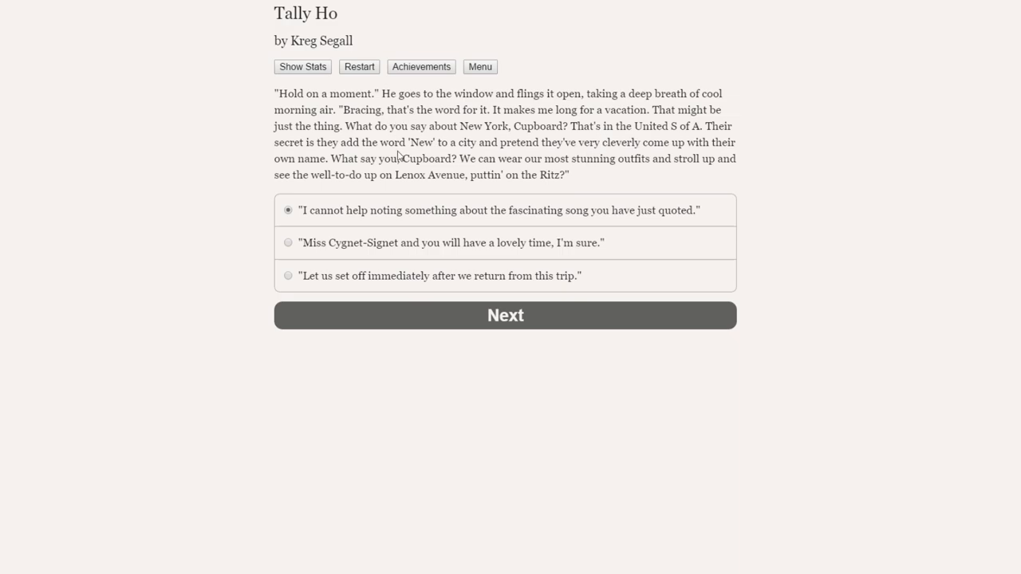
{"action": "left_click", "coordinate": [288, 276]}
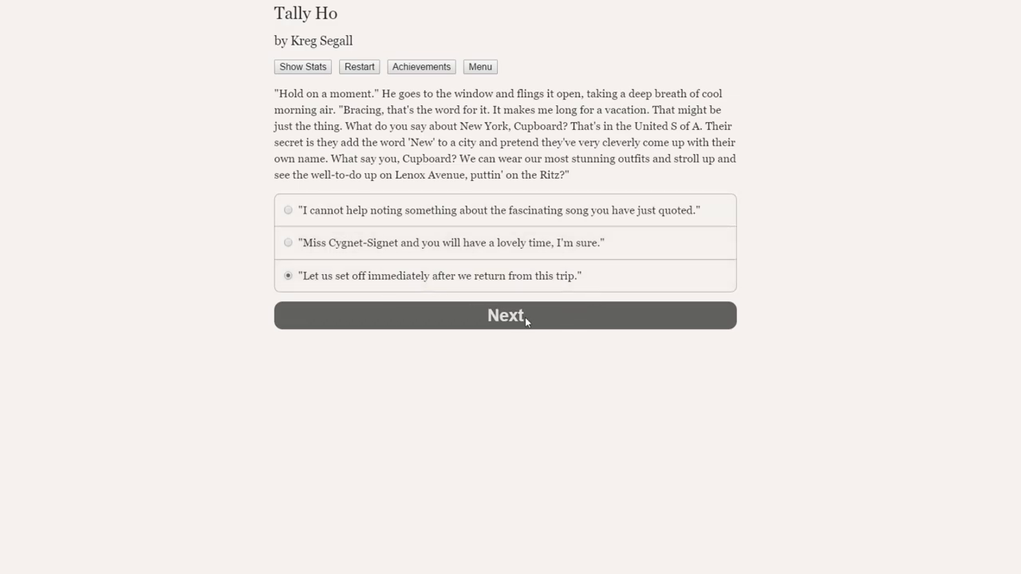
{"action": "mouse_move", "coordinate": [321, 245]}
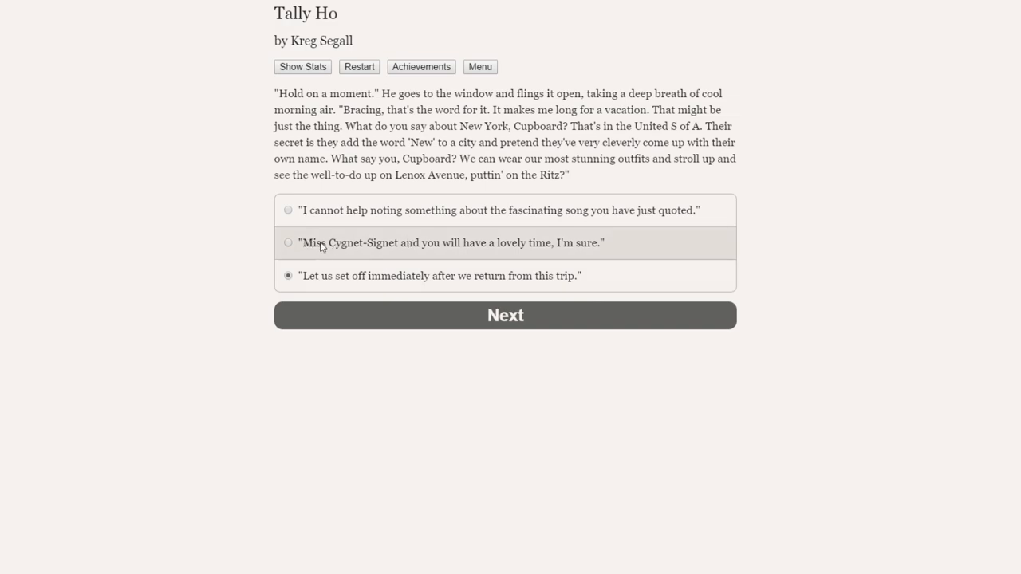
{"action": "mouse_move", "coordinate": [333, 233]}
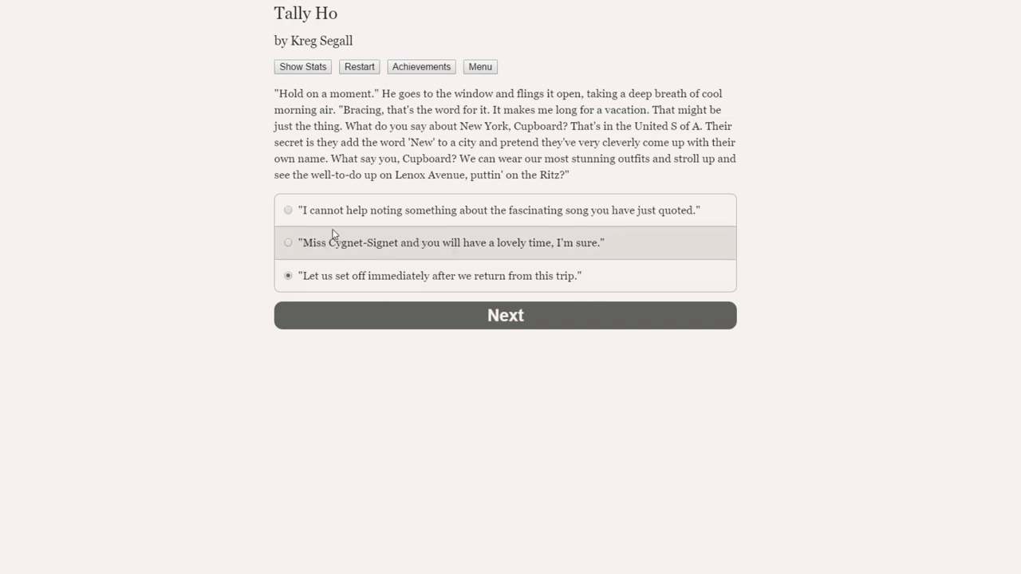
{"action": "mouse_move", "coordinate": [343, 248]}
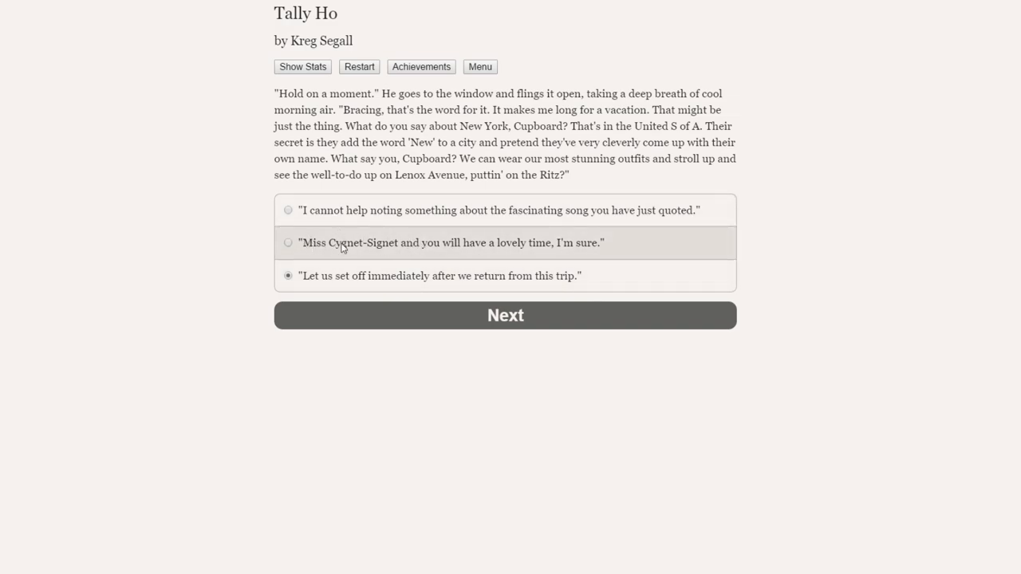
Submit the set-off-after-this-trip reply, leading to Rory's New York clothes and millionaire uncle plans.
{"action": "left_click", "coordinate": [505, 315]}
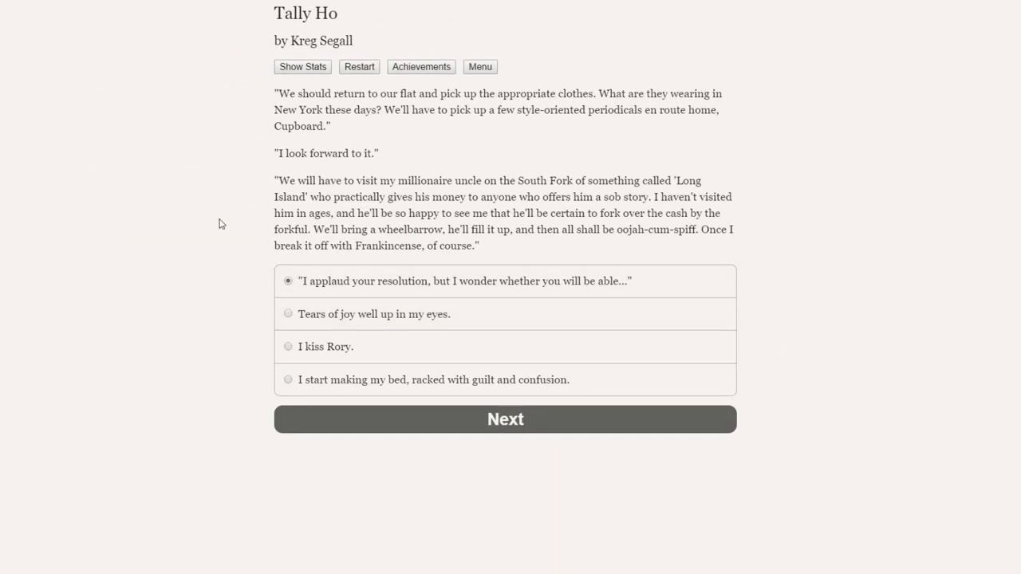
{"action": "mouse_move", "coordinate": [212, 217]}
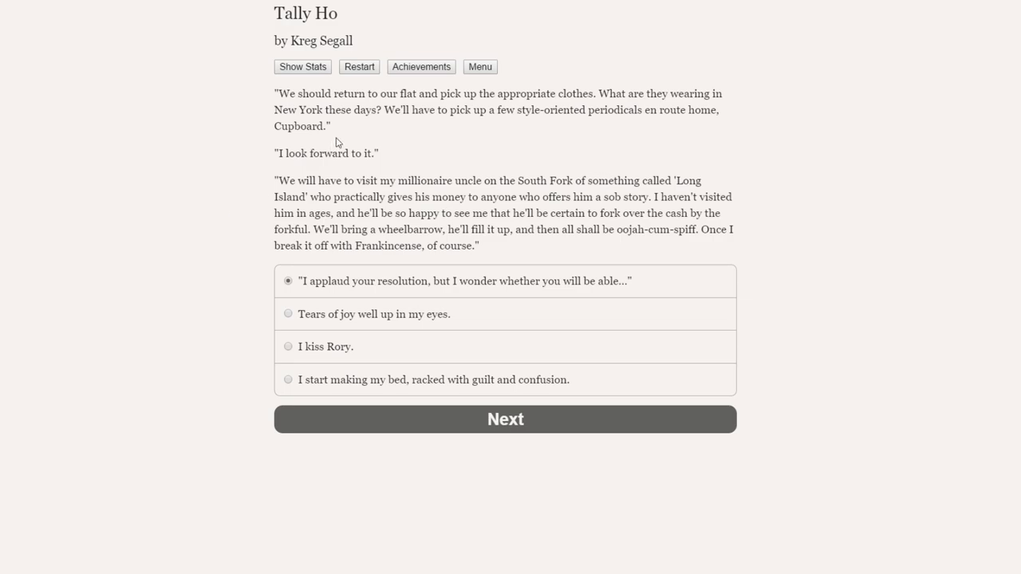
{"action": "mouse_move", "coordinate": [201, 210]}
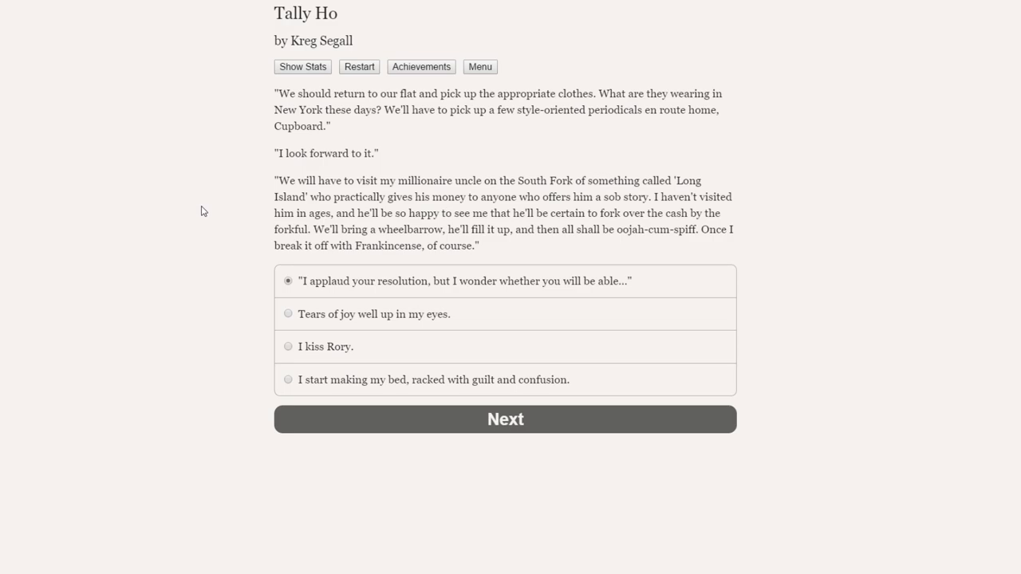
{"action": "mouse_move", "coordinate": [296, 150]}
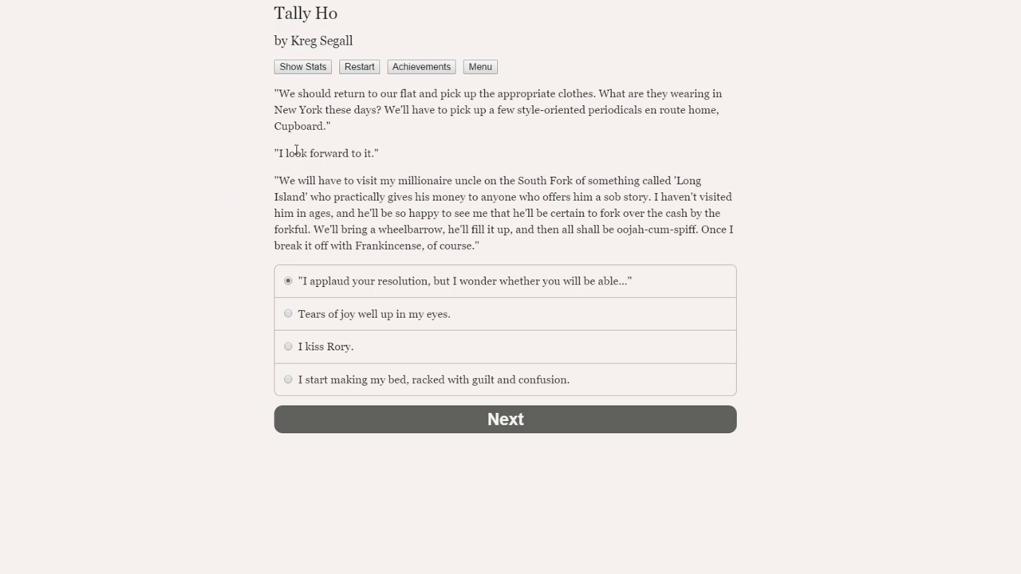
{"action": "mouse_move", "coordinate": [214, 172]}
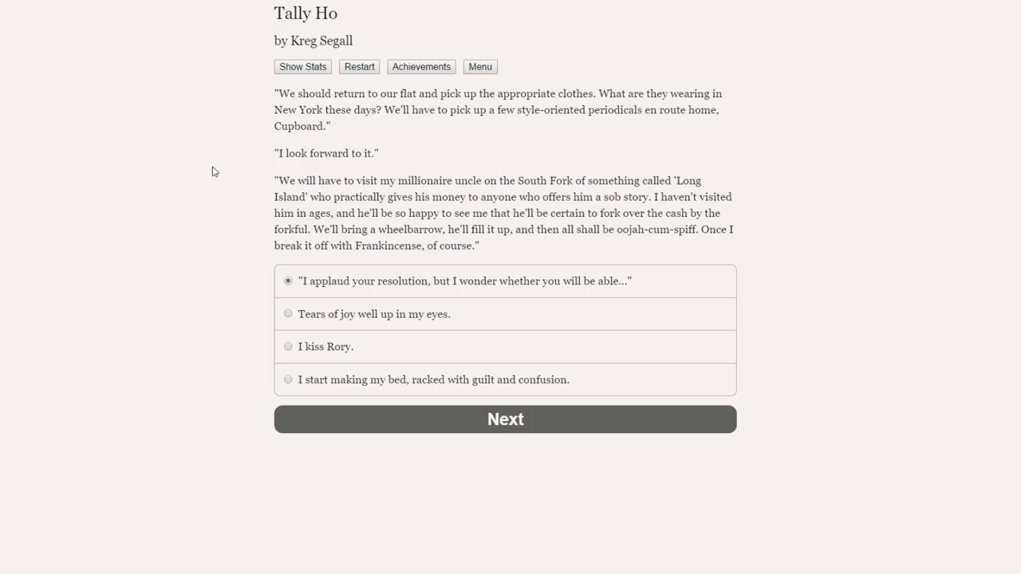
{"action": "mouse_move", "coordinate": [331, 184]}
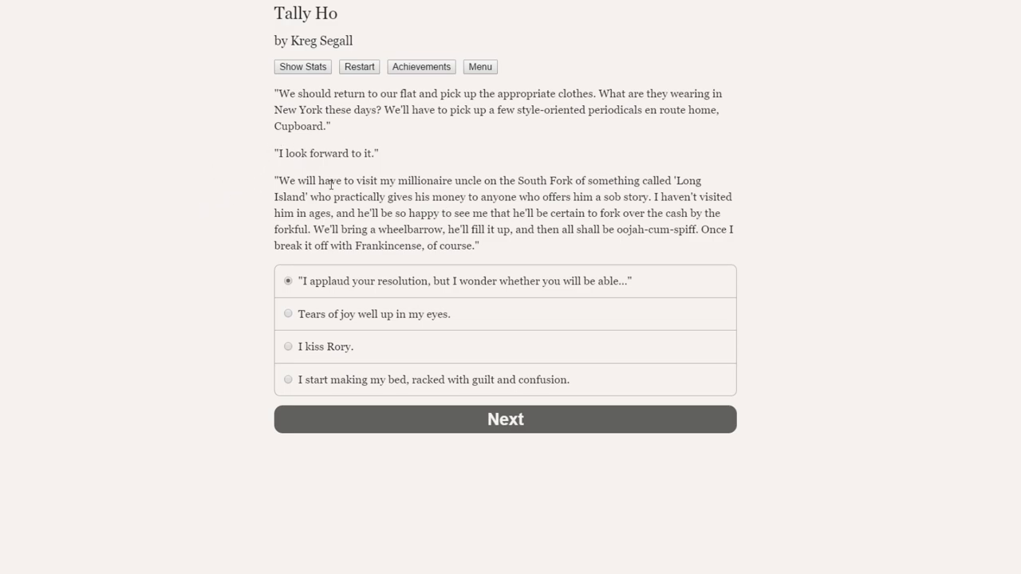
{"action": "mouse_move", "coordinate": [241, 203]}
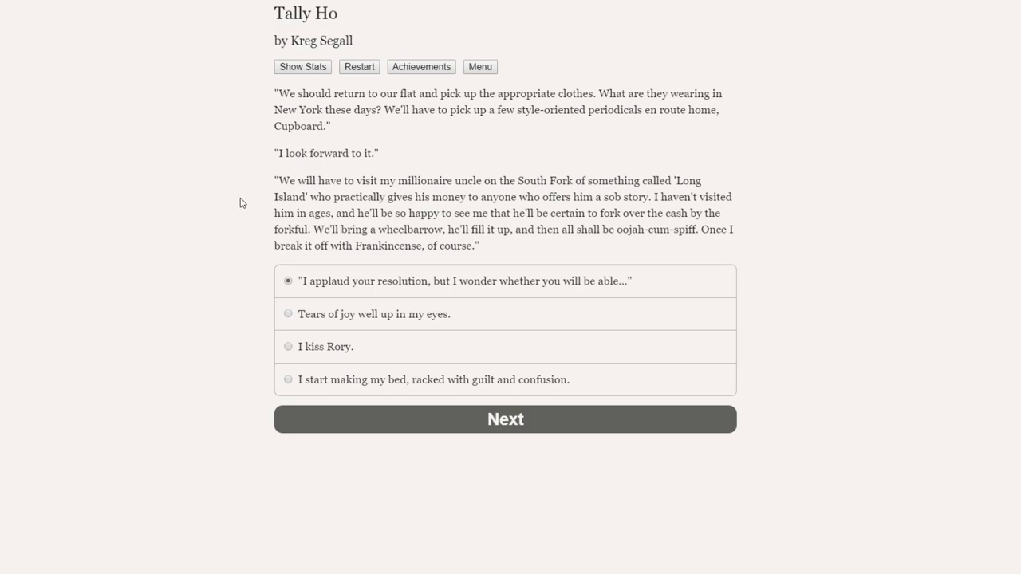
{"action": "mouse_move", "coordinate": [727, 194]}
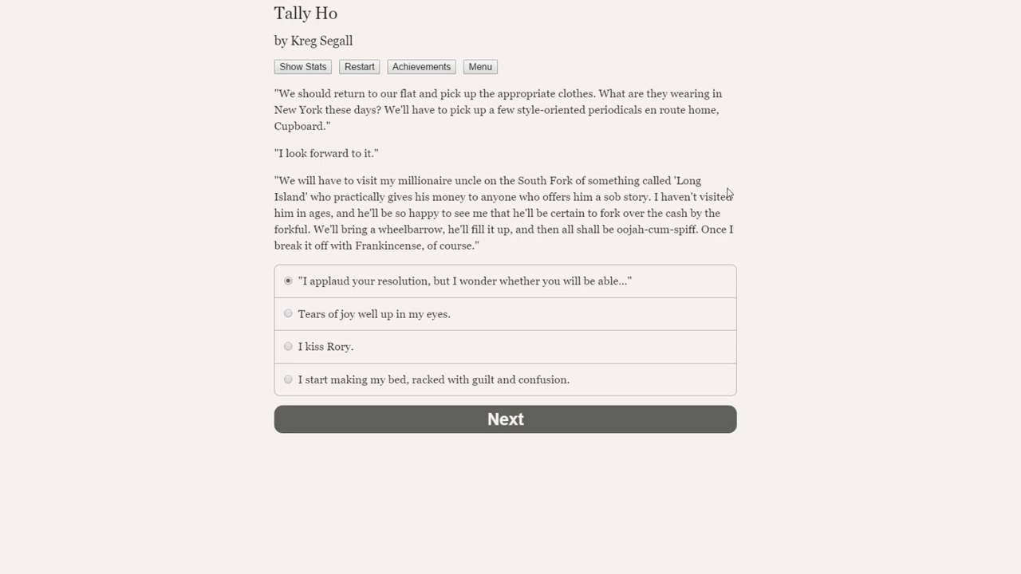
{"action": "mouse_move", "coordinate": [772, 201]}
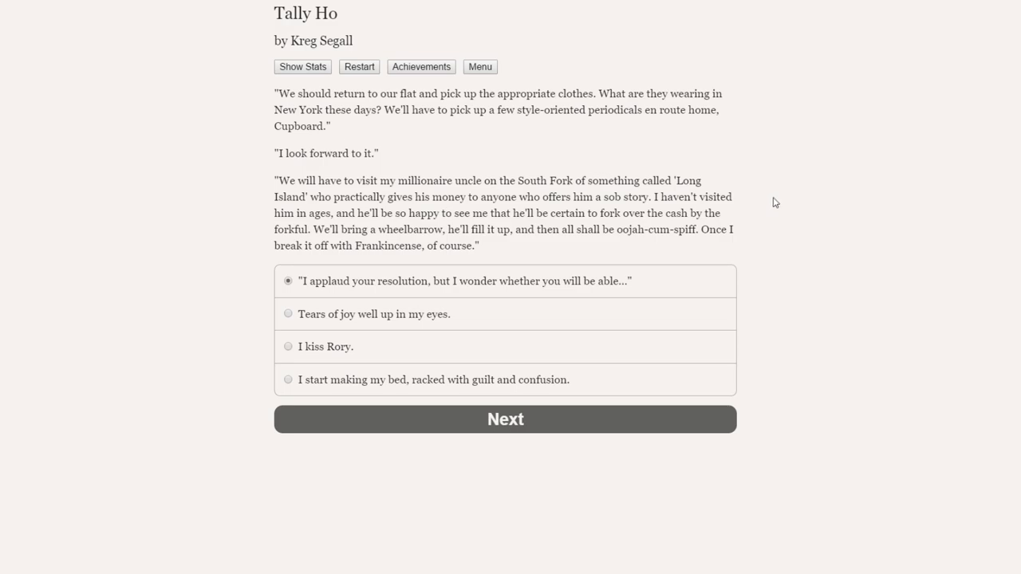
{"action": "mouse_move", "coordinate": [224, 234]}
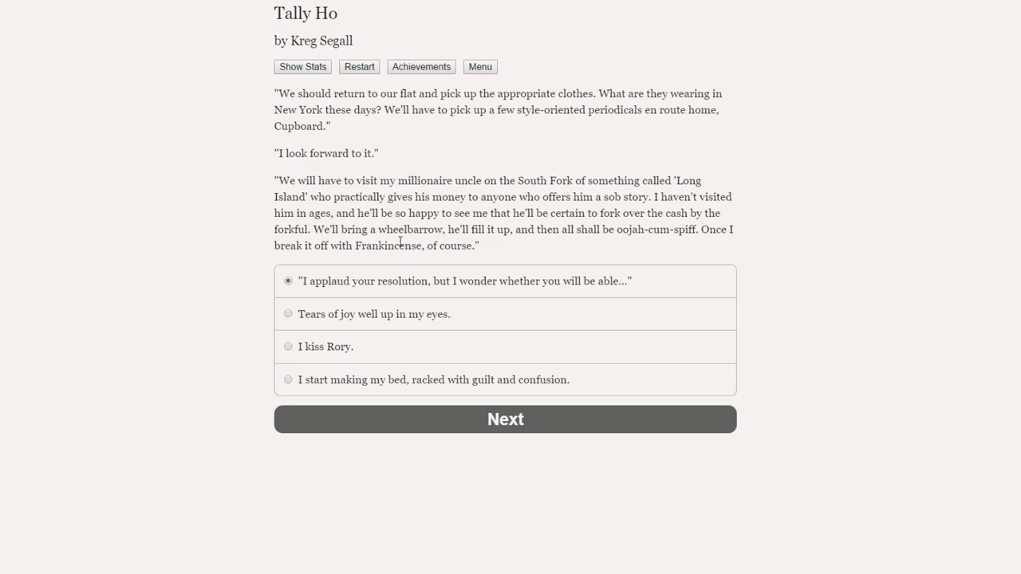
{"action": "mouse_move", "coordinate": [694, 235]}
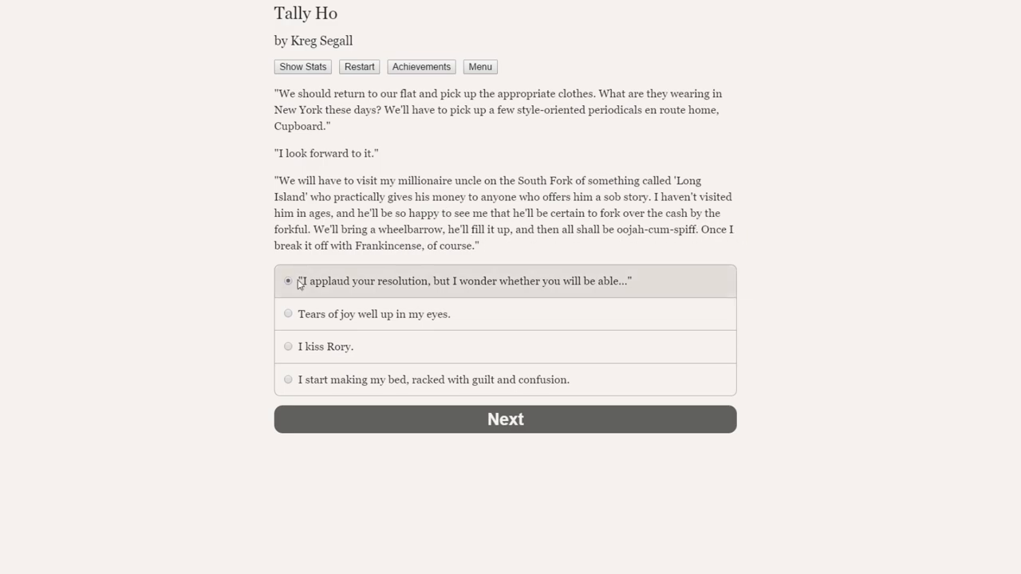
{"action": "mouse_move", "coordinate": [533, 285]}
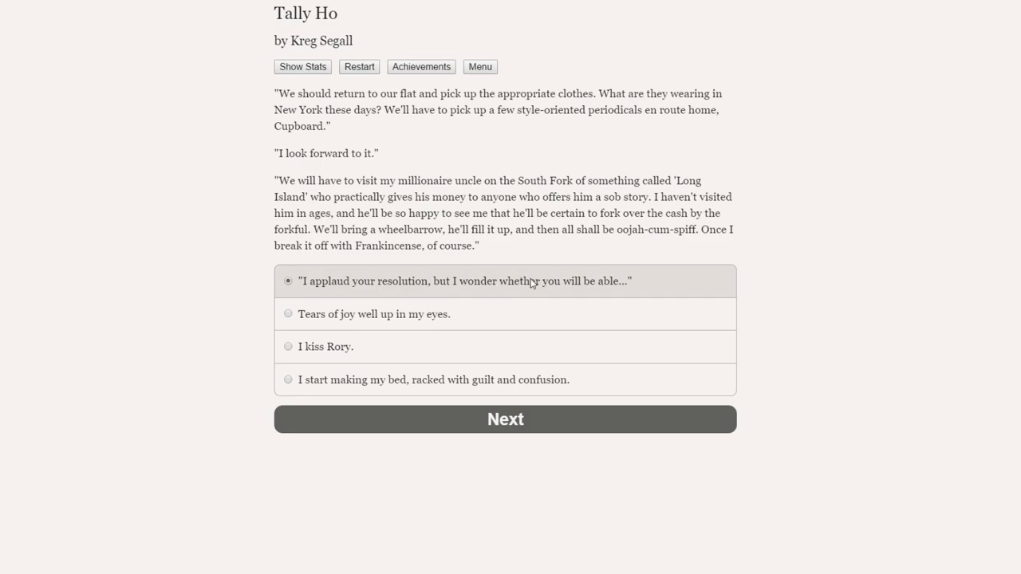
{"action": "mouse_move", "coordinate": [407, 289]}
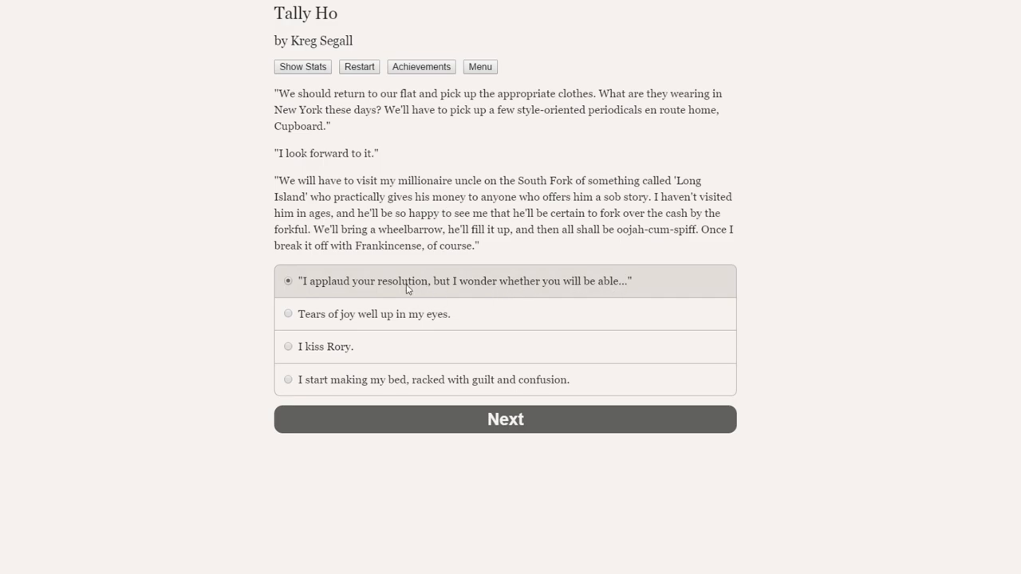
{"action": "mouse_move", "coordinate": [408, 314]}
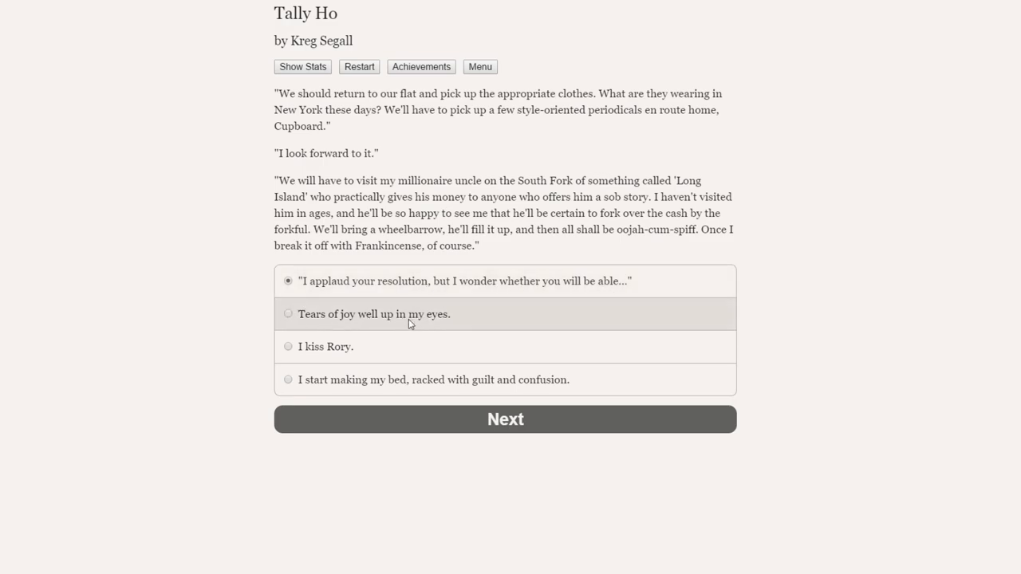
{"action": "mouse_move", "coordinate": [330, 388]}
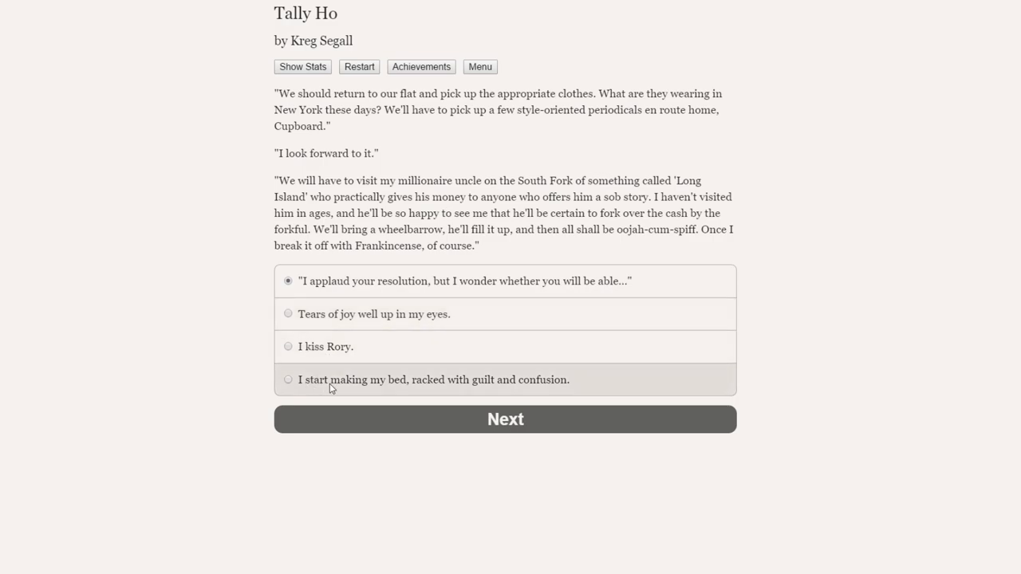
{"action": "mouse_move", "coordinate": [525, 386]}
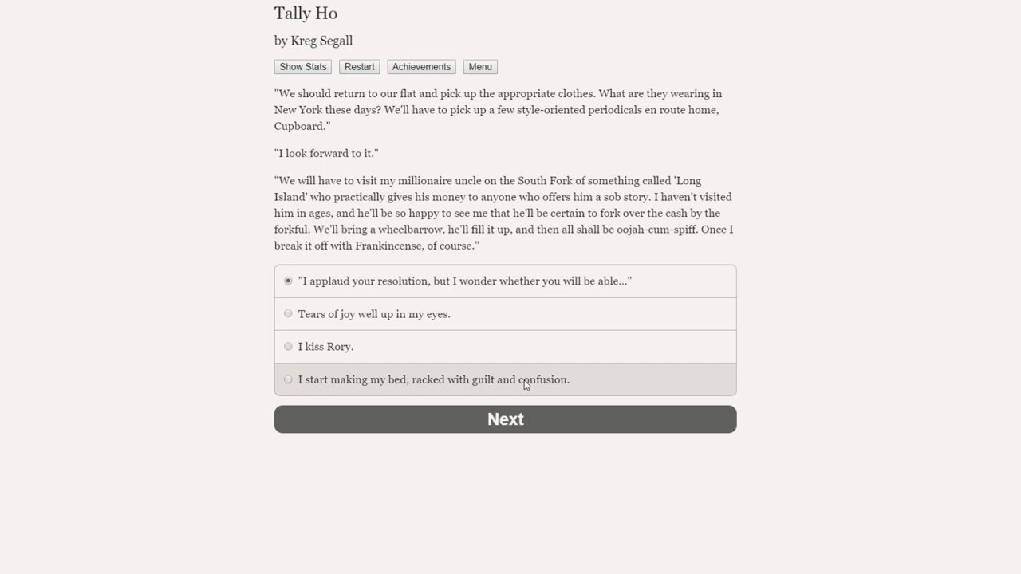
{"action": "mouse_move", "coordinate": [455, 389]}
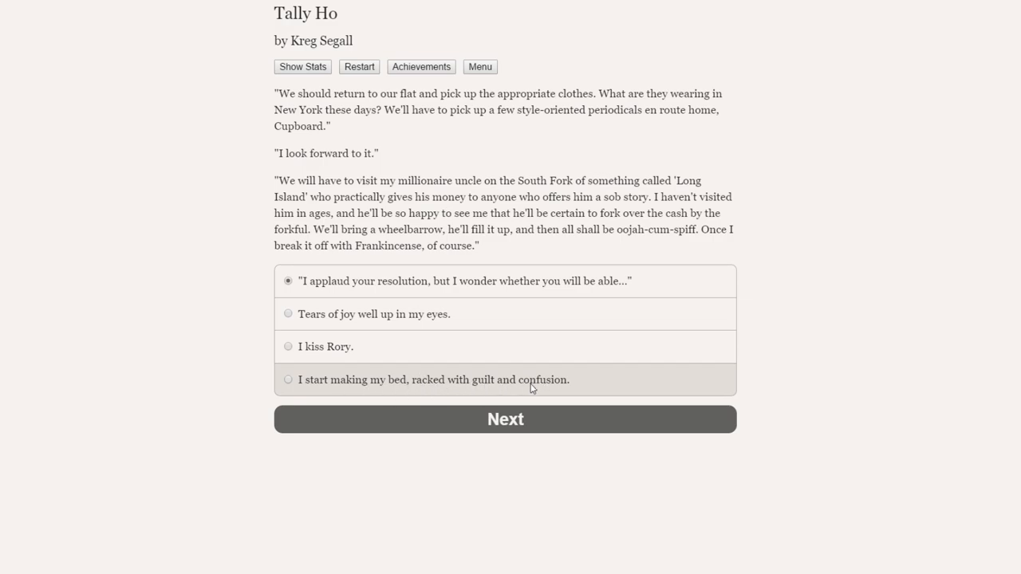
{"action": "mouse_move", "coordinate": [429, 387]}
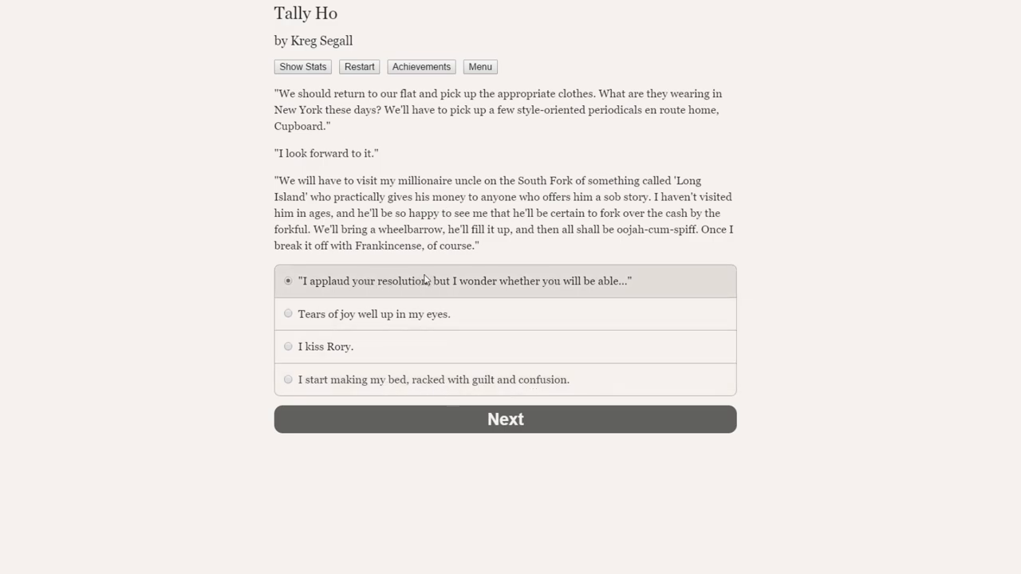
{"action": "mouse_move", "coordinate": [338, 305]}
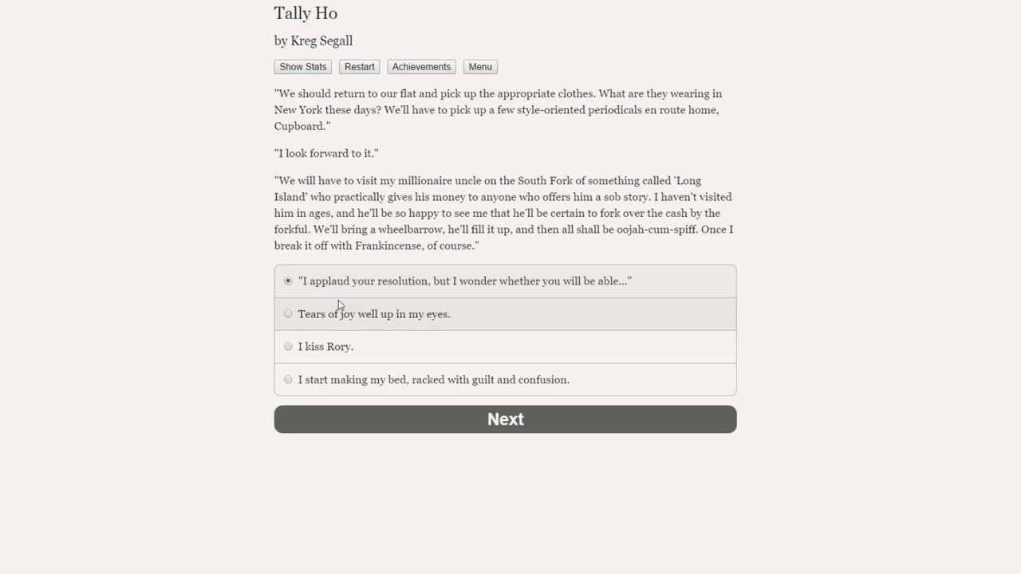
{"action": "mouse_move", "coordinate": [326, 346]}
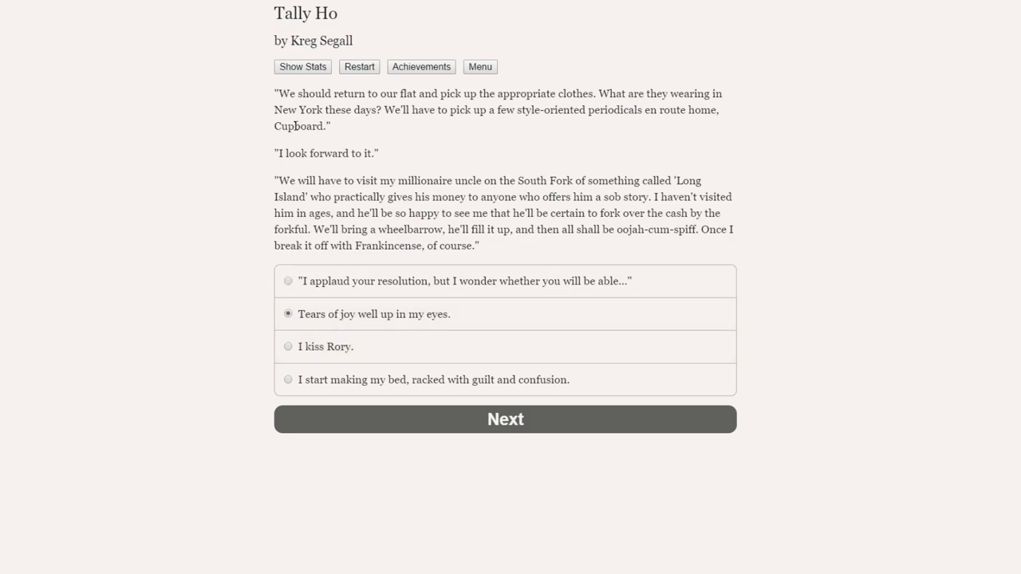
{"action": "mouse_move", "coordinate": [819, 351]}
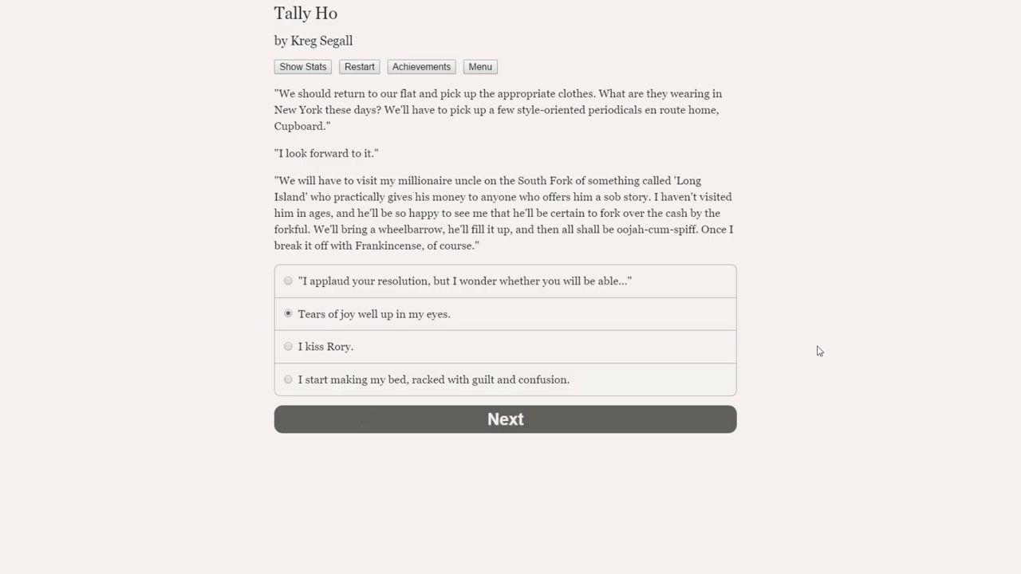
{"action": "mouse_move", "coordinate": [219, 239]}
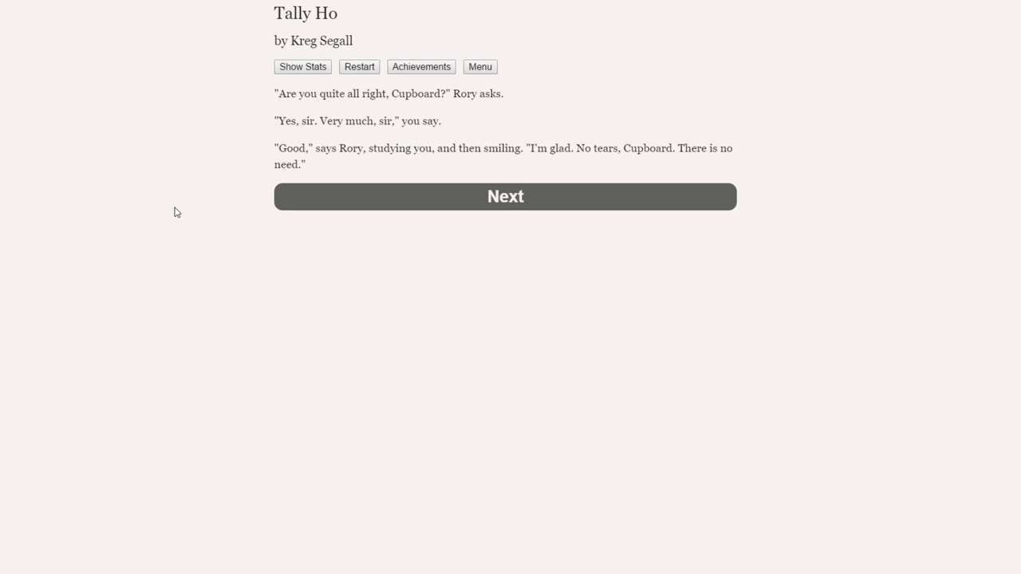
{"action": "mouse_move", "coordinate": [174, 209]}
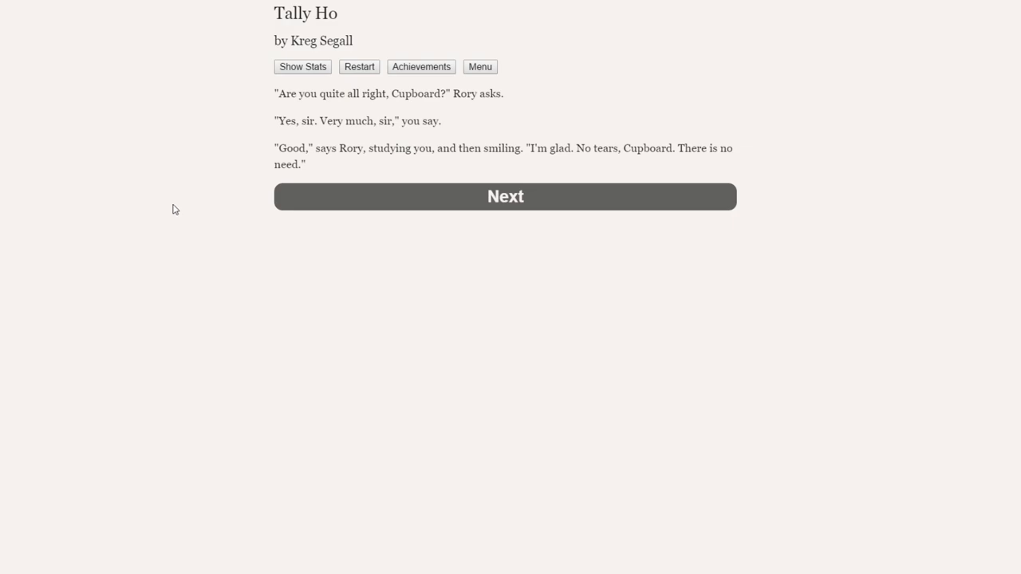
{"action": "mouse_move", "coordinate": [367, 154]}
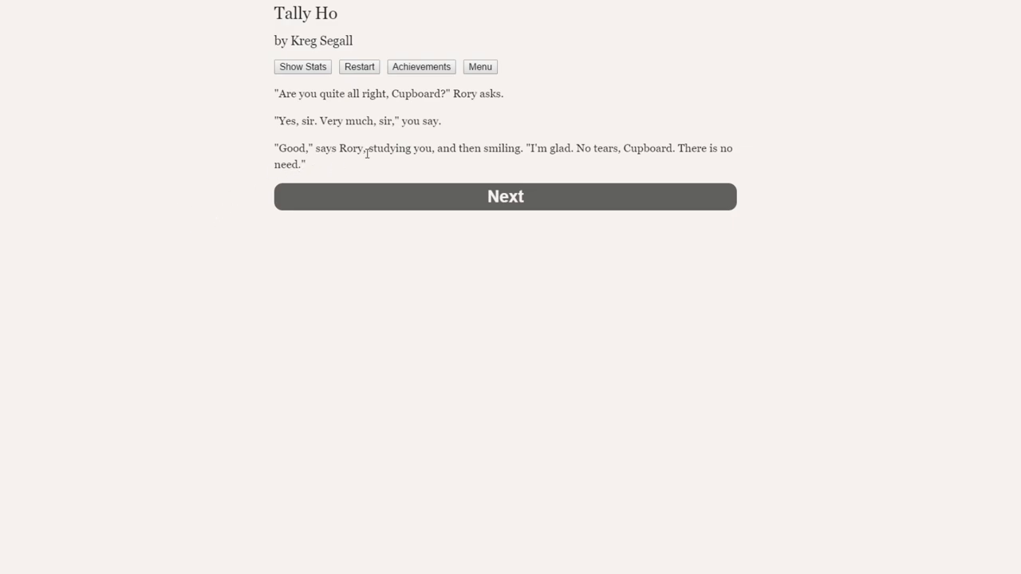
{"action": "mouse_move", "coordinate": [584, 164]}
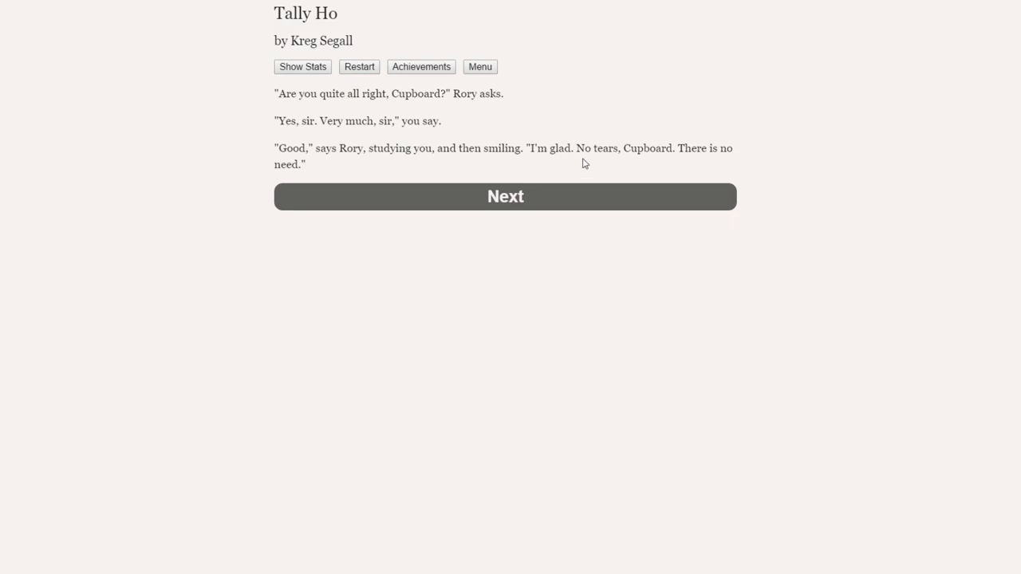
Read on to Frankincense's morning arrival and her thanks for freeing the birds.
{"action": "left_click", "coordinate": [504, 197]}
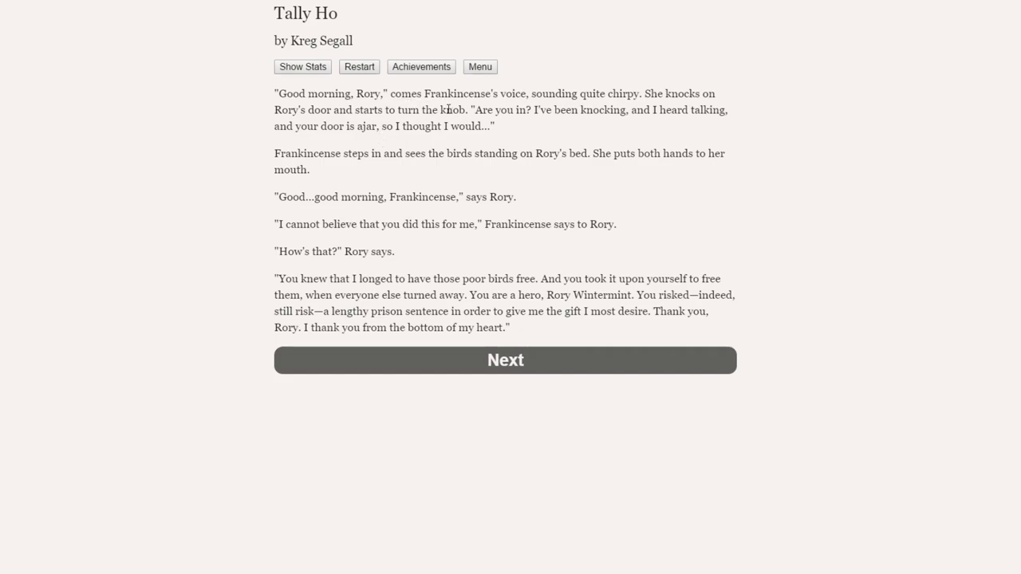
{"action": "mouse_move", "coordinate": [628, 140]}
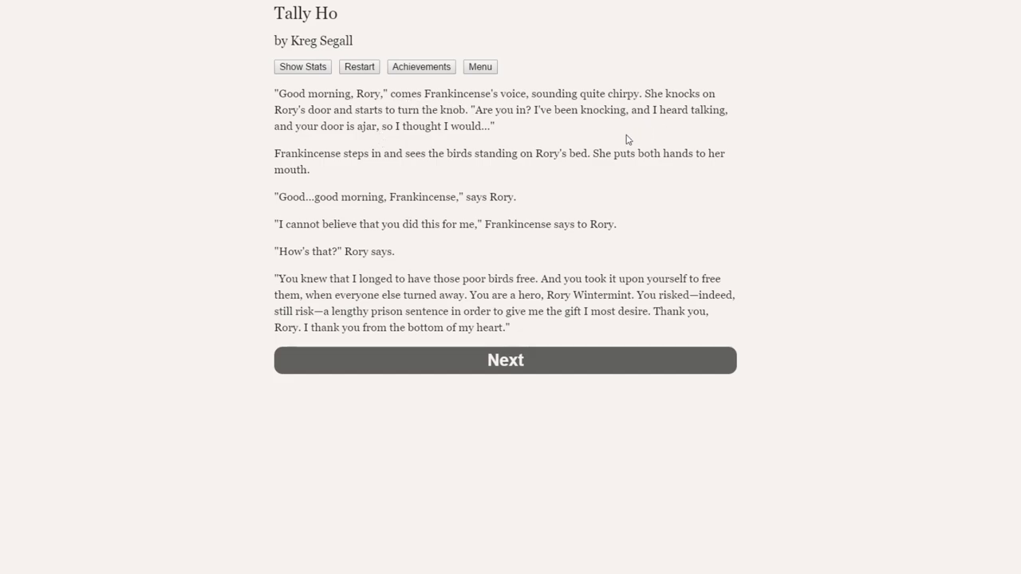
{"action": "mouse_move", "coordinate": [556, 142]}
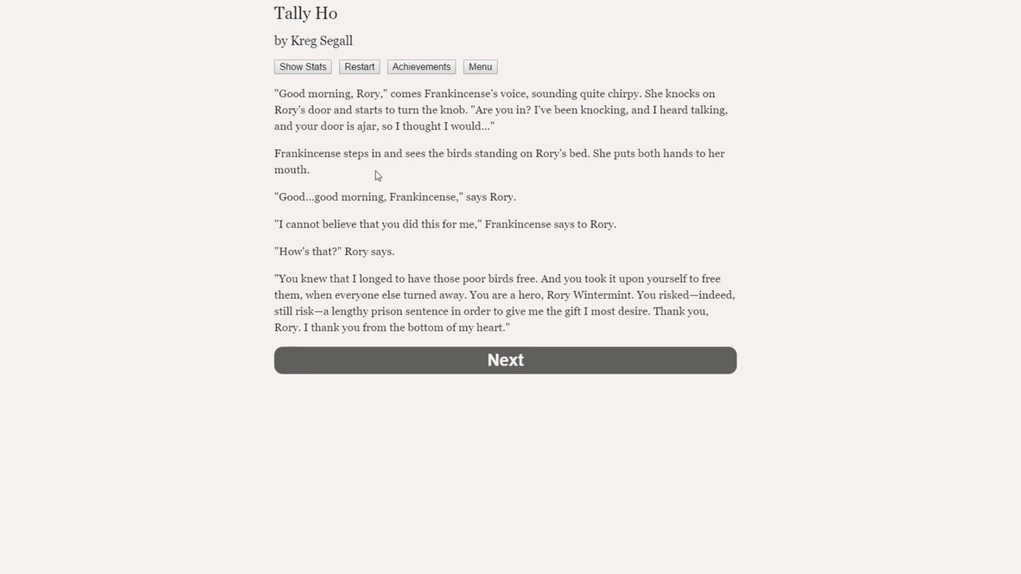
{"action": "mouse_move", "coordinate": [453, 175]}
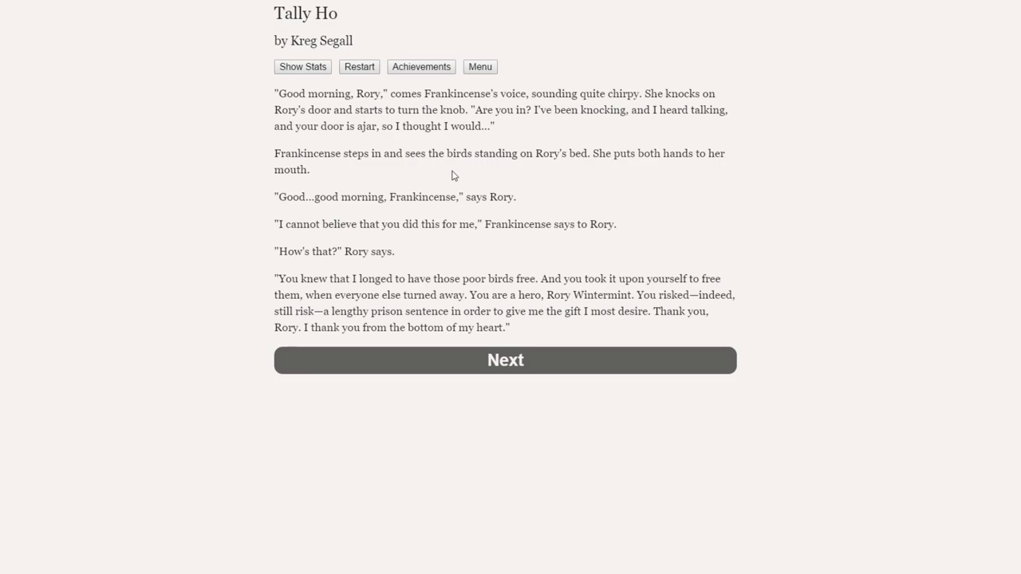
{"action": "mouse_move", "coordinate": [339, 183]}
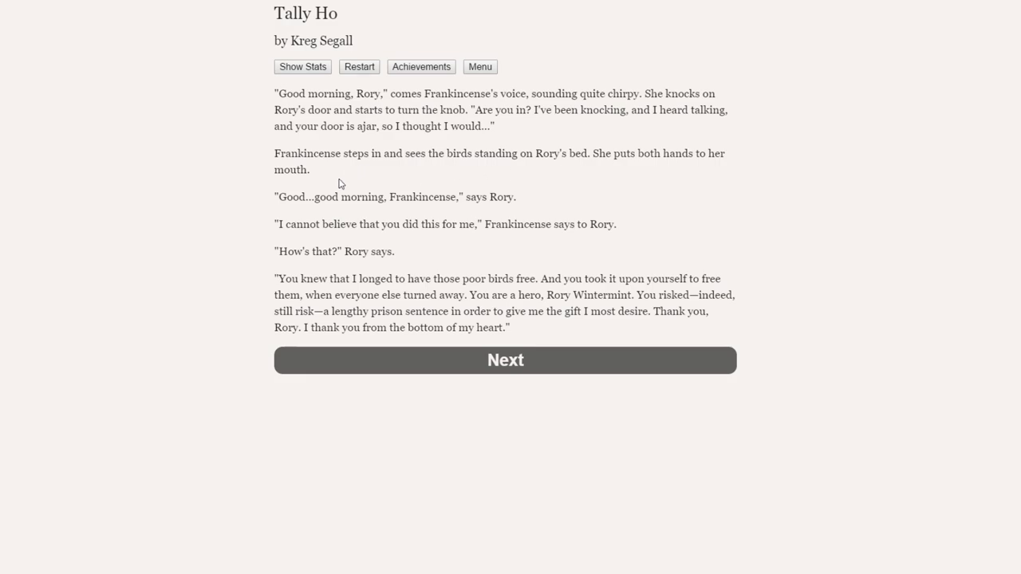
{"action": "mouse_move", "coordinate": [516, 197]}
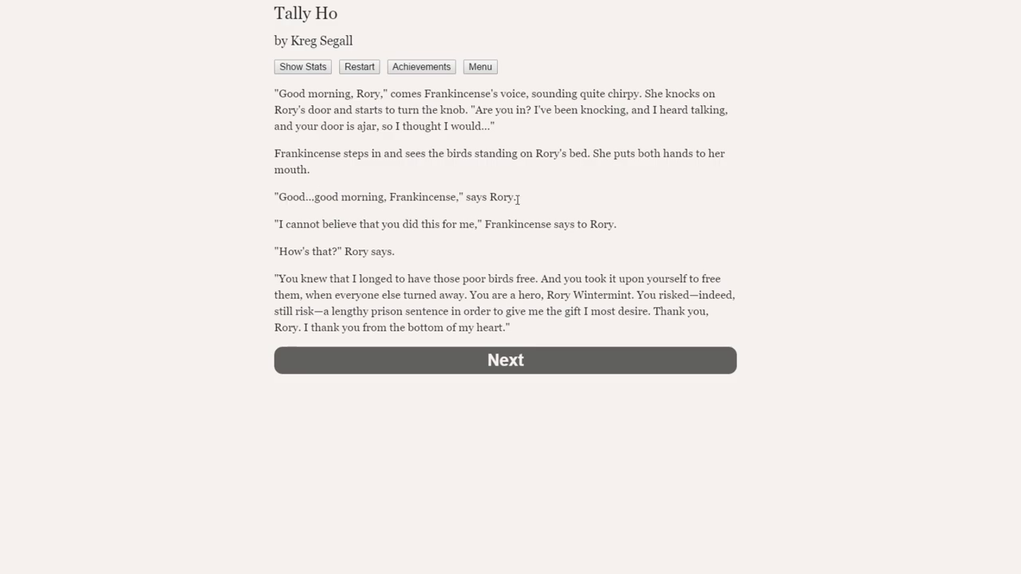
{"action": "mouse_move", "coordinate": [359, 229]}
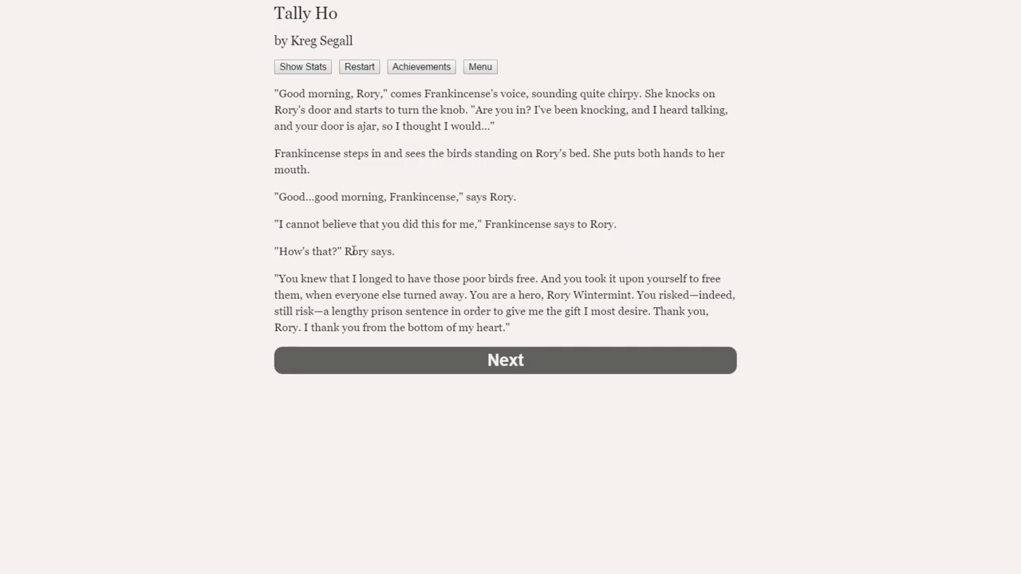
{"action": "mouse_move", "coordinate": [284, 268]}
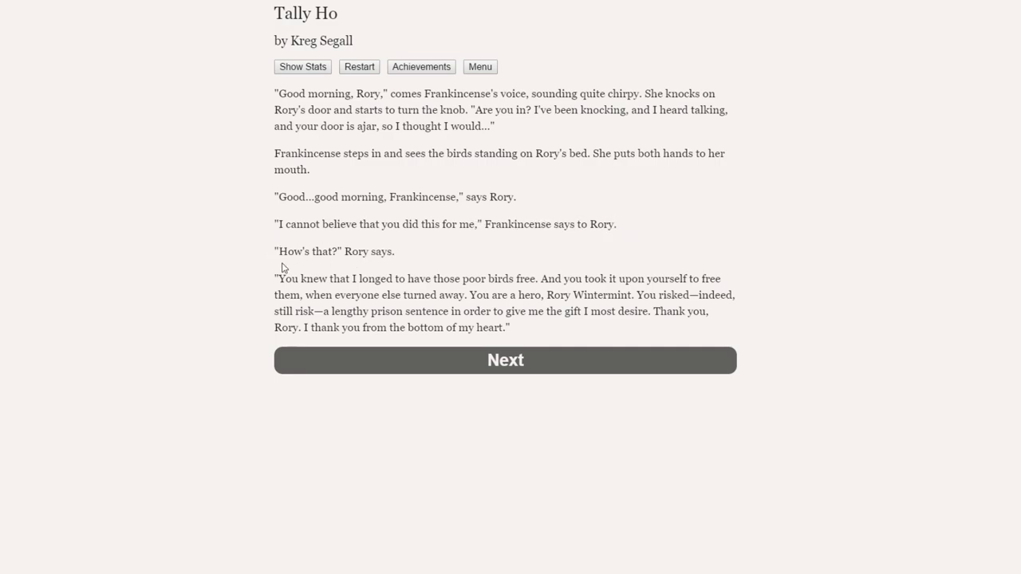
{"action": "mouse_move", "coordinate": [582, 275]}
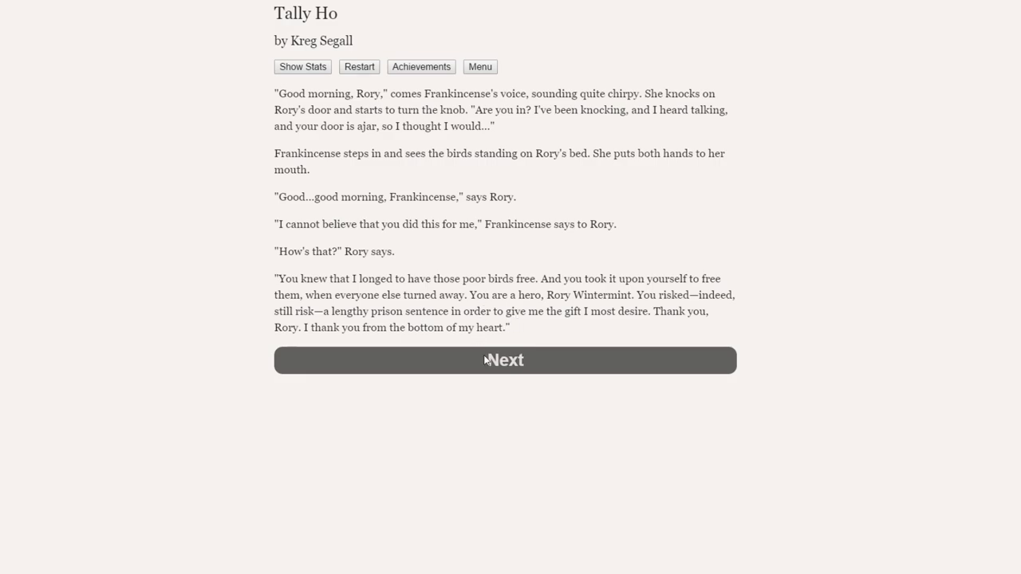
Read past Frankincense's thank-you speech to her rejoicing at being engaged to Rory.
{"action": "left_click", "coordinate": [504, 360]}
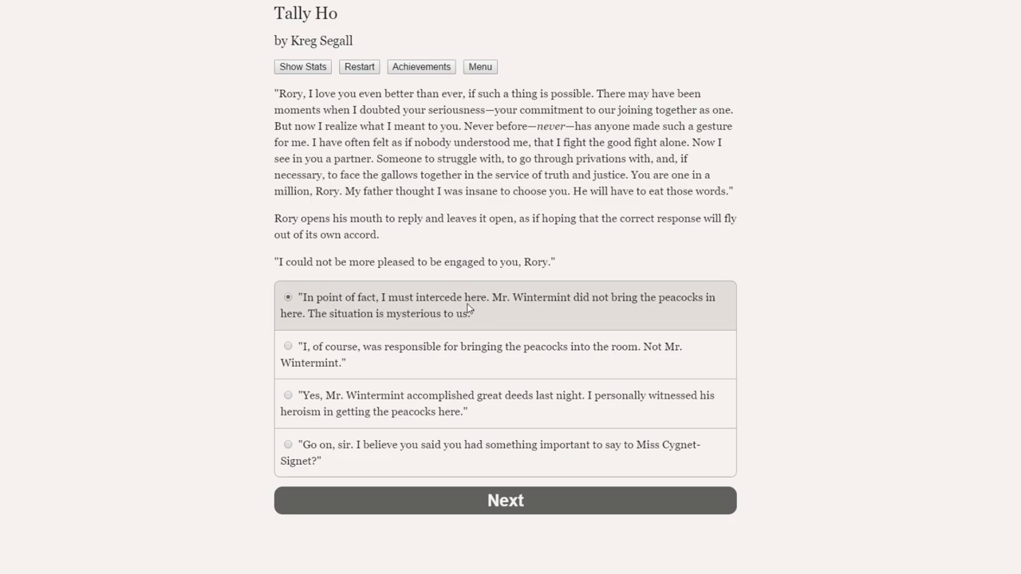
{"action": "mouse_move", "coordinate": [370, 302]}
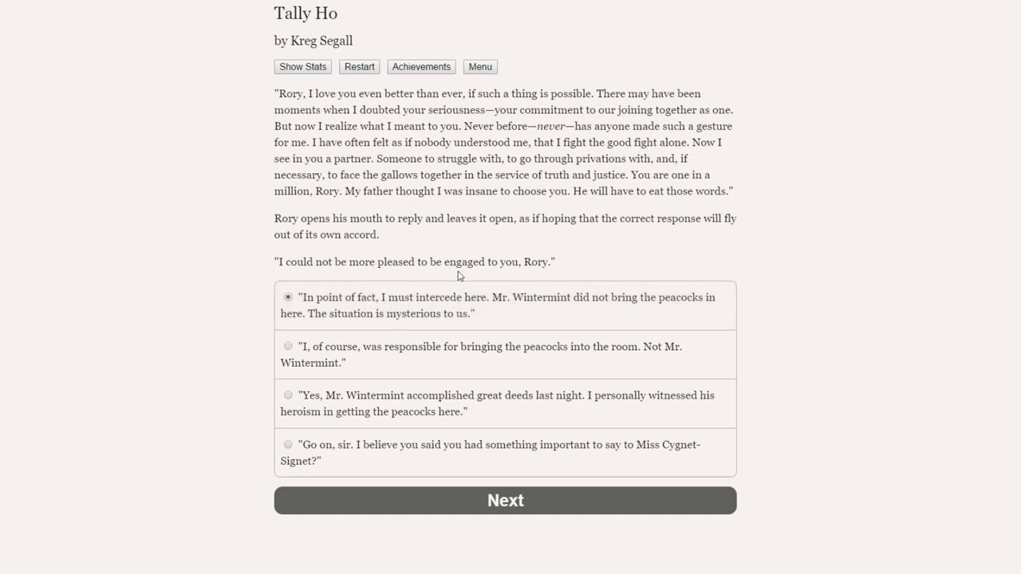
{"action": "mouse_move", "coordinate": [745, 306]}
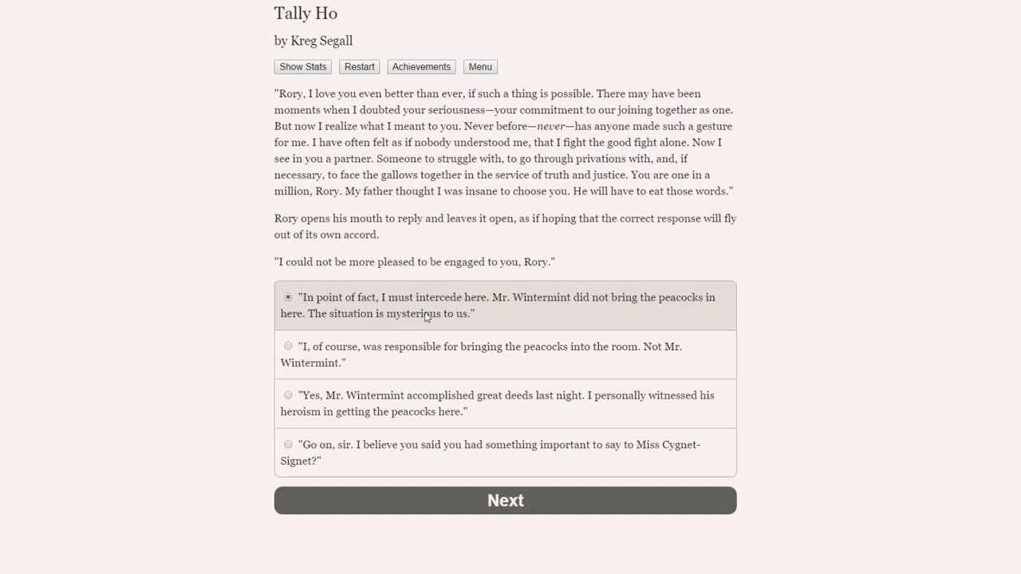
{"action": "mouse_move", "coordinate": [486, 359]}
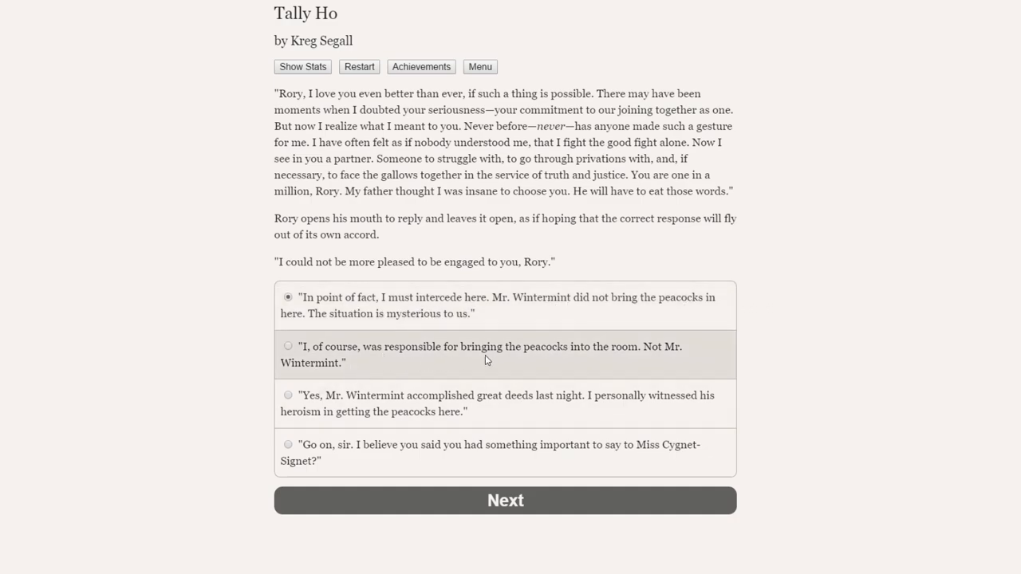
{"action": "mouse_move", "coordinate": [375, 365]}
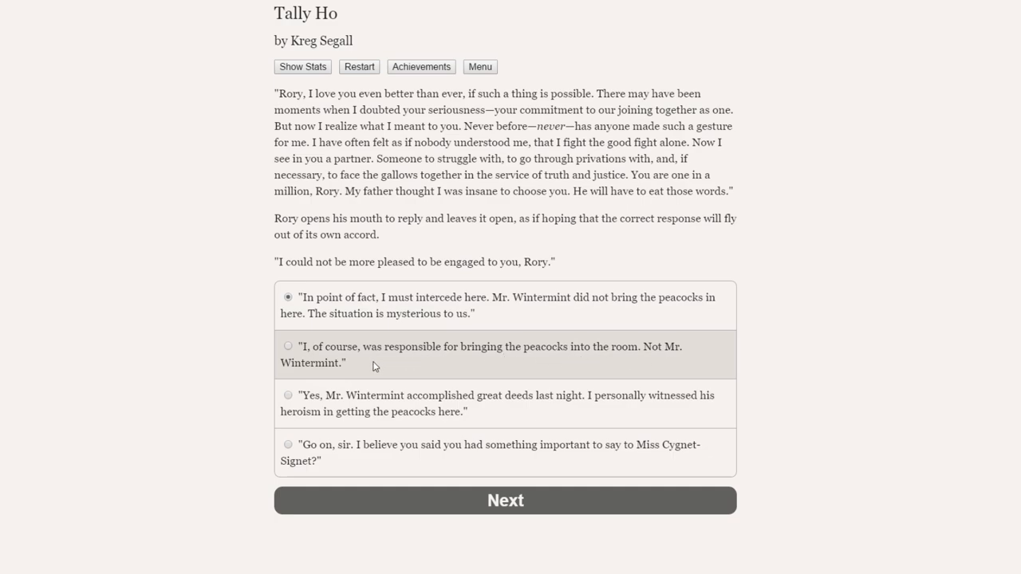
{"action": "mouse_move", "coordinate": [488, 405]}
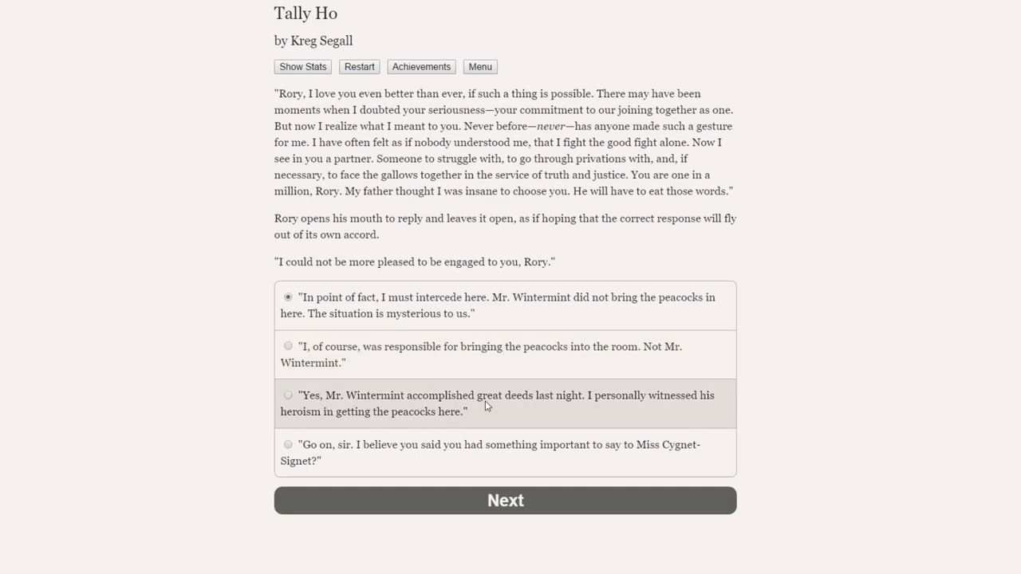
{"action": "mouse_move", "coordinate": [678, 406]}
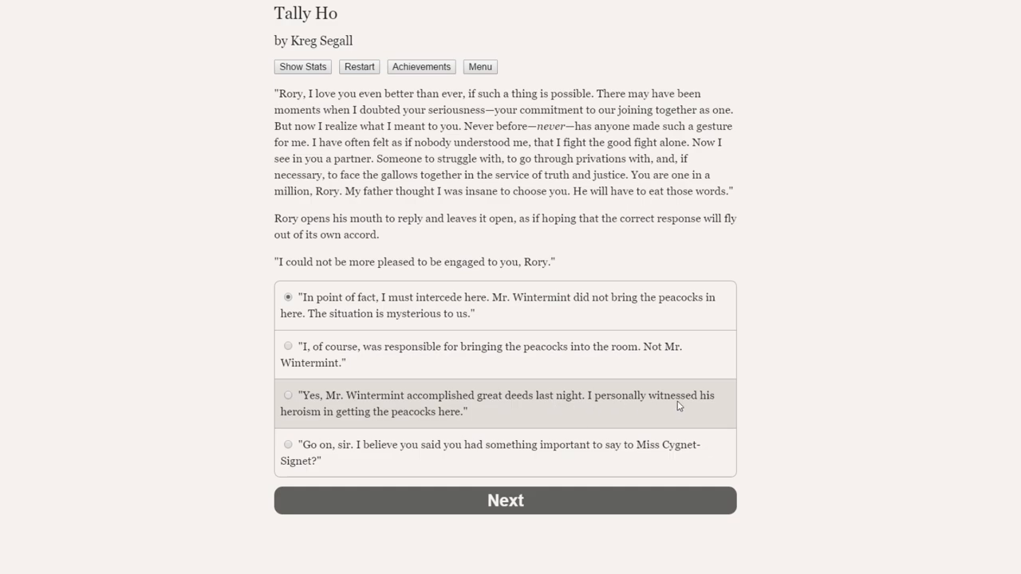
{"action": "mouse_move", "coordinate": [429, 420]}
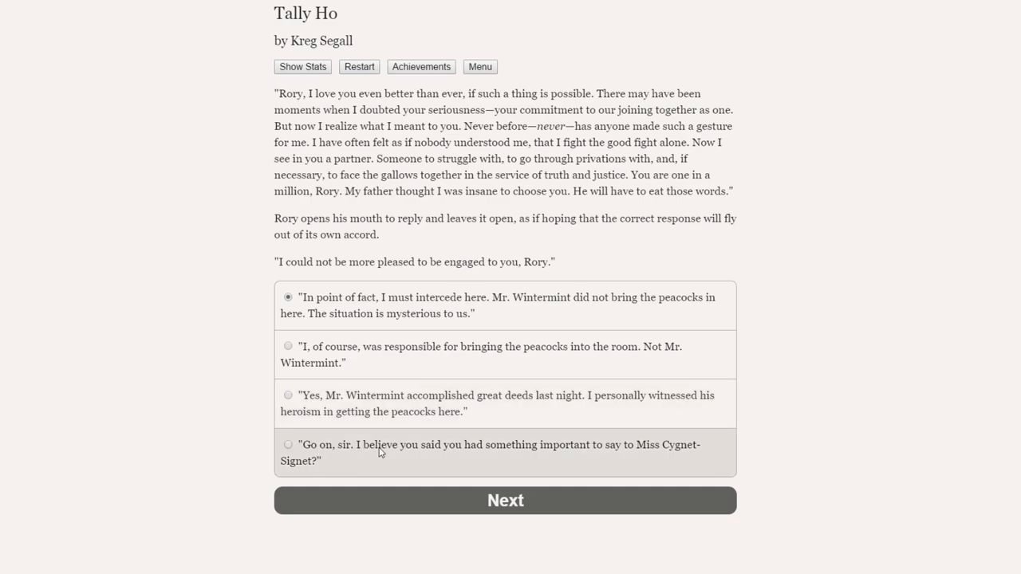
{"action": "mouse_move", "coordinate": [652, 454]}
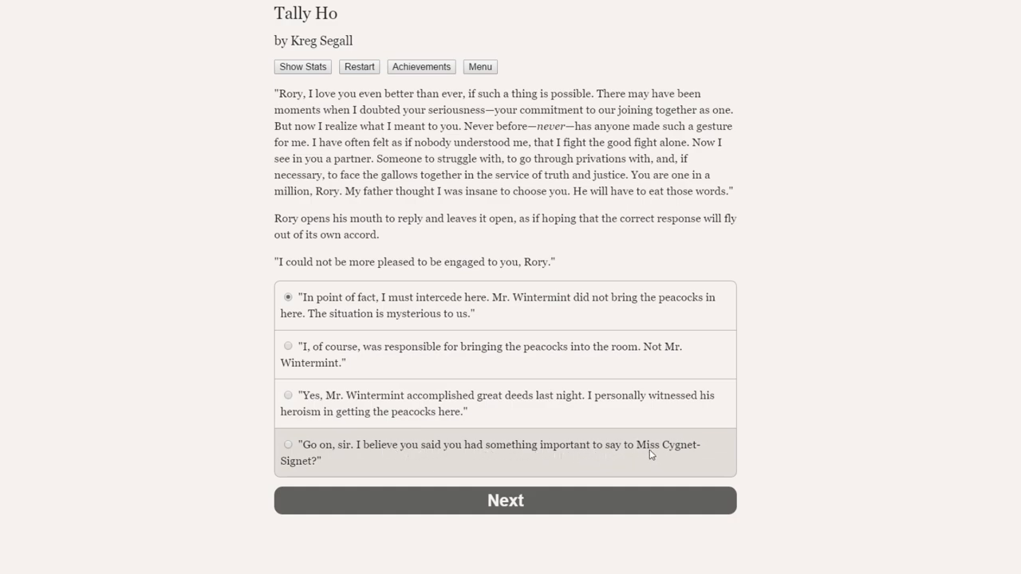
{"action": "mouse_move", "coordinate": [397, 455]}
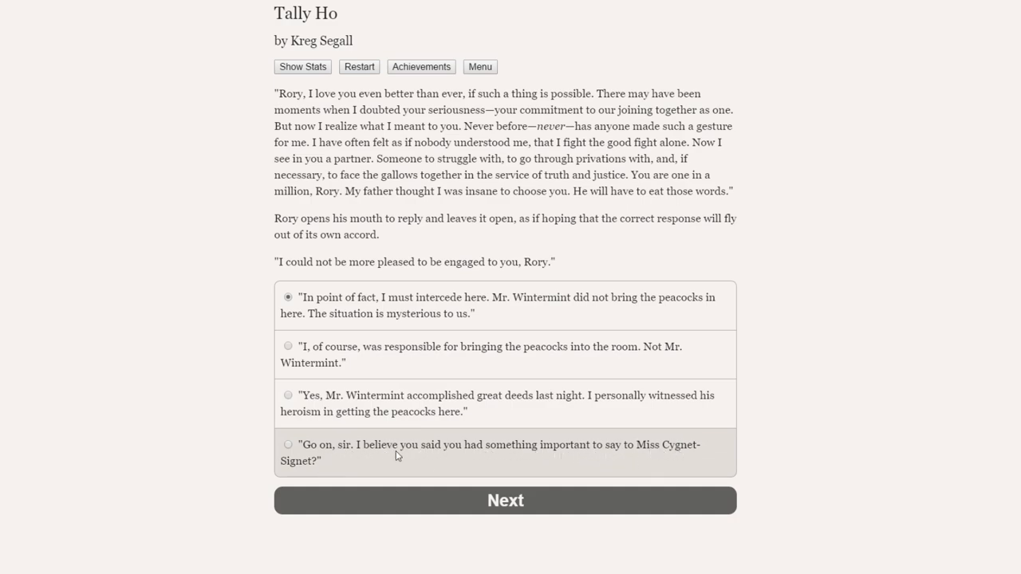
{"action": "mouse_move", "coordinate": [502, 459]}
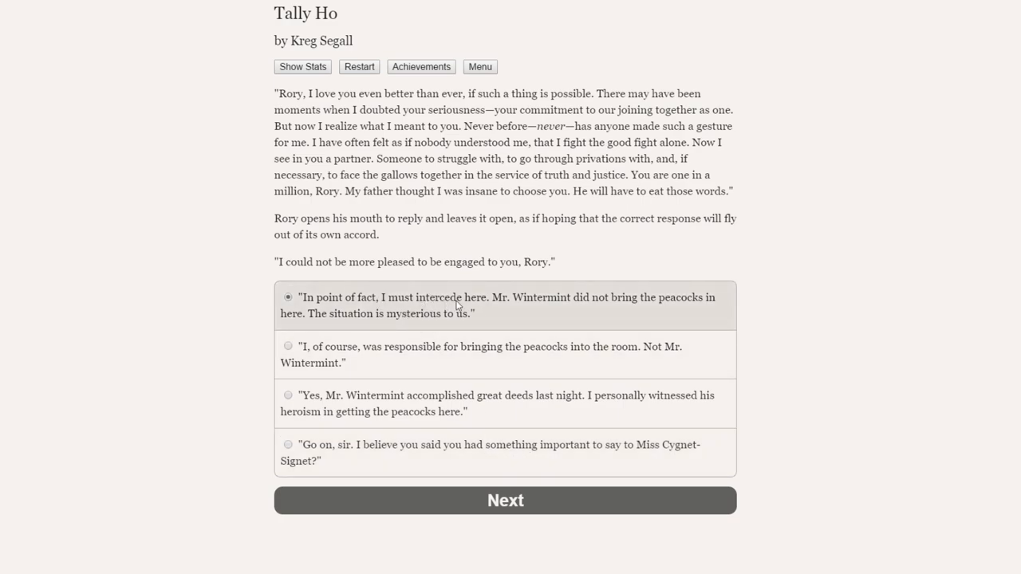
{"action": "mouse_move", "coordinate": [371, 310]}
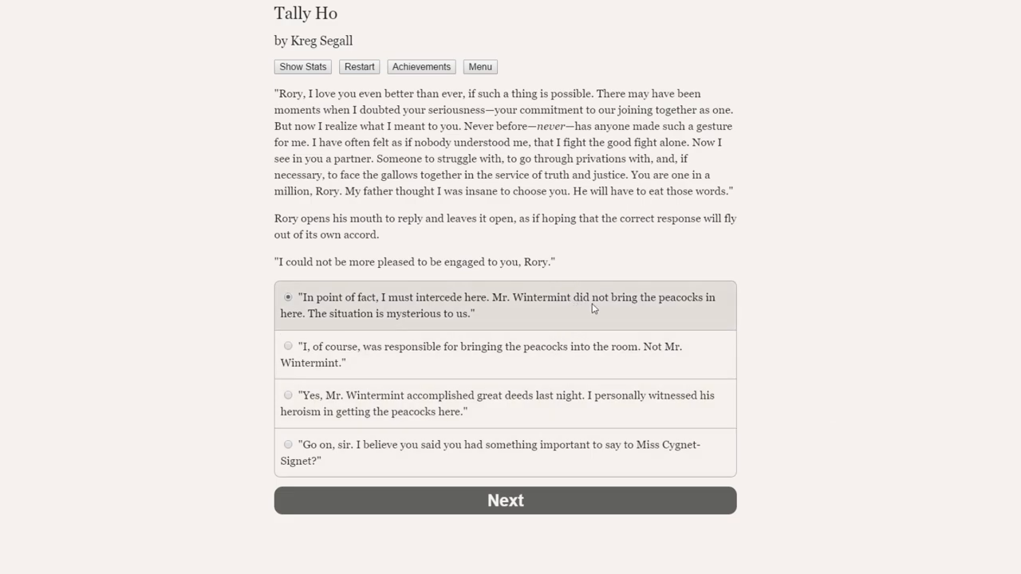
{"action": "mouse_move", "coordinate": [444, 312]}
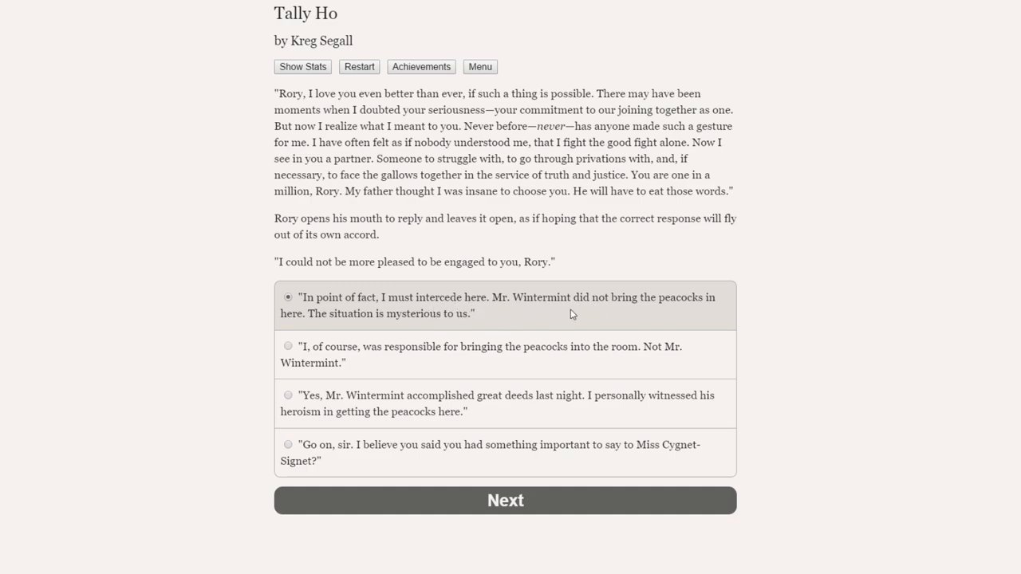
Submit the reply denying Mr. Wintermint brought the peacocks.
{"action": "left_click", "coordinate": [505, 500]}
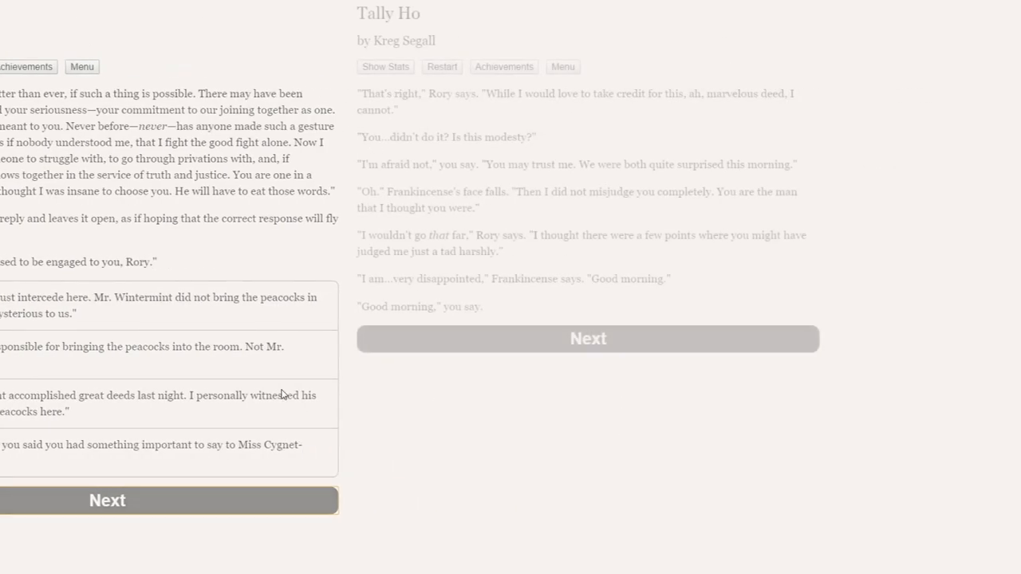
{"action": "left_click", "coordinate": [107, 500]}
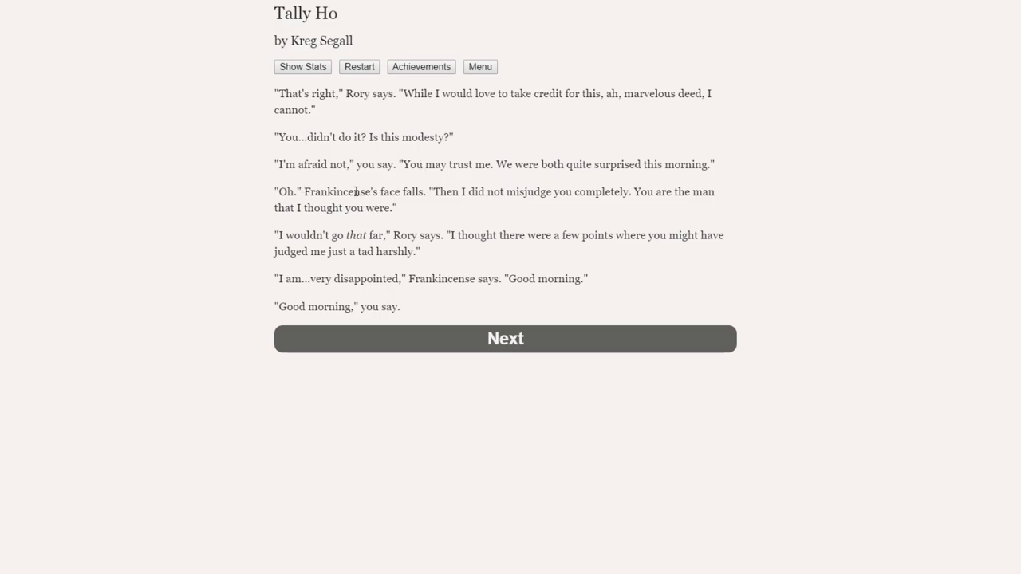
{"action": "mouse_move", "coordinate": [365, 206]}
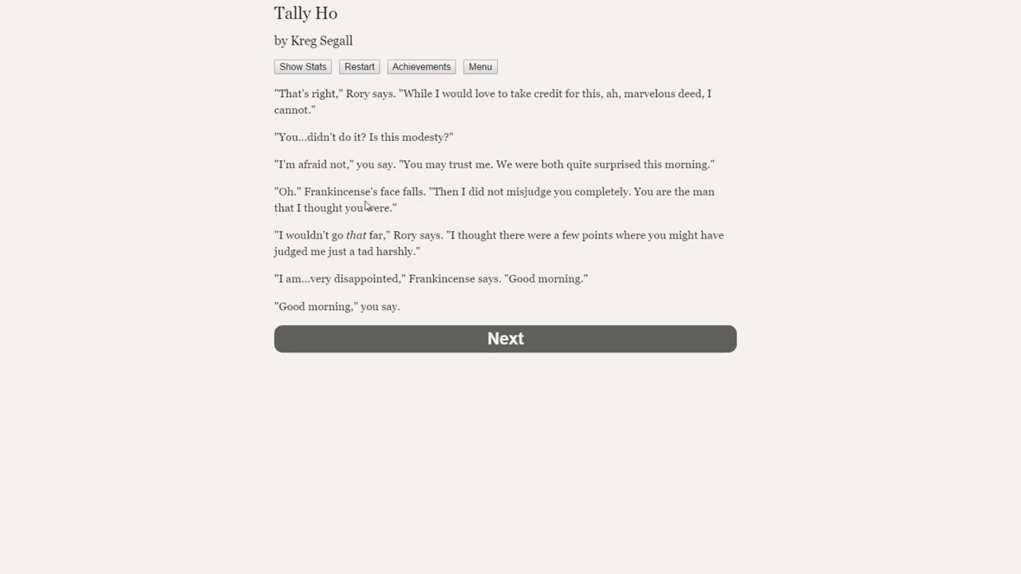
{"action": "mouse_move", "coordinate": [342, 194]}
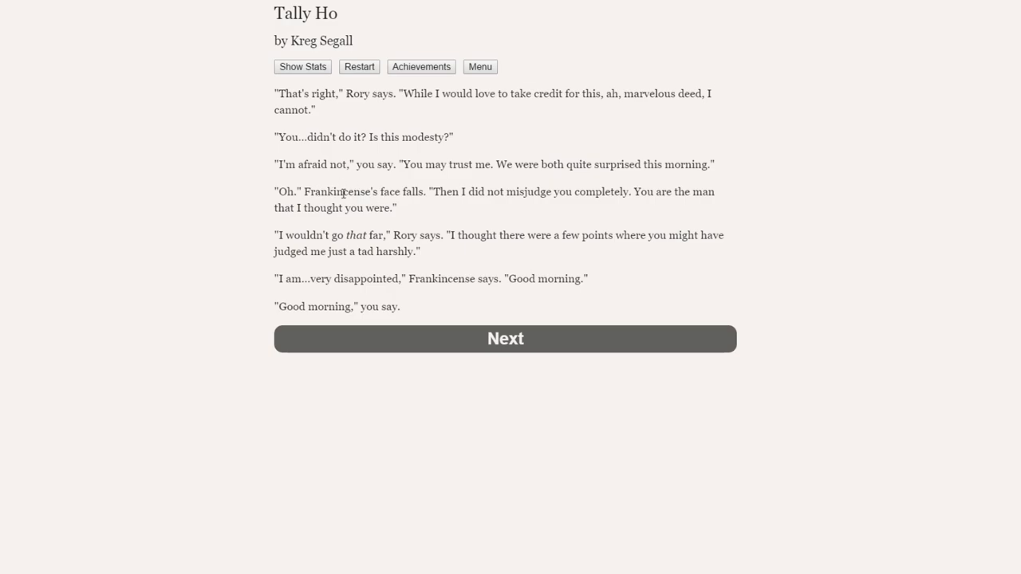
{"action": "mouse_move", "coordinate": [363, 232]}
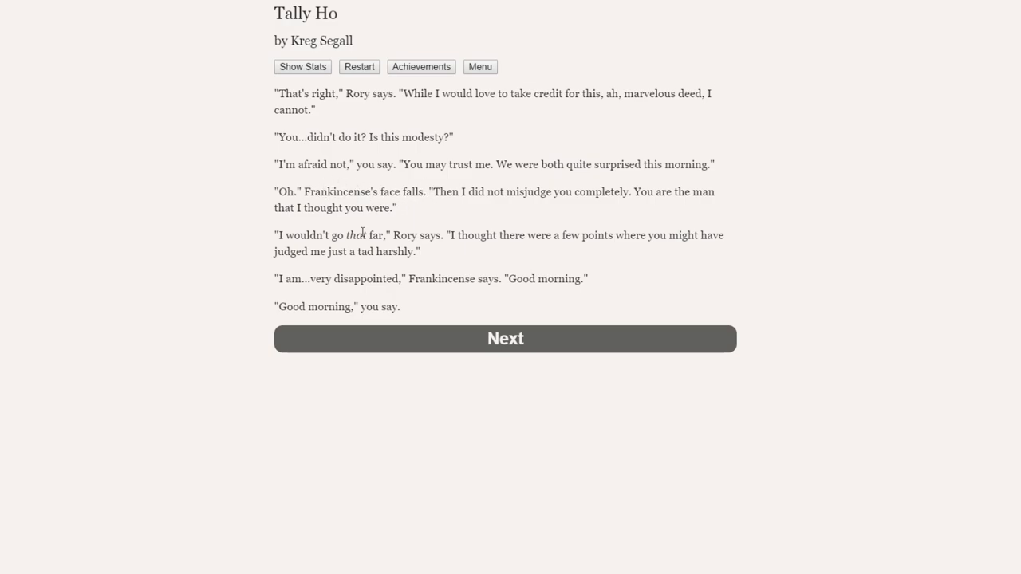
{"action": "mouse_move", "coordinate": [399, 253]}
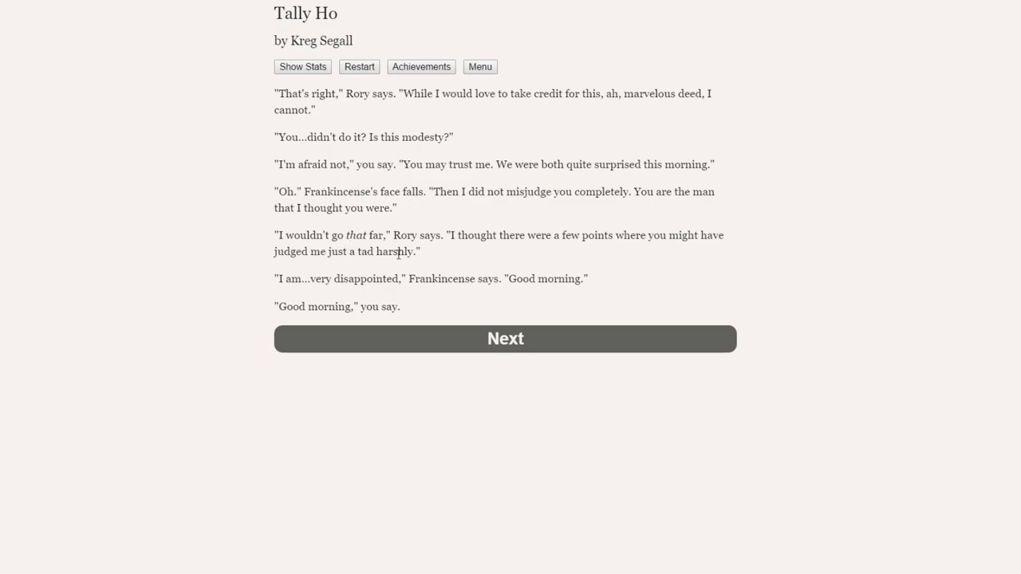
{"action": "mouse_move", "coordinate": [664, 241]}
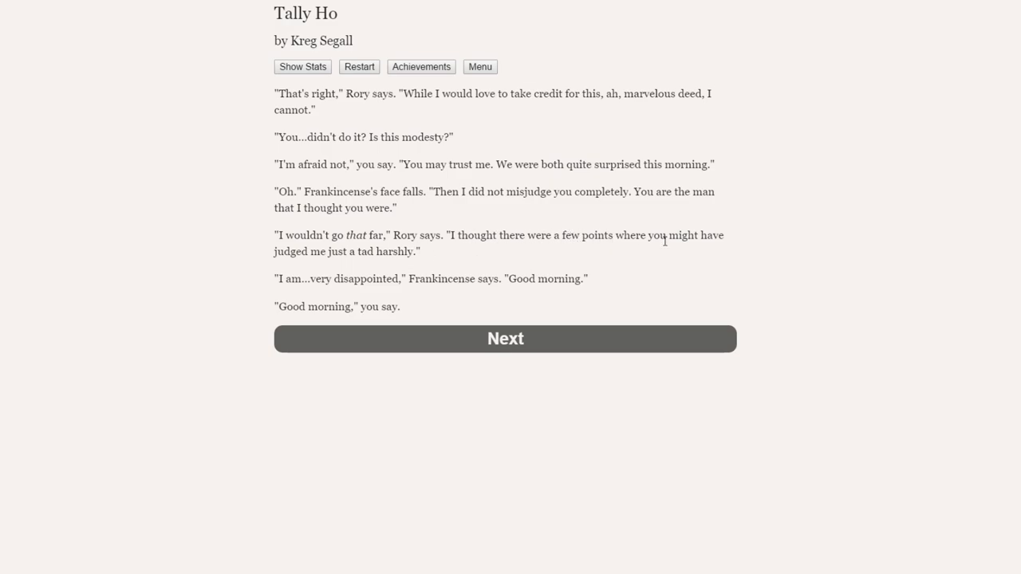
{"action": "mouse_move", "coordinate": [424, 258]}
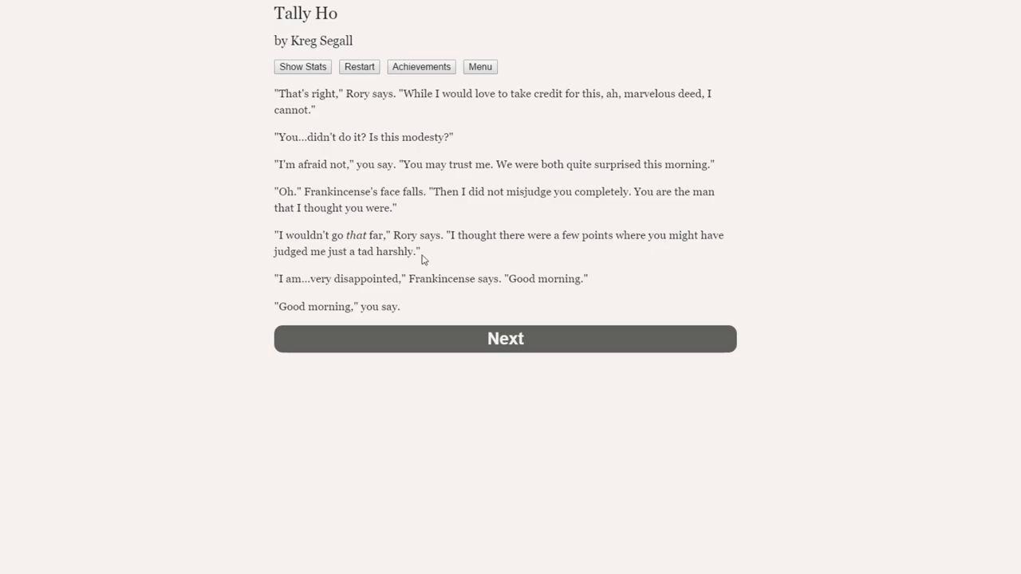
{"action": "mouse_move", "coordinate": [429, 280]}
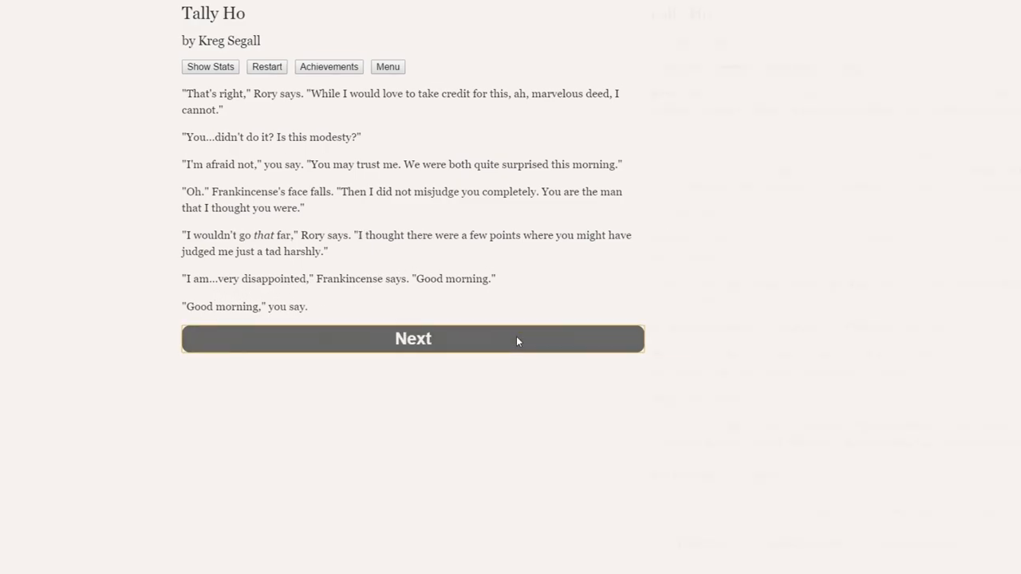
Read past Frankincense's farewell to Carlington's parlour summons, with Mopsie waiting downstairs.
{"action": "left_click", "coordinate": [412, 339]}
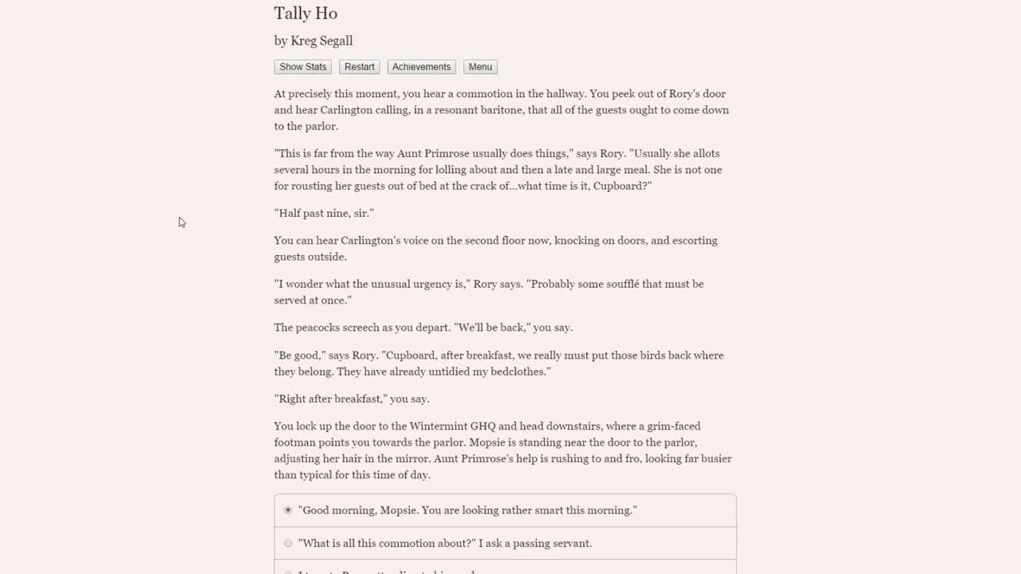
{"action": "mouse_move", "coordinate": [598, 96]}
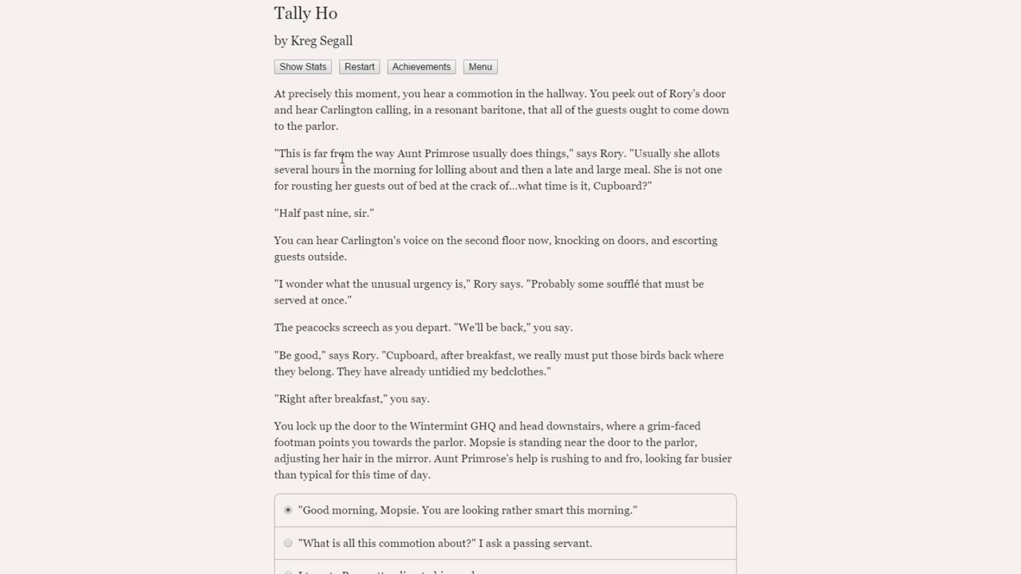
{"action": "mouse_move", "coordinate": [608, 168]}
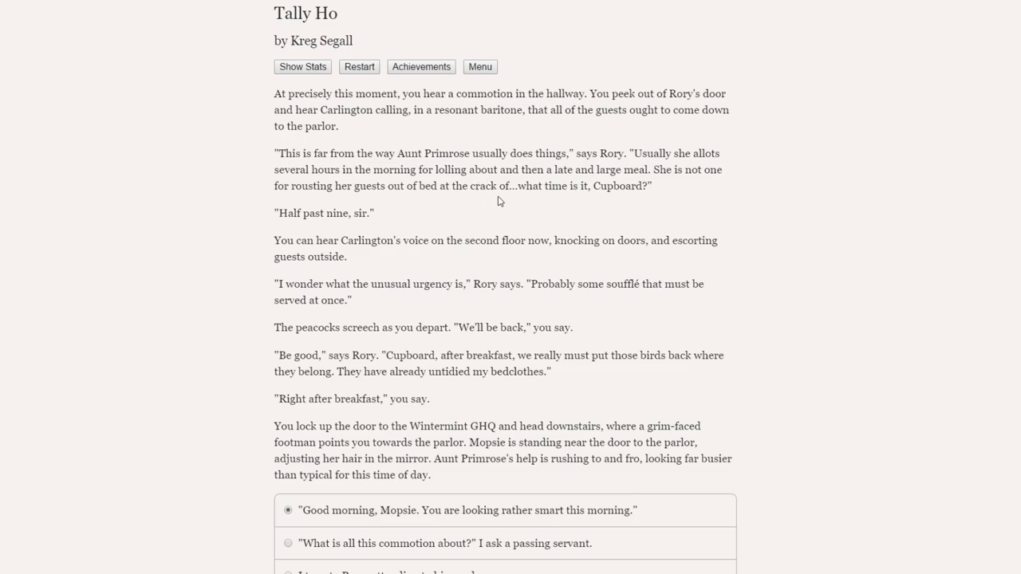
{"action": "mouse_move", "coordinate": [242, 221]}
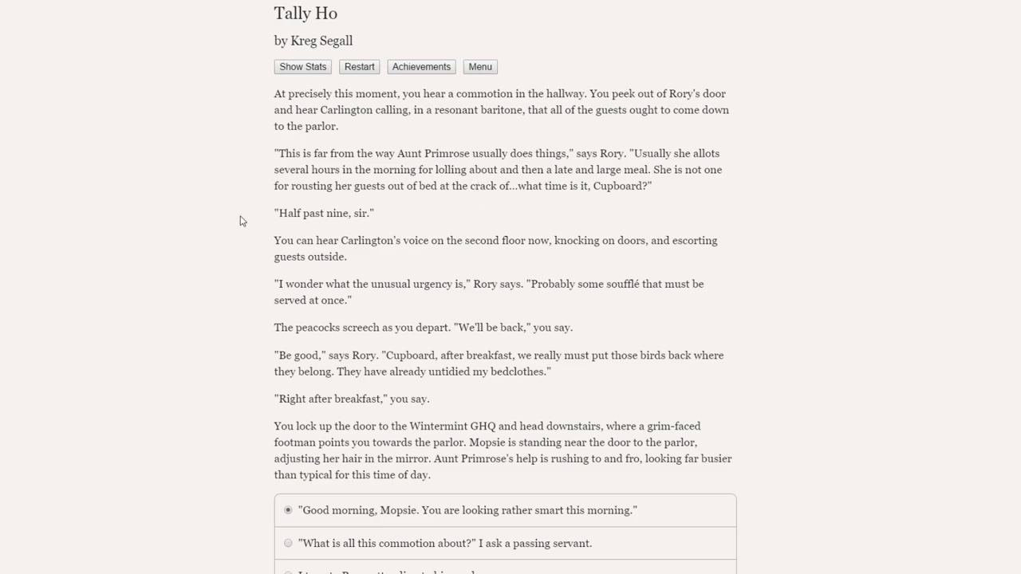
{"action": "mouse_move", "coordinate": [248, 218]}
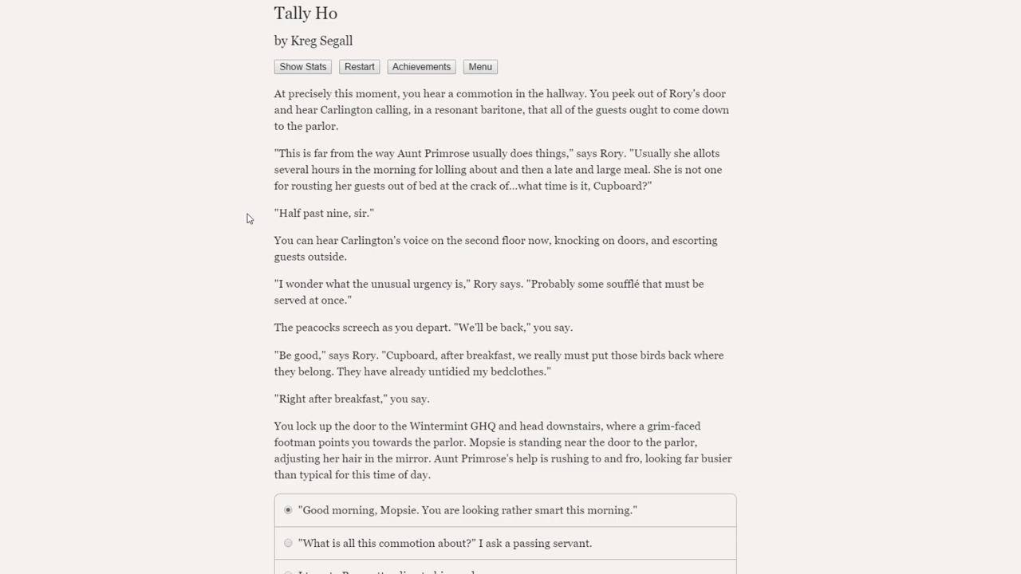
{"action": "mouse_move", "coordinate": [322, 289]}
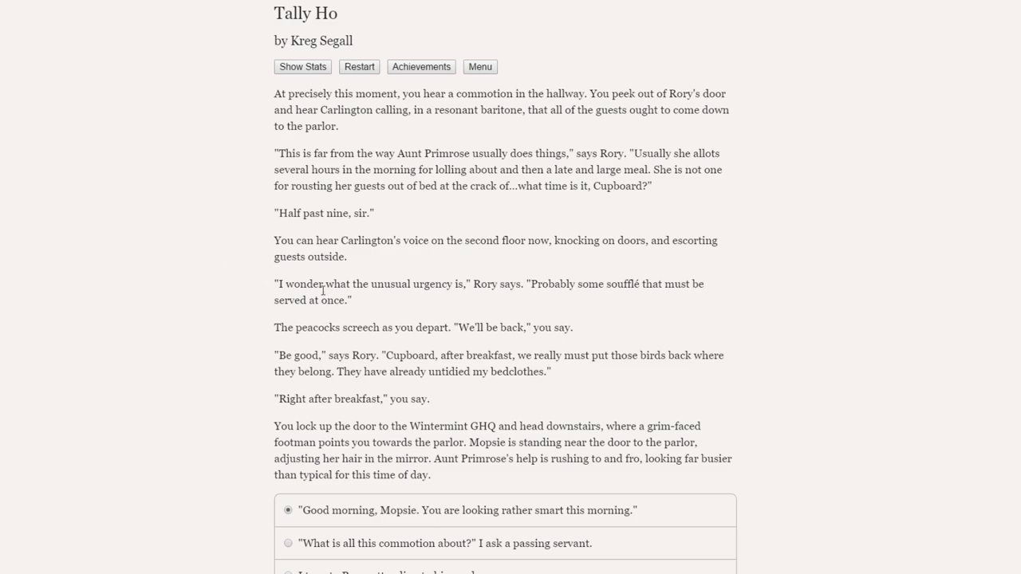
{"action": "mouse_move", "coordinate": [559, 287]}
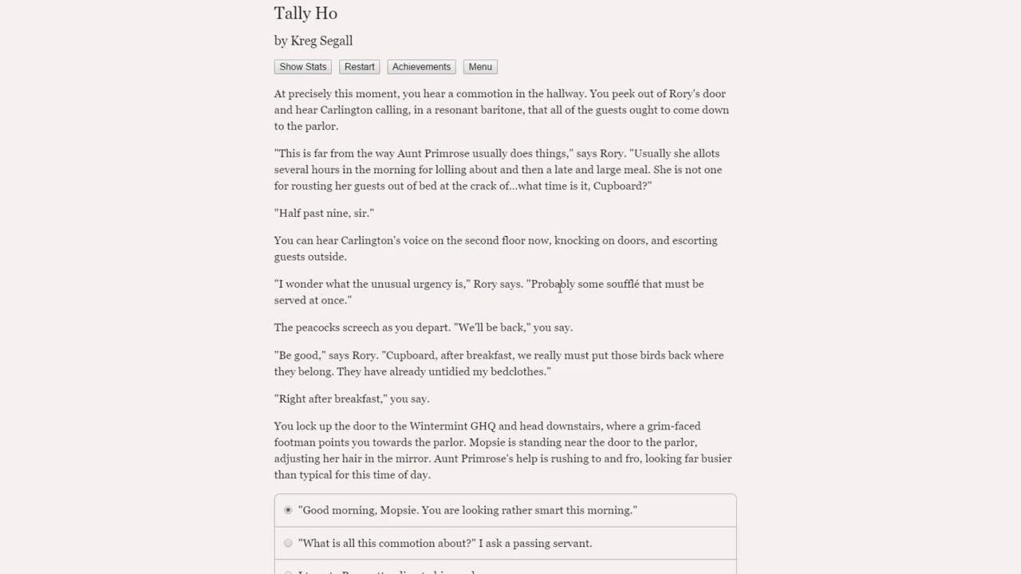
Scroll down to show all three parlour-scene reply options.
{"action": "scroll", "scroll_direction": "down", "scroll_amount": 3}
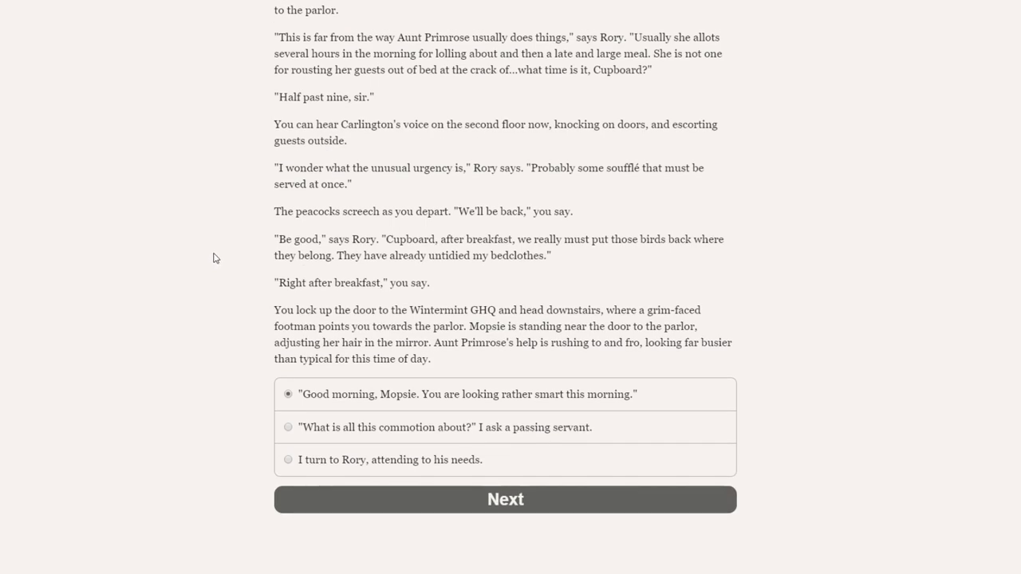
{"action": "mouse_move", "coordinate": [191, 231]}
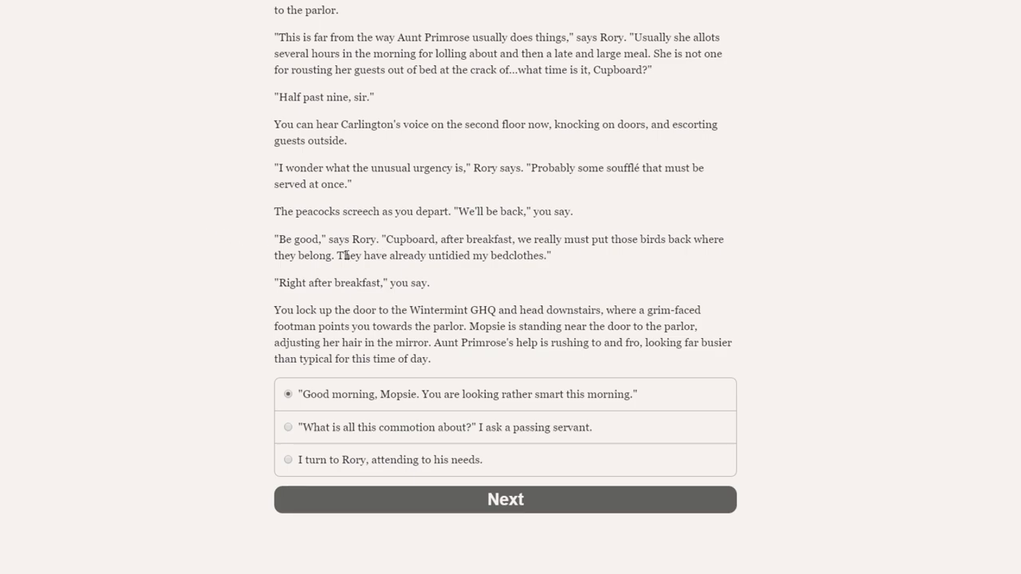
{"action": "mouse_move", "coordinate": [267, 286]}
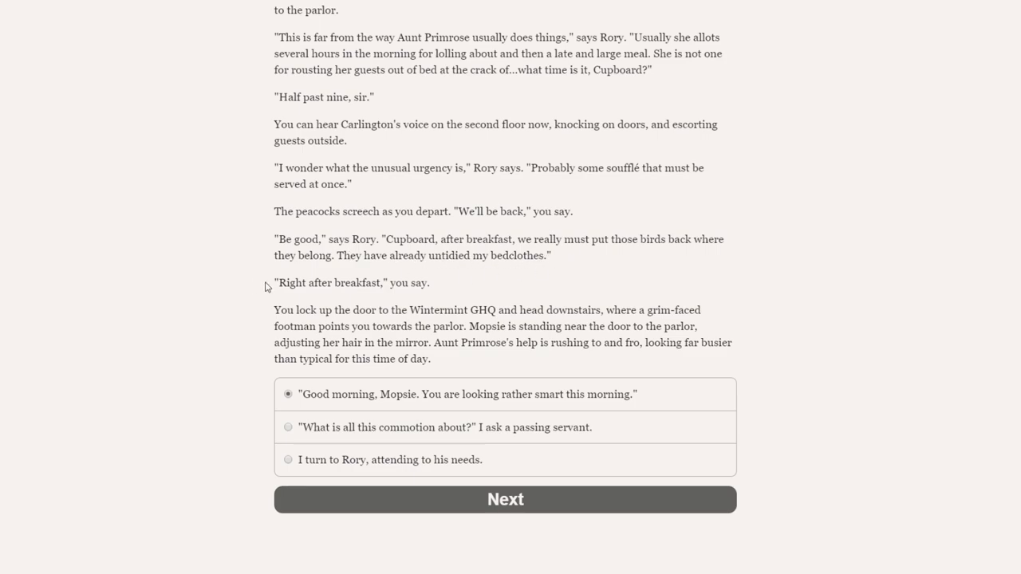
{"action": "mouse_move", "coordinate": [226, 308]}
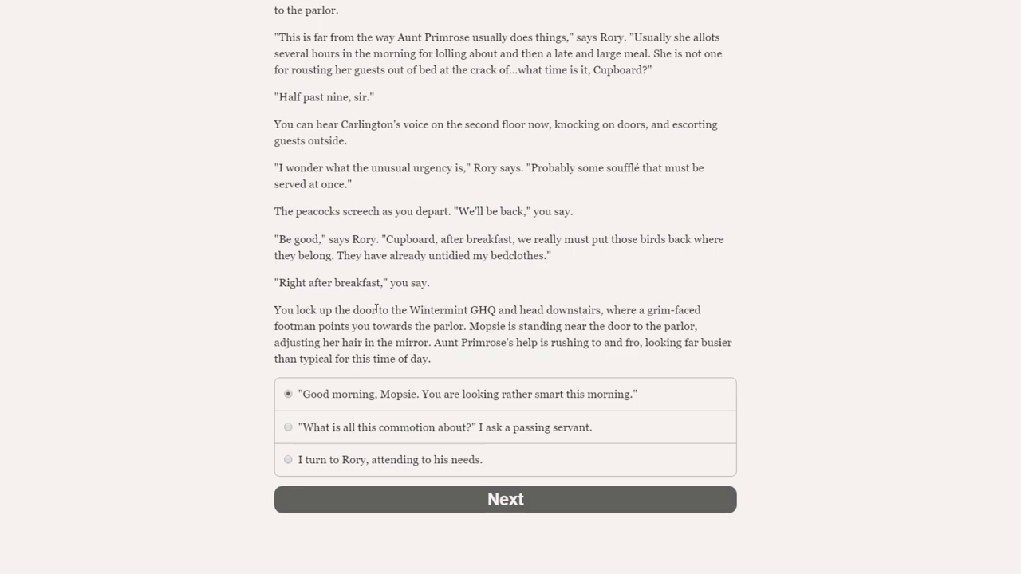
{"action": "mouse_move", "coordinate": [476, 340]}
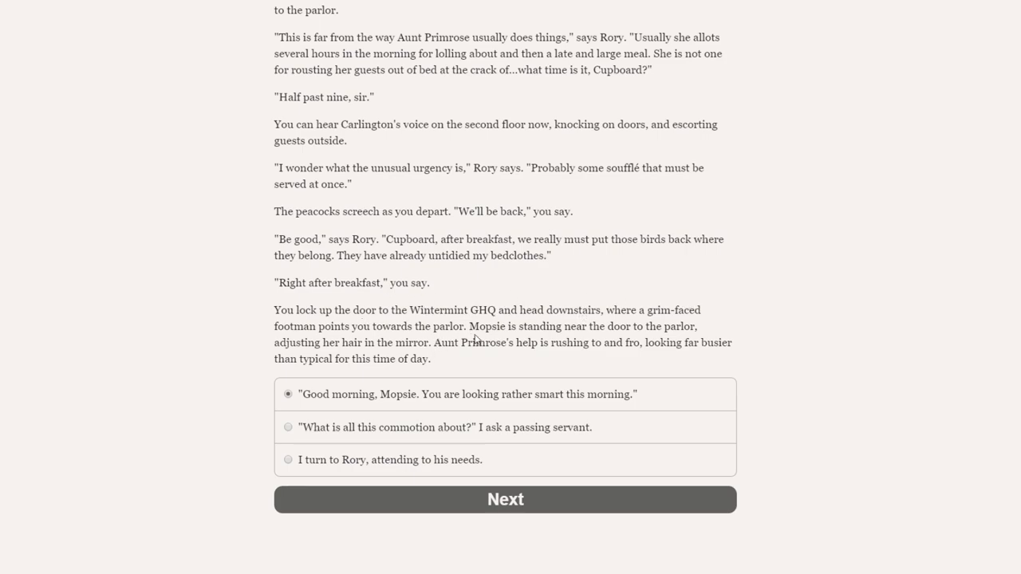
{"action": "mouse_move", "coordinate": [498, 307]}
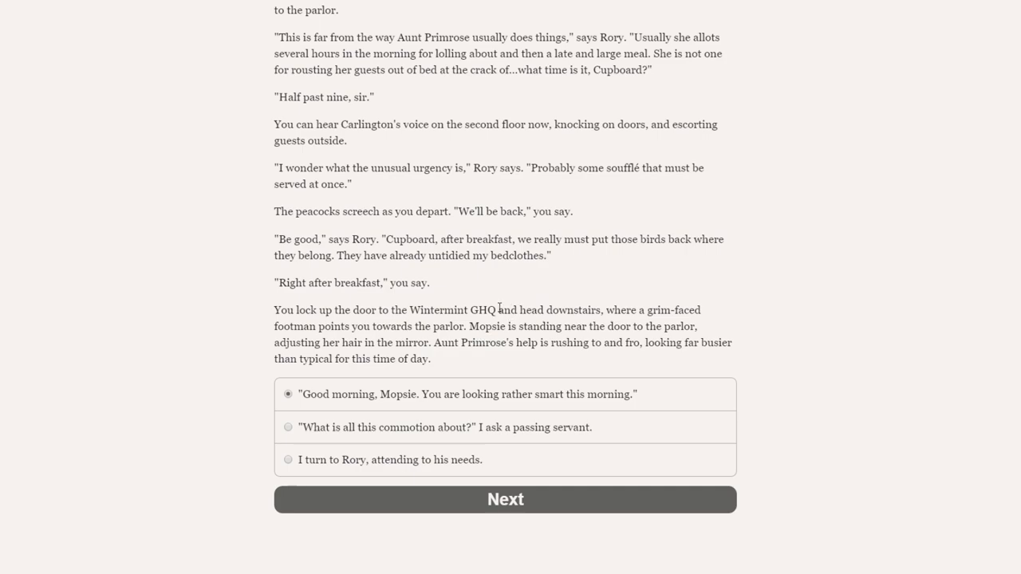
{"action": "mouse_move", "coordinate": [452, 342]}
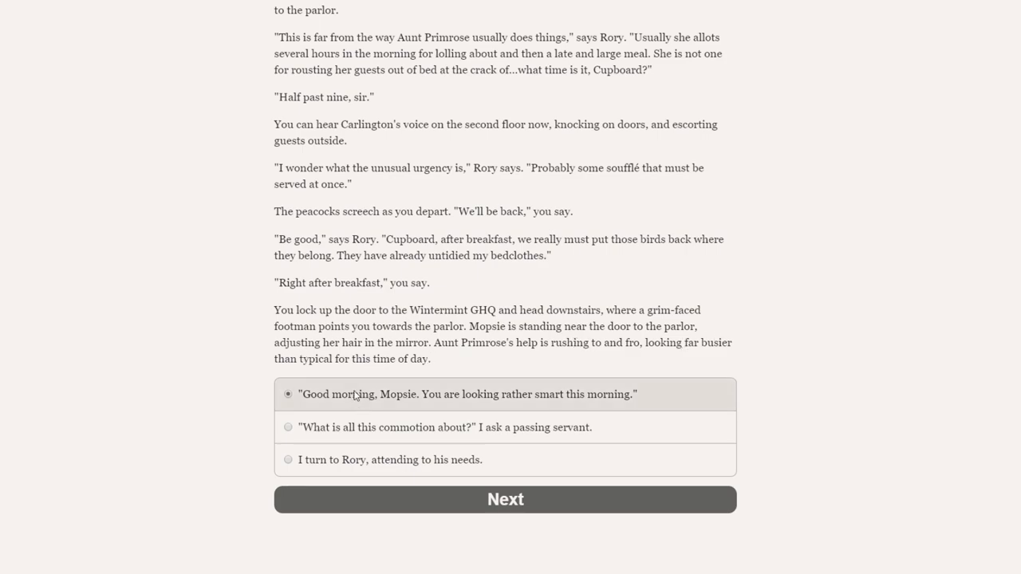
{"action": "mouse_move", "coordinate": [438, 400]}
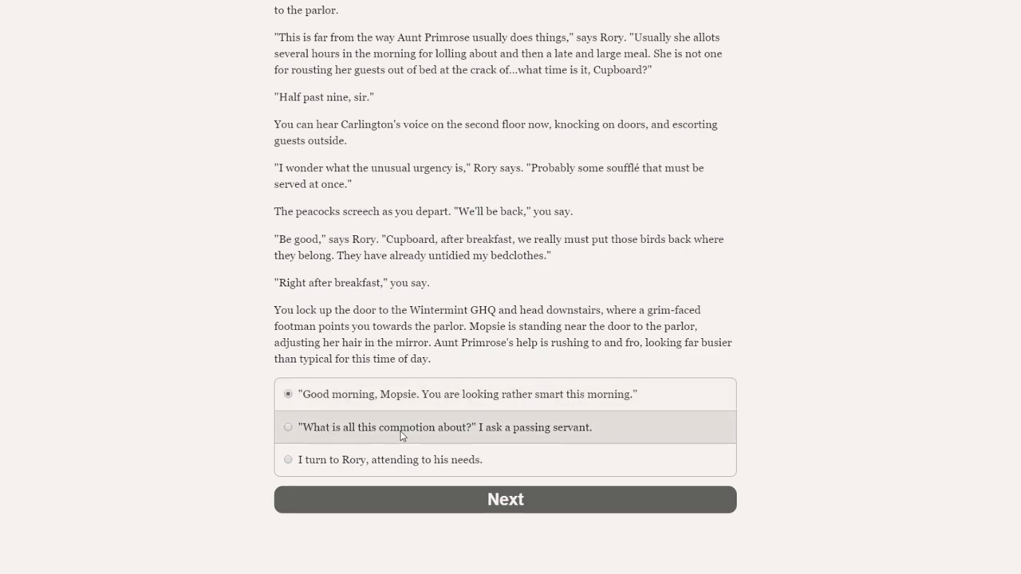
{"action": "mouse_move", "coordinate": [503, 437]}
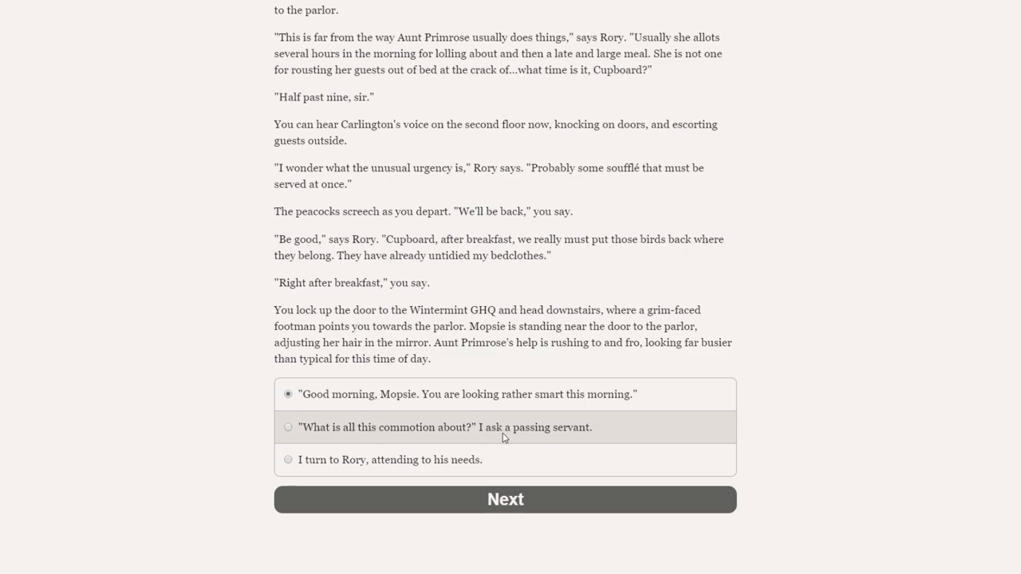
{"action": "mouse_move", "coordinate": [401, 460]}
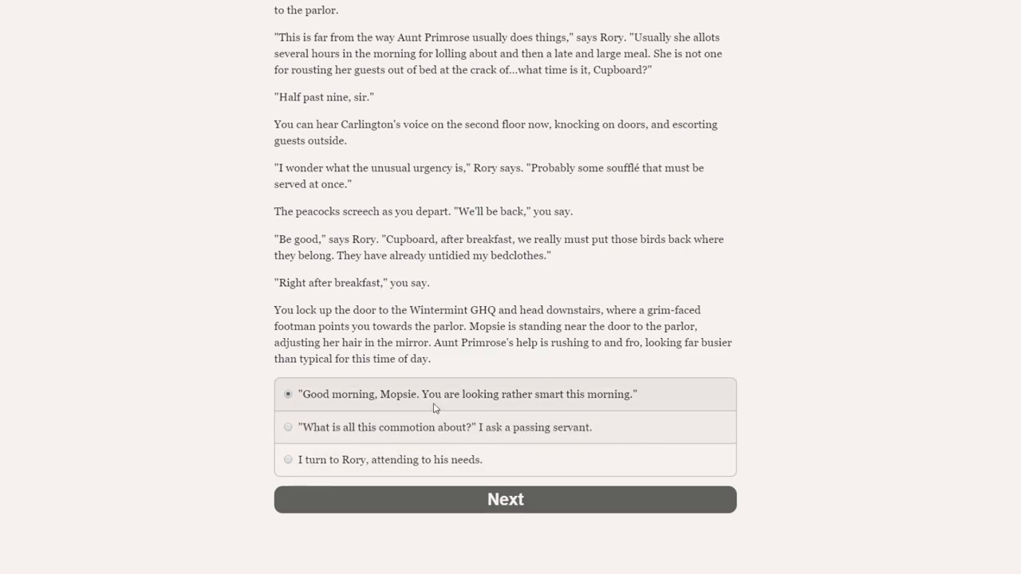
{"action": "mouse_move", "coordinate": [465, 460]}
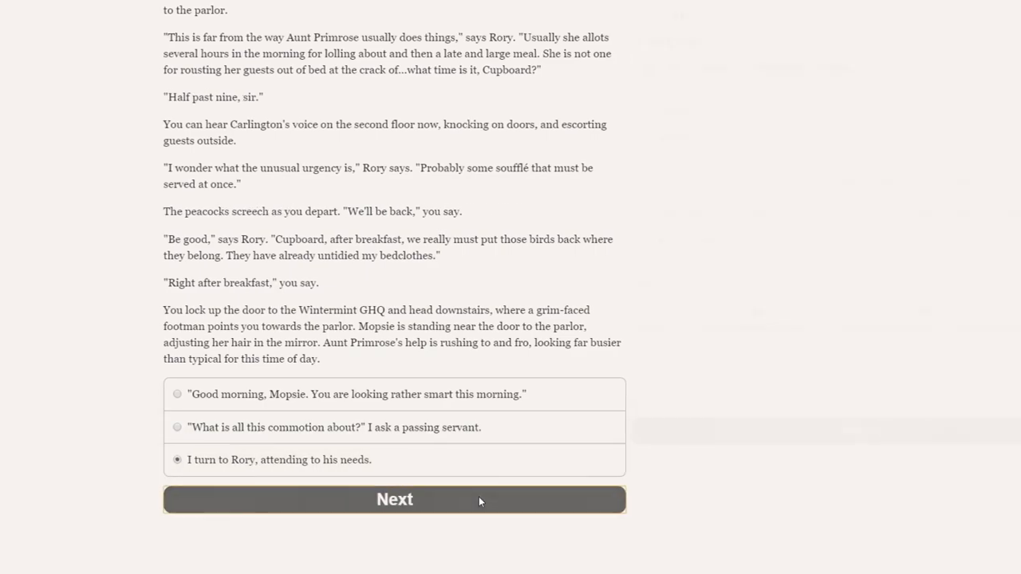
Submit attending to Rory and read how tea and a croissant delight him.
{"action": "left_click", "coordinate": [394, 499]}
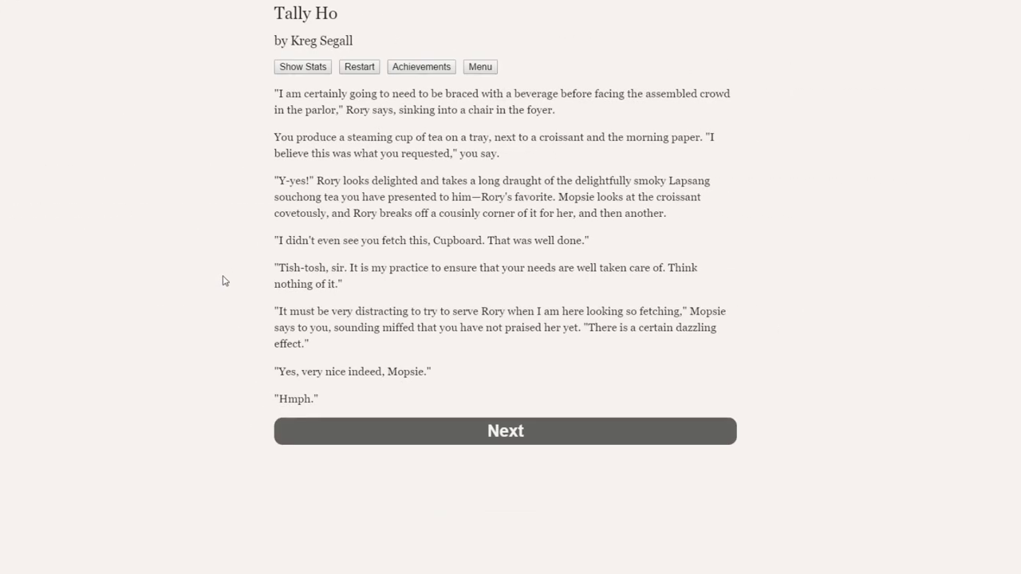
{"action": "mouse_move", "coordinate": [232, 279]}
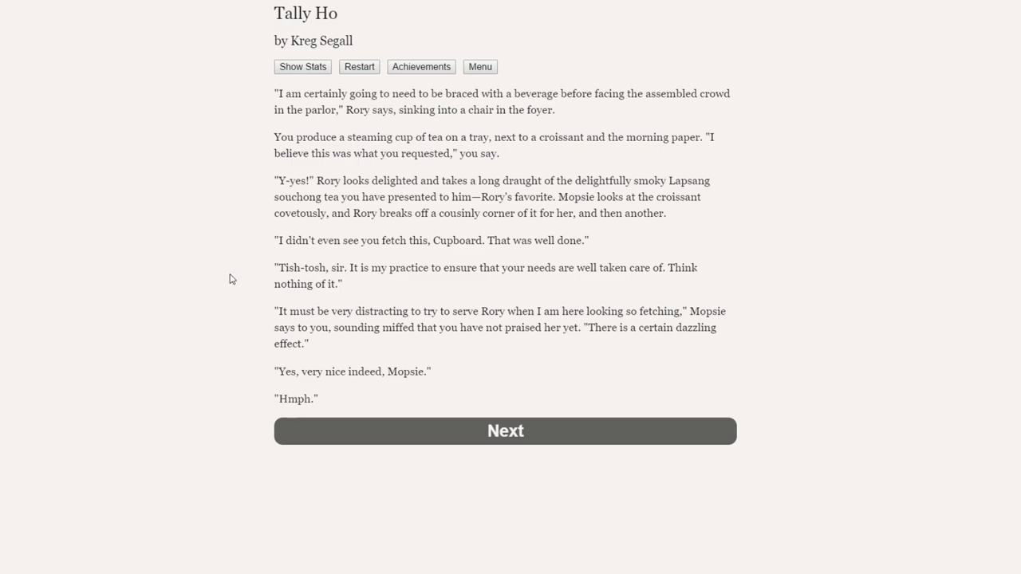
{"action": "mouse_move", "coordinate": [270, 144]}
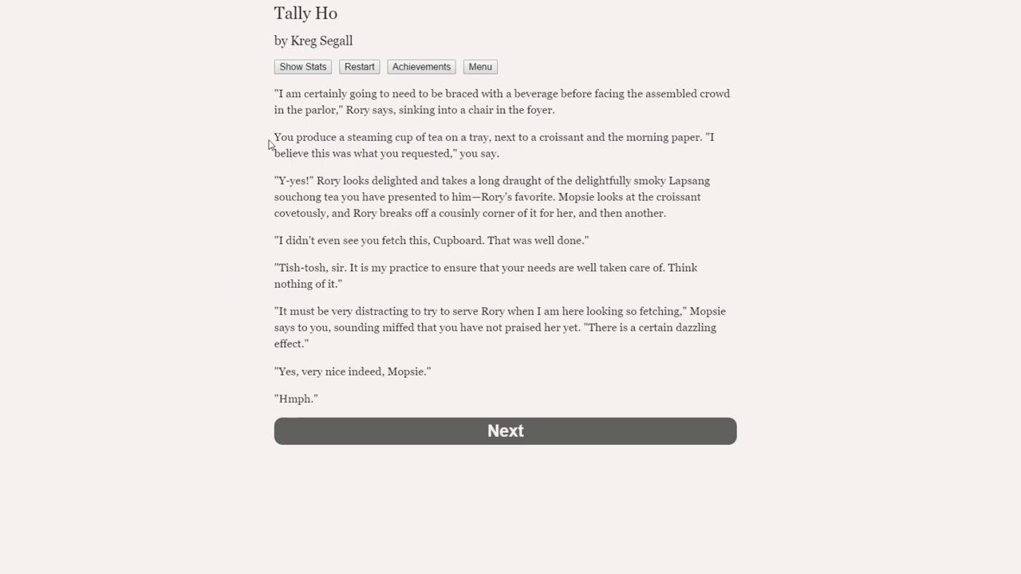
{"action": "mouse_move", "coordinate": [456, 143]}
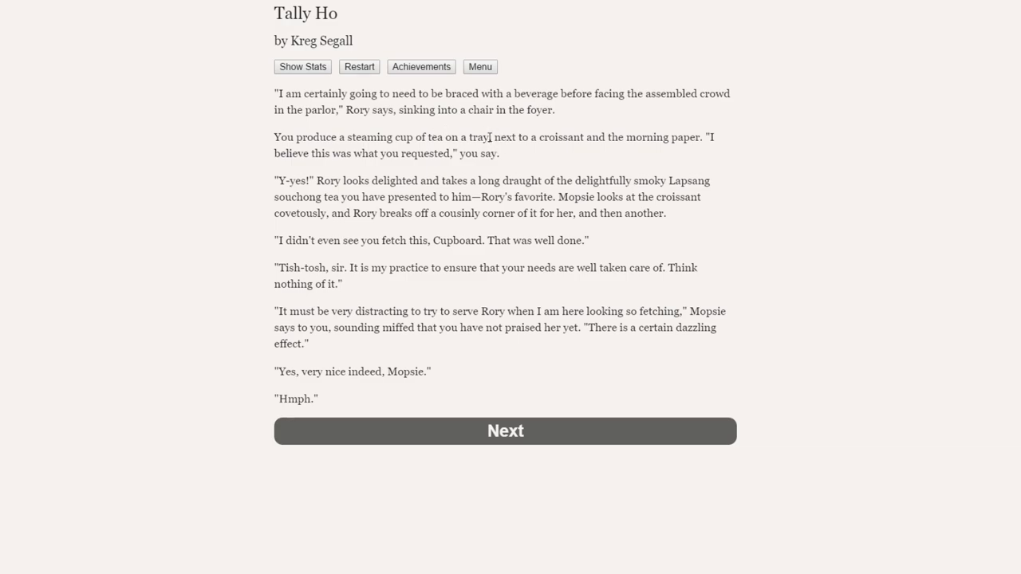
{"action": "mouse_move", "coordinate": [536, 137]}
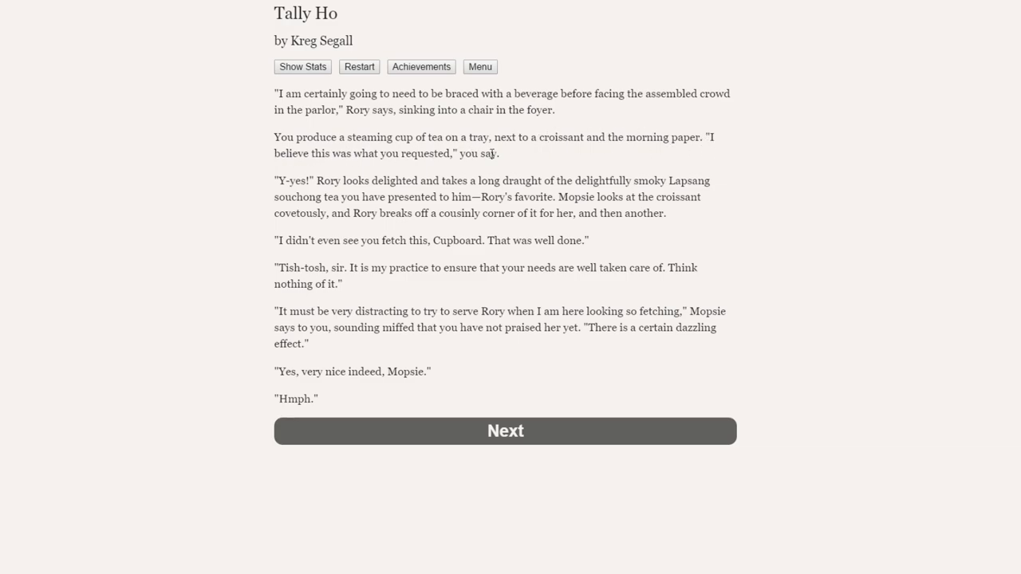
{"action": "mouse_move", "coordinate": [248, 184]}
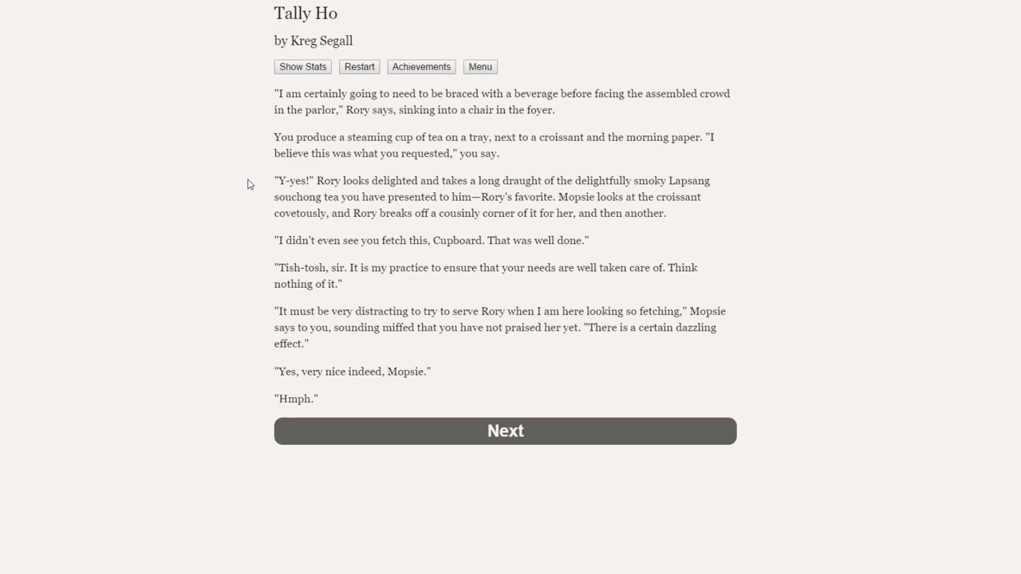
{"action": "mouse_move", "coordinate": [512, 191]}
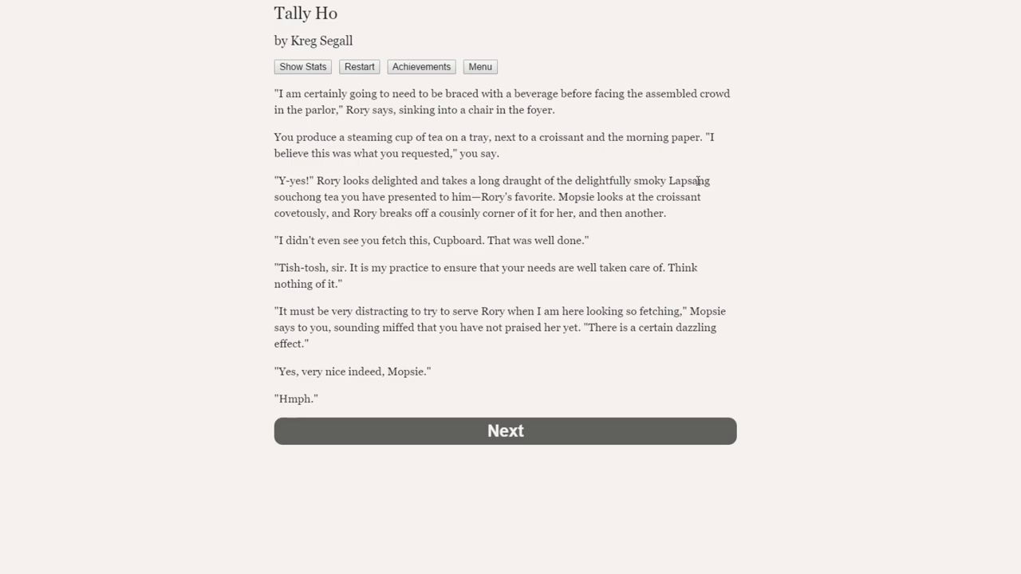
{"action": "mouse_move", "coordinate": [525, 196]}
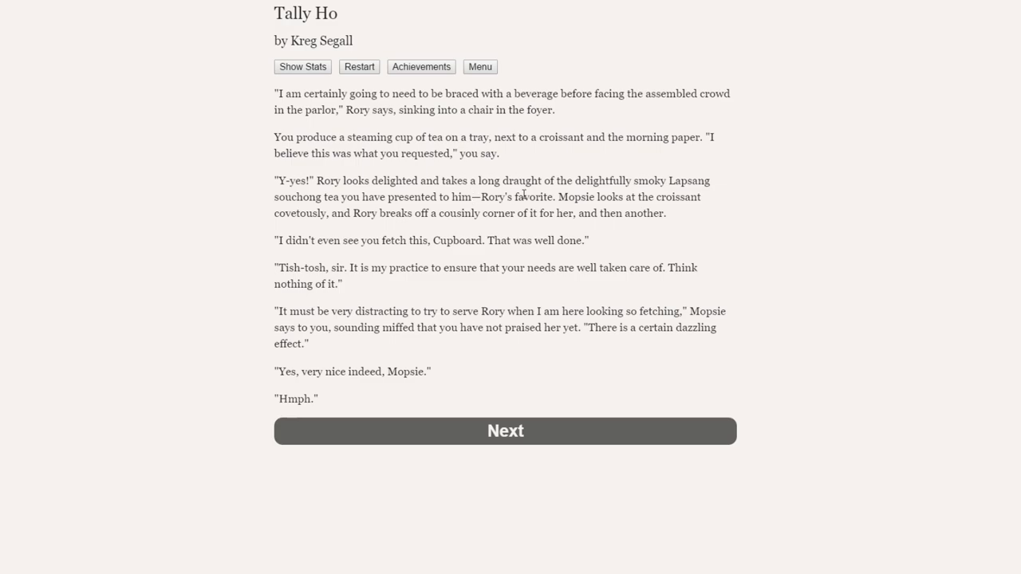
{"action": "mouse_move", "coordinate": [267, 193]}
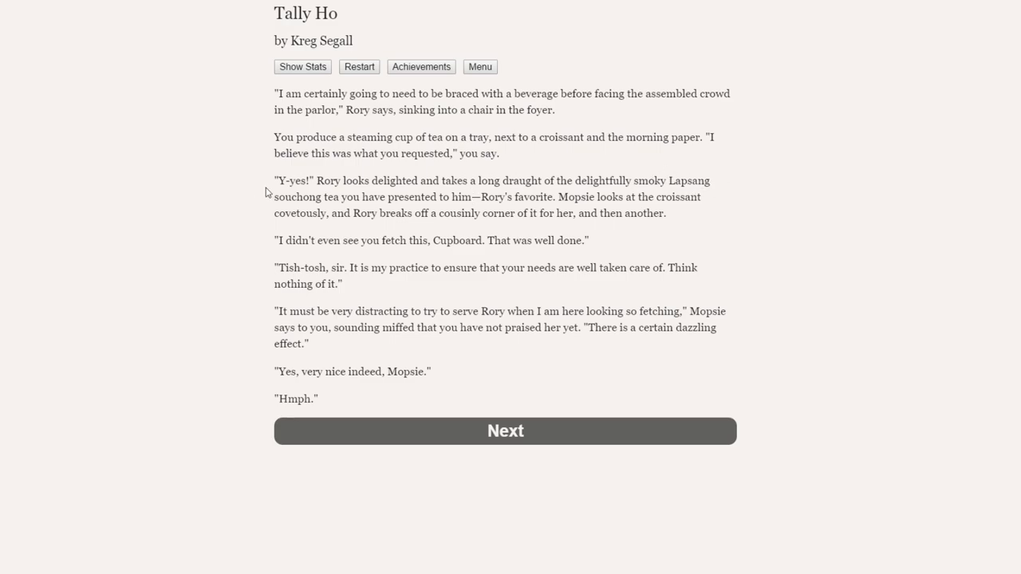
{"action": "mouse_move", "coordinate": [572, 197]}
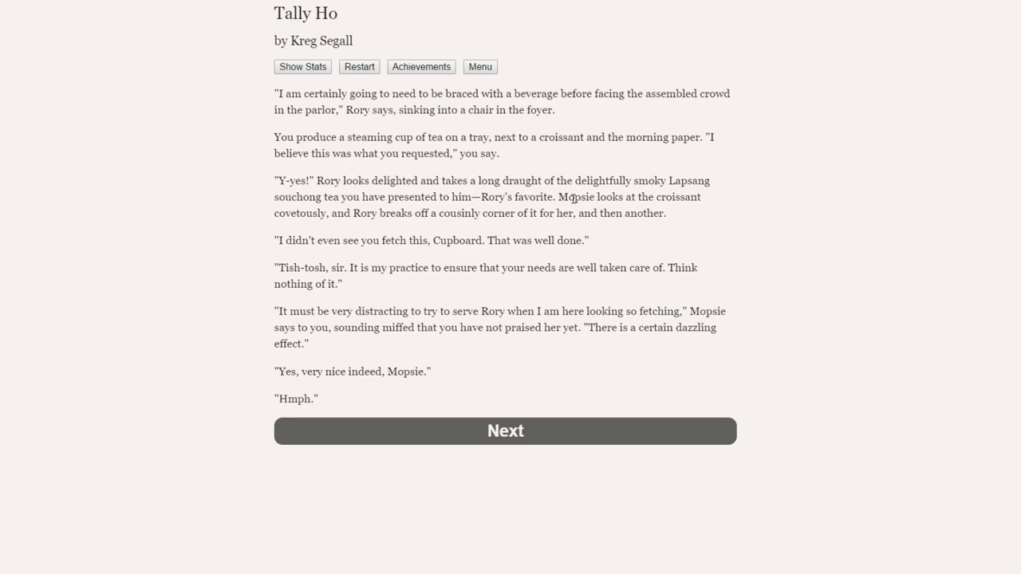
{"action": "mouse_move", "coordinate": [343, 226]}
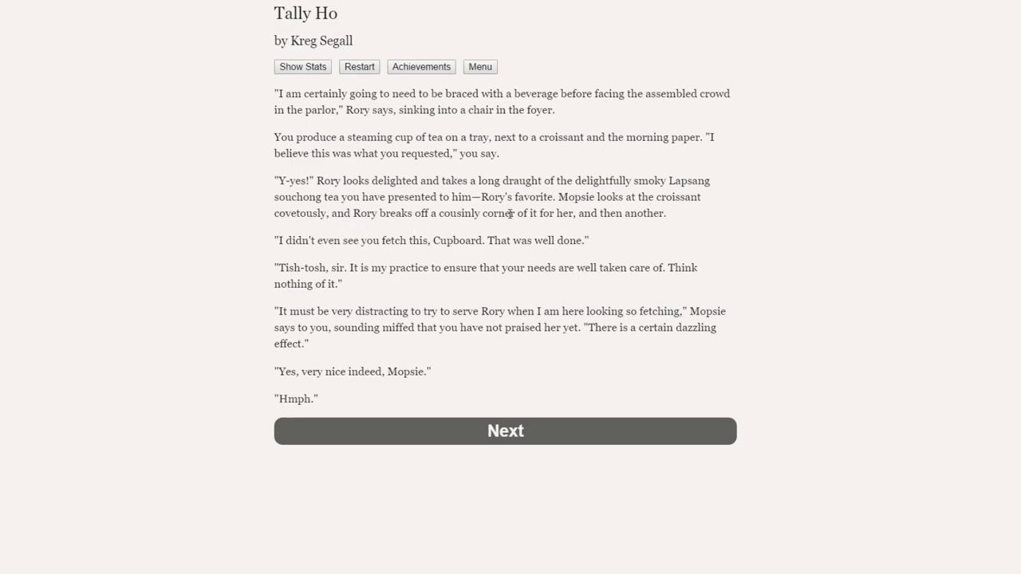
{"action": "mouse_move", "coordinate": [283, 253]}
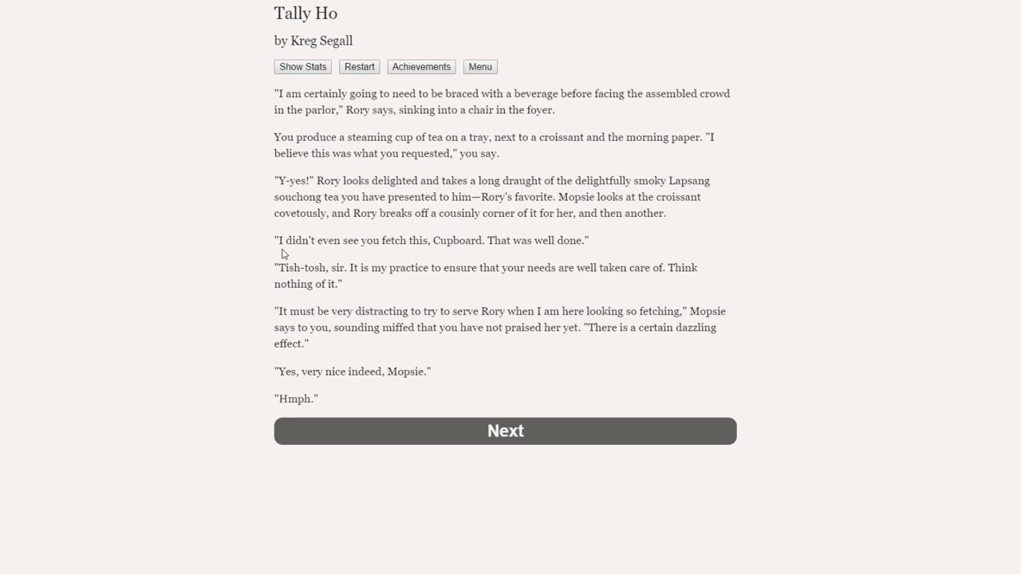
{"action": "mouse_move", "coordinate": [490, 244]}
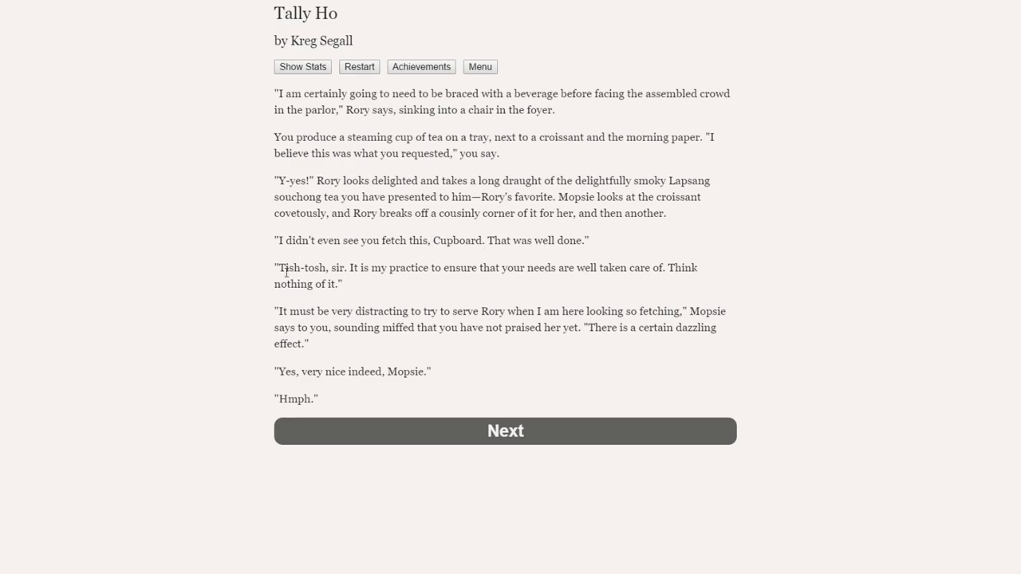
{"action": "mouse_move", "coordinate": [494, 269]}
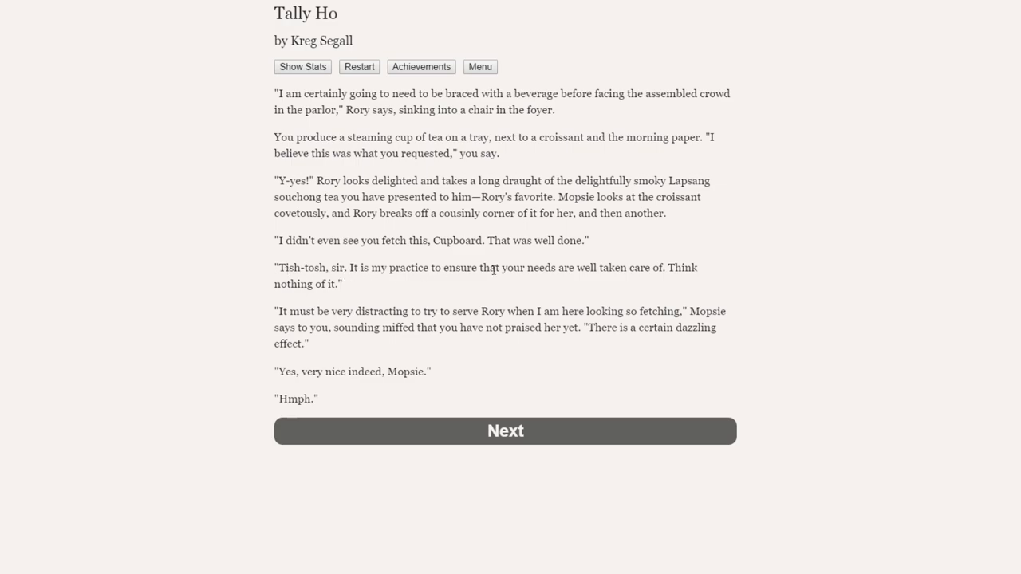
{"action": "mouse_move", "coordinate": [331, 295]}
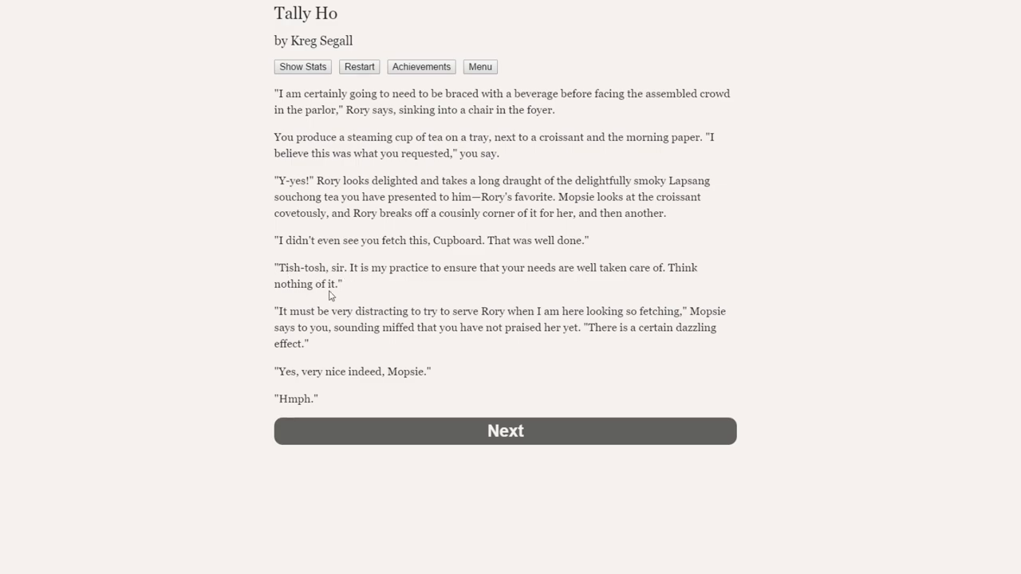
{"action": "mouse_move", "coordinate": [444, 303]}
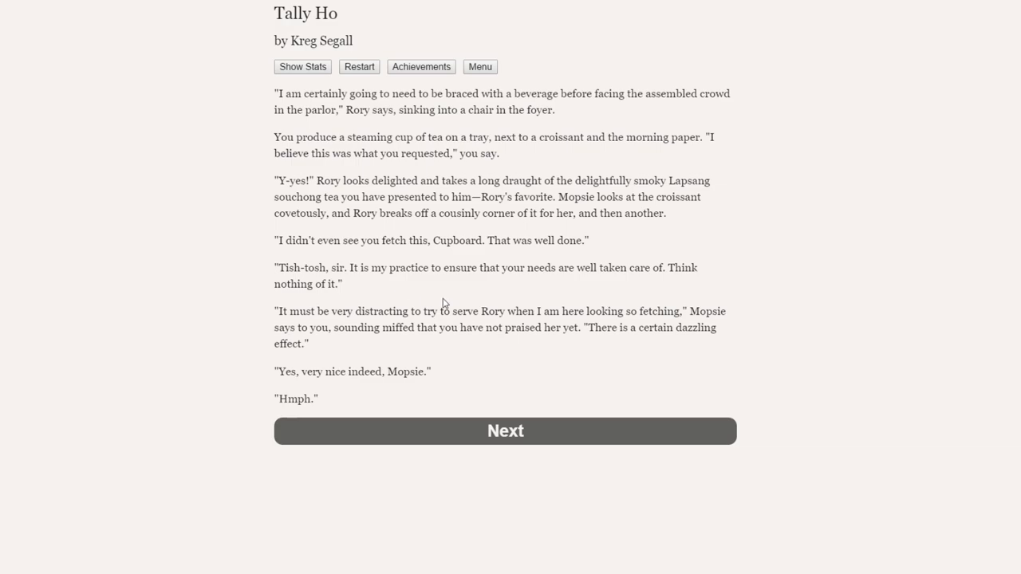
{"action": "mouse_move", "coordinate": [380, 291]}
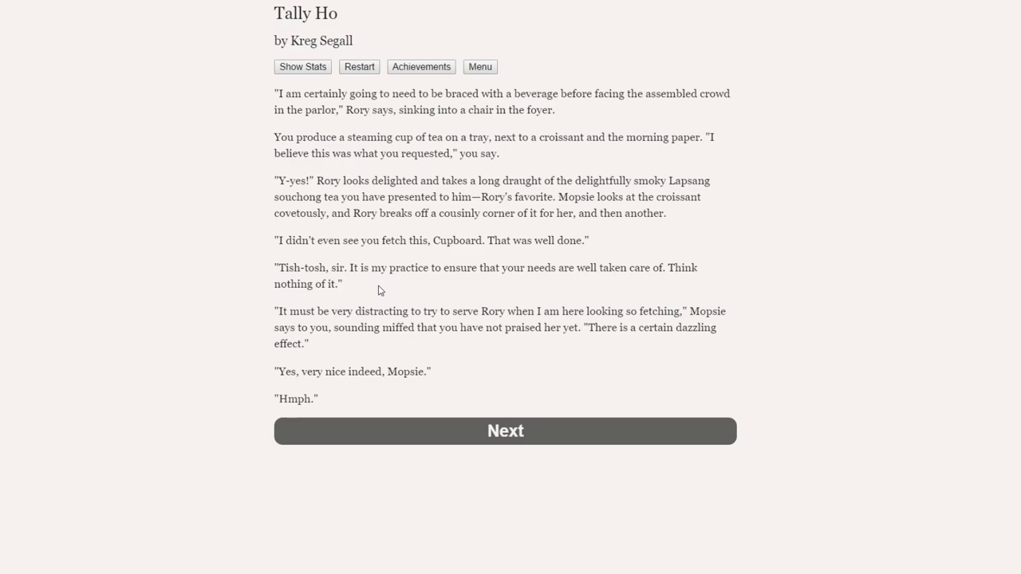
{"action": "mouse_move", "coordinate": [391, 342]}
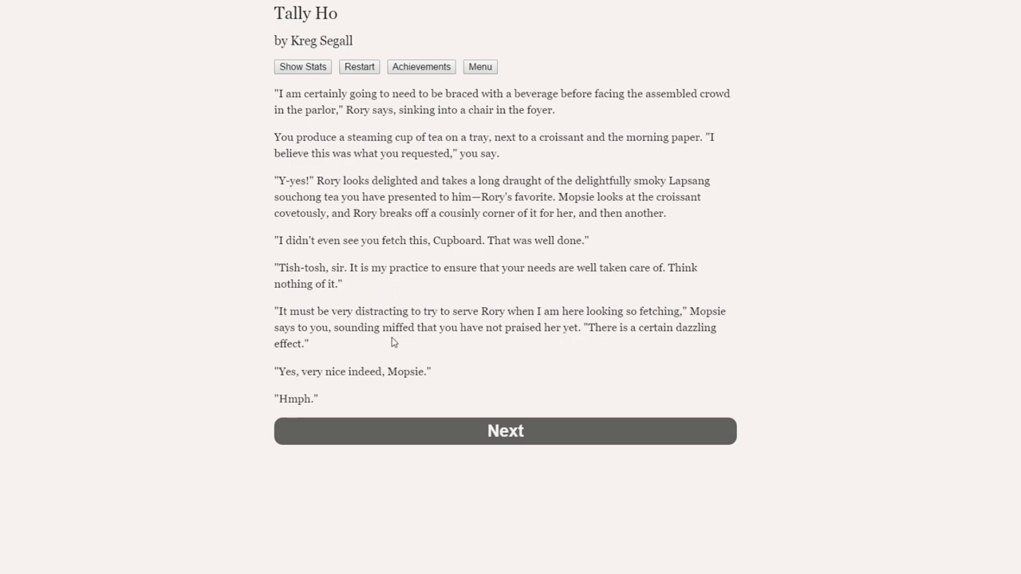
{"action": "mouse_move", "coordinate": [310, 376]}
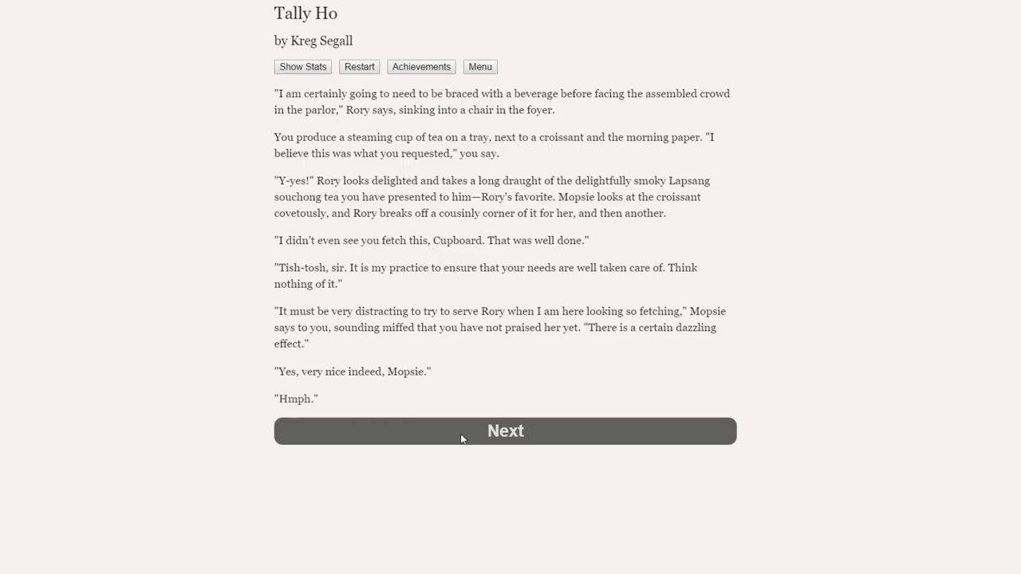
{"action": "left_click", "coordinate": [505, 431]}
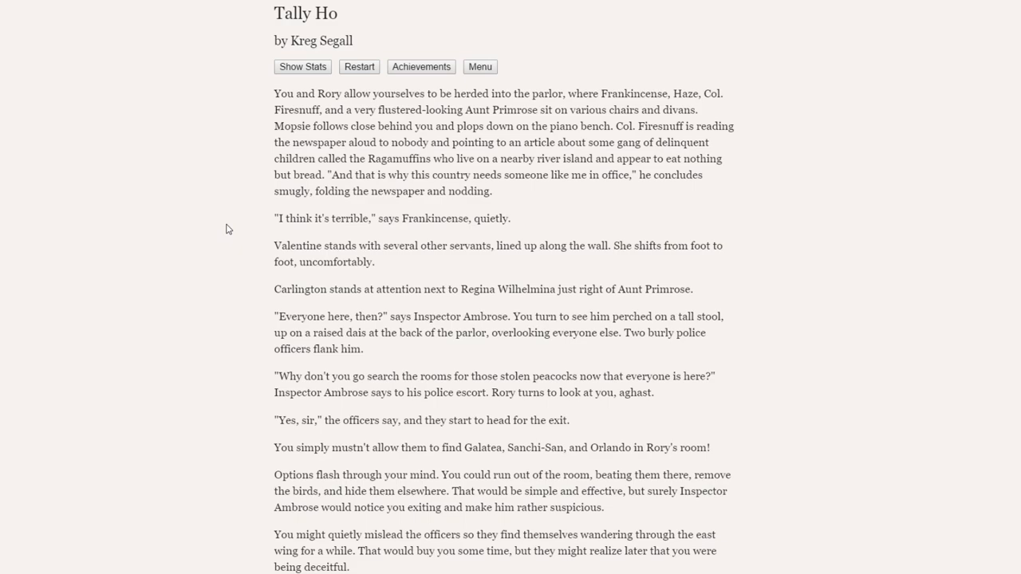
{"action": "mouse_move", "coordinate": [256, 266]}
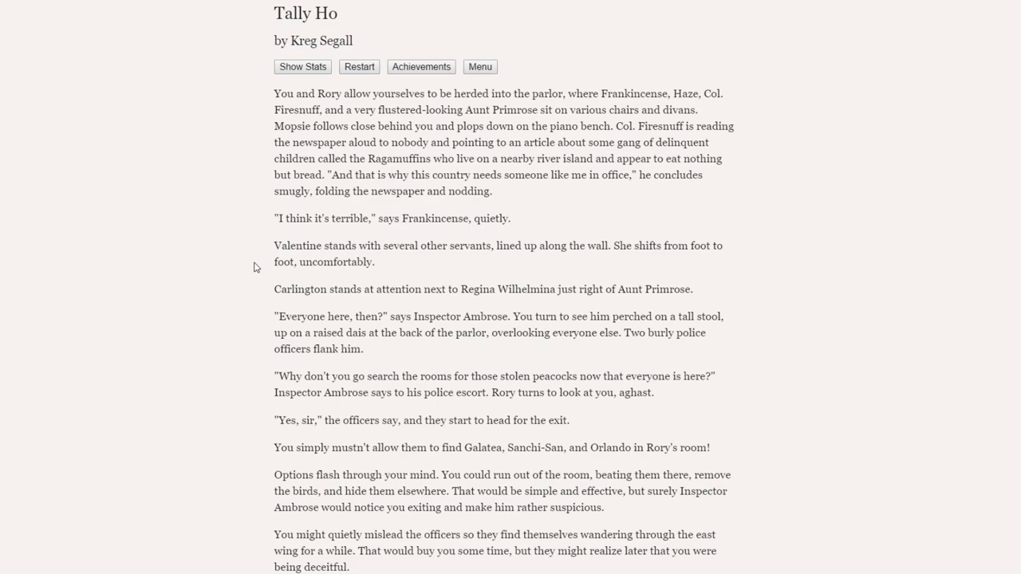
{"action": "mouse_move", "coordinate": [277, 260]}
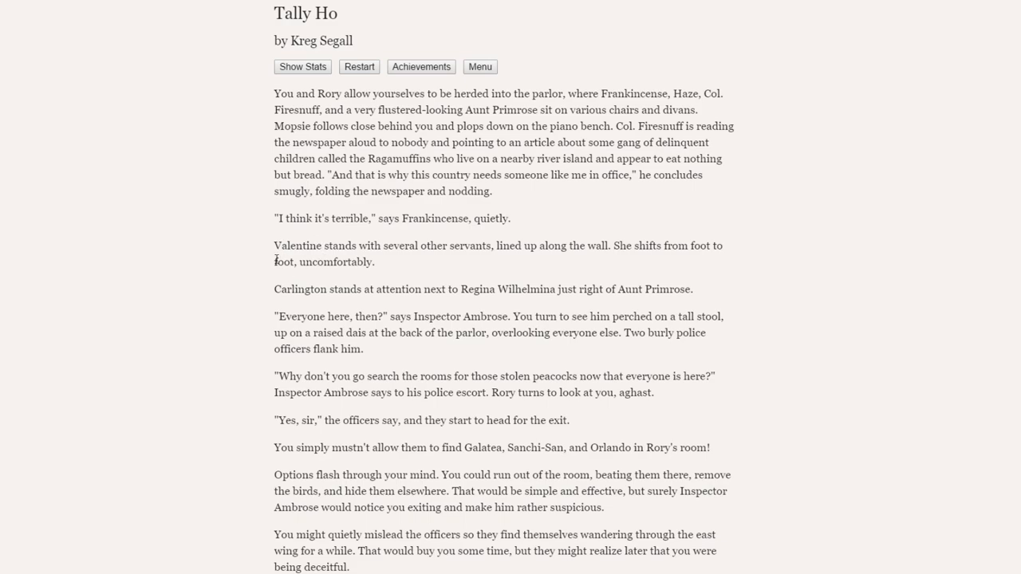
{"action": "mouse_move", "coordinate": [308, 242]}
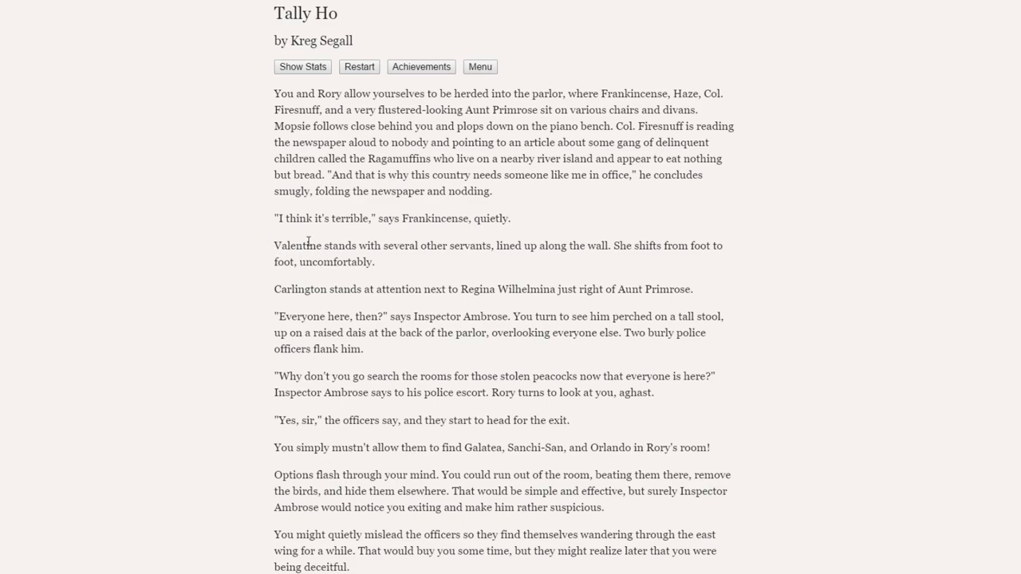
{"action": "mouse_move", "coordinate": [346, 263]}
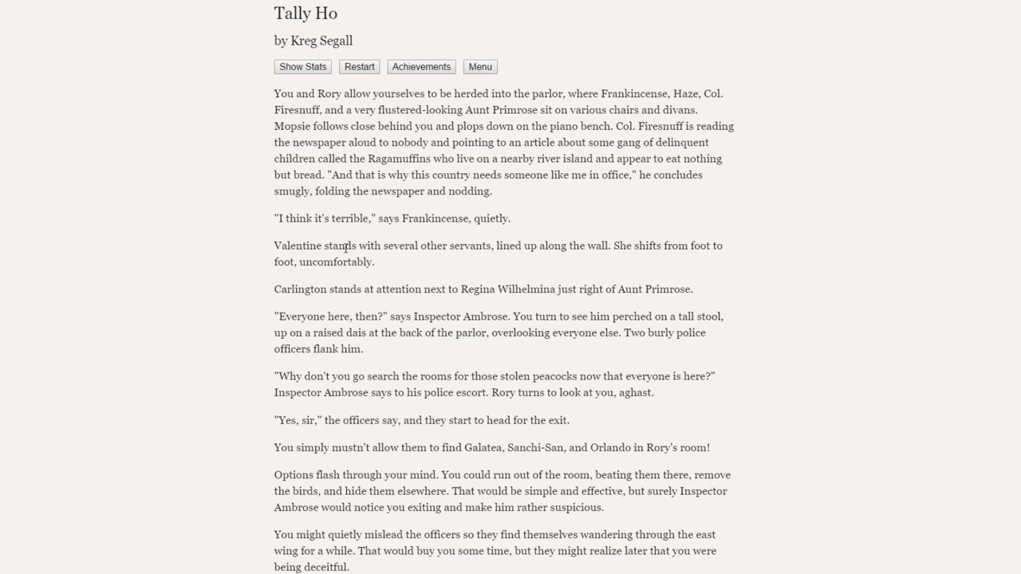
{"action": "mouse_move", "coordinate": [249, 263]}
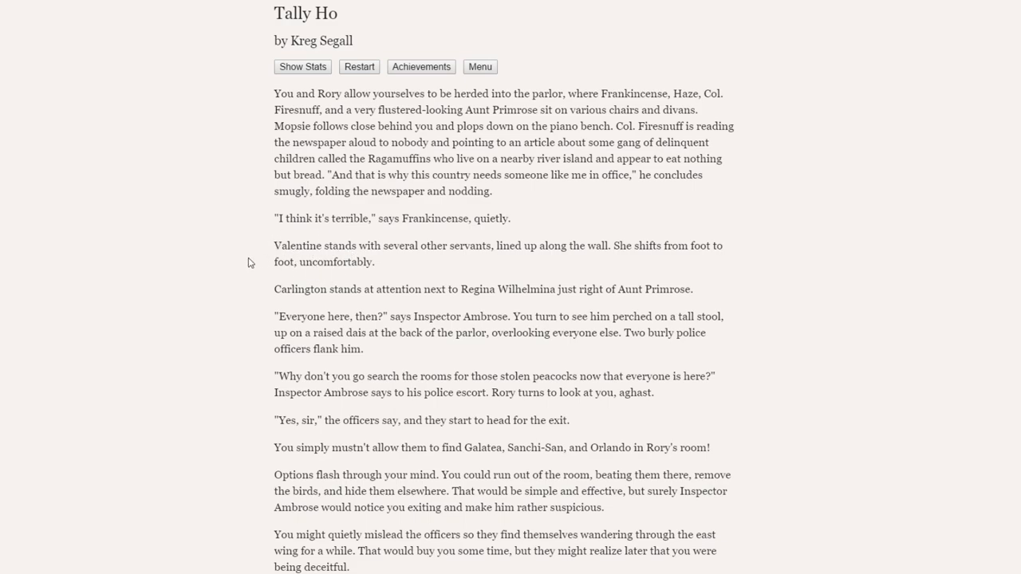
Scroll down to the peacock-protection options, including offering the officers tea.
{"action": "scroll", "scroll_direction": "down", "scroll_amount": 3}
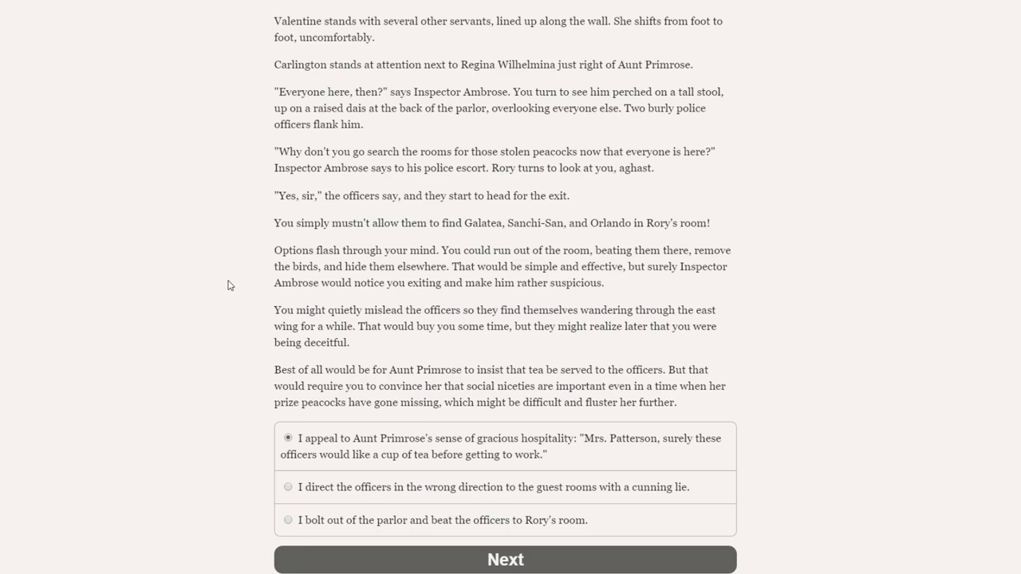
{"action": "mouse_move", "coordinate": [379, 368]}
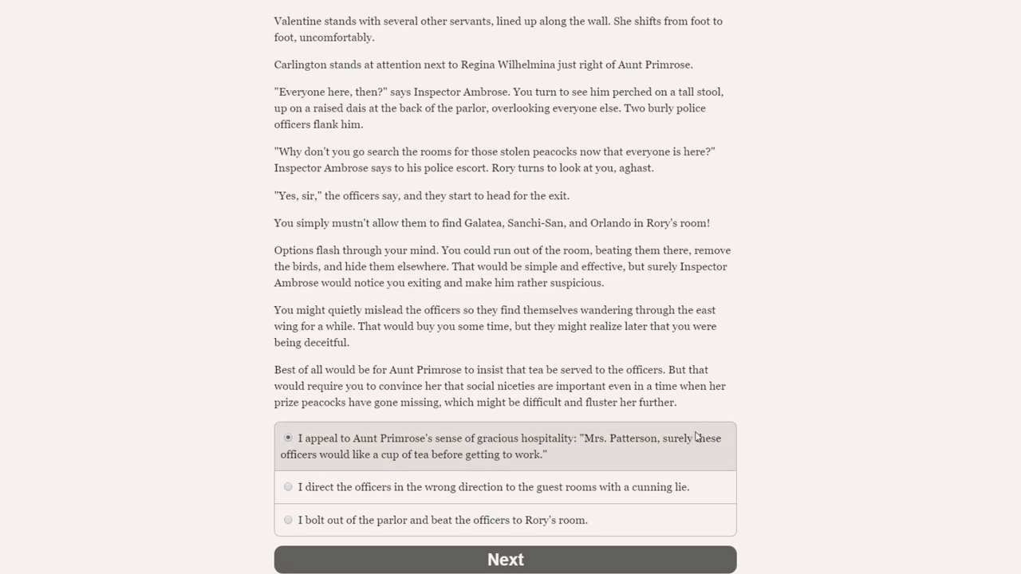
{"action": "mouse_move", "coordinate": [734, 431]}
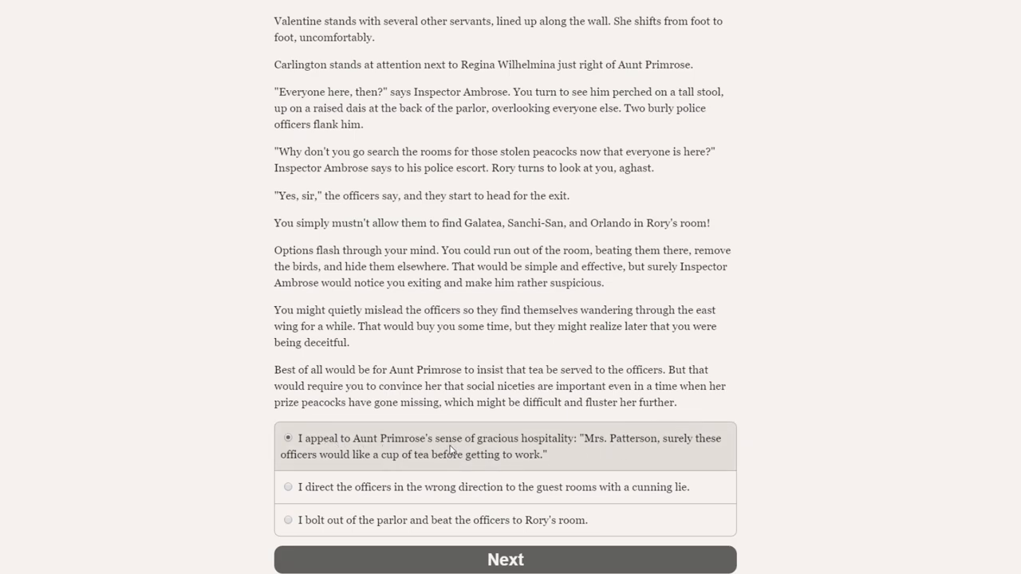
{"action": "mouse_move", "coordinate": [593, 447]}
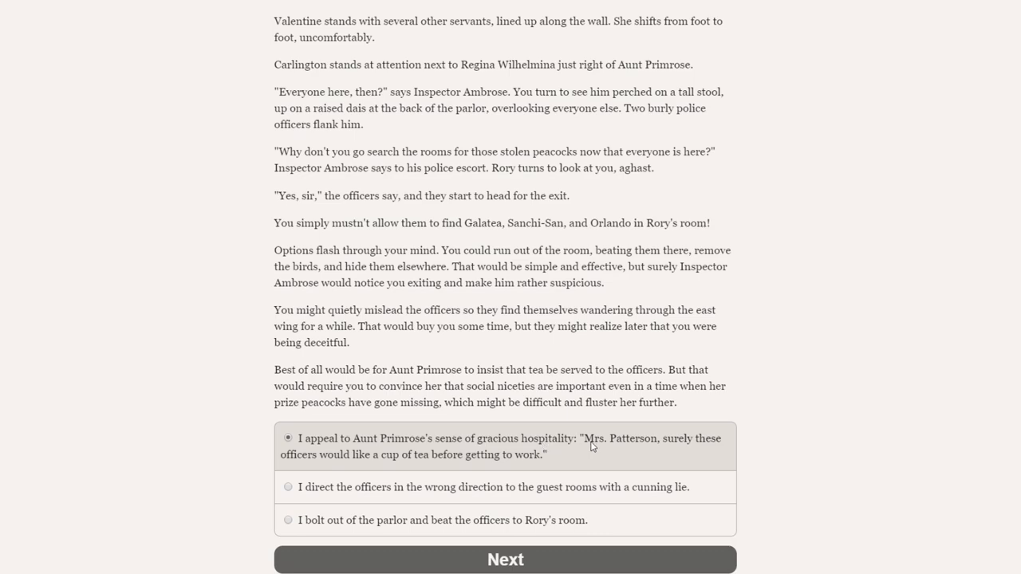
{"action": "mouse_move", "coordinate": [323, 464]}
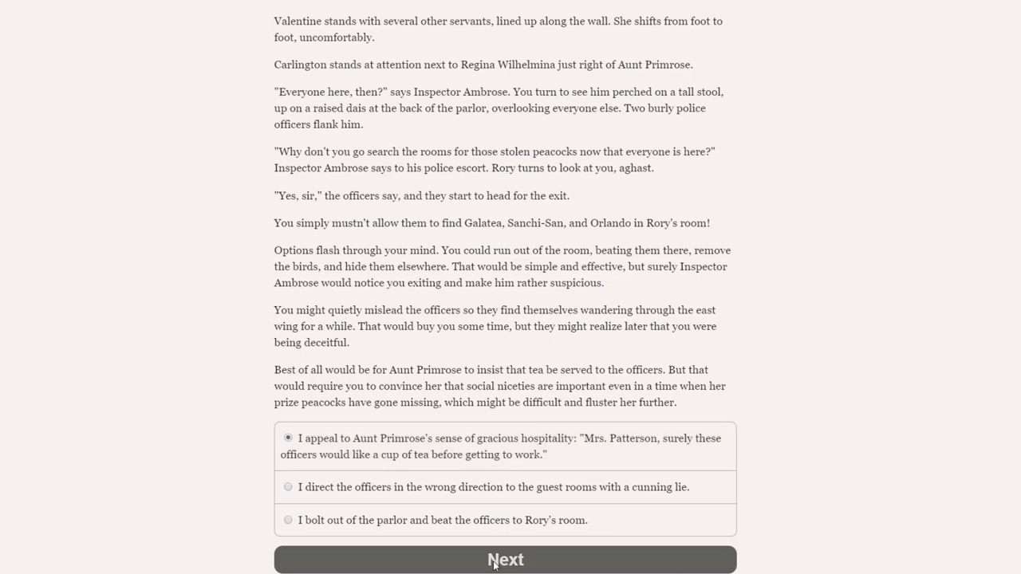
Submit the tea suggestion and read past Aunt Primrose's outburst to the suitcase questioning.
{"action": "left_click", "coordinate": [505, 559]}
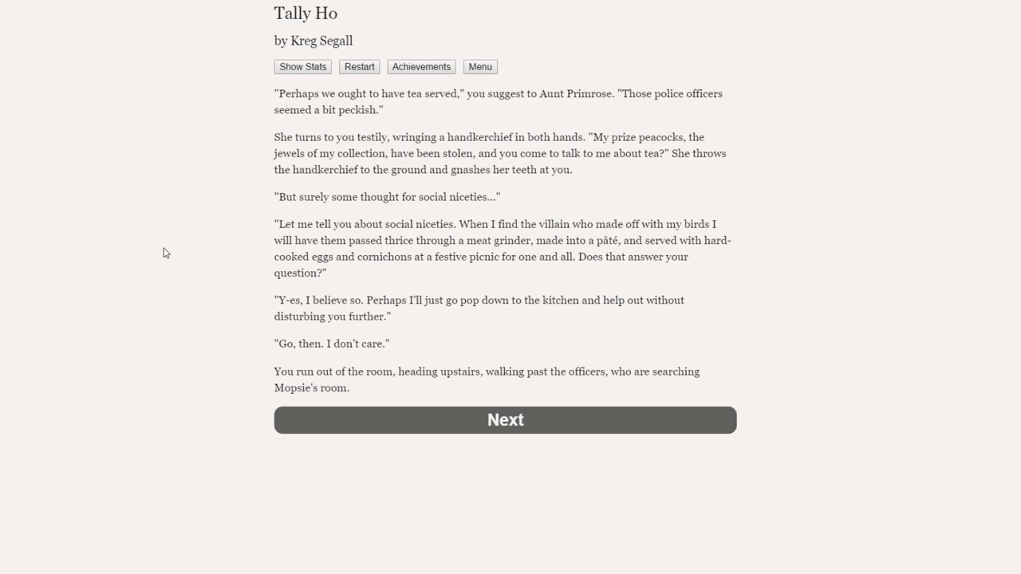
{"action": "left_click", "coordinate": [505, 419]}
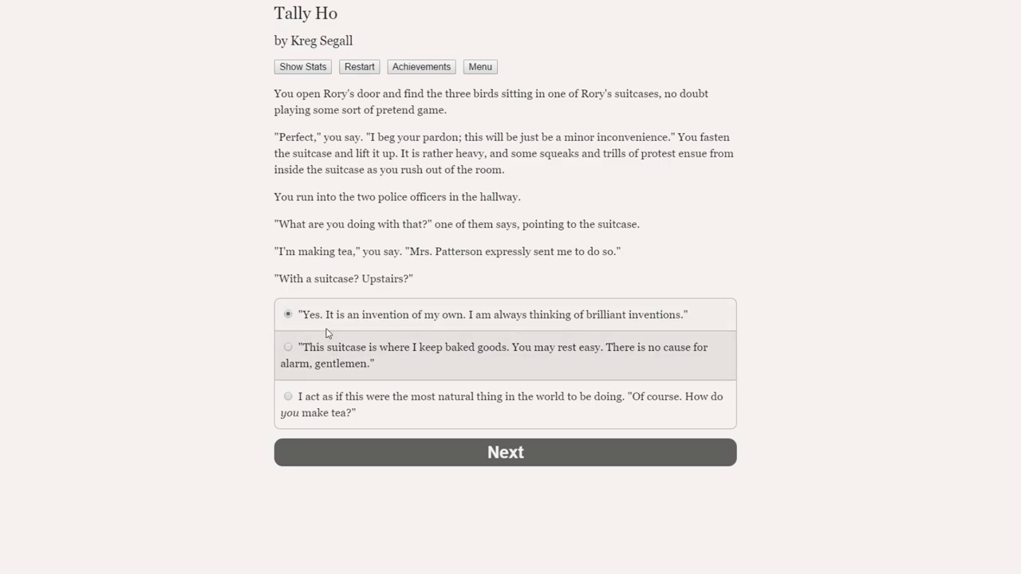
Change the reply from the invention explanation to 'Of course. How do you make tea?'.
{"action": "left_click", "coordinate": [504, 315]}
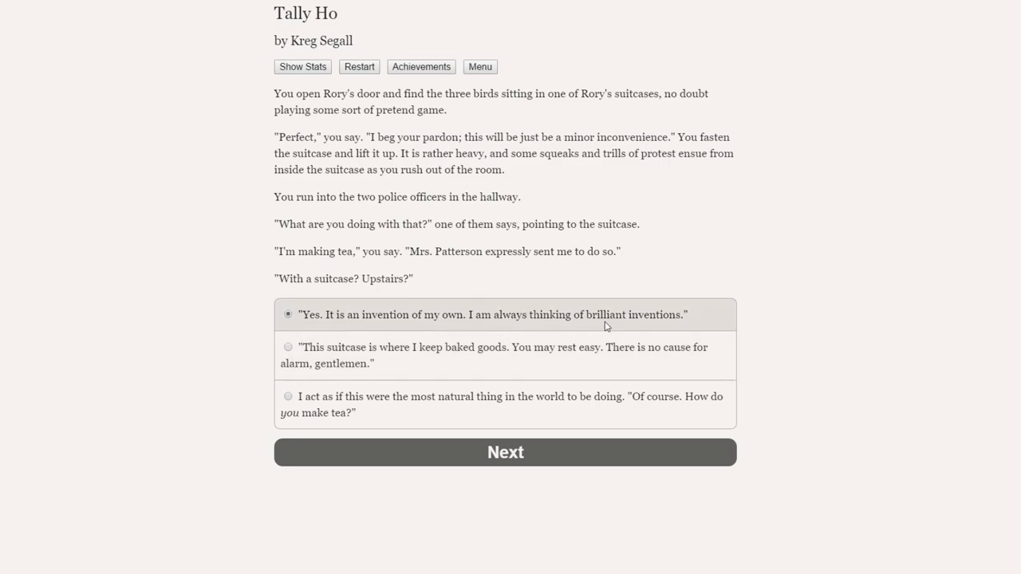
{"action": "mouse_move", "coordinate": [369, 354]}
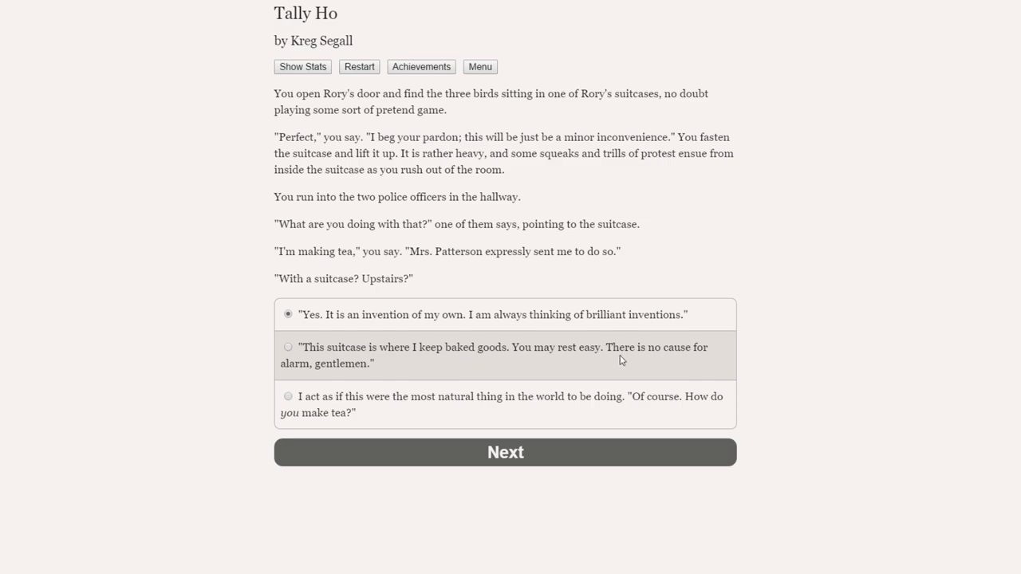
{"action": "mouse_move", "coordinate": [325, 365]}
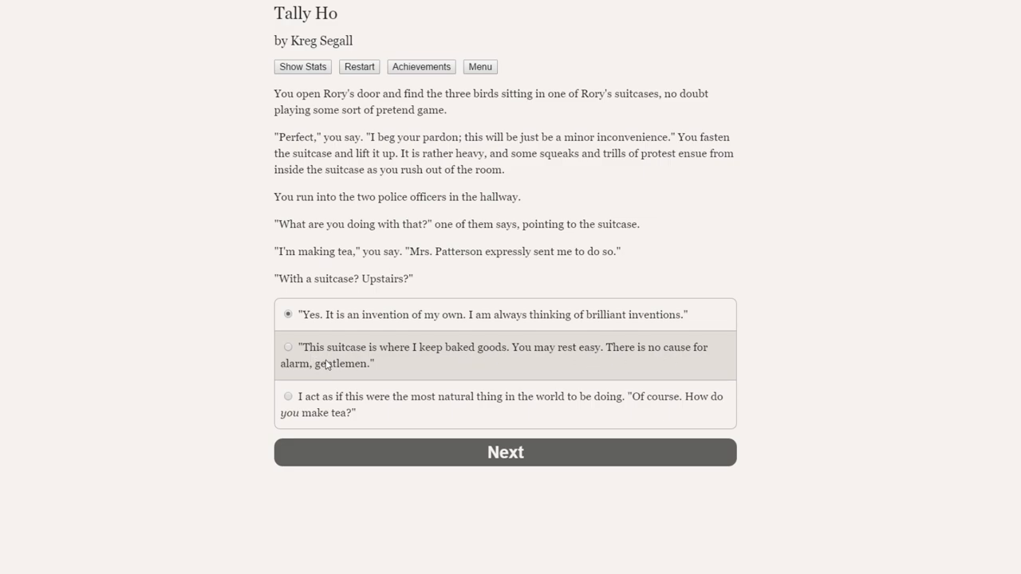
{"action": "mouse_move", "coordinate": [604, 413]}
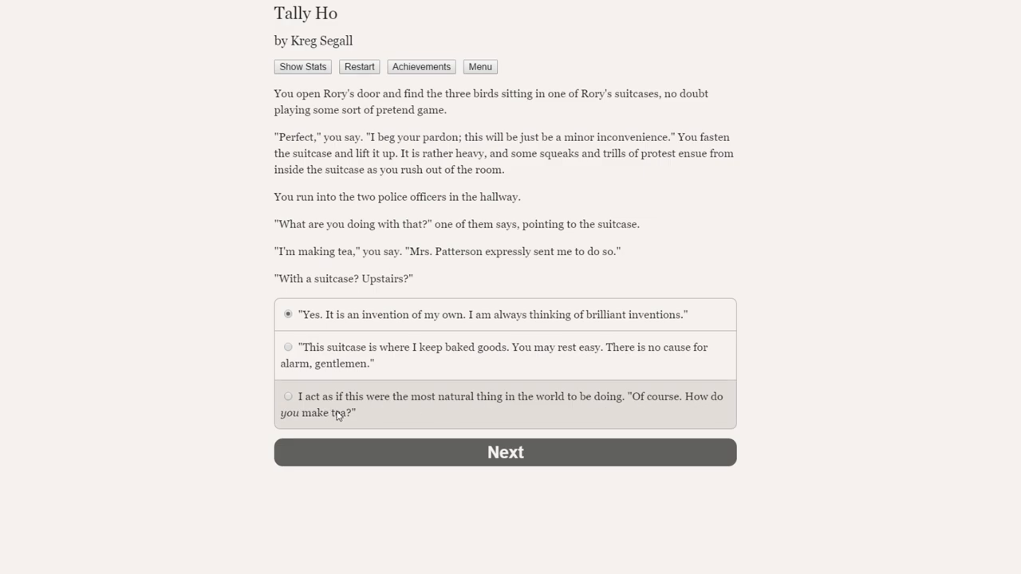
{"action": "mouse_move", "coordinate": [381, 429]}
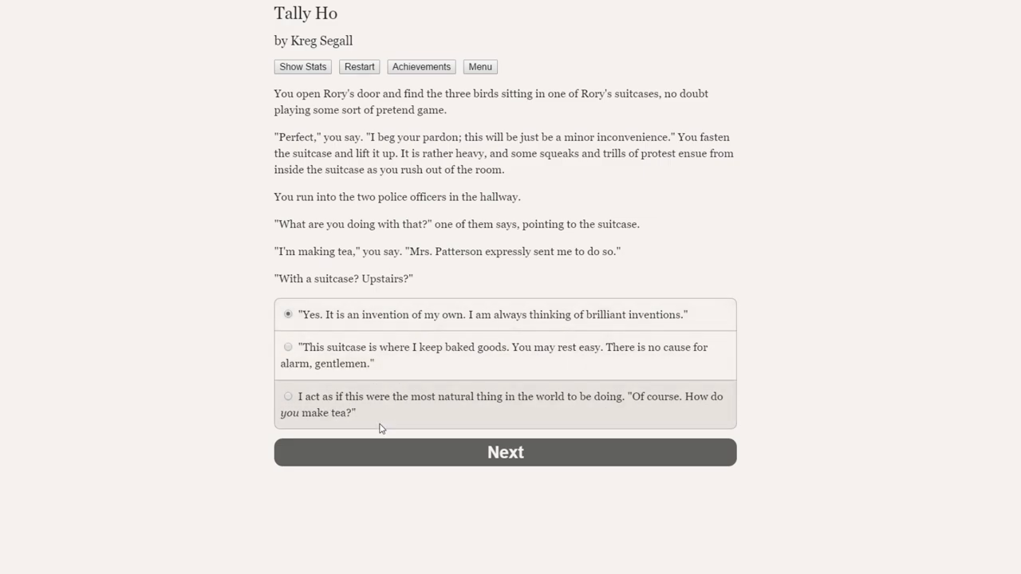
{"action": "left_click", "coordinate": [288, 396]}
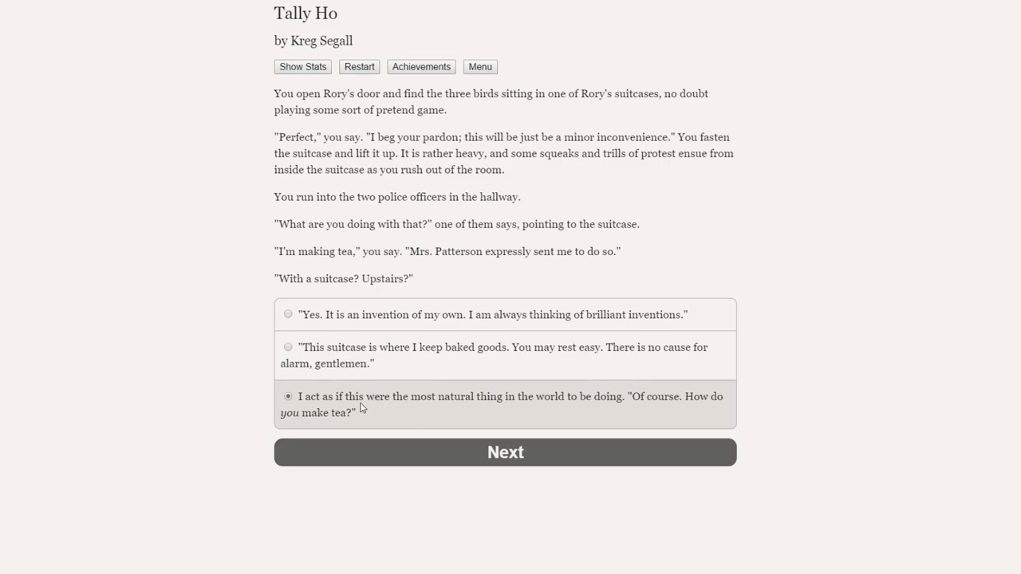
{"action": "mouse_move", "coordinate": [348, 413]}
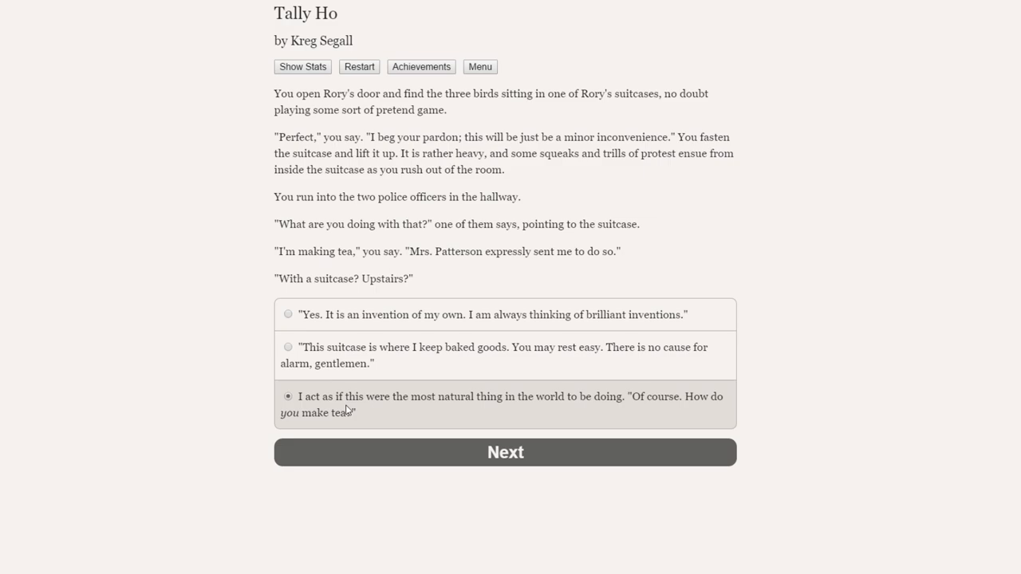
{"action": "mouse_move", "coordinate": [369, 409]}
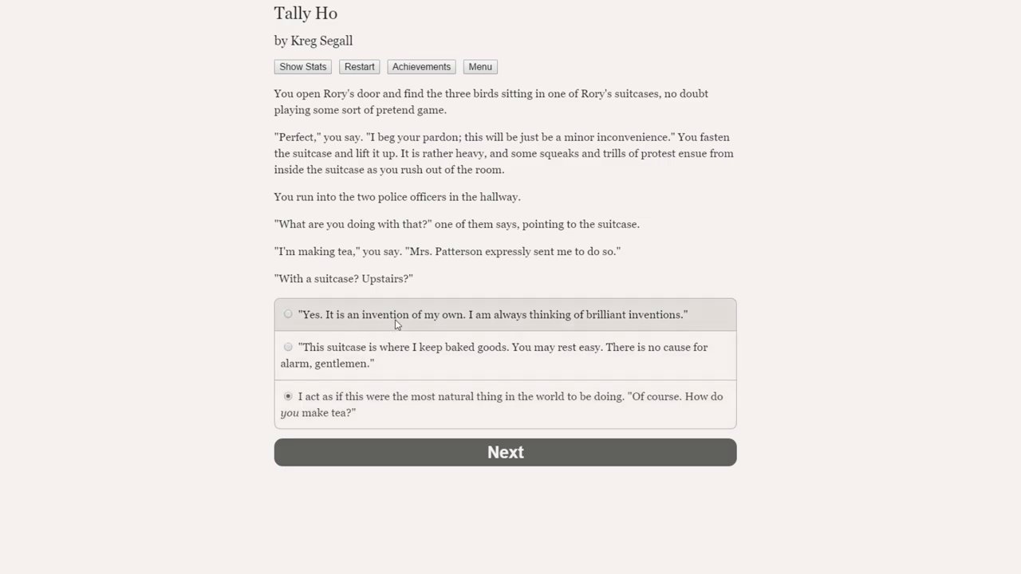
{"action": "mouse_move", "coordinate": [581, 330]}
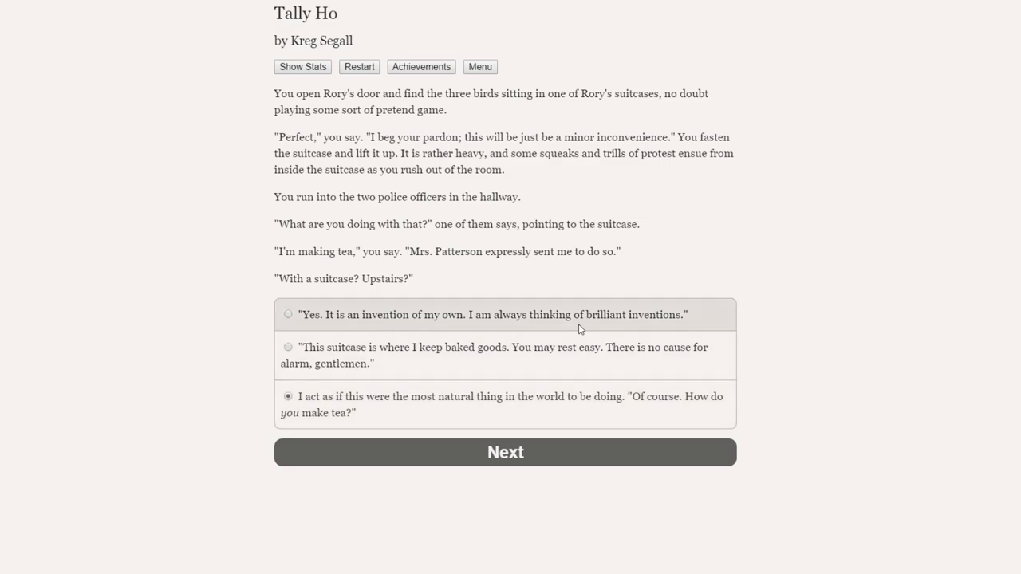
{"action": "mouse_move", "coordinate": [511, 319]}
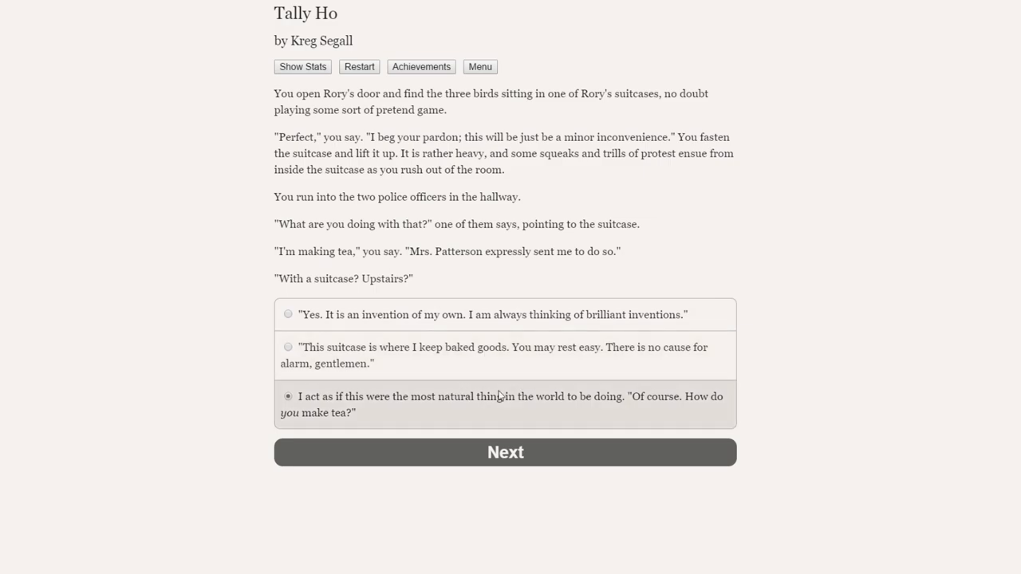
{"action": "mouse_move", "coordinate": [469, 415]}
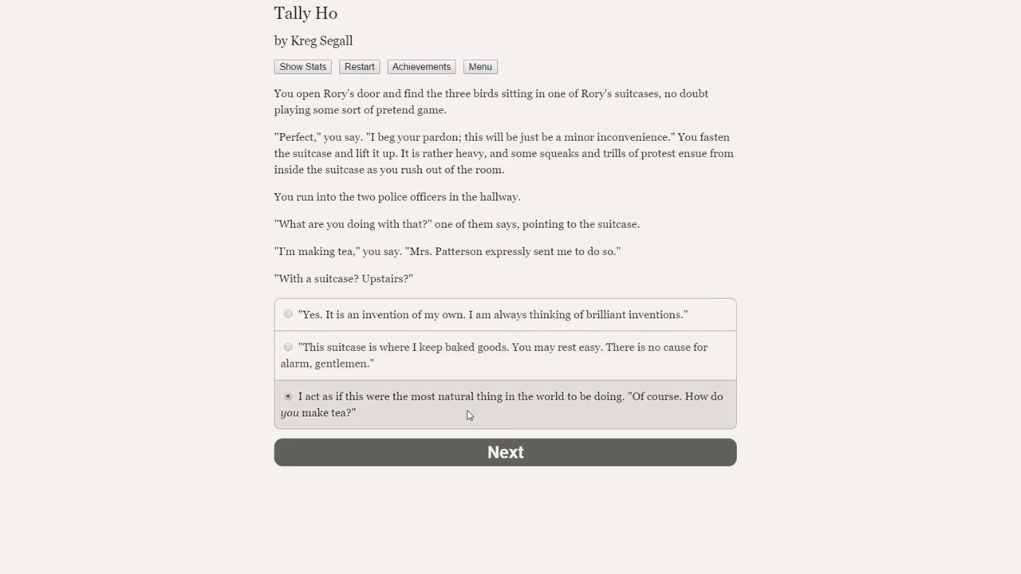
{"action": "mouse_move", "coordinate": [549, 422]}
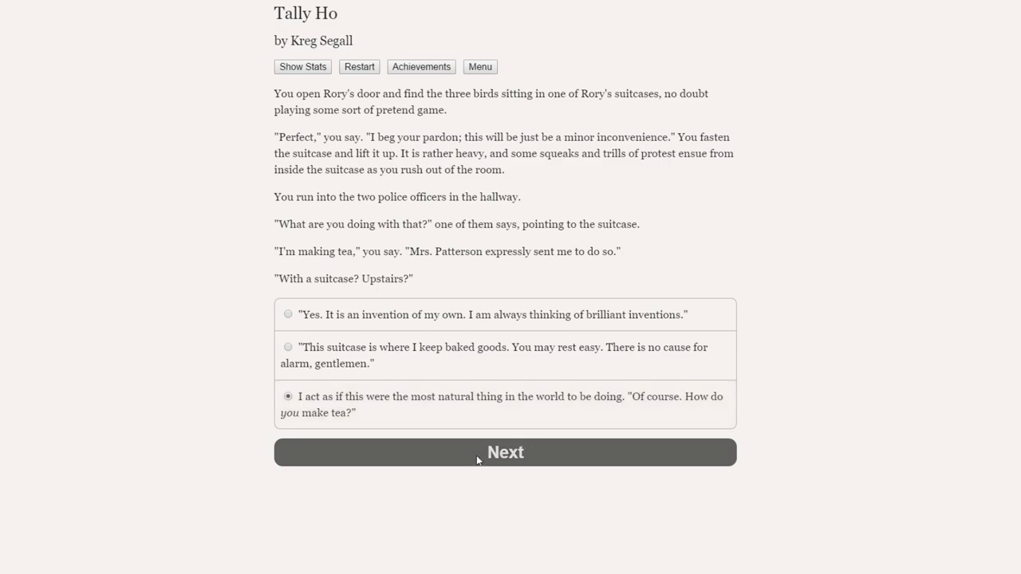
Submit the how-do-you-make-tea reply so the officers chat about jam tarts.
{"action": "left_click", "coordinate": [505, 452]}
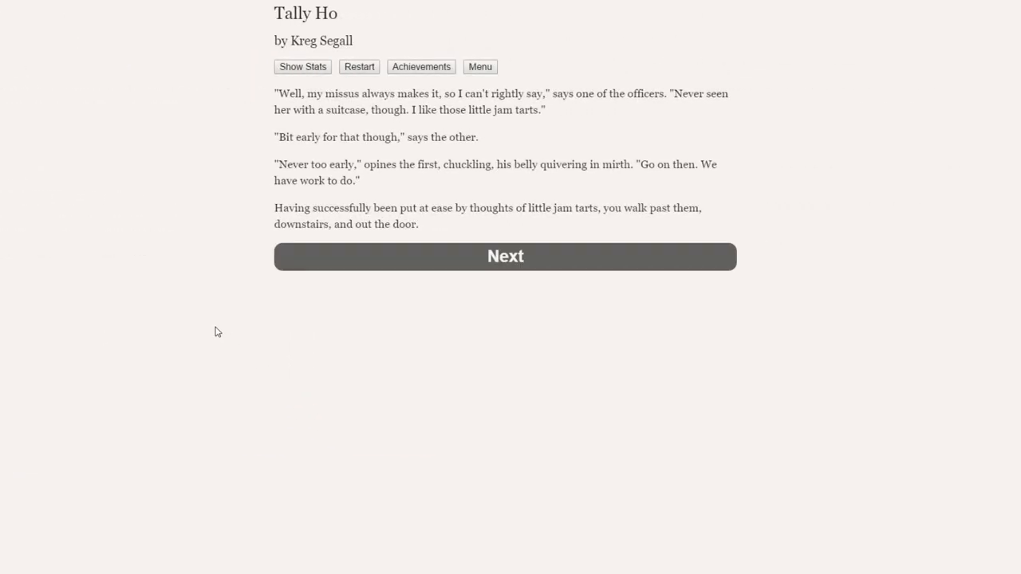
{"action": "mouse_move", "coordinate": [204, 339]}
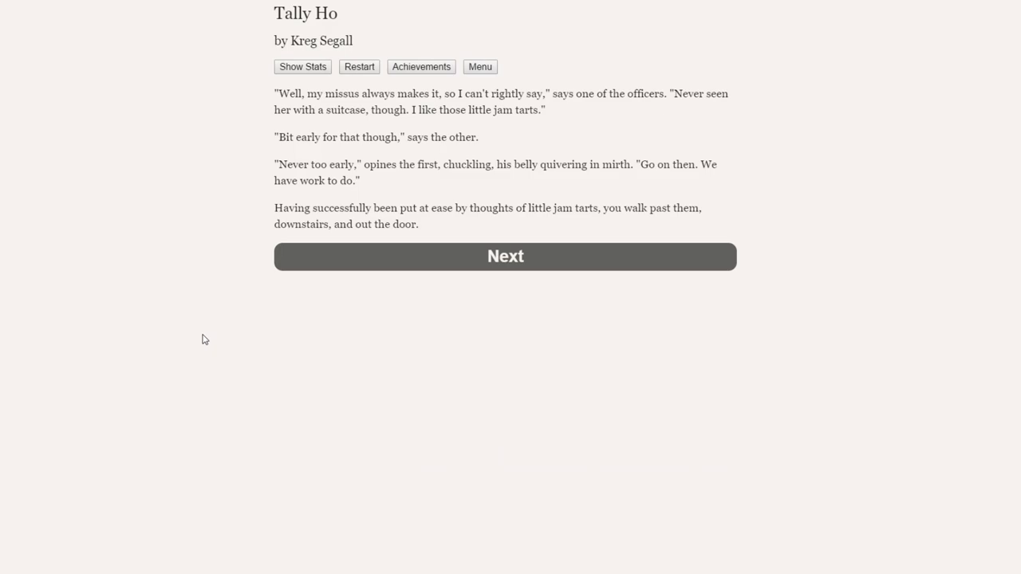
{"action": "mouse_move", "coordinate": [556, 122]}
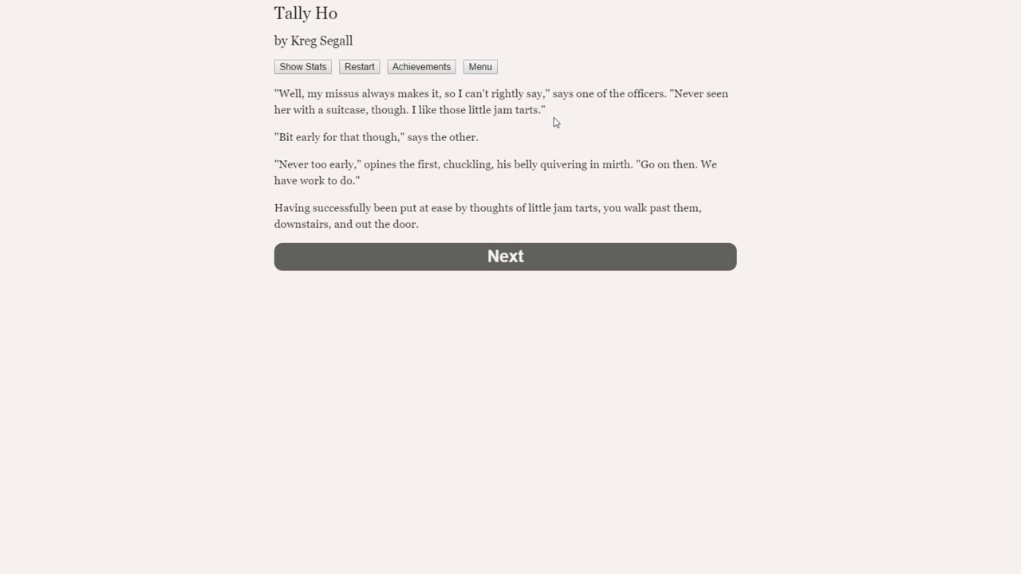
{"action": "mouse_move", "coordinate": [325, 129]}
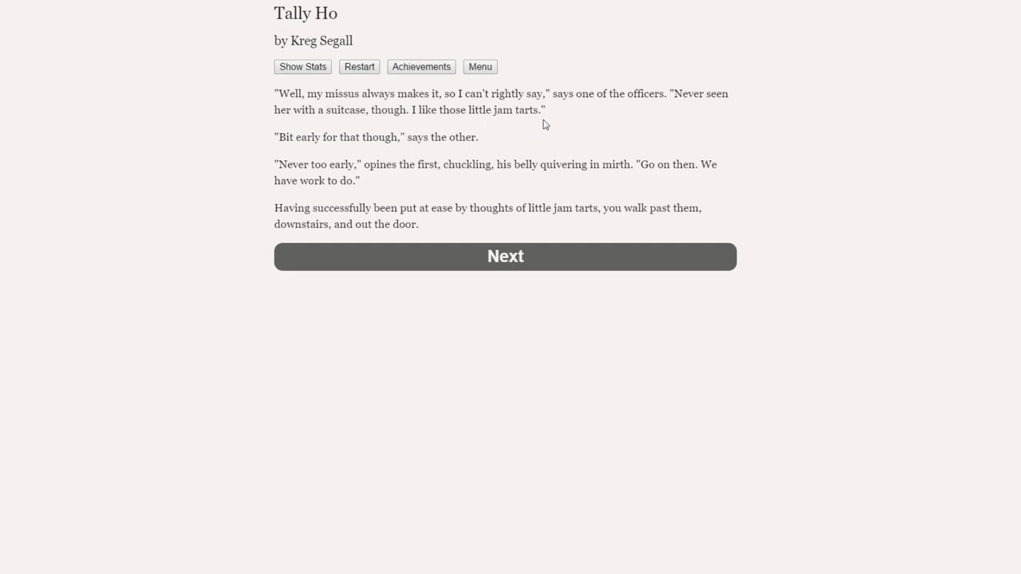
{"action": "mouse_move", "coordinate": [502, 152]}
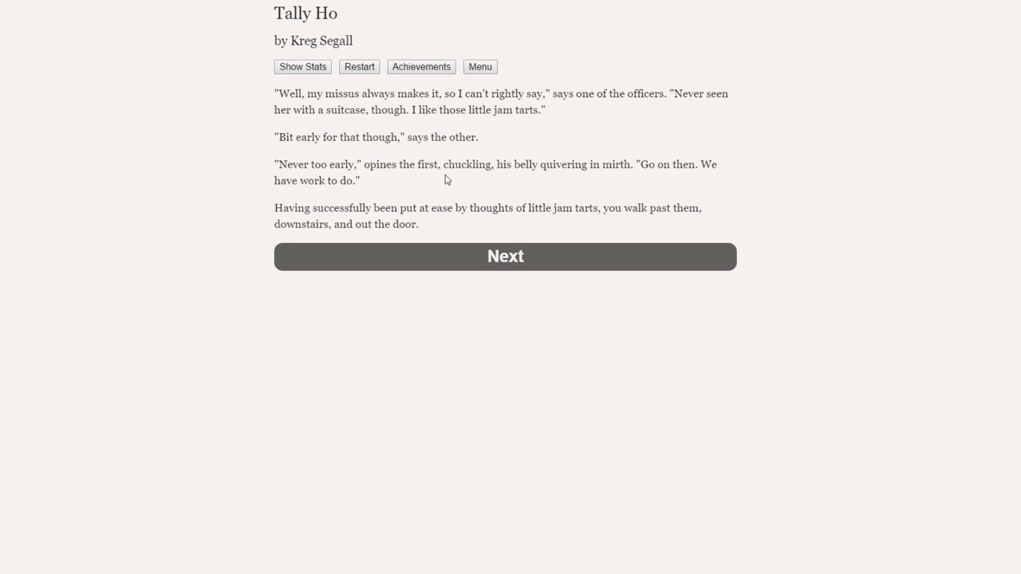
{"action": "mouse_move", "coordinate": [658, 178]}
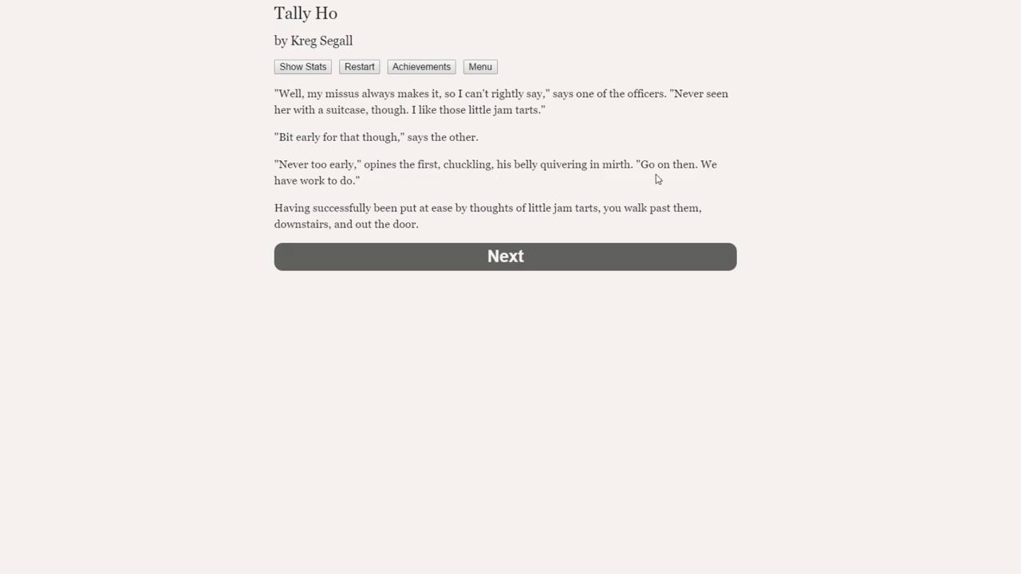
{"action": "mouse_move", "coordinate": [369, 197]}
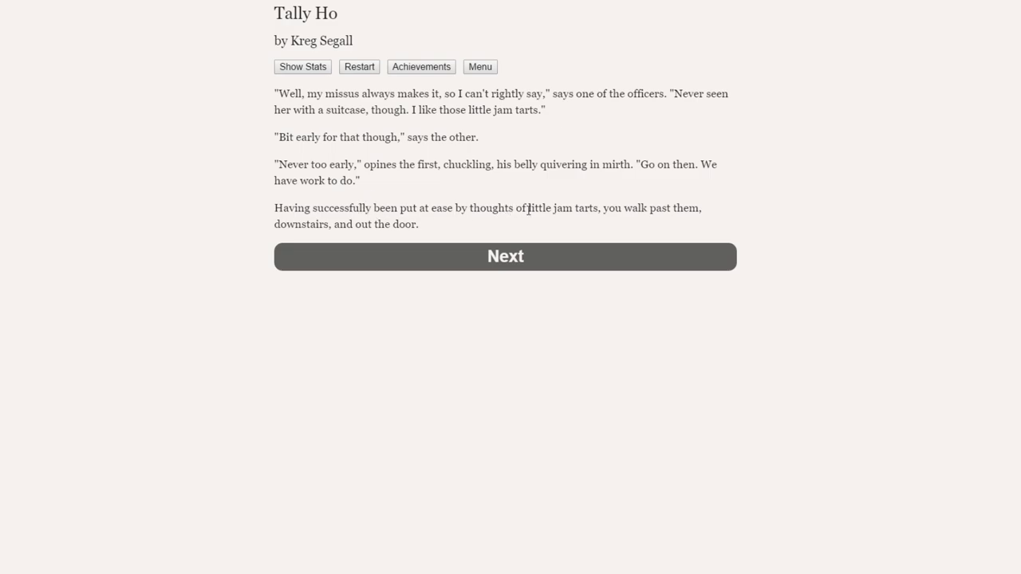
{"action": "mouse_move", "coordinate": [405, 201]}
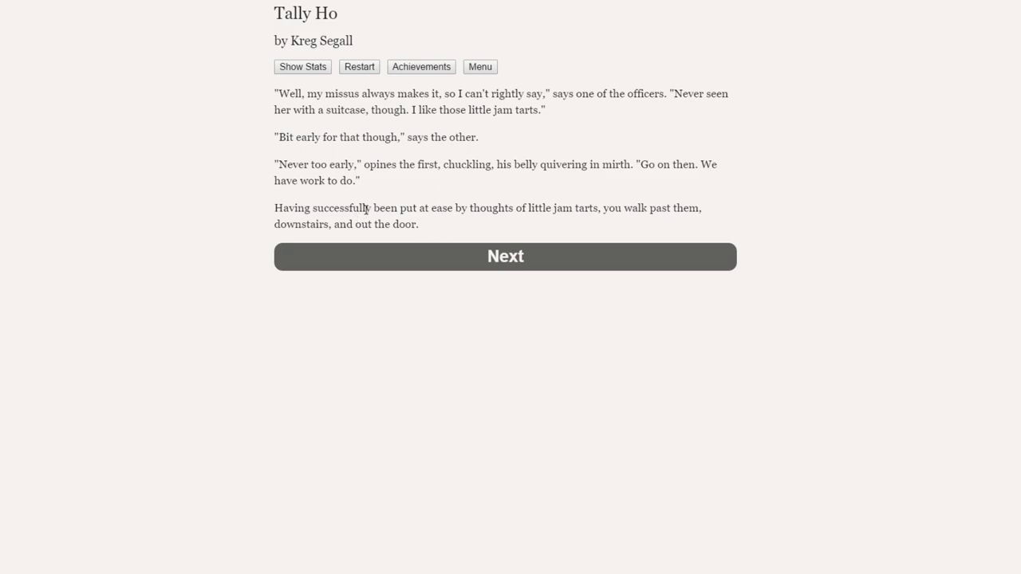
{"action": "mouse_move", "coordinate": [467, 273]}
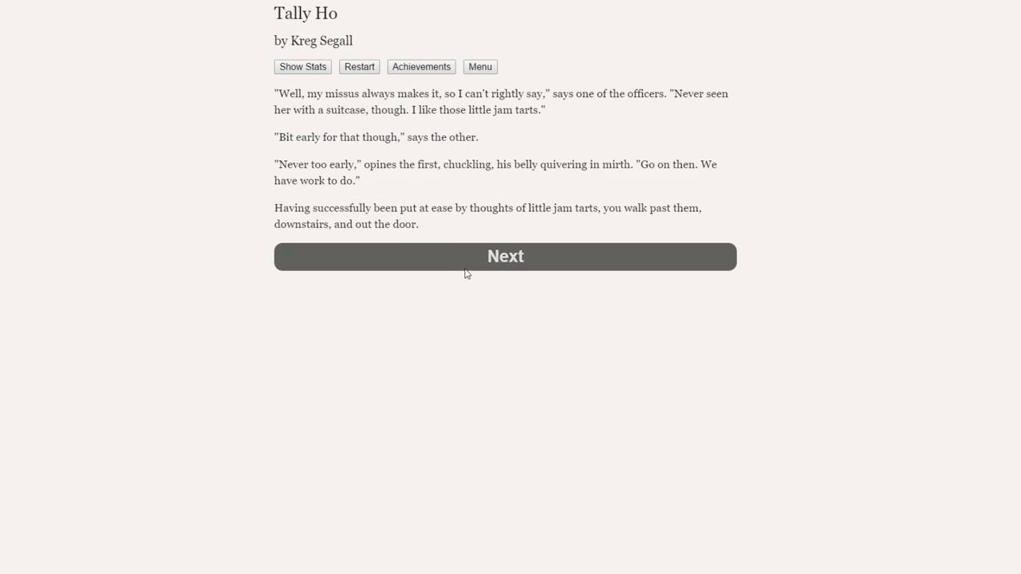
Leave the station and scroll to the boathouse's list of boat names.
{"action": "left_click", "coordinate": [504, 256]}
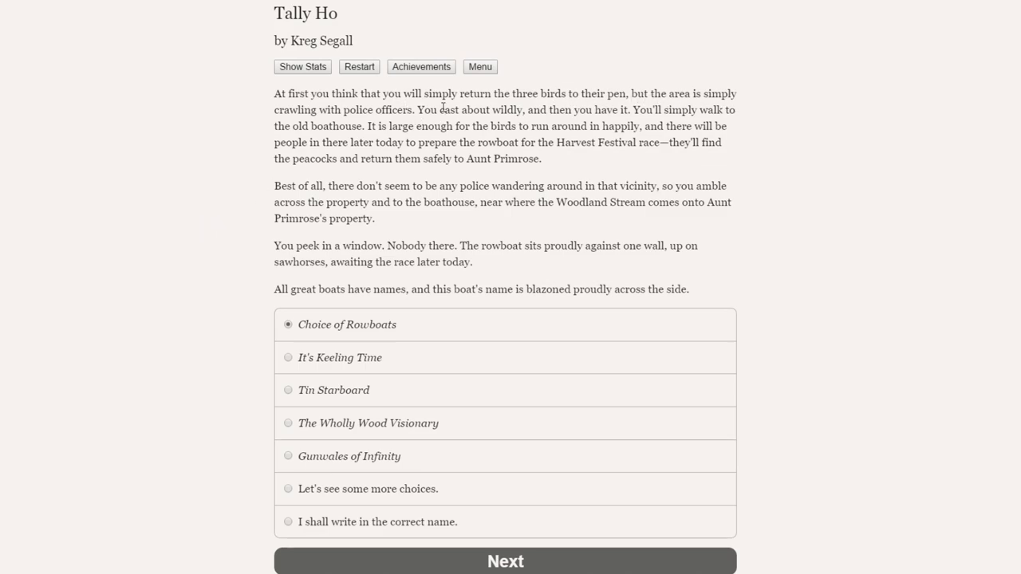
{"action": "mouse_move", "coordinate": [359, 120]}
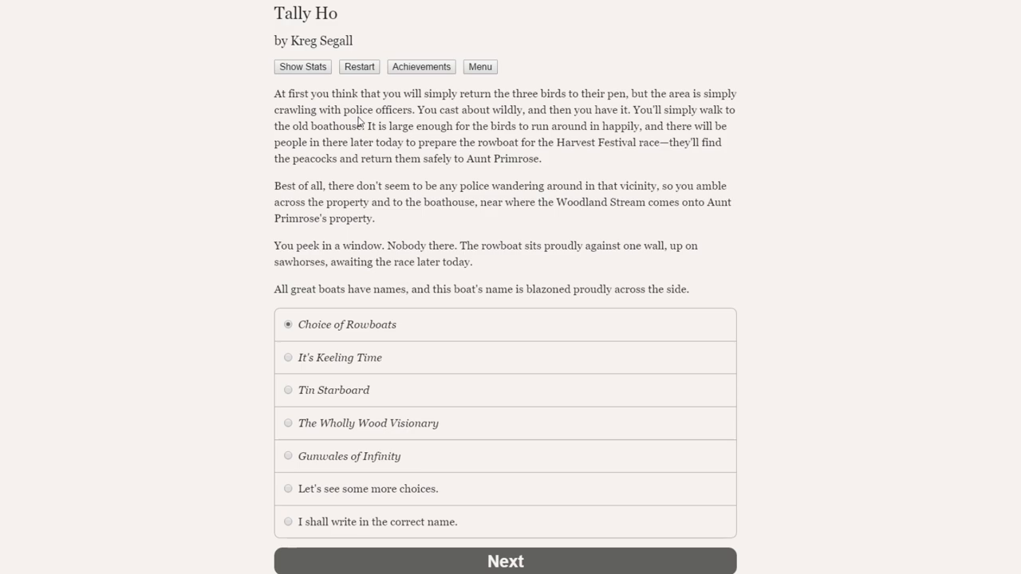
{"action": "mouse_move", "coordinate": [403, 122]}
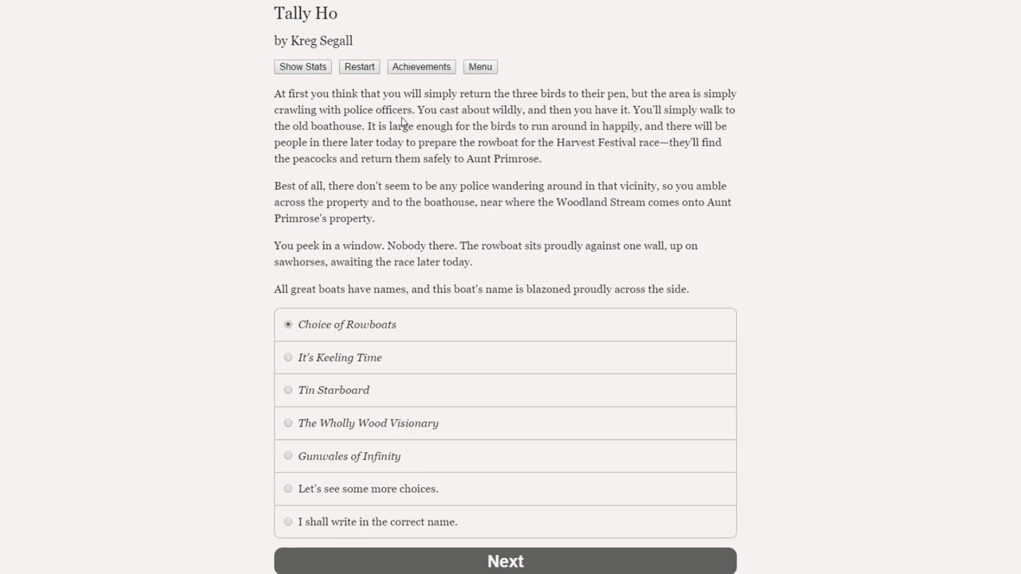
{"action": "mouse_move", "coordinate": [291, 132]}
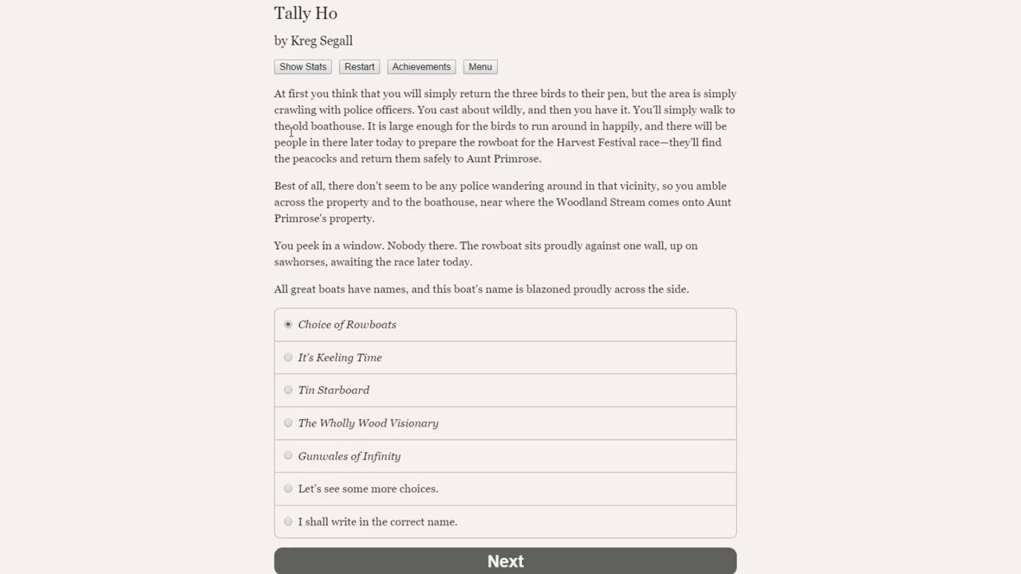
{"action": "mouse_move", "coordinate": [592, 133]}
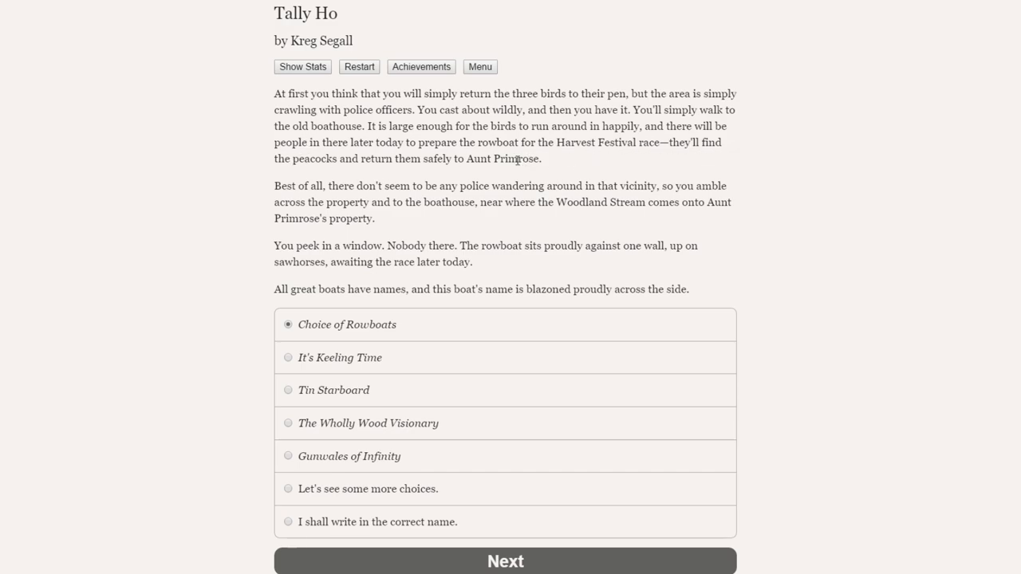
{"action": "mouse_move", "coordinate": [286, 187]}
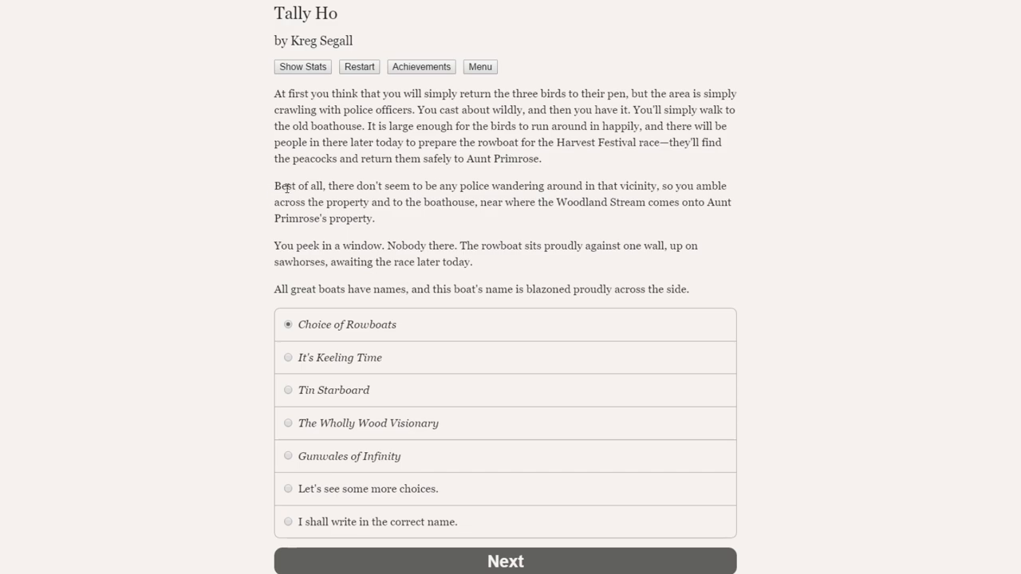
{"action": "mouse_move", "coordinate": [568, 188]}
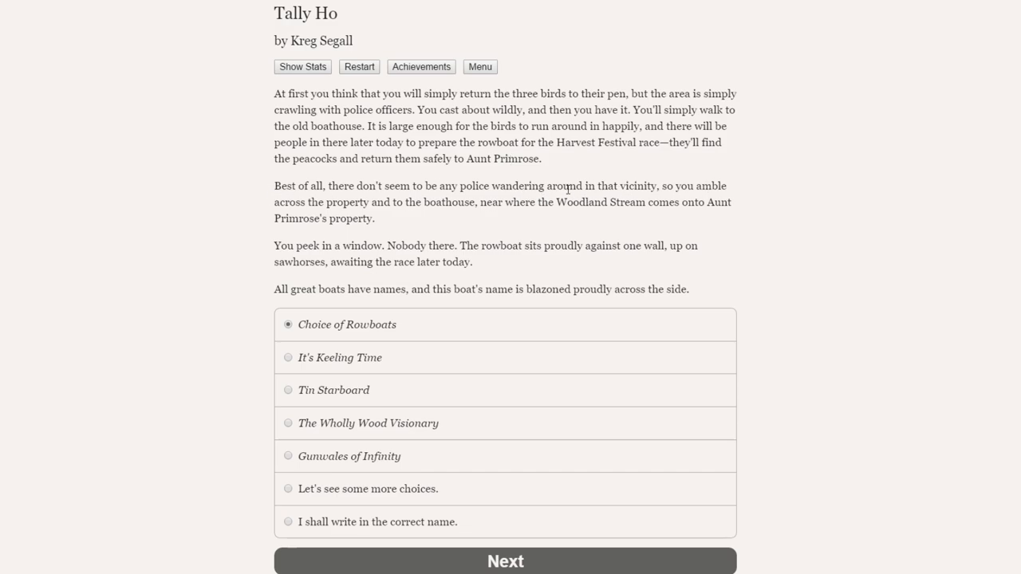
{"action": "mouse_move", "coordinate": [469, 202]}
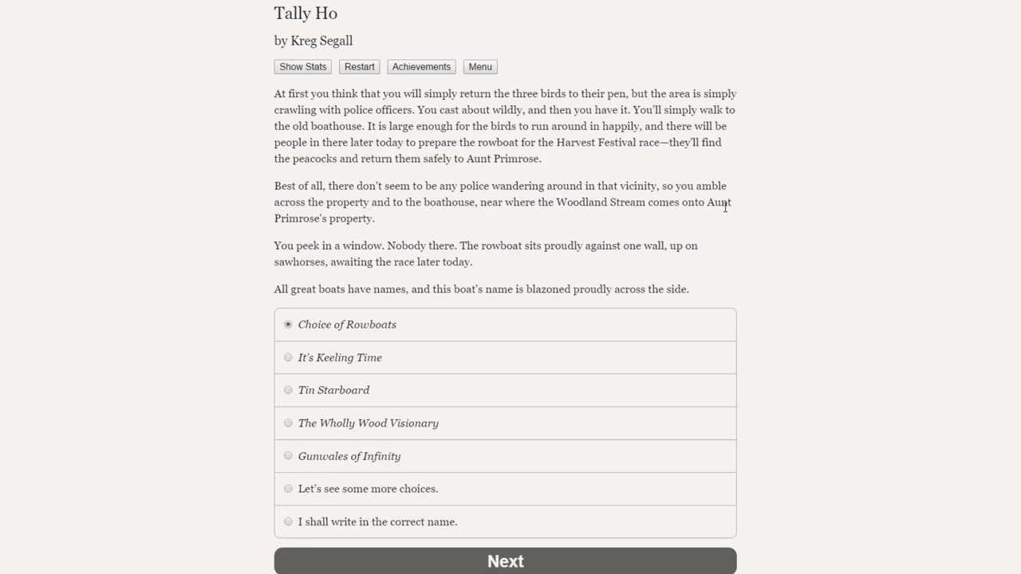
{"action": "mouse_move", "coordinate": [308, 242]}
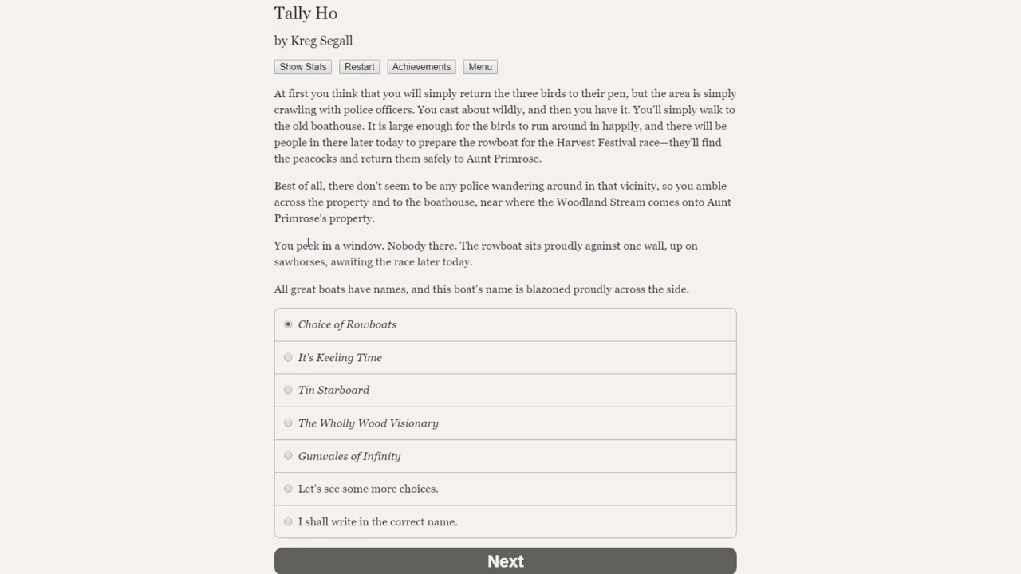
{"action": "mouse_move", "coordinate": [431, 249]}
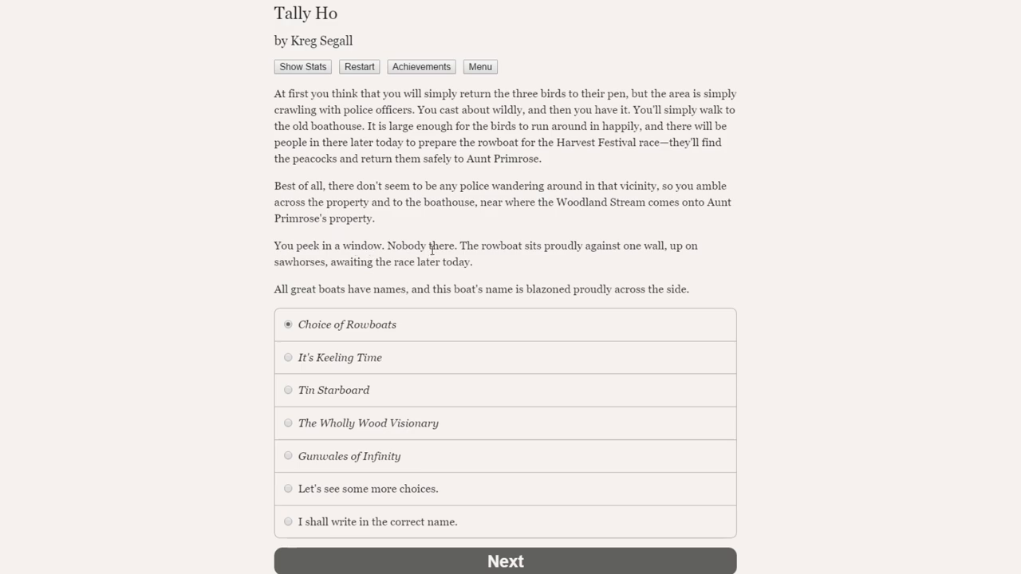
{"action": "mouse_move", "coordinate": [703, 254]}
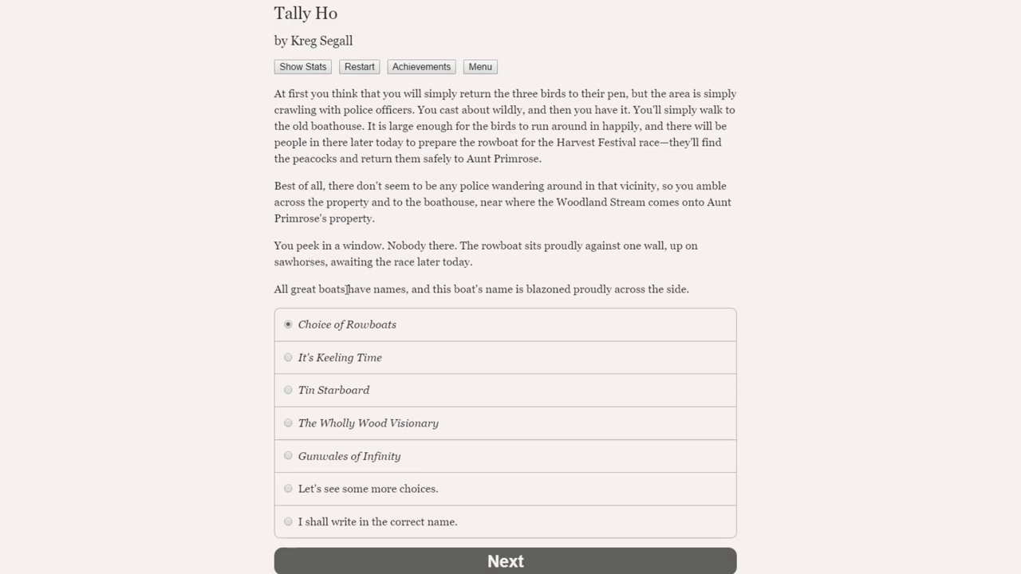
{"action": "mouse_move", "coordinate": [586, 288]}
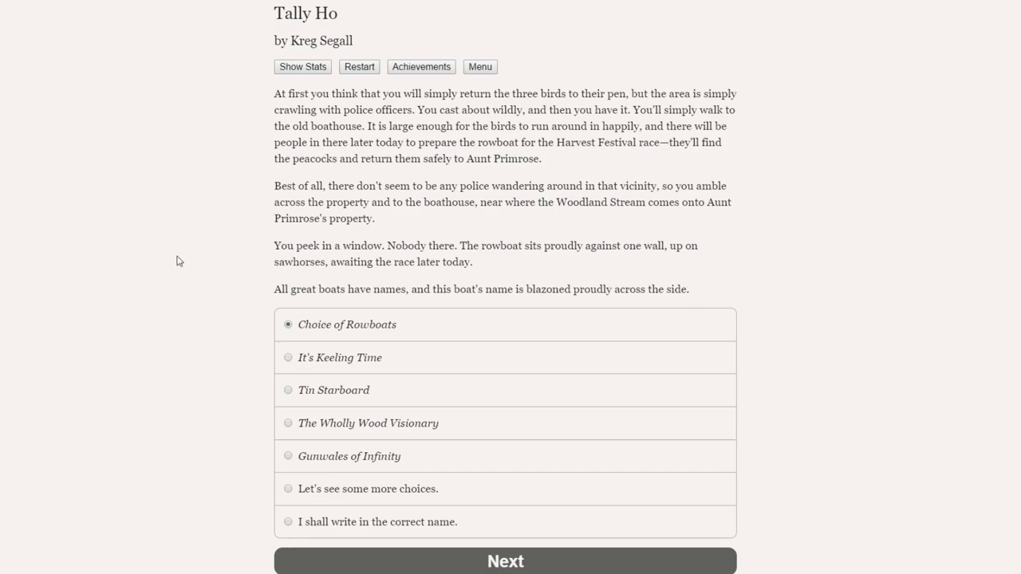
{"action": "scroll", "scroll_direction": "down", "scroll_amount": 3}
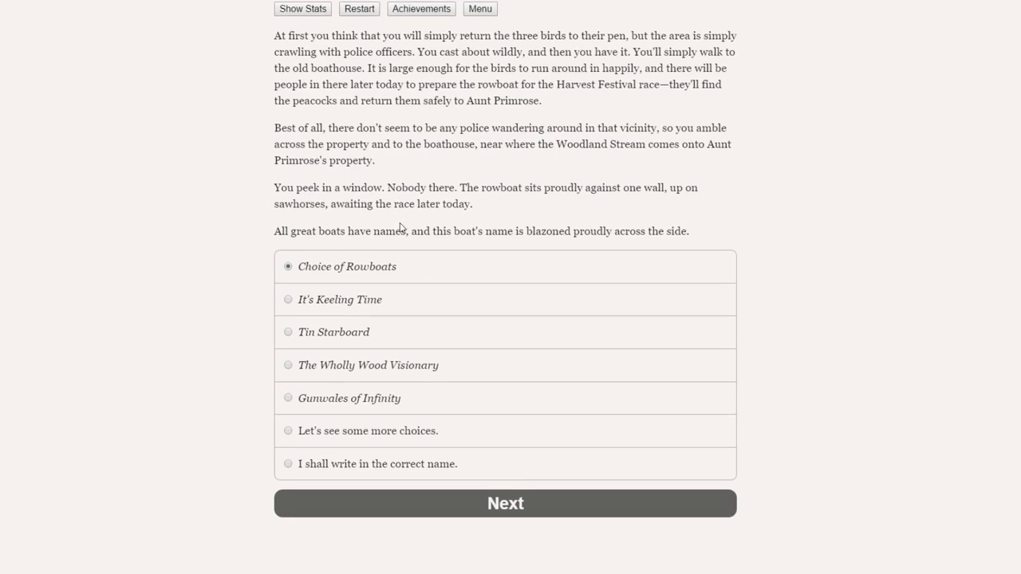
{"action": "mouse_move", "coordinate": [367, 276]}
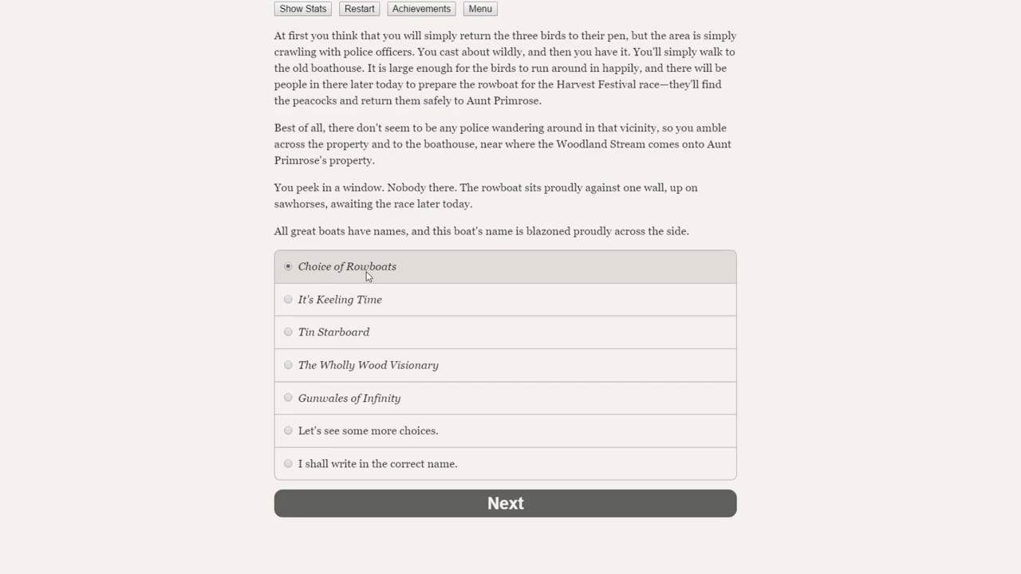
{"action": "mouse_move", "coordinate": [344, 309]}
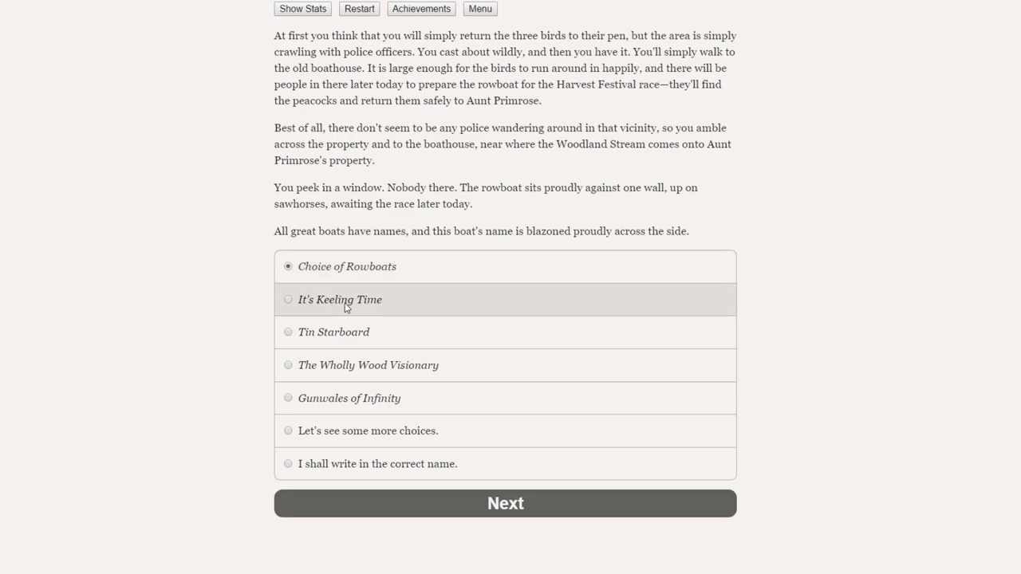
{"action": "mouse_move", "coordinate": [379, 343]}
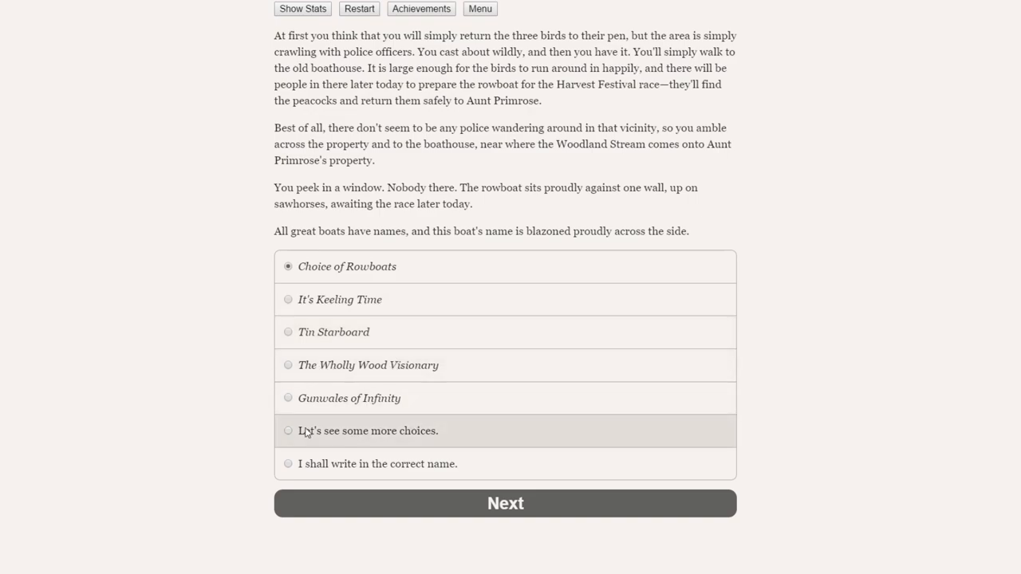
{"action": "mouse_move", "coordinate": [390, 463]}
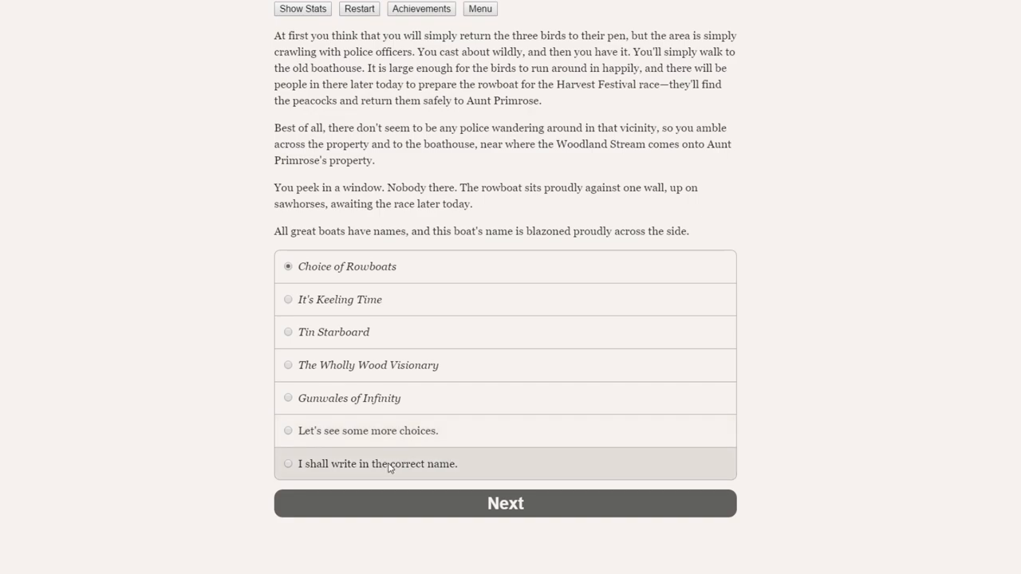
Request more boat names twice, reaching the list with The Eagle's Oar.
{"action": "left_click", "coordinate": [288, 431]}
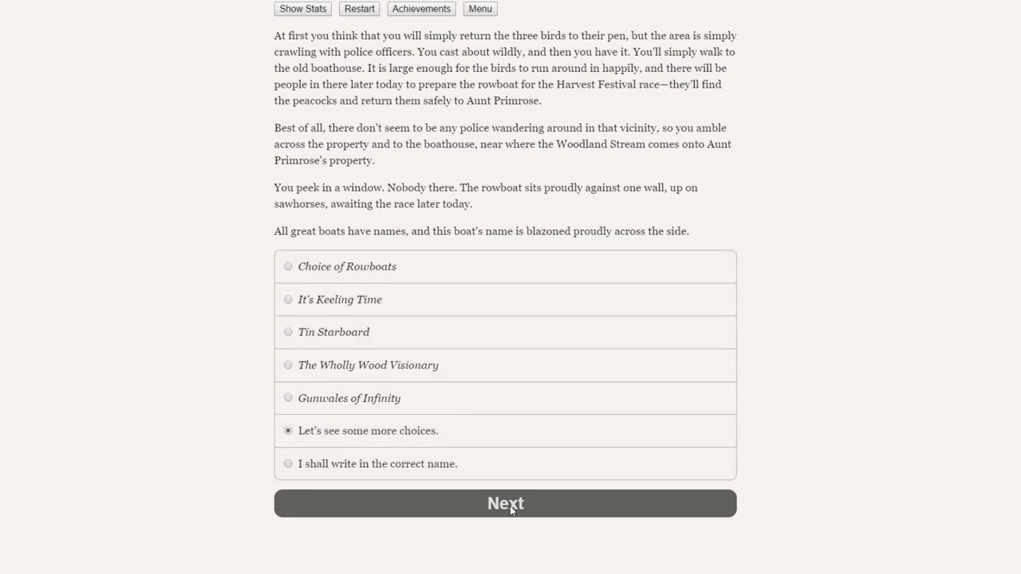
{"action": "left_click", "coordinate": [505, 503]}
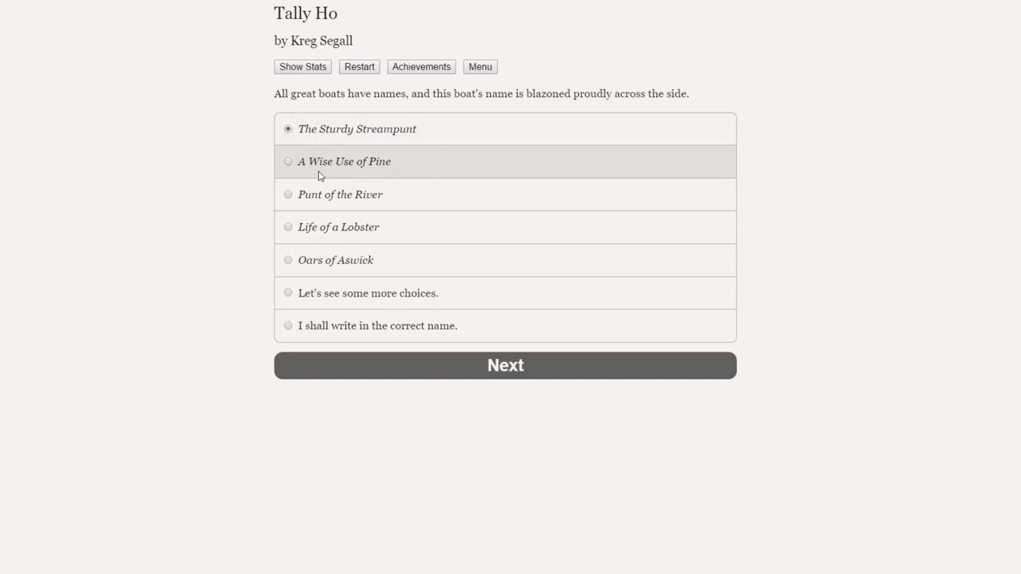
{"action": "mouse_move", "coordinate": [317, 210]}
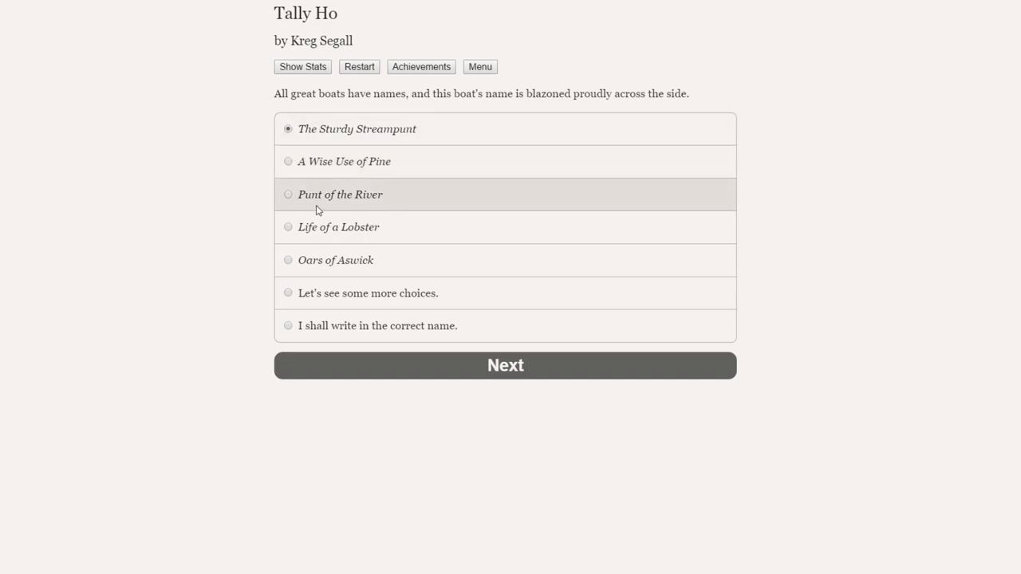
{"action": "mouse_move", "coordinate": [335, 260]}
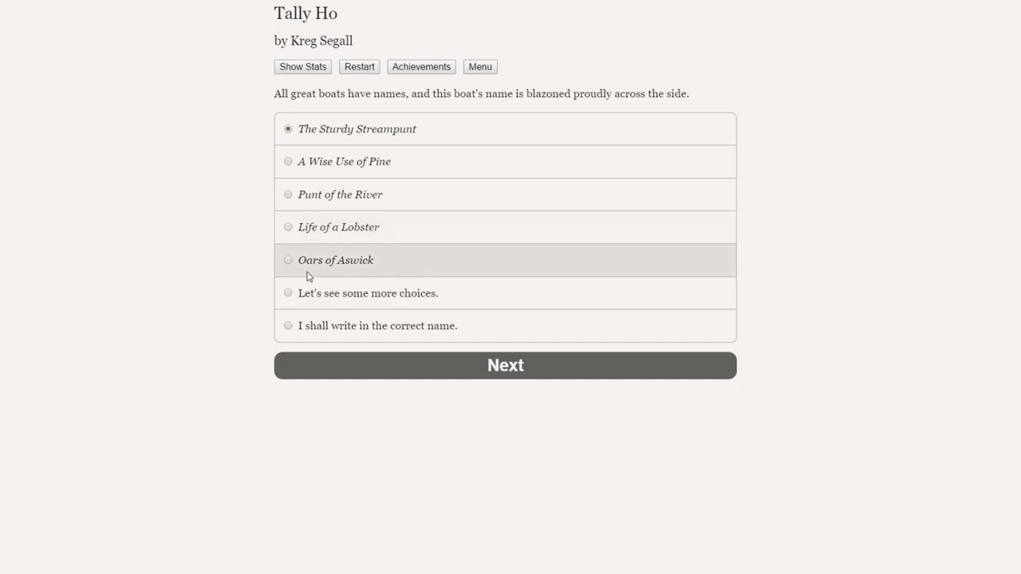
{"action": "mouse_move", "coordinate": [367, 293]}
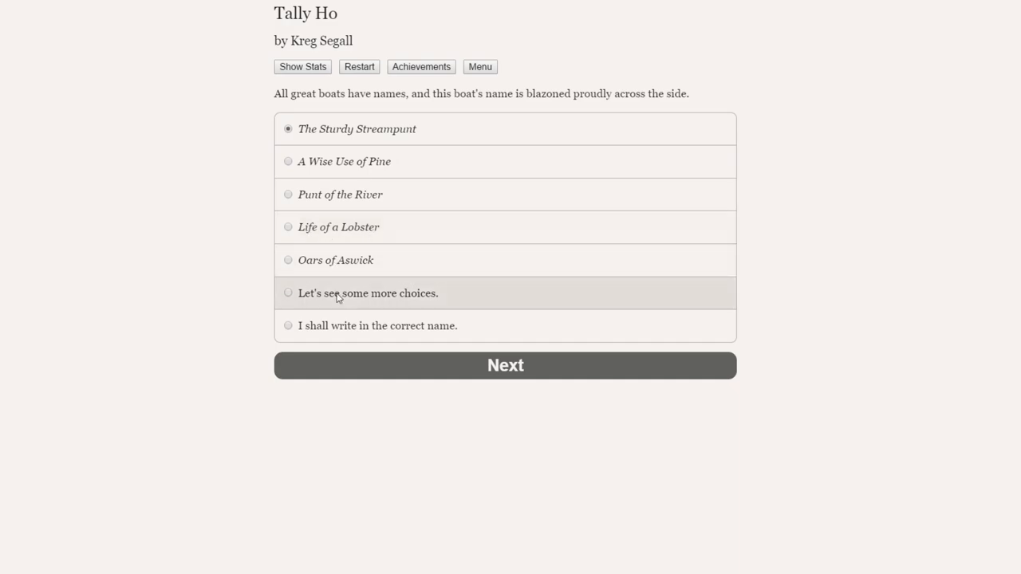
{"action": "left_click", "coordinate": [368, 292]}
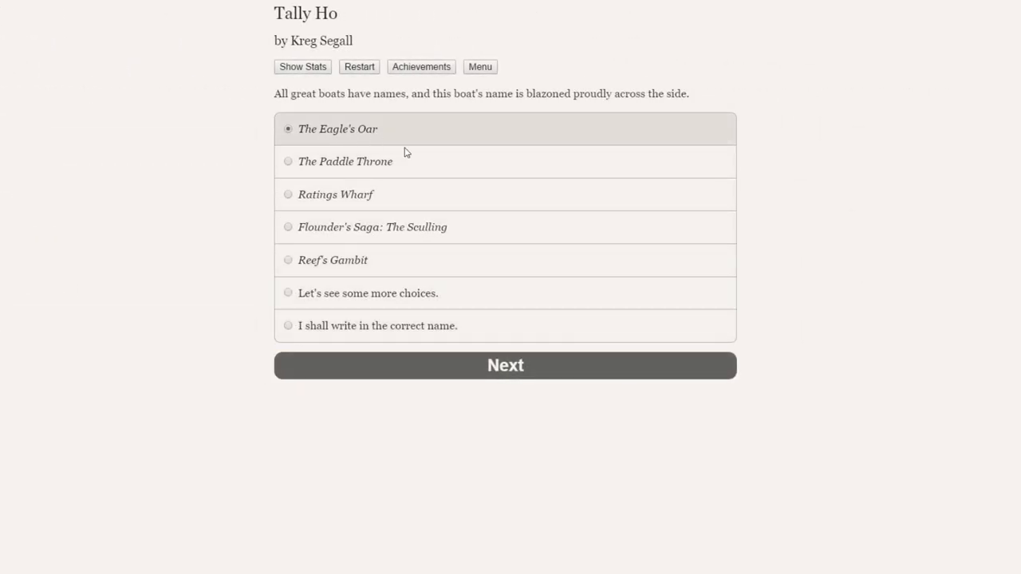
{"action": "mouse_move", "coordinate": [345, 161]}
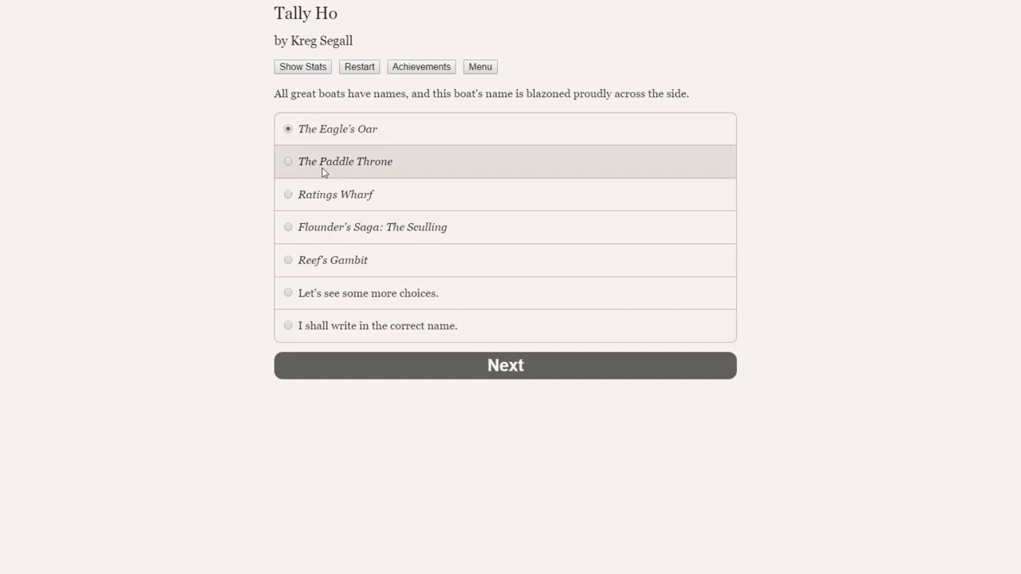
{"action": "mouse_move", "coordinate": [325, 234]}
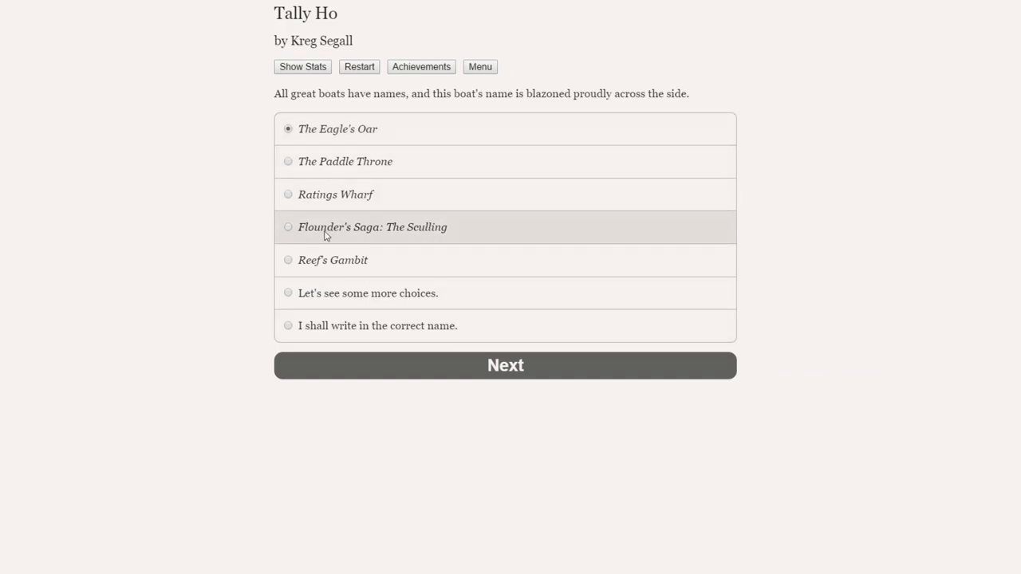
{"action": "mouse_move", "coordinate": [358, 270]}
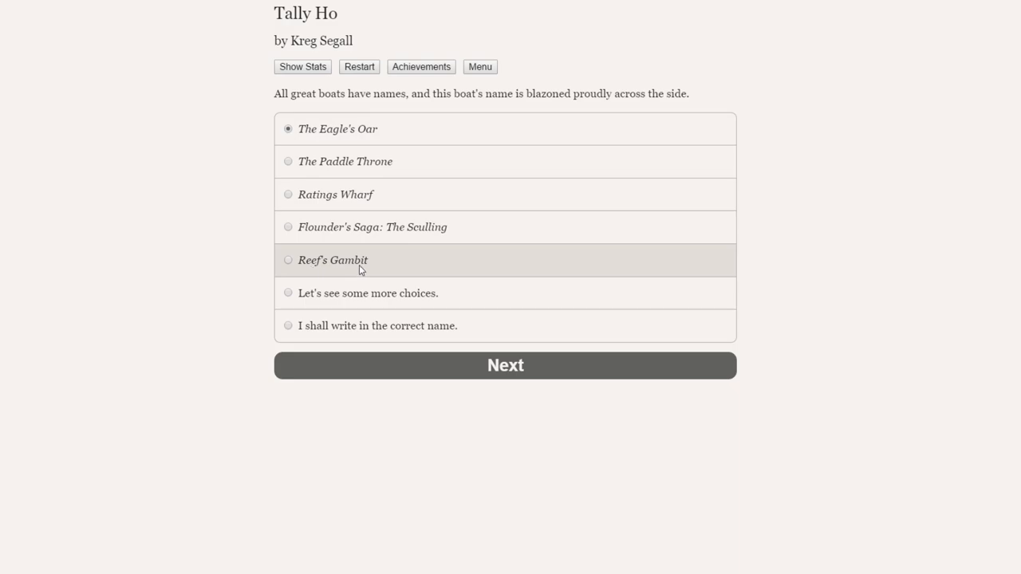
Write in 'The Big Bearded Bernard' as the boat's name and submit it.
{"action": "left_click", "coordinate": [288, 325]}
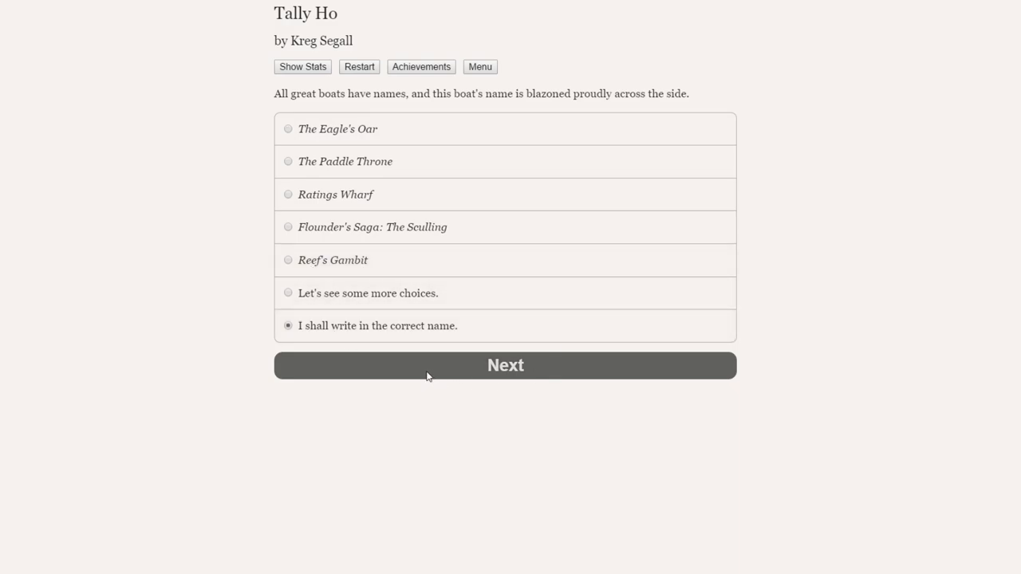
{"action": "left_click", "coordinate": [505, 365]}
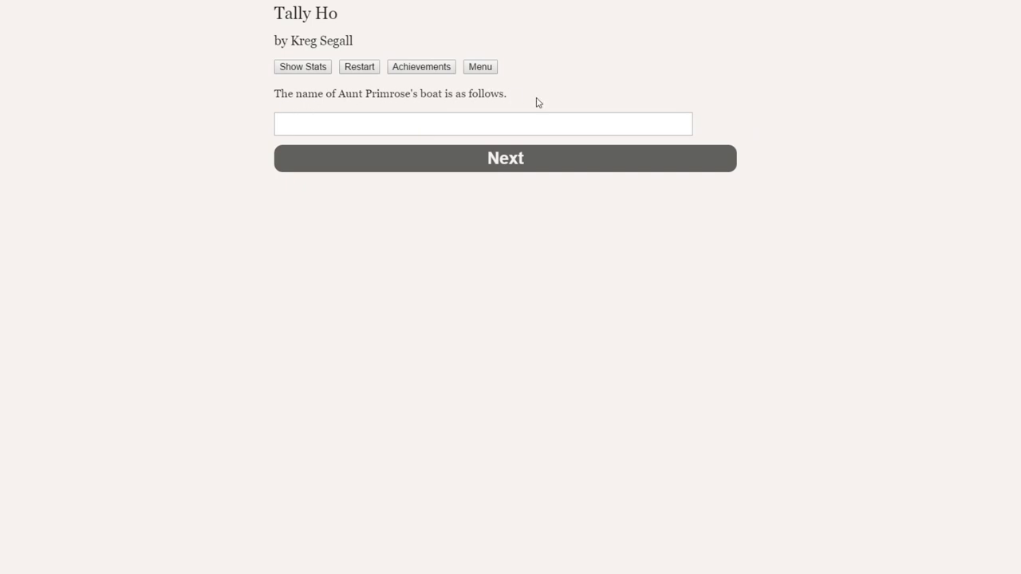
{"action": "left_click", "coordinate": [483, 123]}
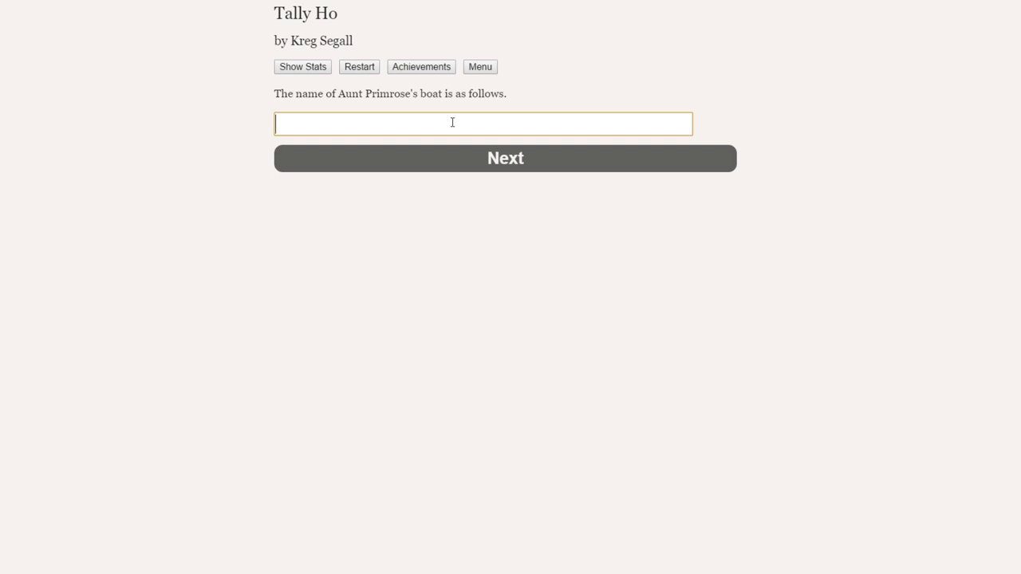
{"action": "type", "text": "The Big Bearded Bernard"}
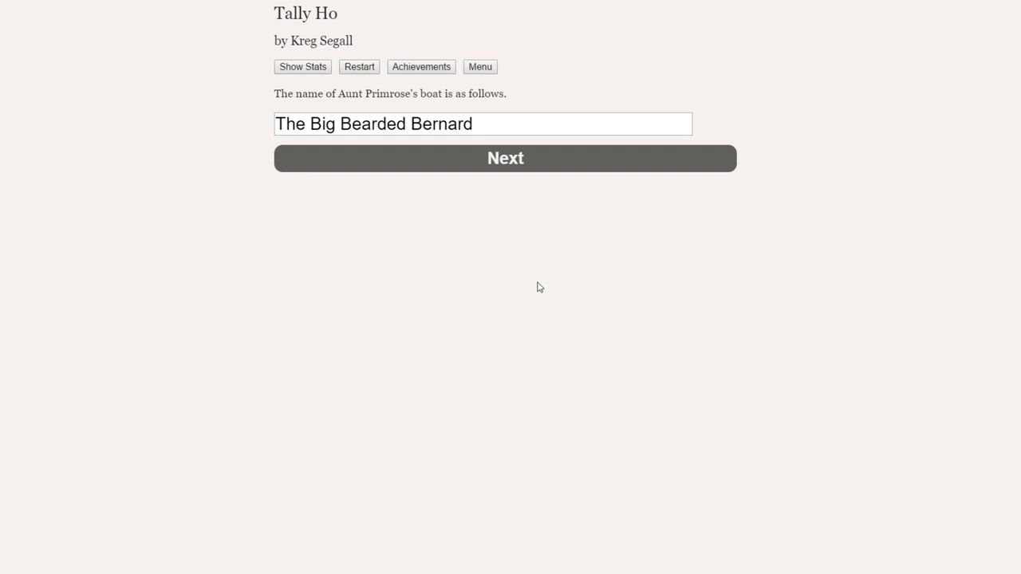
{"action": "mouse_move", "coordinate": [522, 284]}
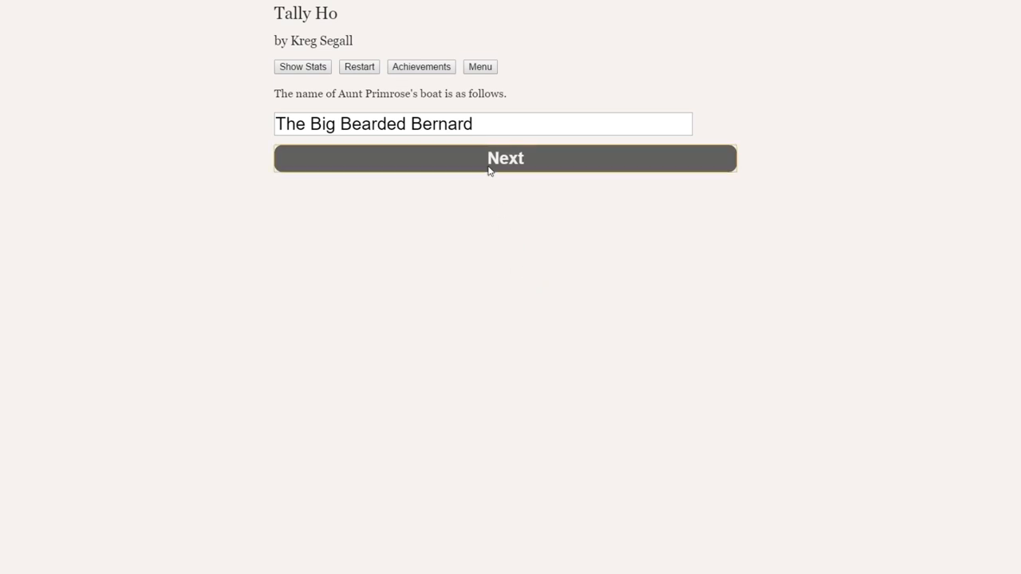
{"action": "left_click", "coordinate": [505, 157]}
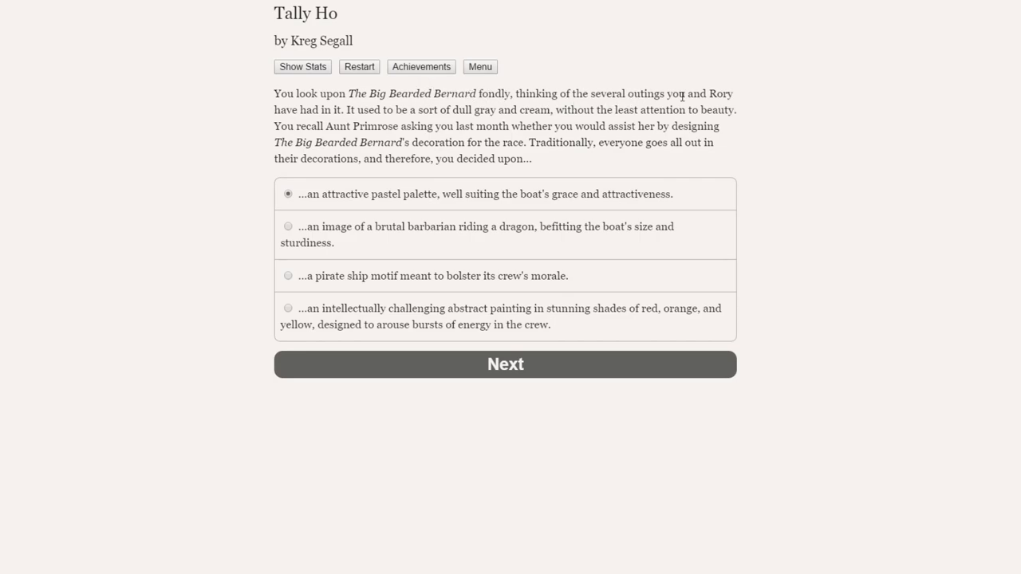
{"action": "mouse_move", "coordinate": [237, 128]}
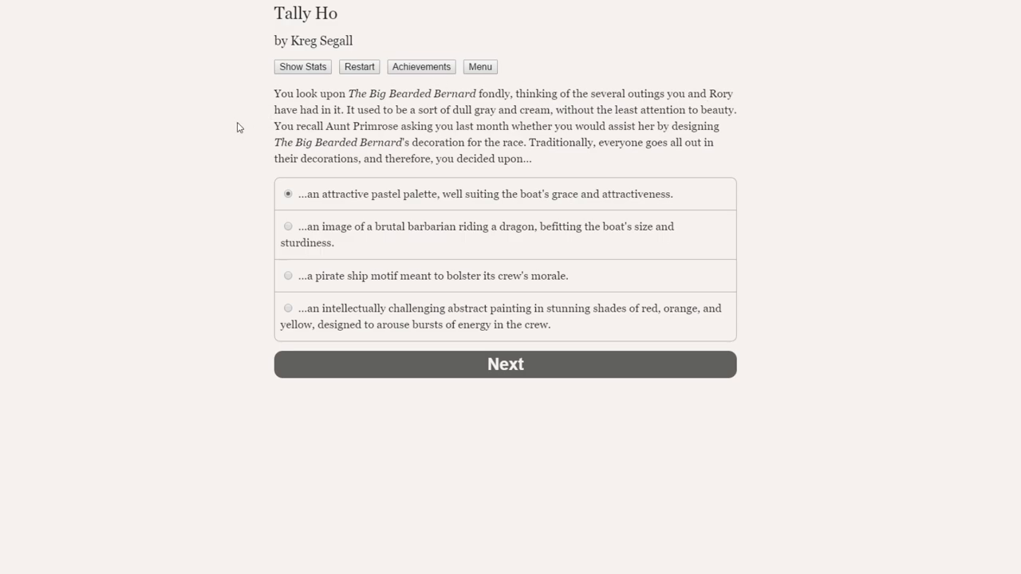
{"action": "mouse_move", "coordinate": [223, 132]}
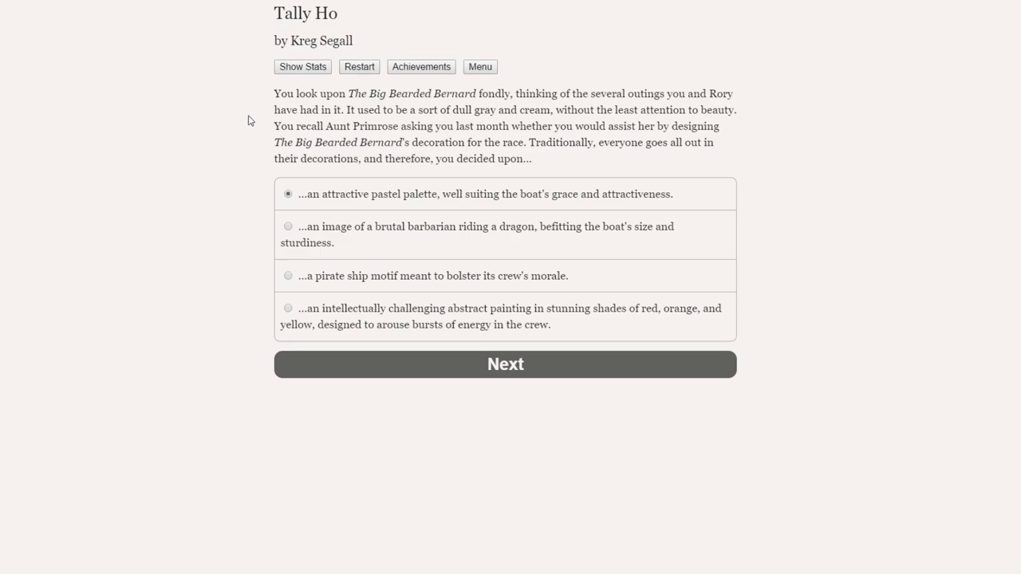
{"action": "mouse_move", "coordinate": [269, 160]}
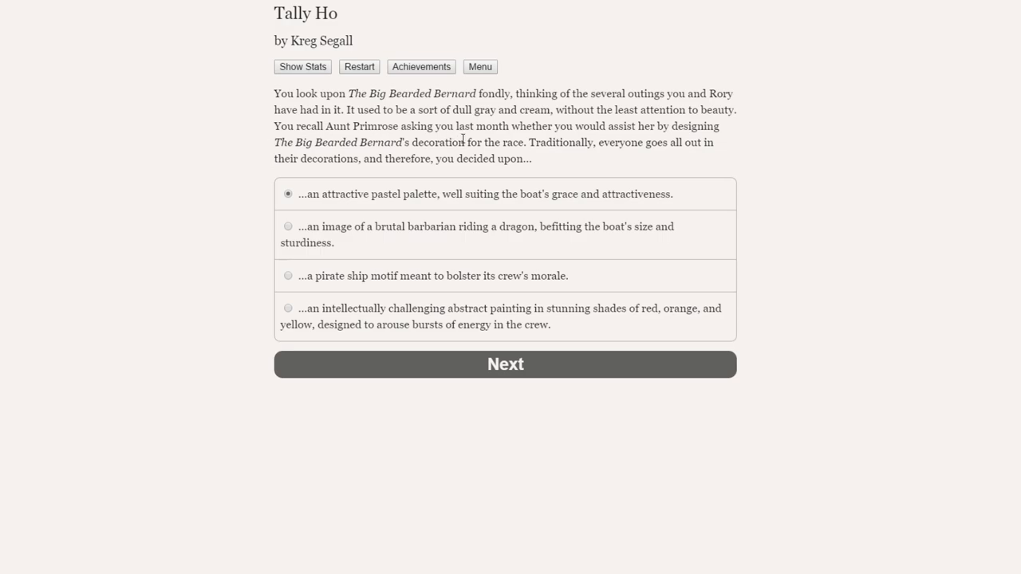
{"action": "mouse_move", "coordinate": [661, 146]}
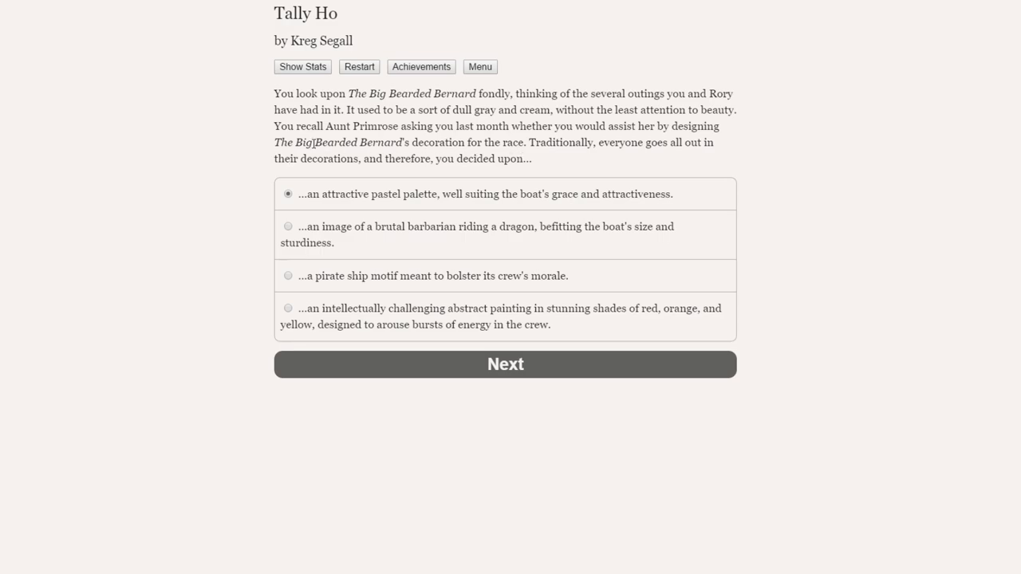
{"action": "mouse_move", "coordinate": [415, 170]}
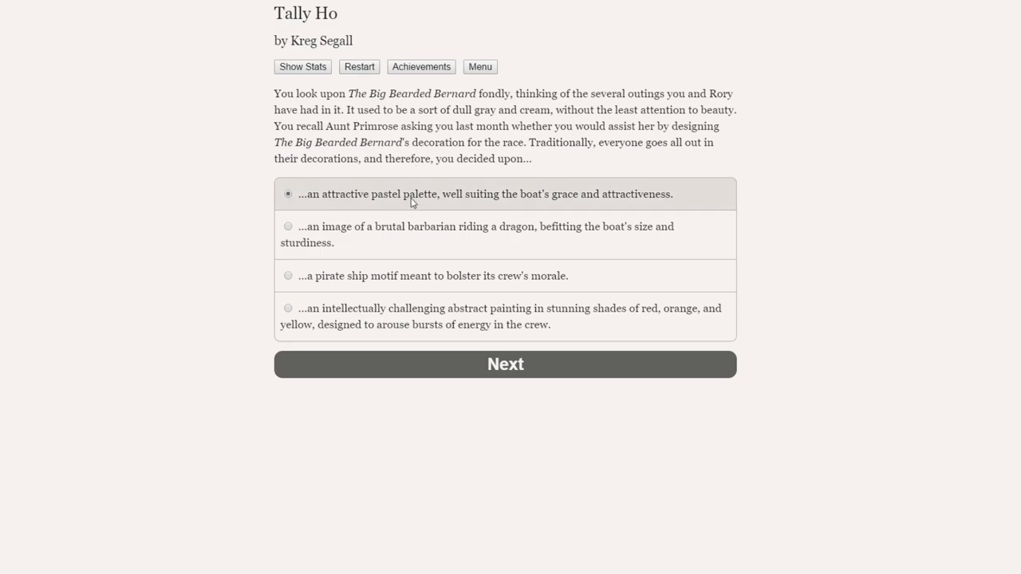
{"action": "mouse_move", "coordinate": [567, 203]}
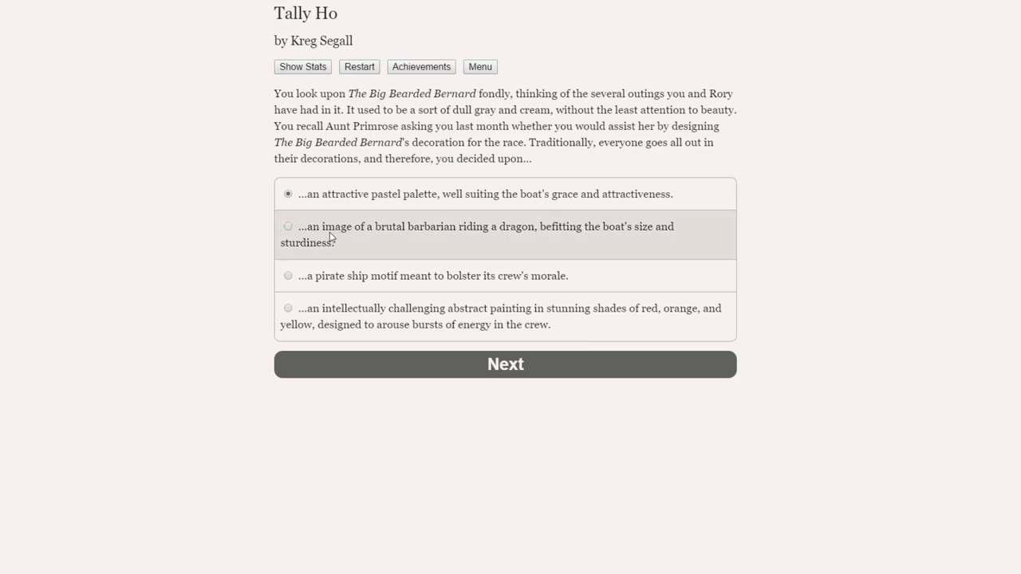
{"action": "mouse_move", "coordinate": [542, 238]}
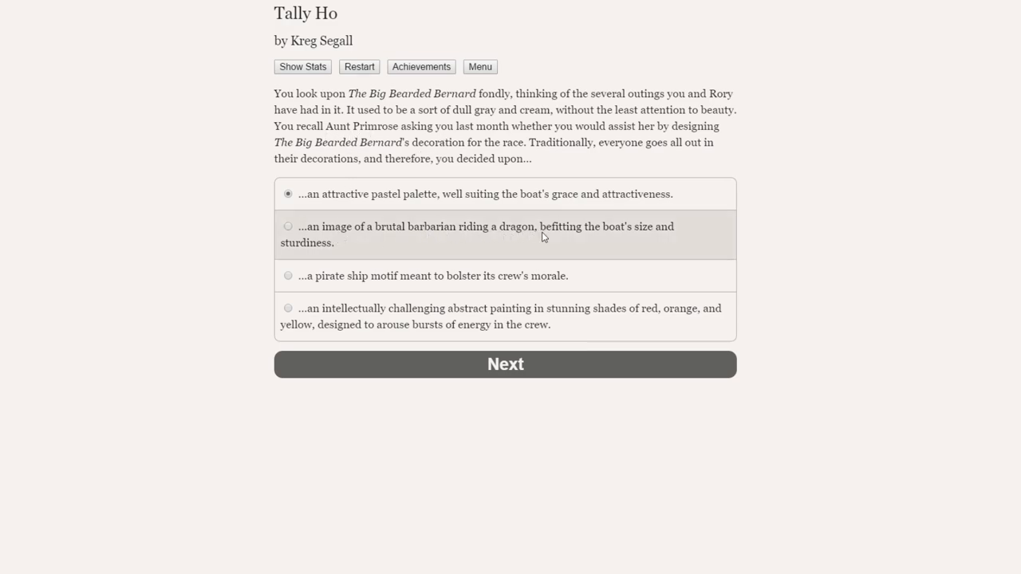
{"action": "mouse_move", "coordinate": [325, 250]}
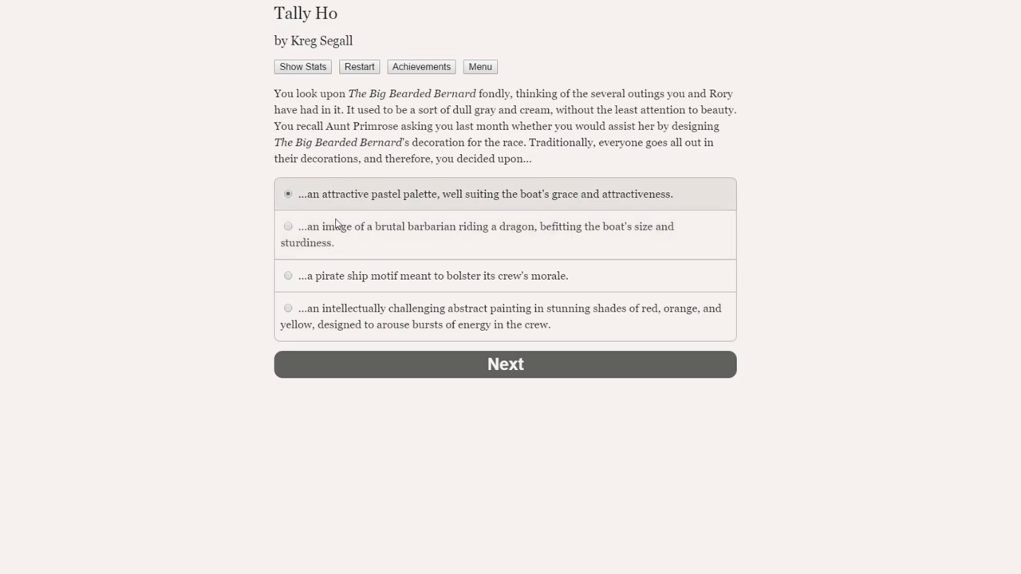
{"action": "mouse_move", "coordinate": [455, 276]}
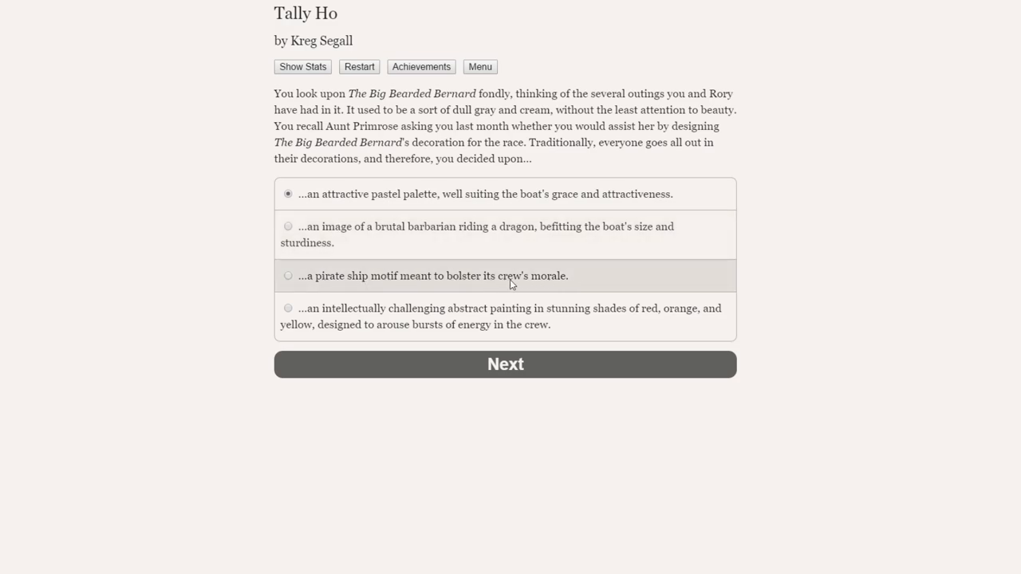
{"action": "mouse_move", "coordinate": [413, 284]}
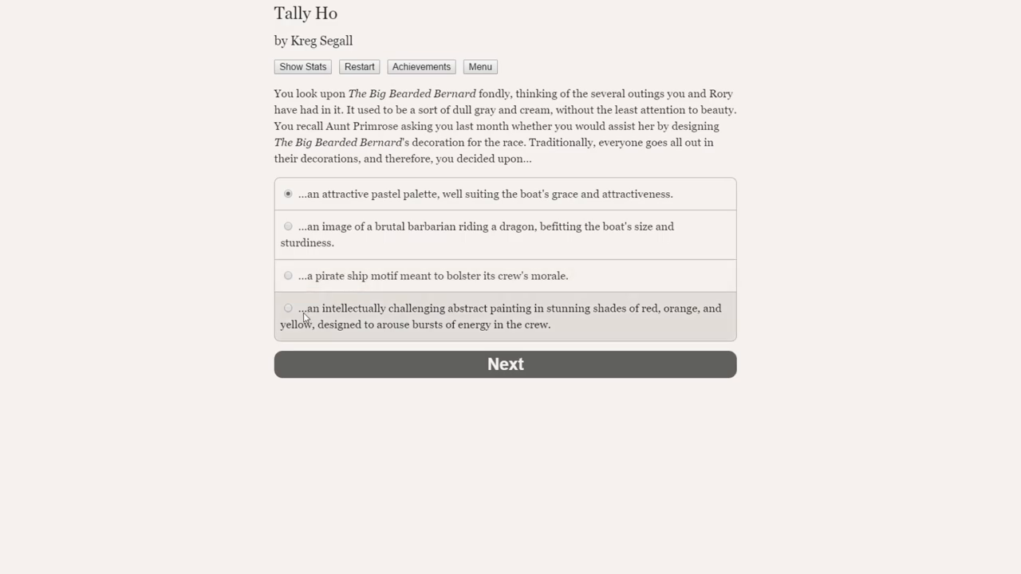
{"action": "mouse_move", "coordinate": [543, 318]}
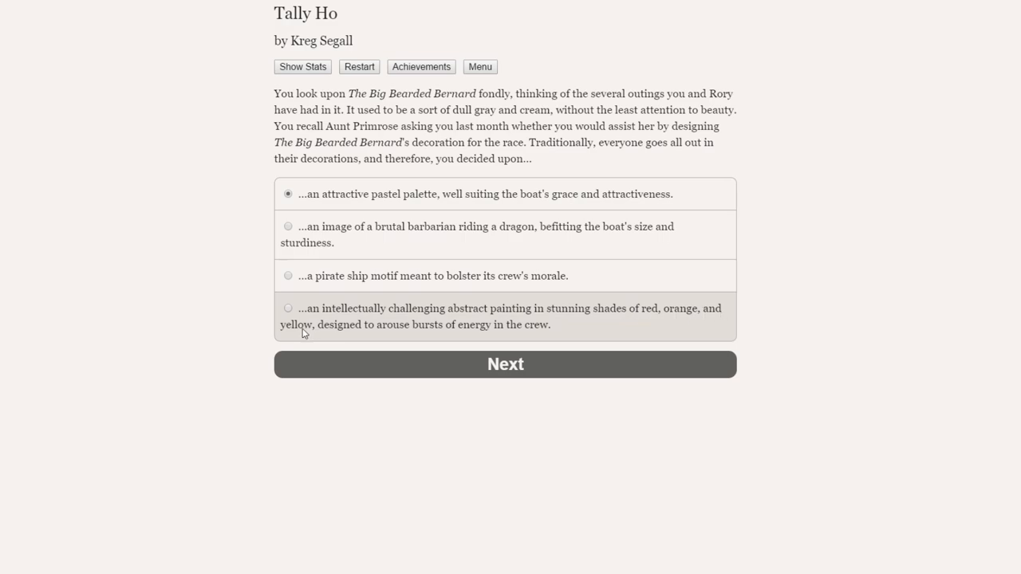
{"action": "mouse_move", "coordinate": [466, 330]}
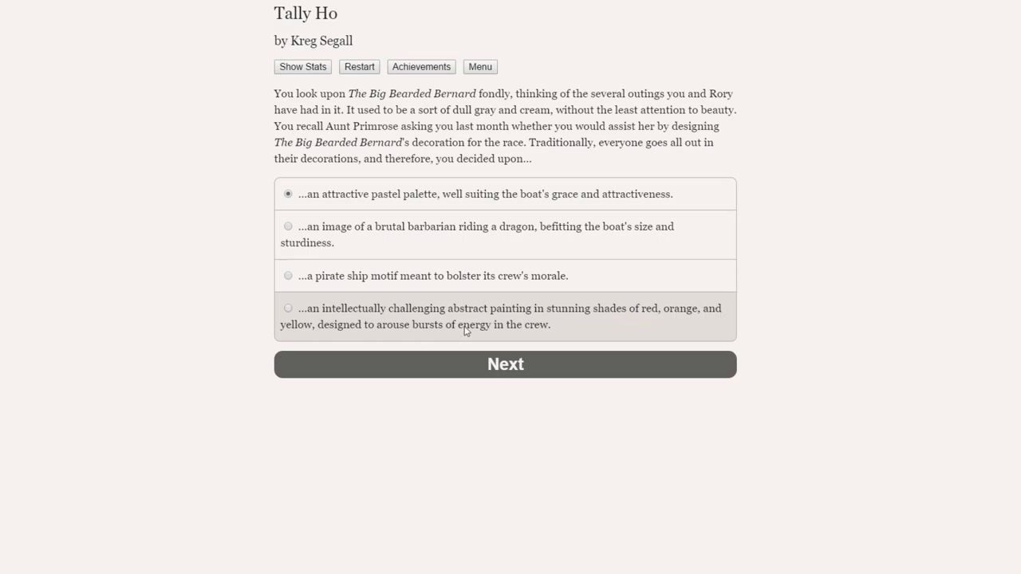
{"action": "mouse_move", "coordinate": [538, 329]}
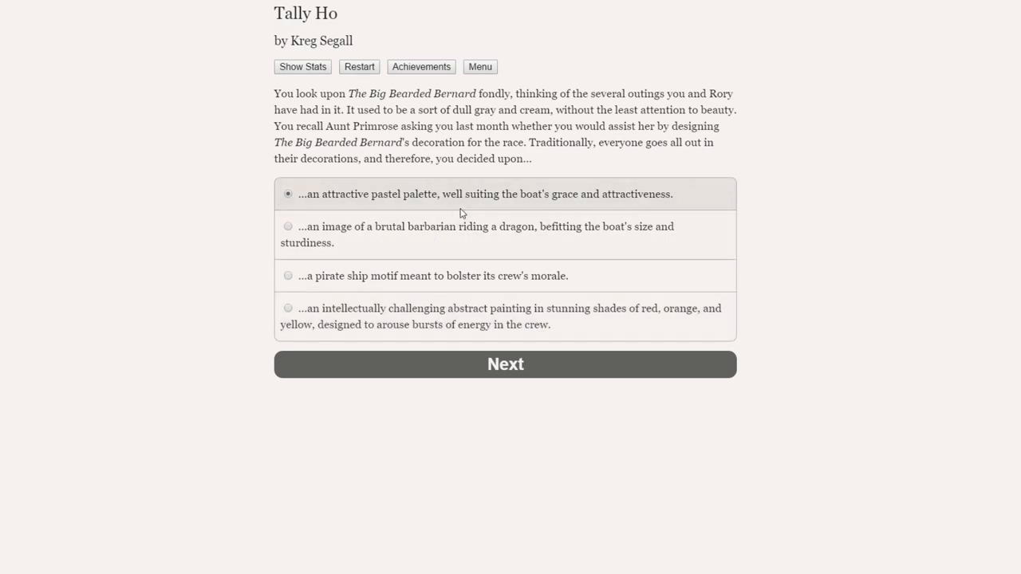
{"action": "mouse_move", "coordinate": [540, 174]}
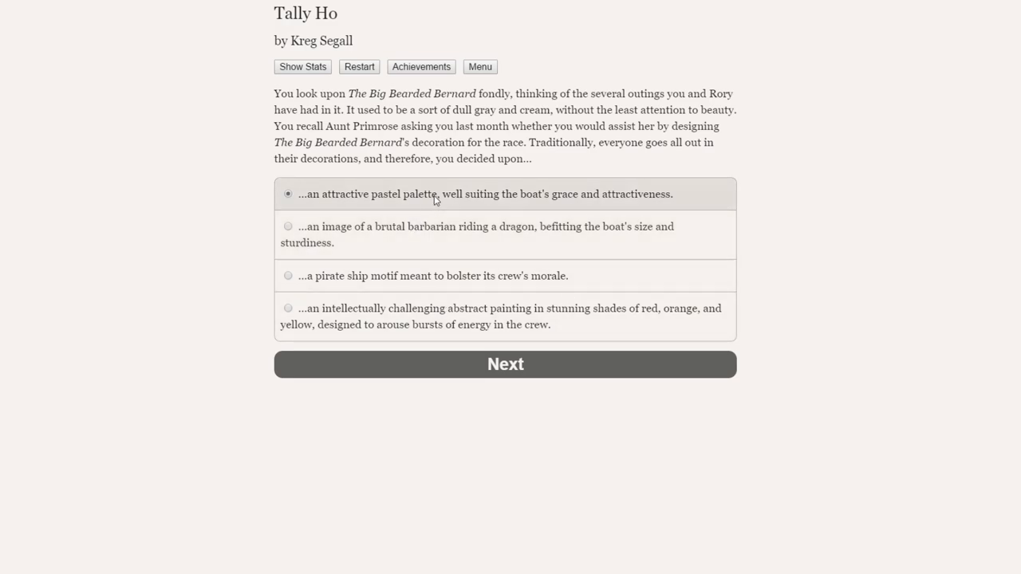
{"action": "mouse_move", "coordinate": [552, 205]}
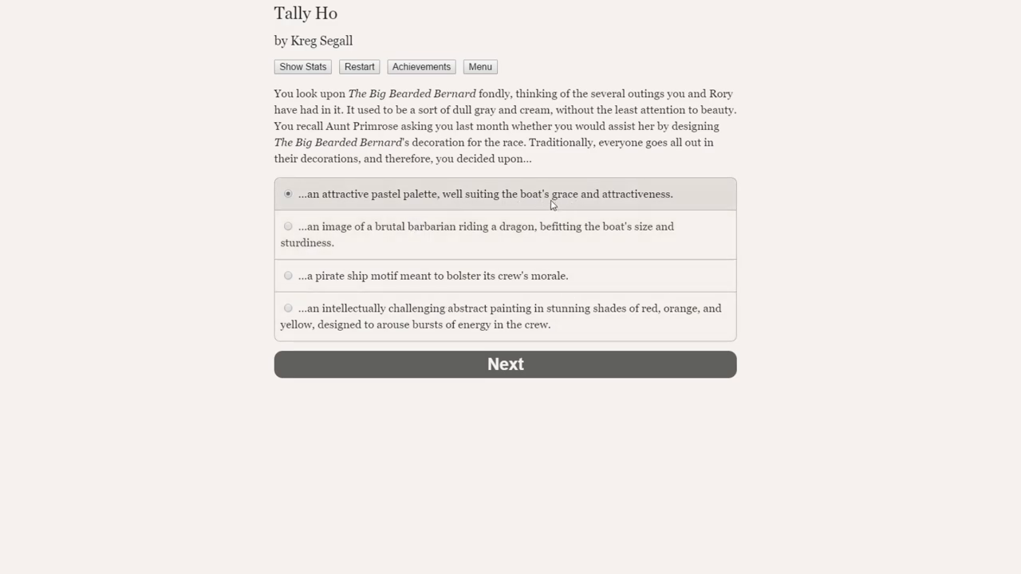
{"action": "mouse_move", "coordinate": [638, 203]}
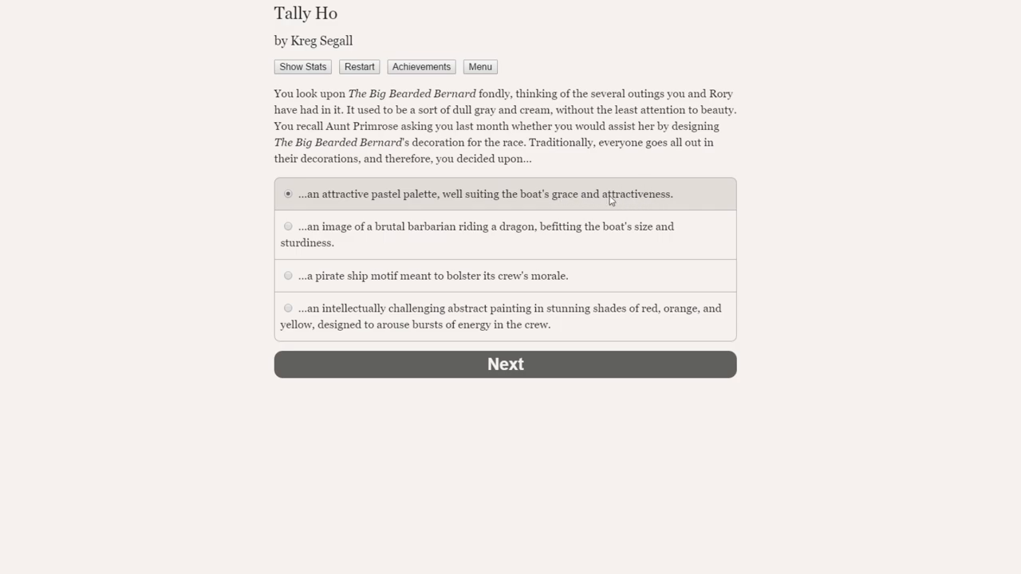
{"action": "mouse_move", "coordinate": [562, 201]}
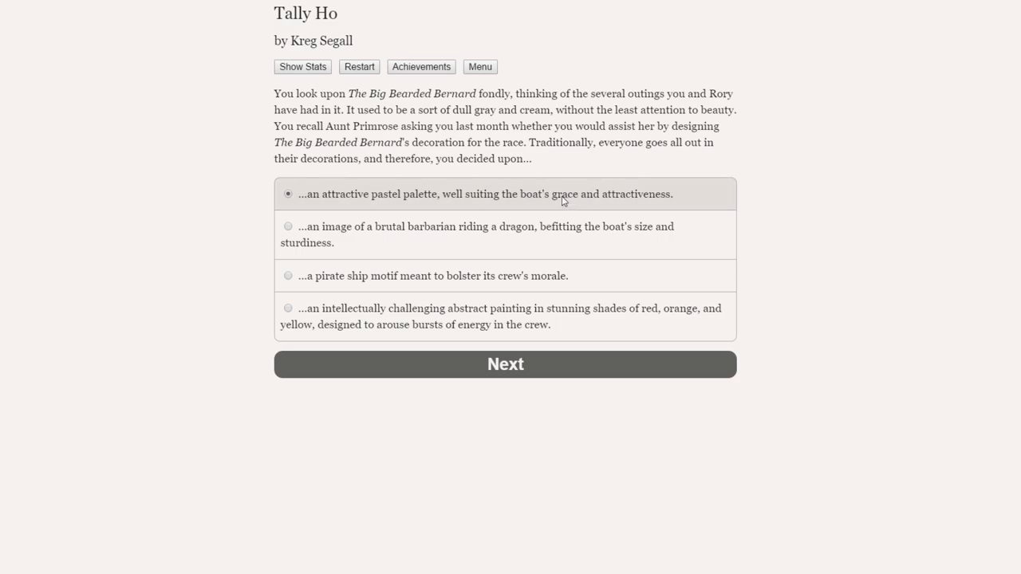
{"action": "mouse_move", "coordinate": [327, 234]}
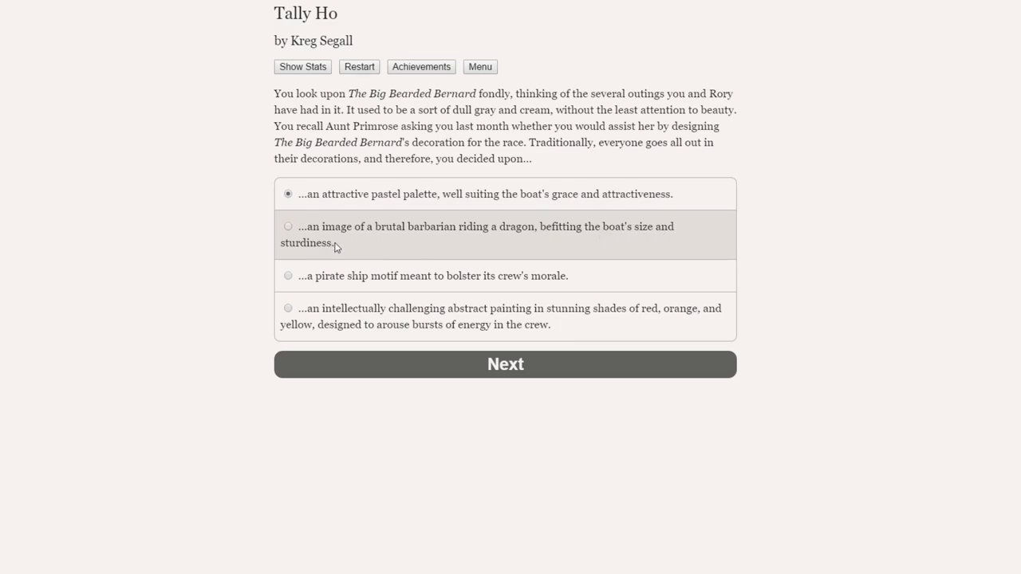
{"action": "mouse_move", "coordinate": [524, 276]}
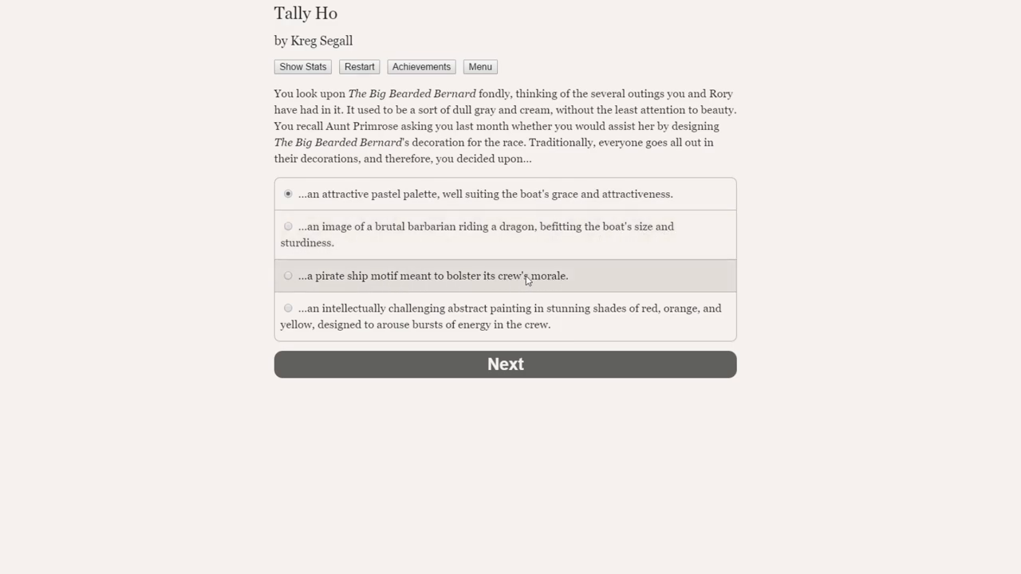
{"action": "mouse_move", "coordinate": [391, 324]}
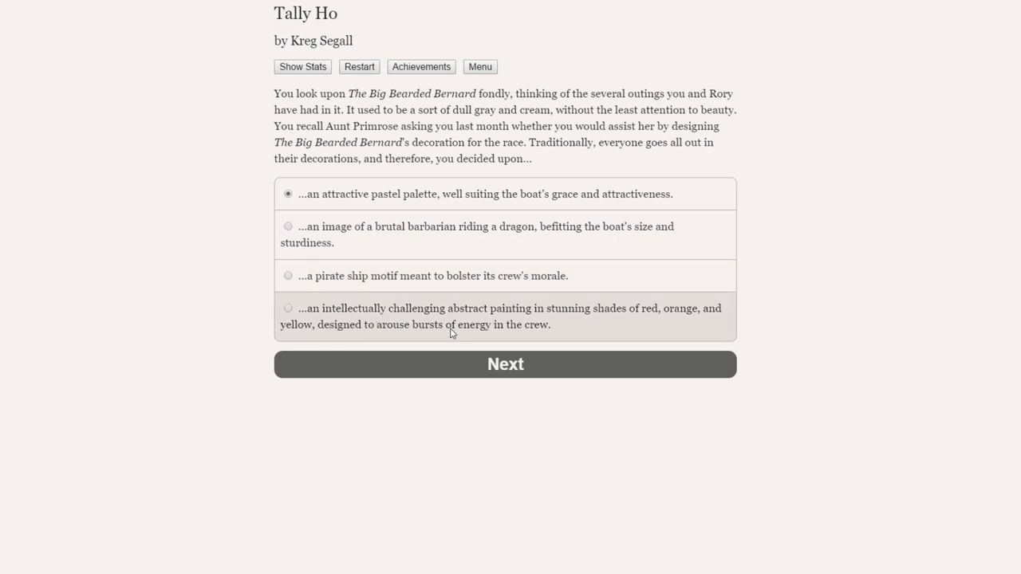
Choose the brutal barbarian riding a dragon decoration and submit it.
{"action": "left_click", "coordinate": [288, 226]}
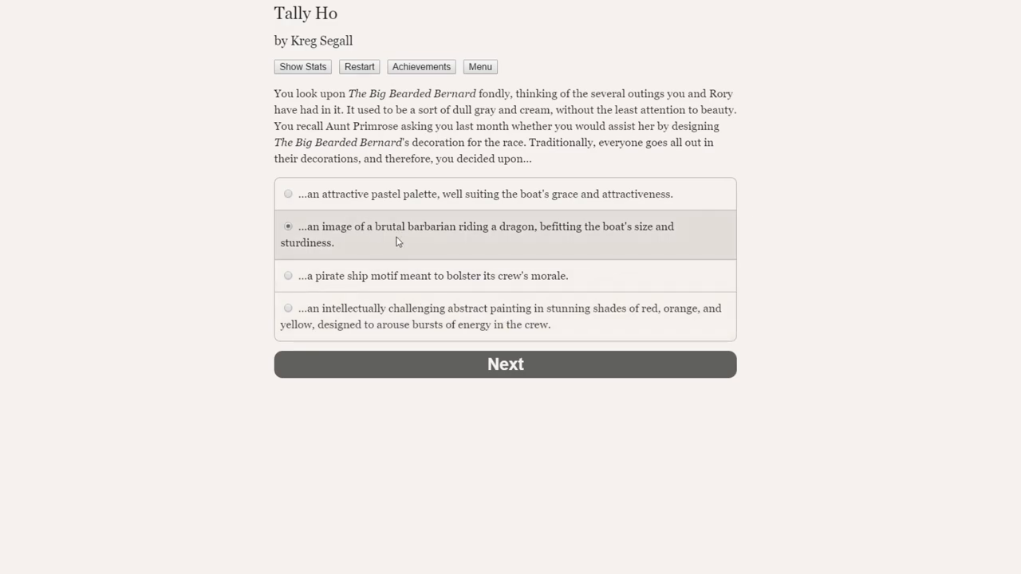
{"action": "mouse_move", "coordinate": [446, 241]}
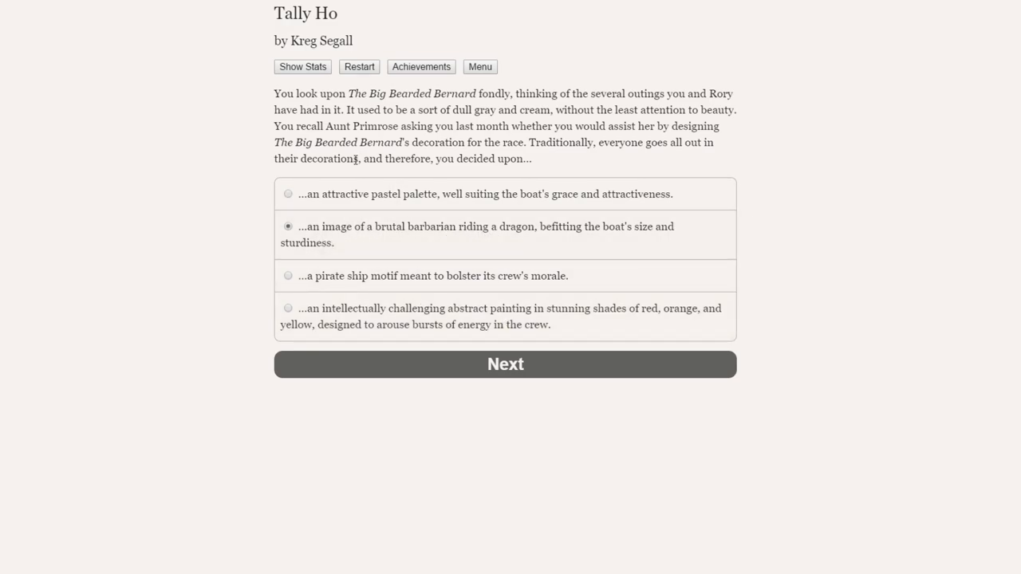
{"action": "mouse_move", "coordinate": [434, 194]}
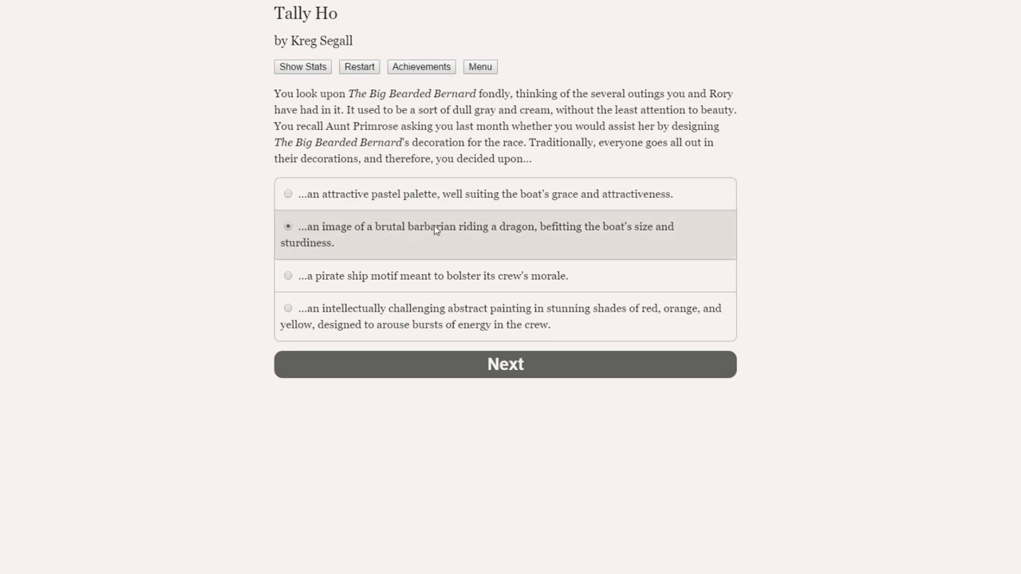
{"action": "mouse_move", "coordinate": [504, 364]}
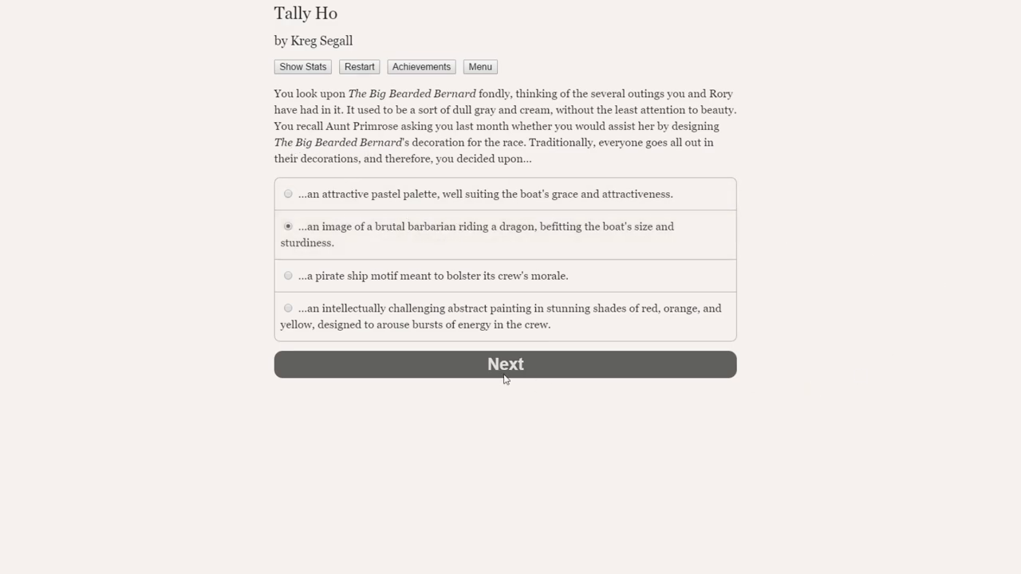
{"action": "left_click", "coordinate": [505, 363]}
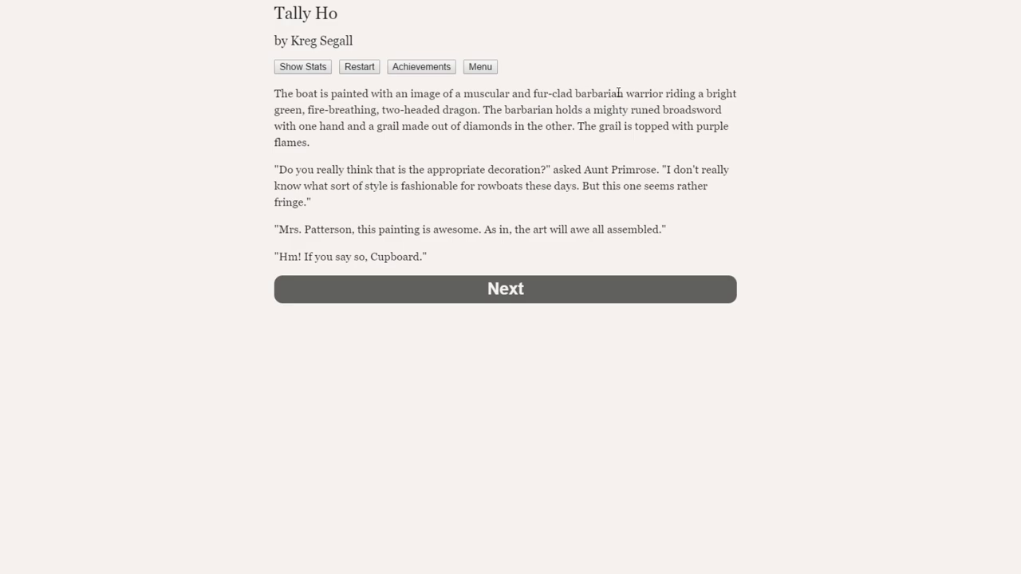
{"action": "mouse_move", "coordinate": [790, 159]}
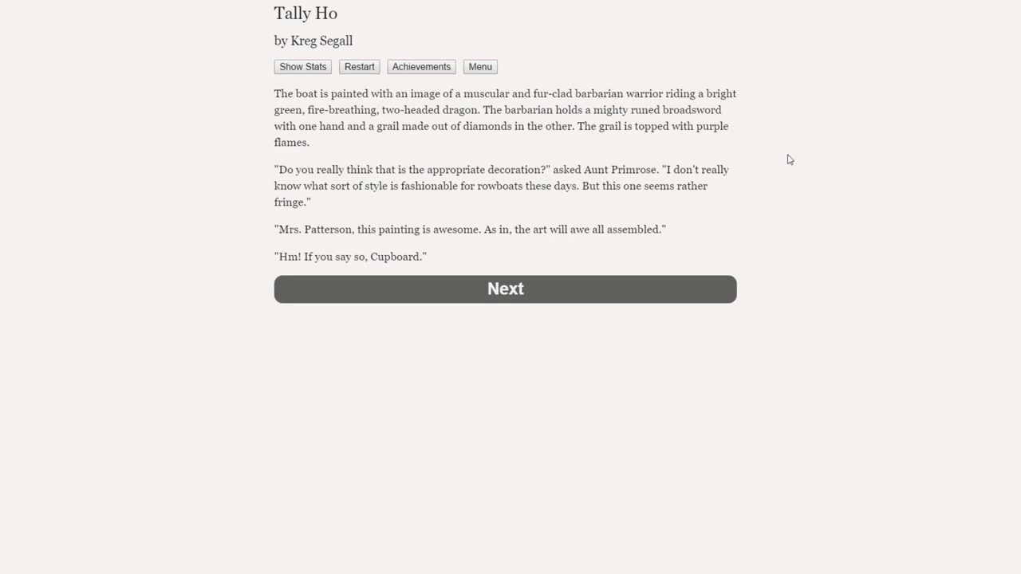
{"action": "mouse_move", "coordinate": [284, 121]}
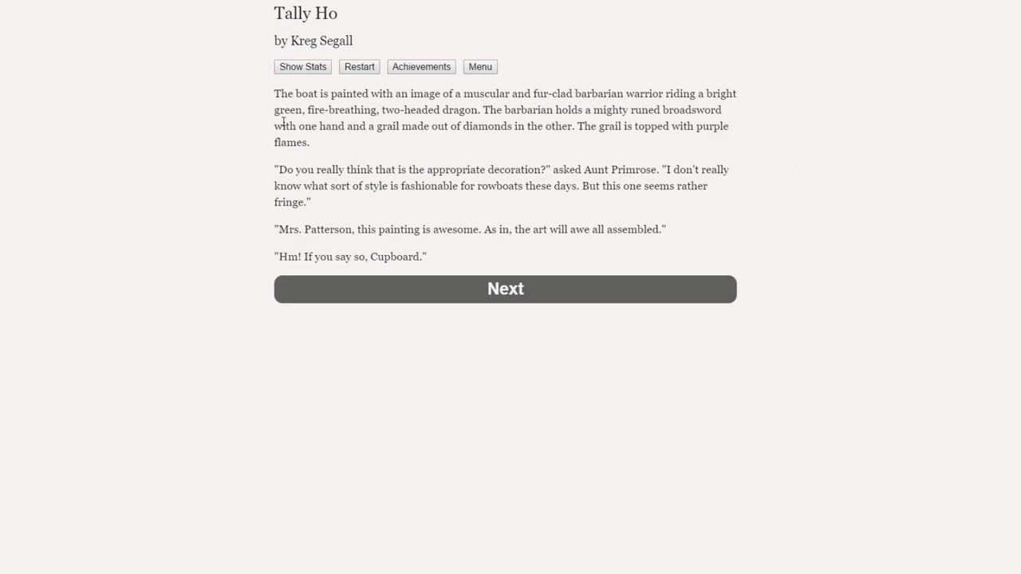
{"action": "mouse_move", "coordinate": [540, 130]}
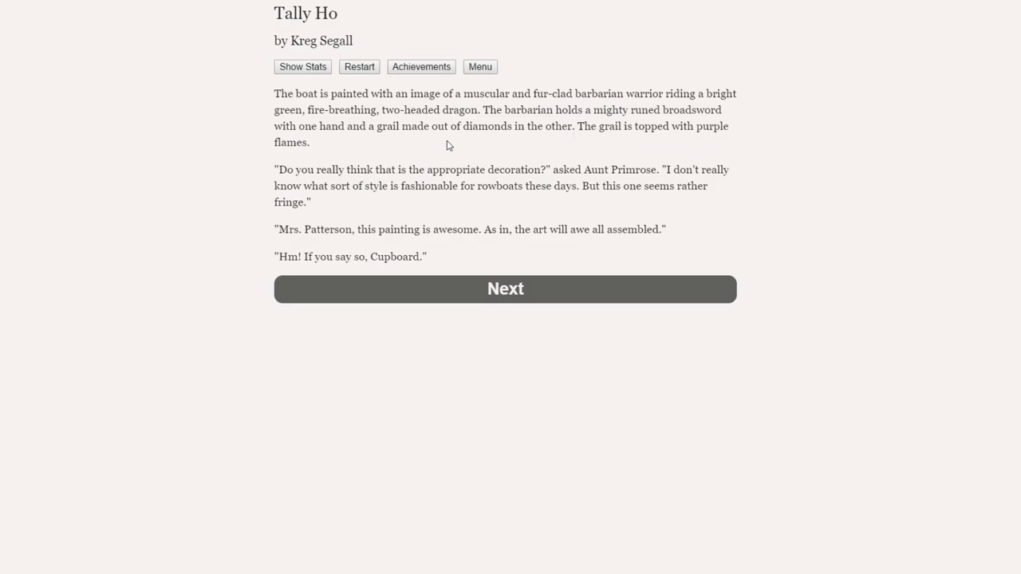
{"action": "mouse_move", "coordinate": [324, 146]}
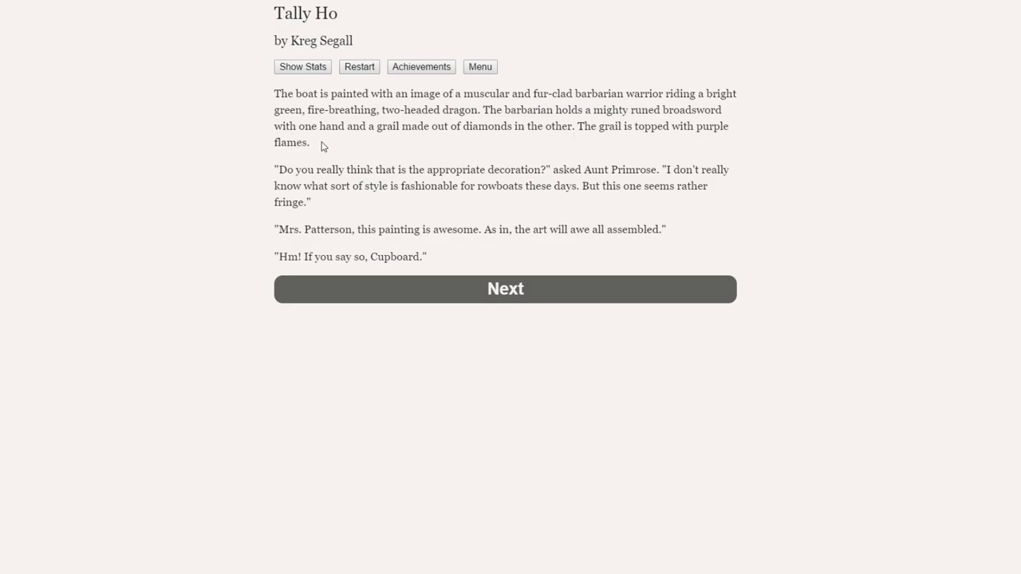
{"action": "mouse_move", "coordinate": [239, 163]}
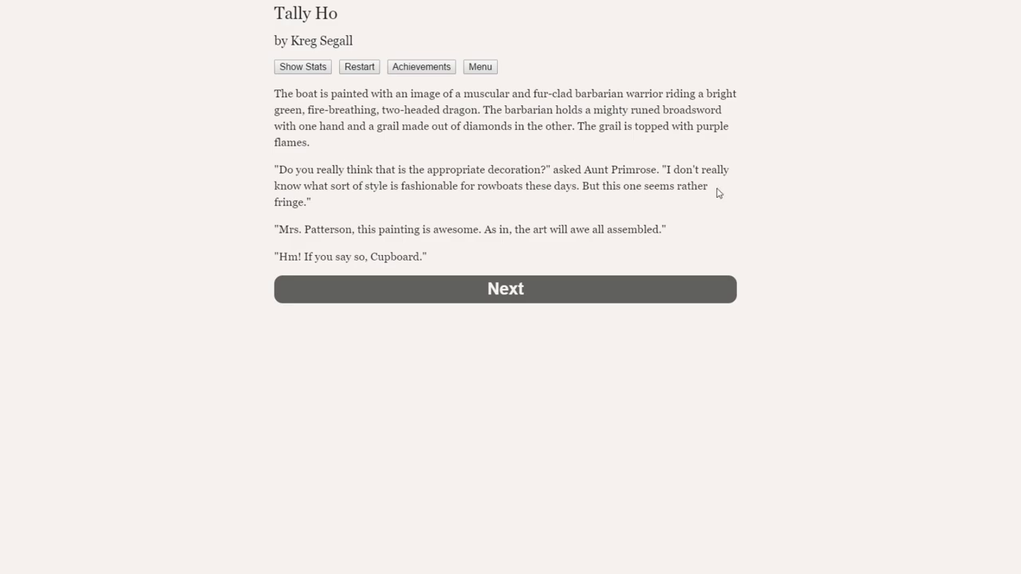
{"action": "mouse_move", "coordinate": [423, 186]}
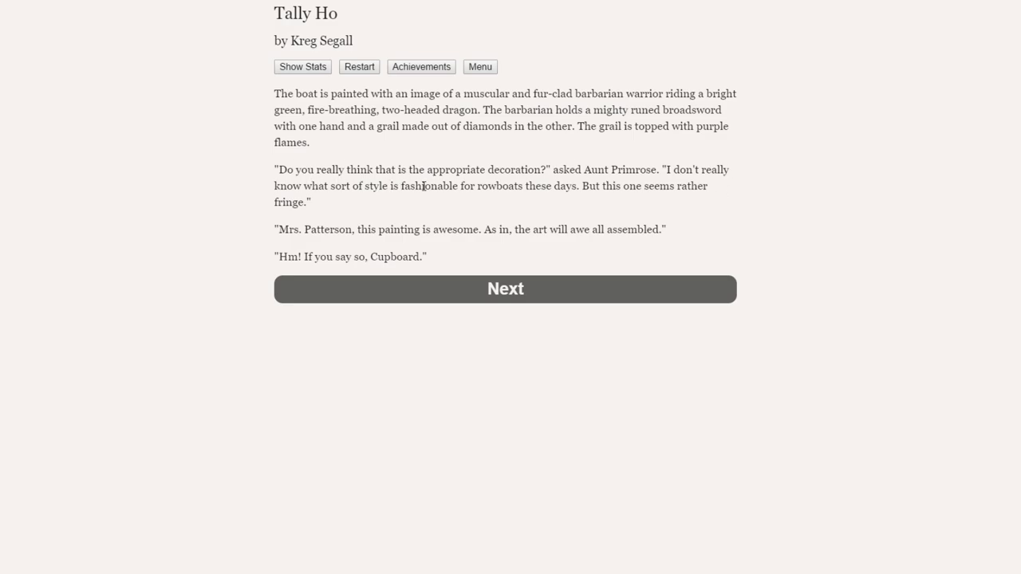
{"action": "mouse_move", "coordinate": [690, 186]}
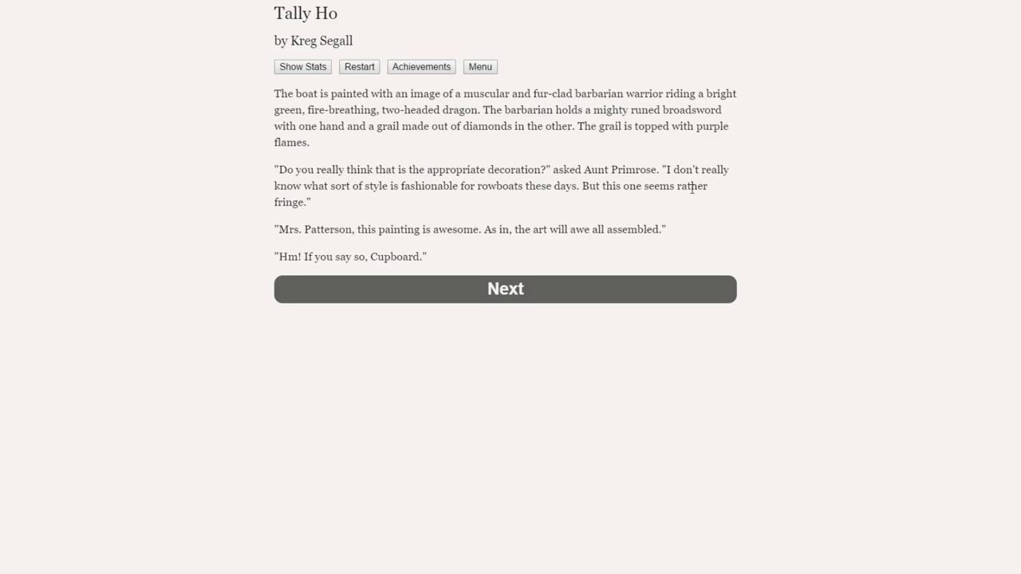
{"action": "mouse_move", "coordinate": [252, 222]}
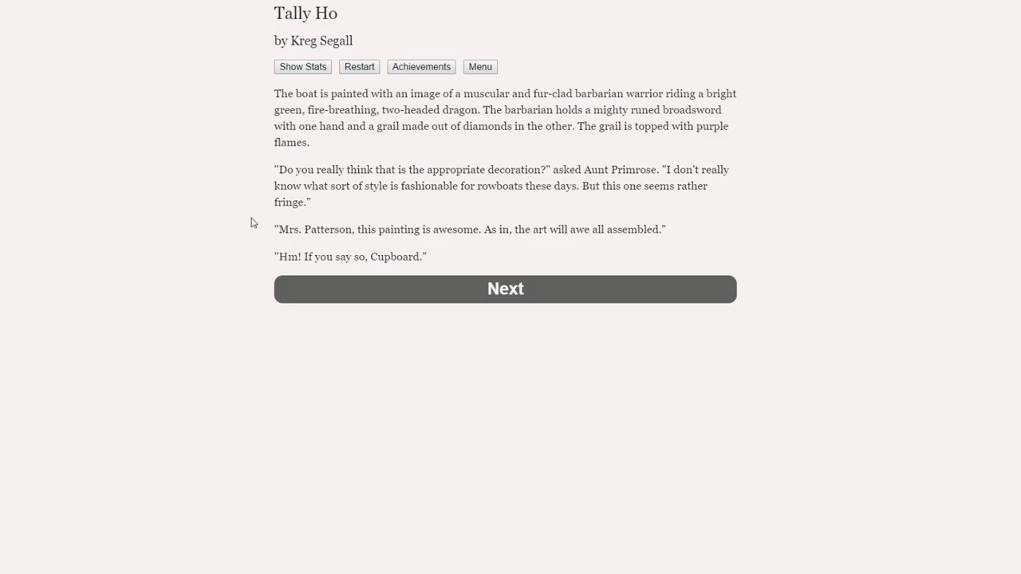
{"action": "mouse_move", "coordinate": [416, 248]}
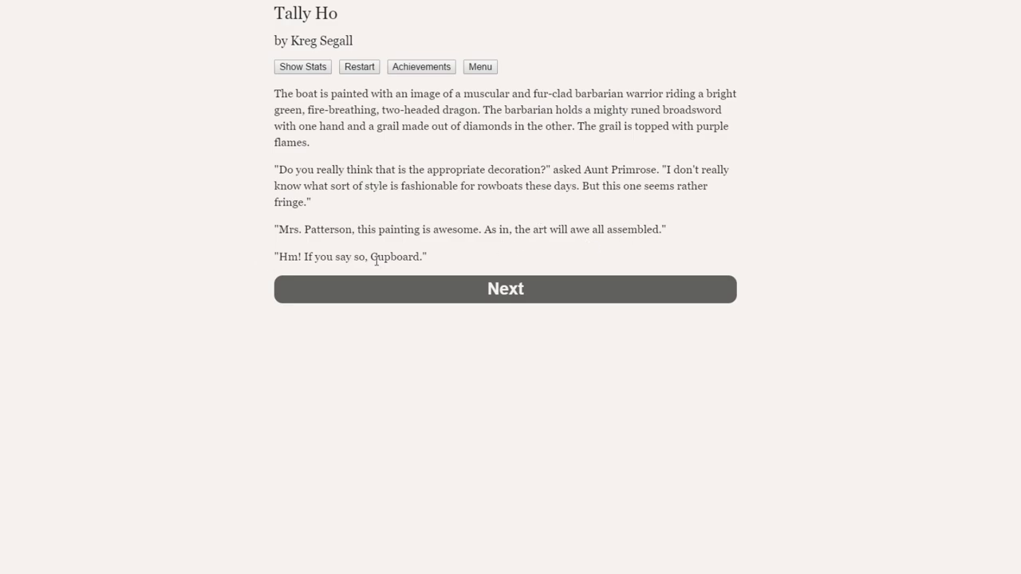
Finish the boat painting talk with Aunt Primrose and continue to the boathouse.
{"action": "left_click", "coordinate": [505, 289]}
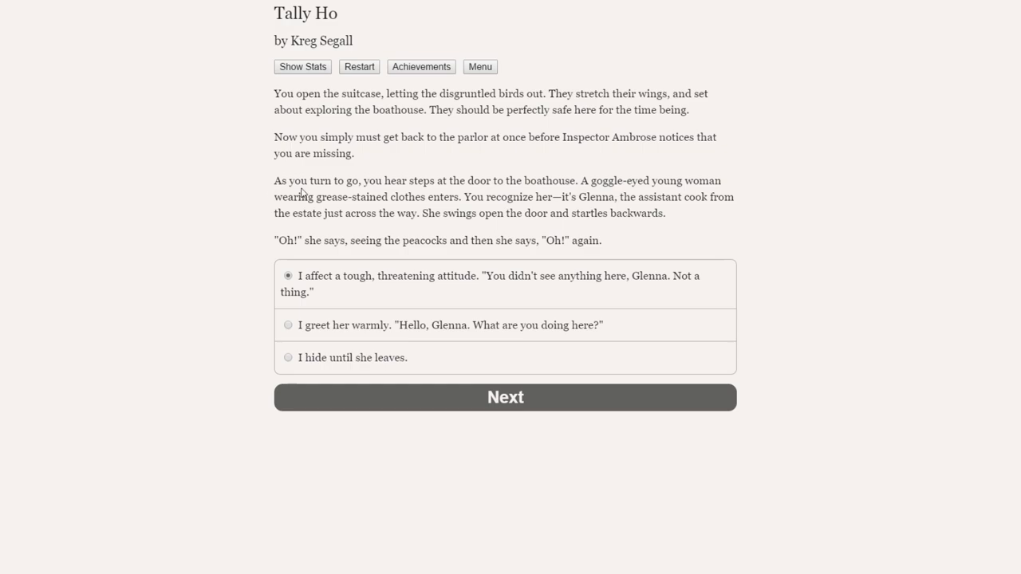
{"action": "mouse_move", "coordinate": [586, 181]}
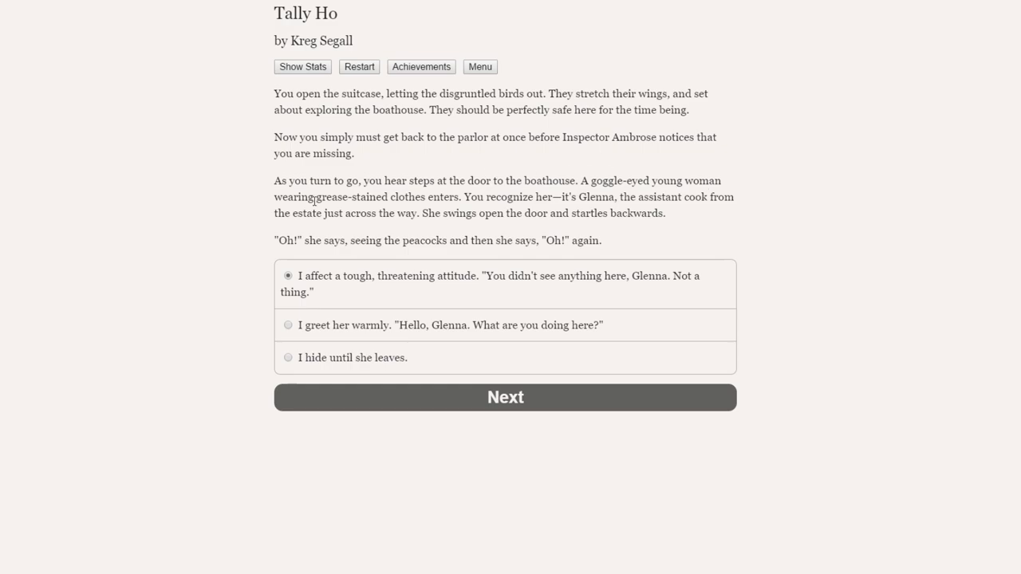
{"action": "mouse_move", "coordinate": [552, 198]}
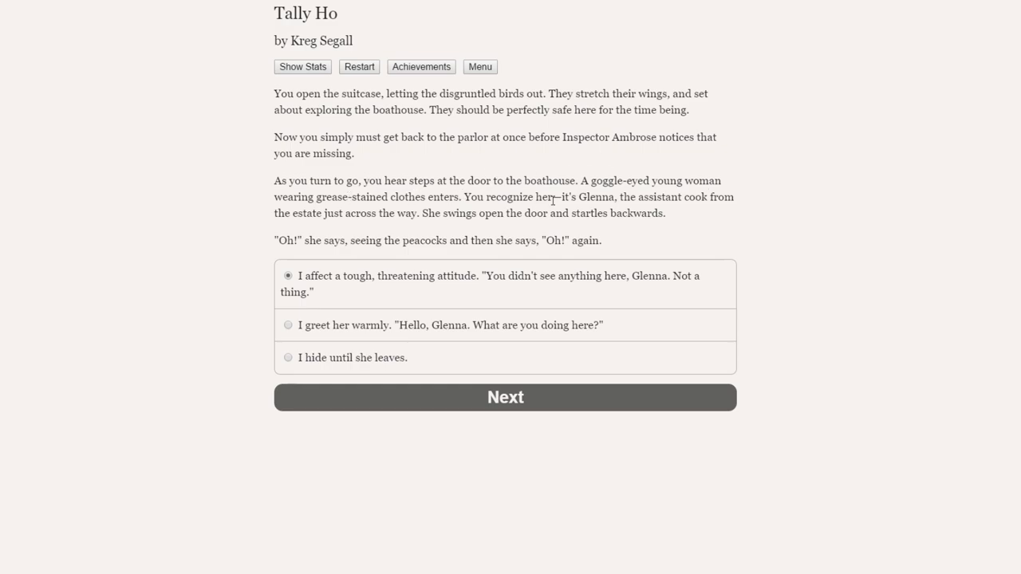
{"action": "mouse_move", "coordinate": [381, 217]}
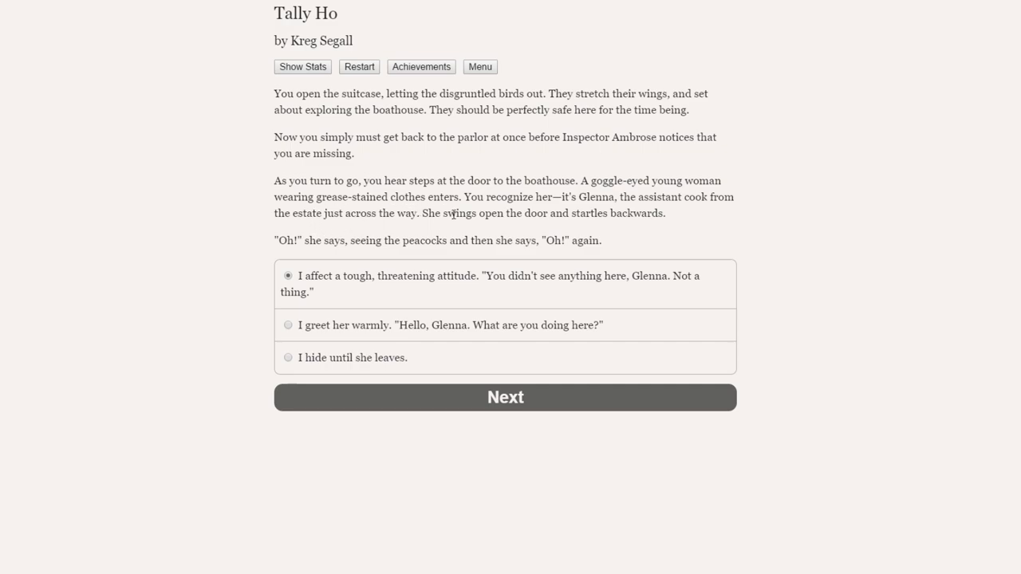
{"action": "mouse_move", "coordinate": [216, 215]}
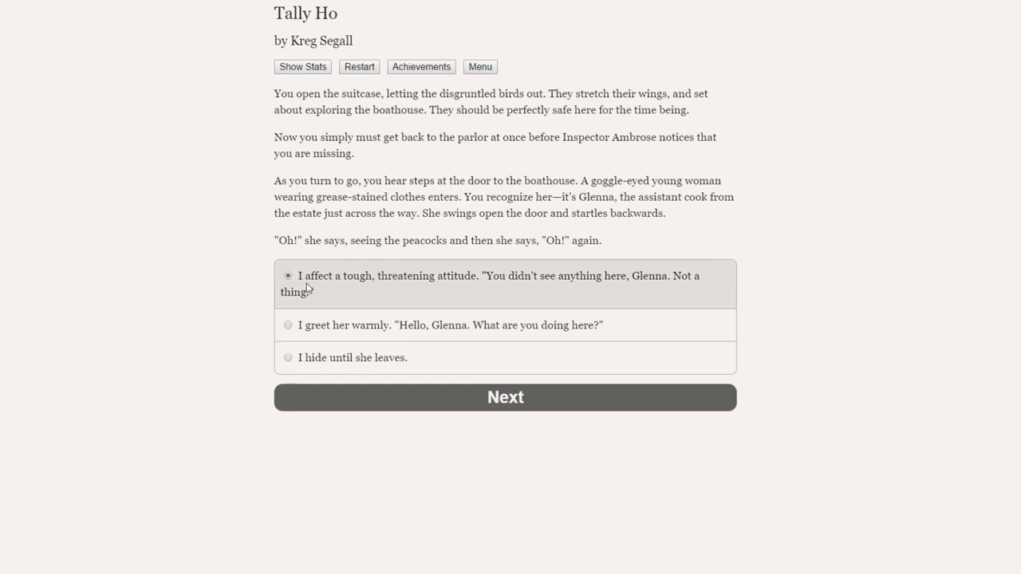
{"action": "mouse_move", "coordinate": [502, 286]}
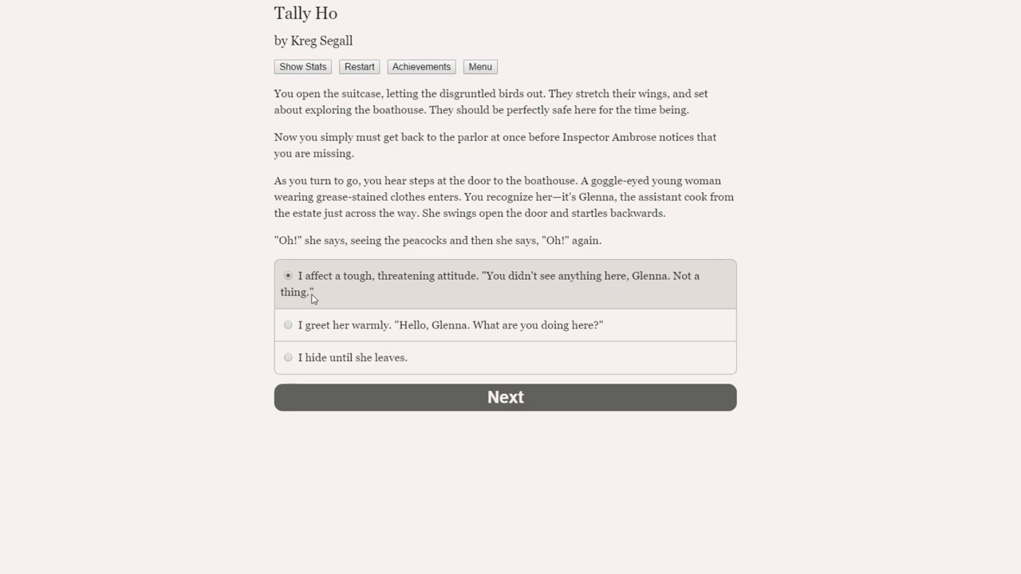
{"action": "mouse_move", "coordinate": [435, 325]}
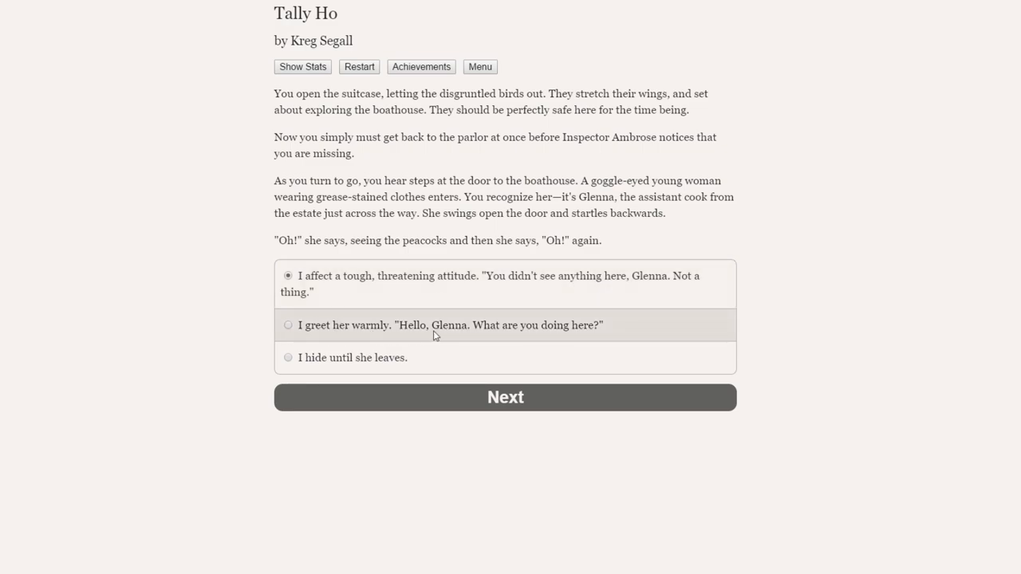
{"action": "mouse_move", "coordinate": [337, 366]}
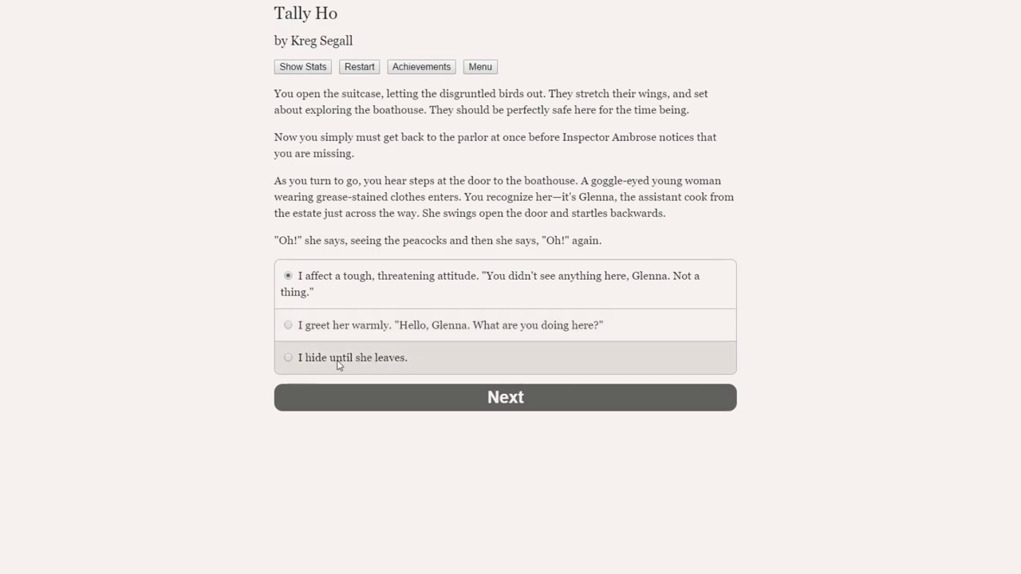
{"action": "mouse_move", "coordinate": [321, 299]}
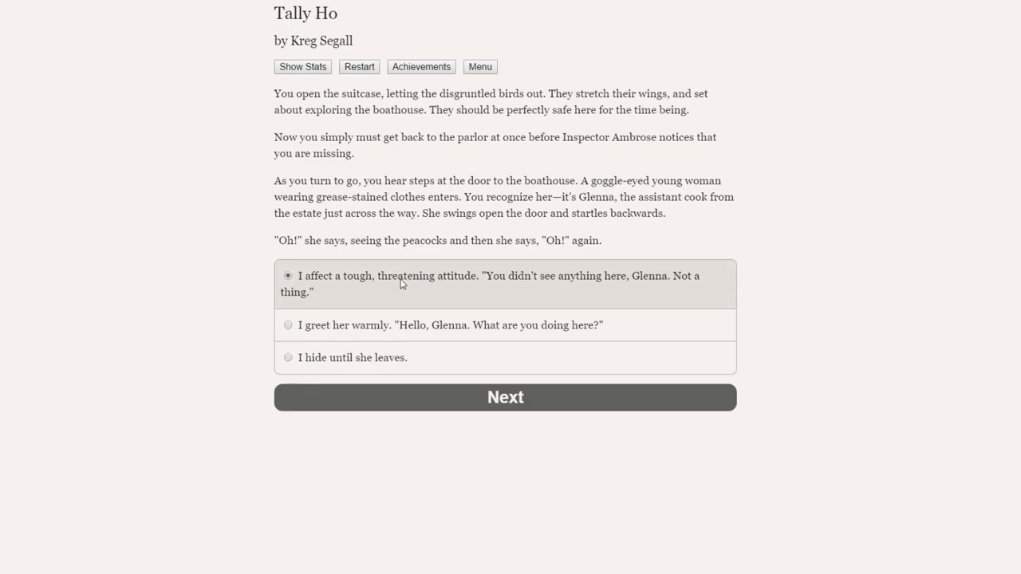
{"action": "mouse_move", "coordinate": [480, 291]}
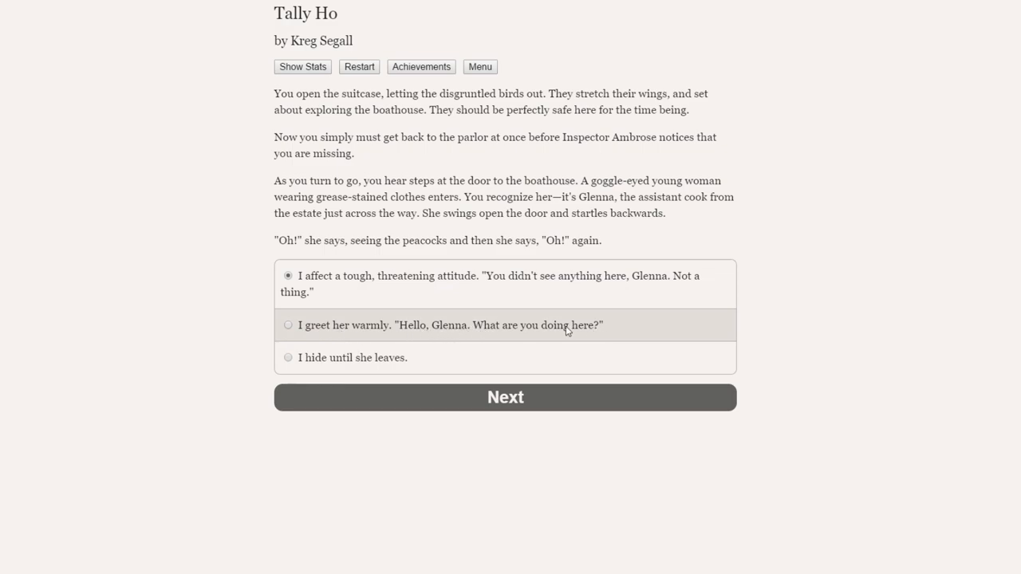
{"action": "mouse_move", "coordinate": [363, 357]}
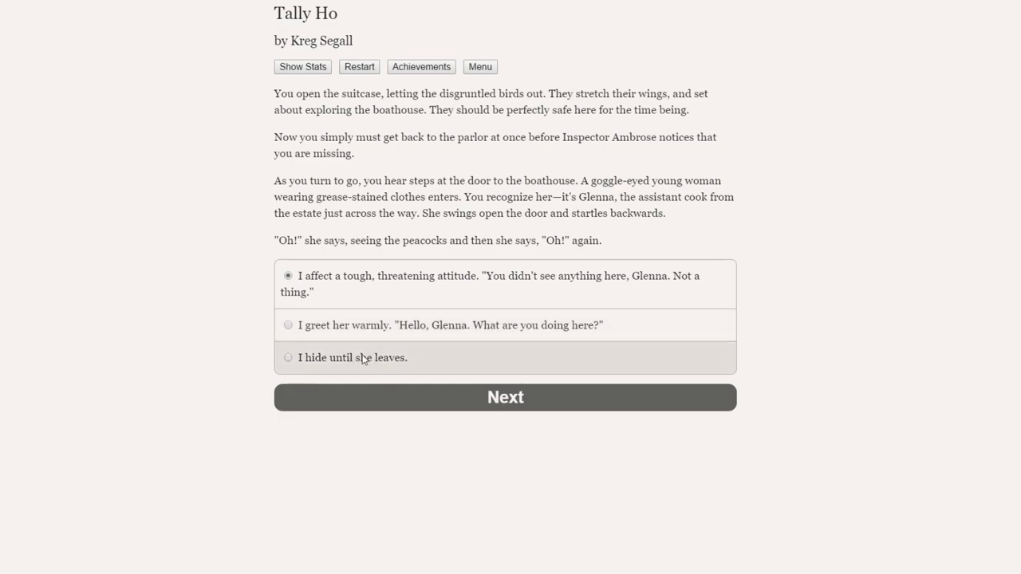
{"action": "mouse_move", "coordinate": [395, 359]}
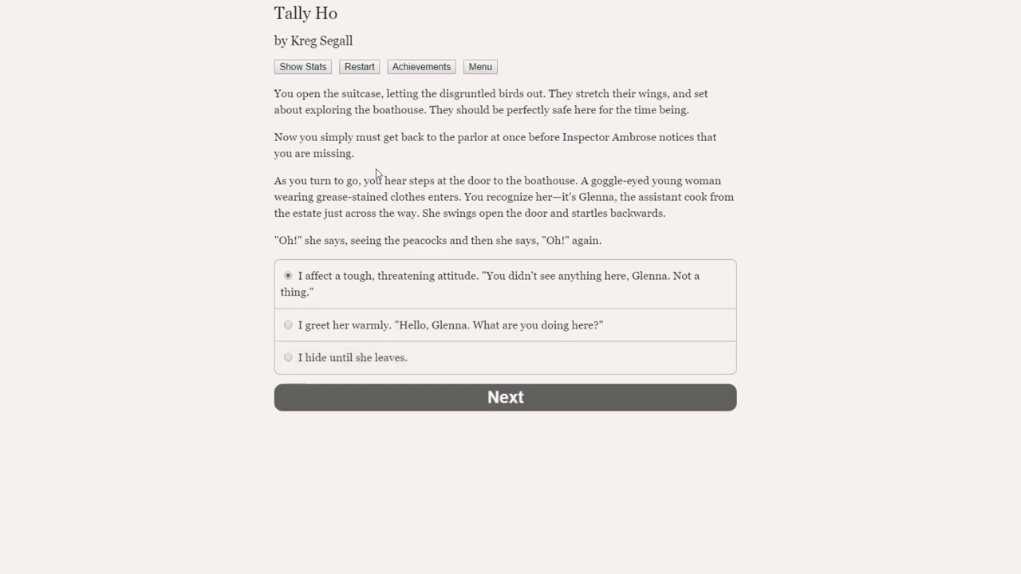
{"action": "mouse_move", "coordinate": [366, 198]}
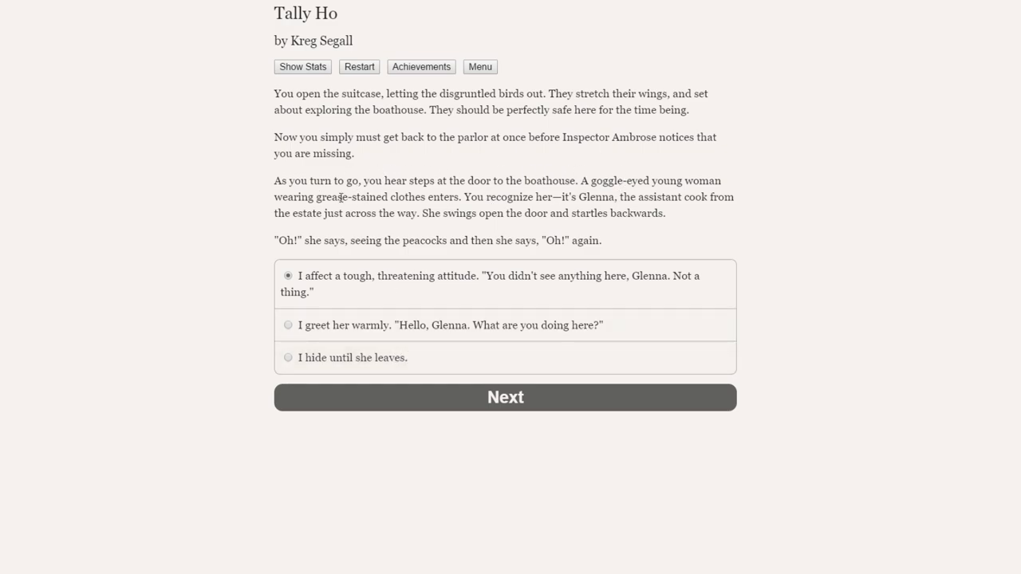
{"action": "mouse_move", "coordinate": [528, 194]}
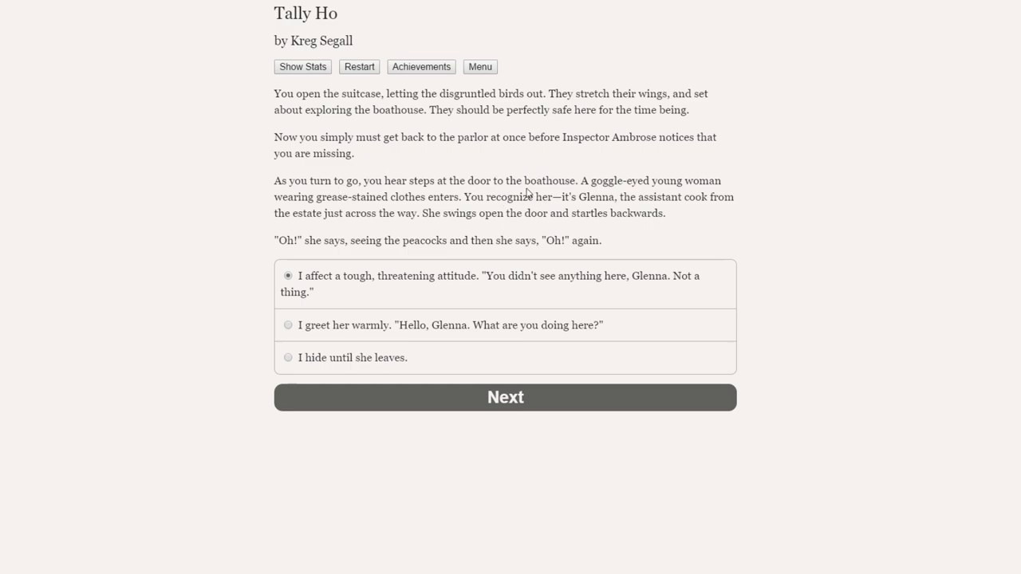
{"action": "mouse_move", "coordinate": [436, 326]}
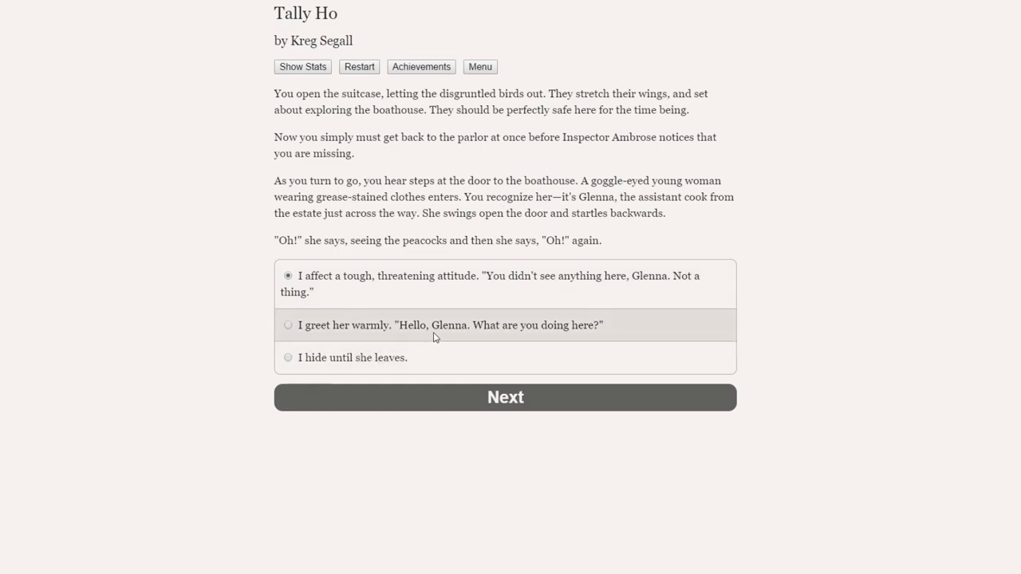
Pick 'I greet her warmly' for Glenna and submit it.
{"action": "left_click", "coordinate": [288, 325]}
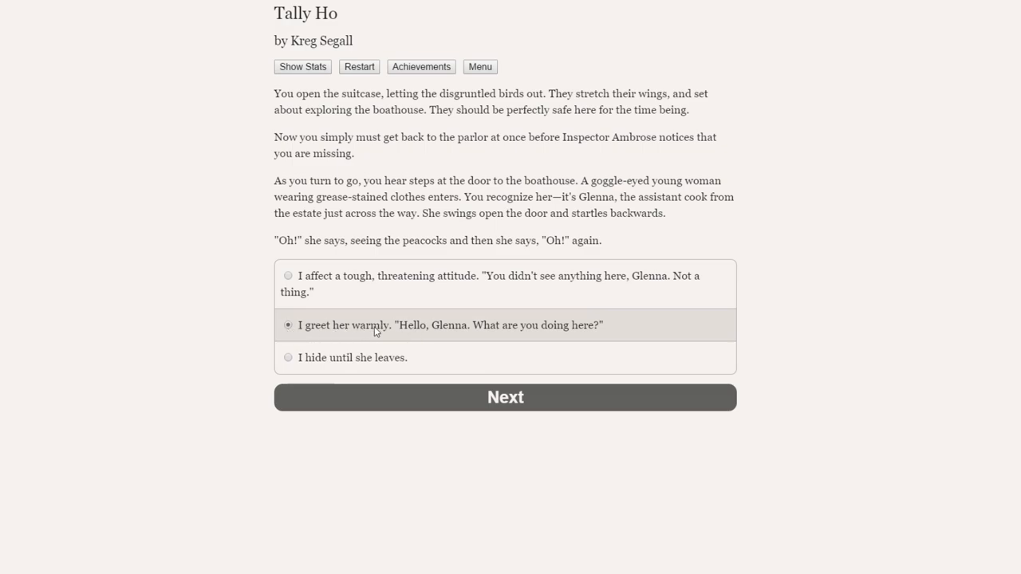
{"action": "mouse_move", "coordinate": [538, 350]}
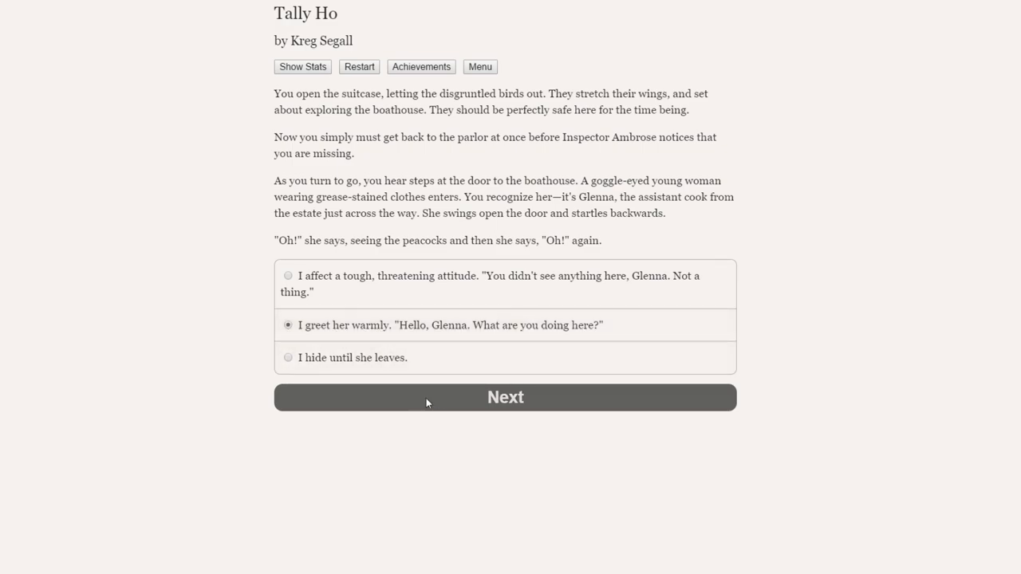
{"action": "left_click", "coordinate": [505, 397]}
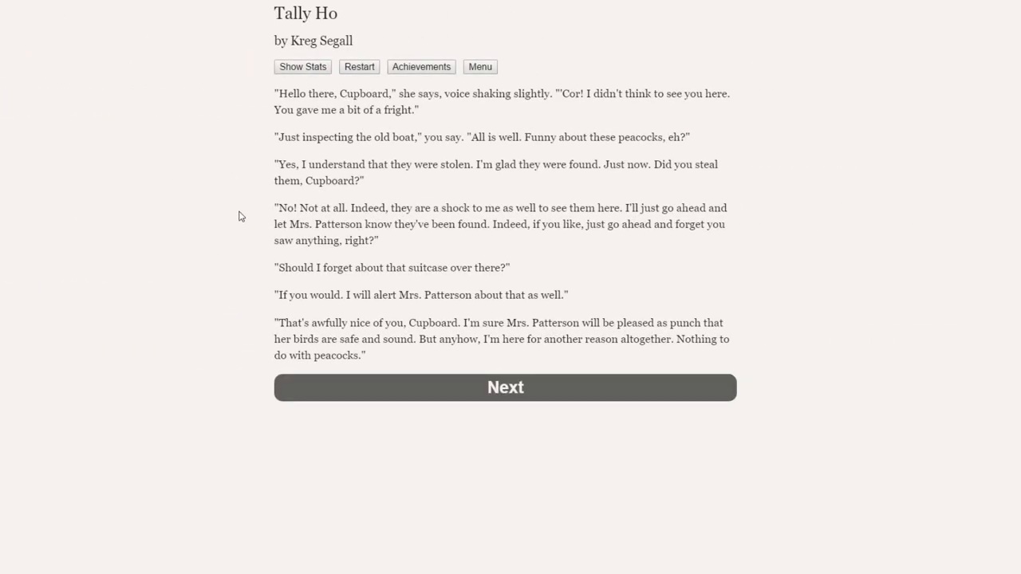
{"action": "mouse_move", "coordinate": [226, 217]}
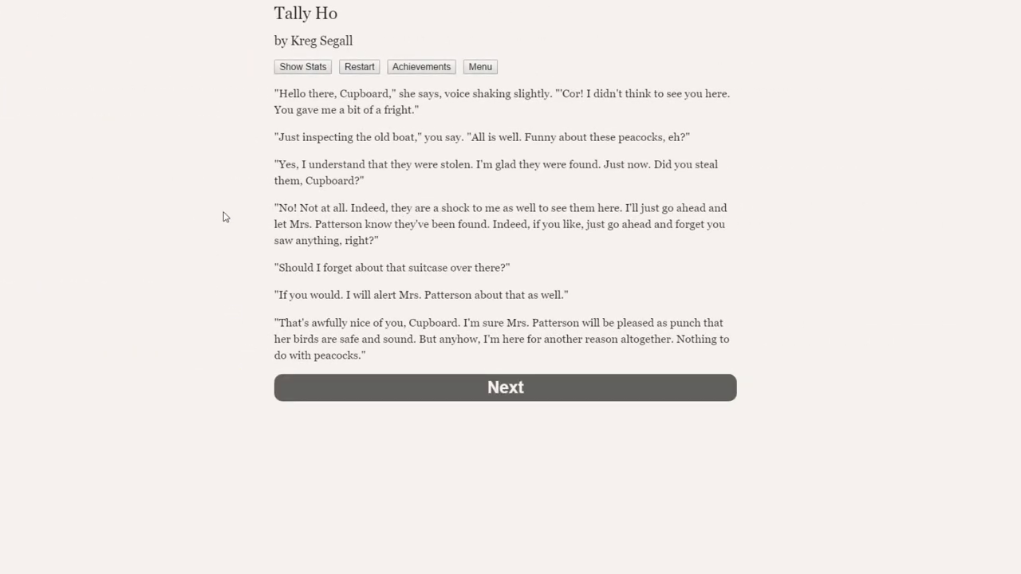
{"action": "mouse_move", "coordinate": [542, 130]}
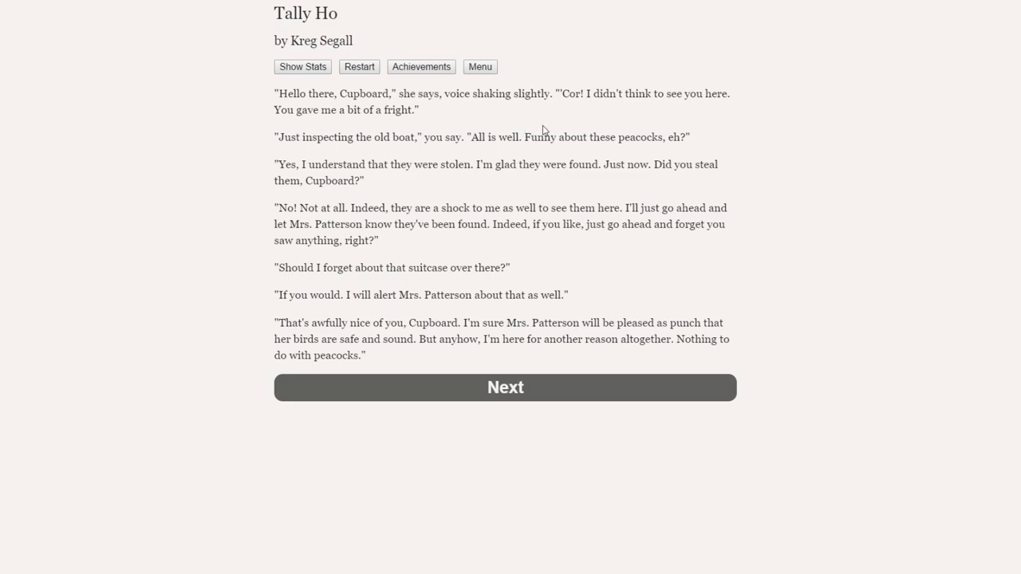
{"action": "mouse_move", "coordinate": [433, 119]}
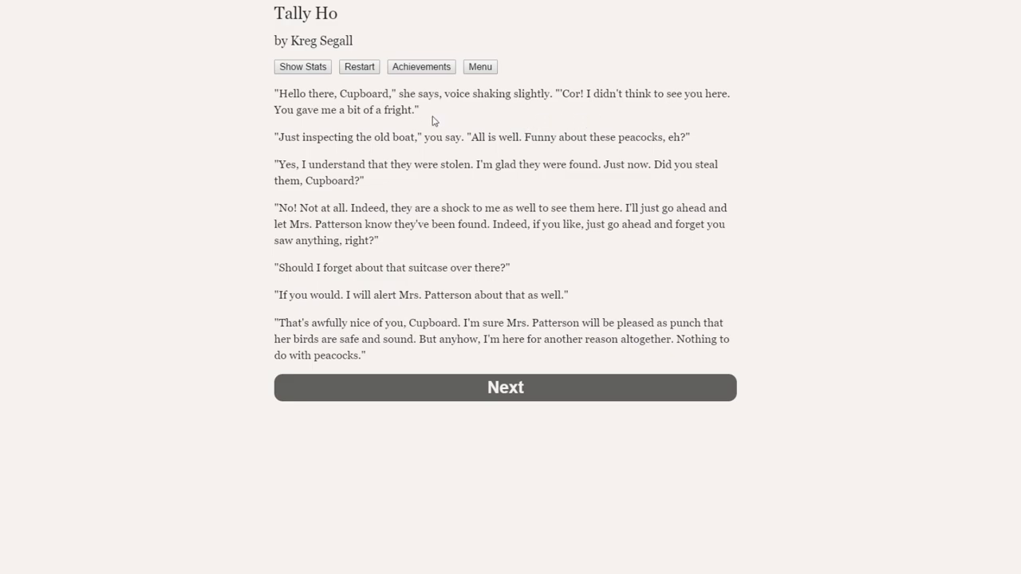
{"action": "mouse_move", "coordinate": [247, 157]}
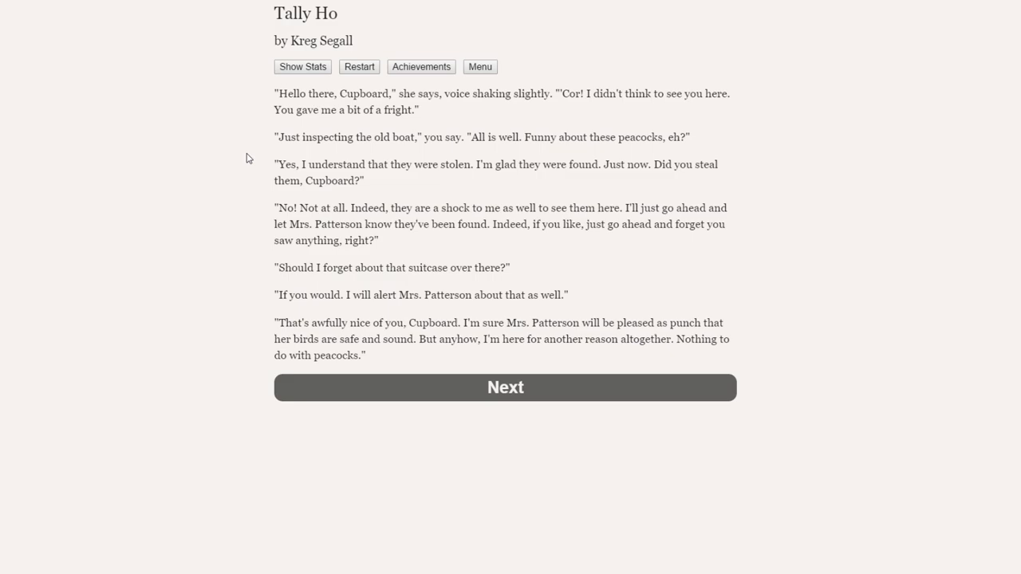
{"action": "mouse_move", "coordinate": [244, 174]}
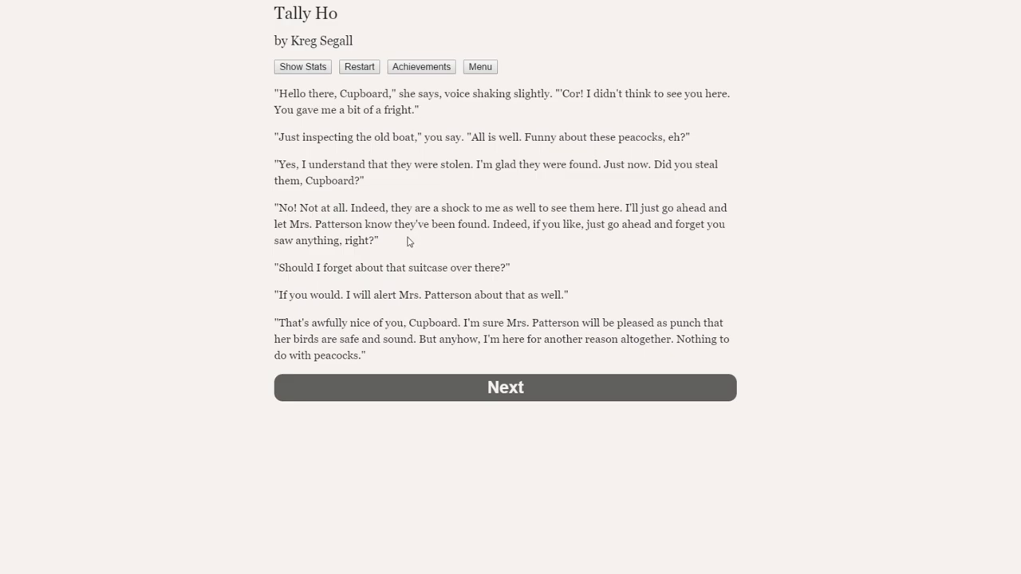
{"action": "mouse_move", "coordinate": [455, 273]}
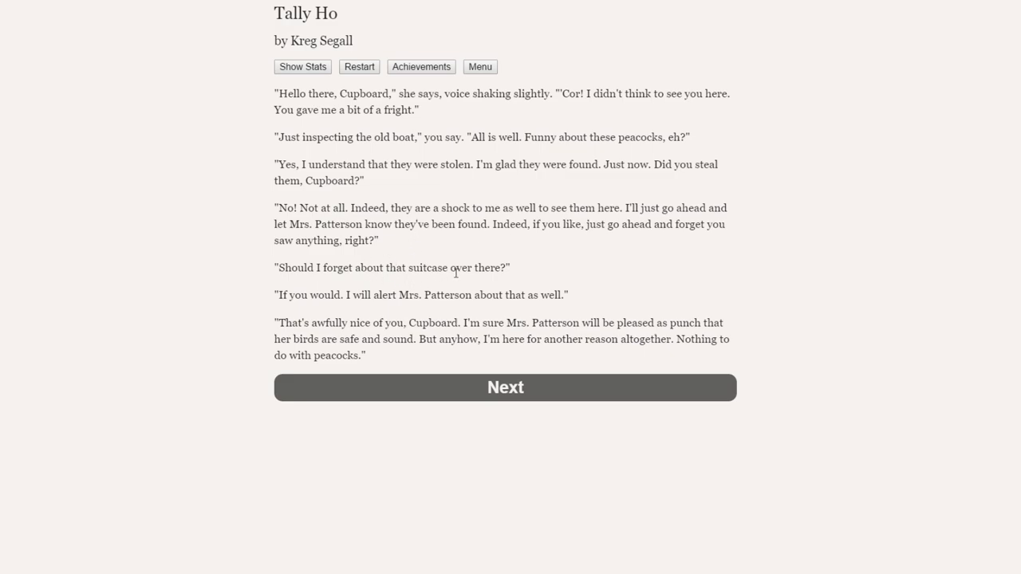
{"action": "mouse_move", "coordinate": [265, 296]}
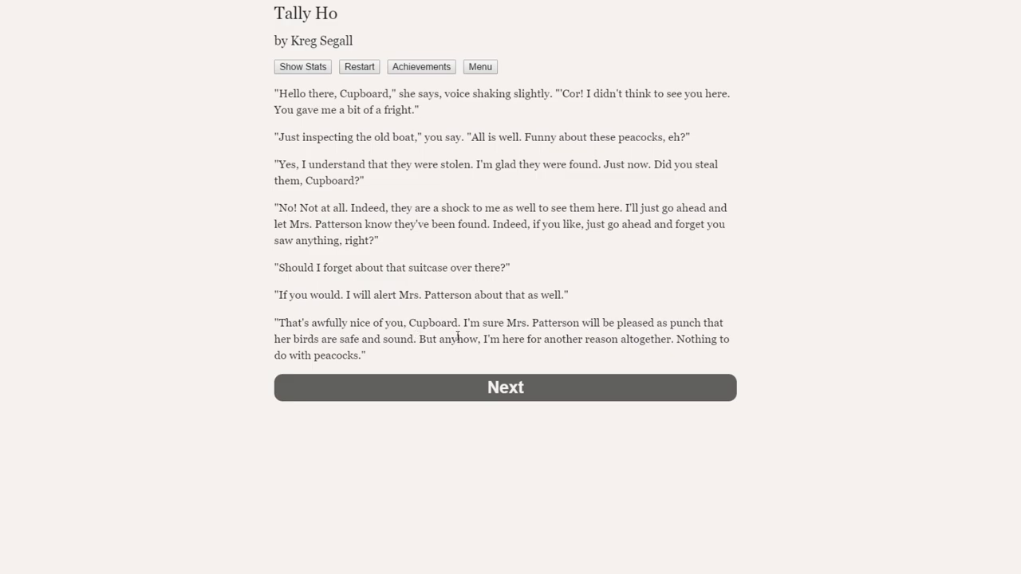
{"action": "mouse_move", "coordinate": [420, 354]}
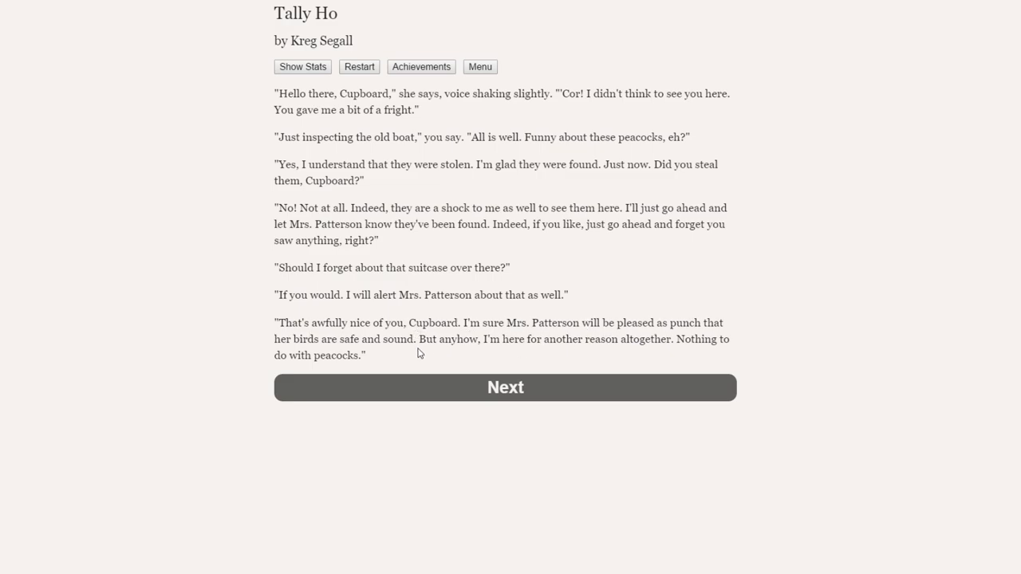
Continue past the peacock conversation to Glenna's herb packet offer.
{"action": "left_click", "coordinate": [505, 388]}
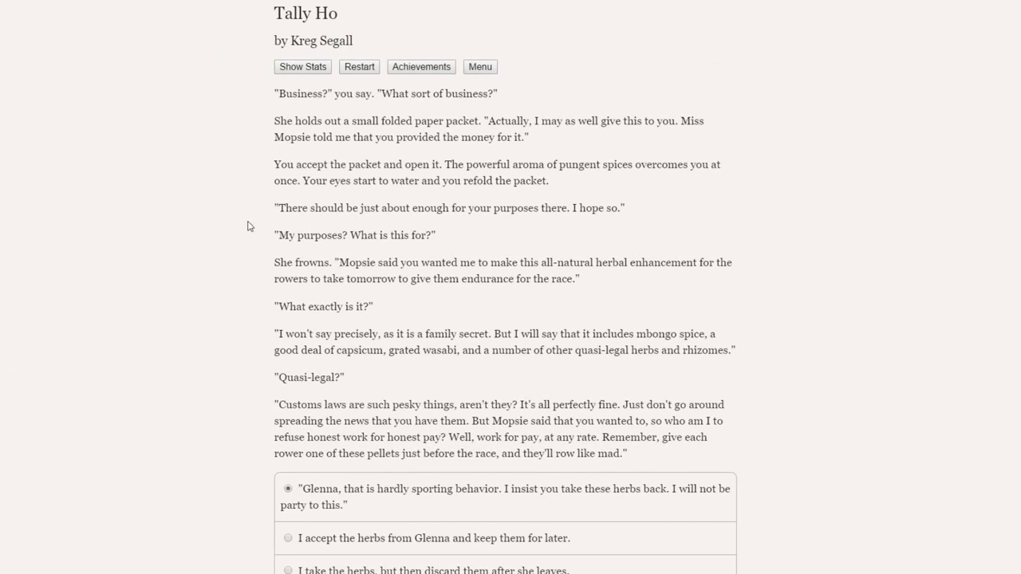
{"action": "mouse_move", "coordinate": [239, 180]}
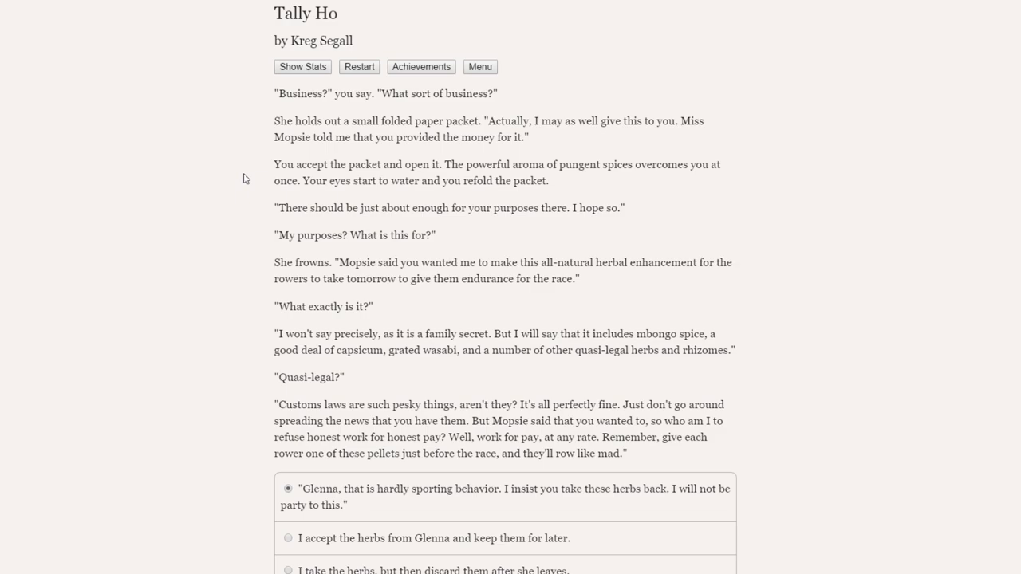
{"action": "mouse_move", "coordinate": [553, 154]}
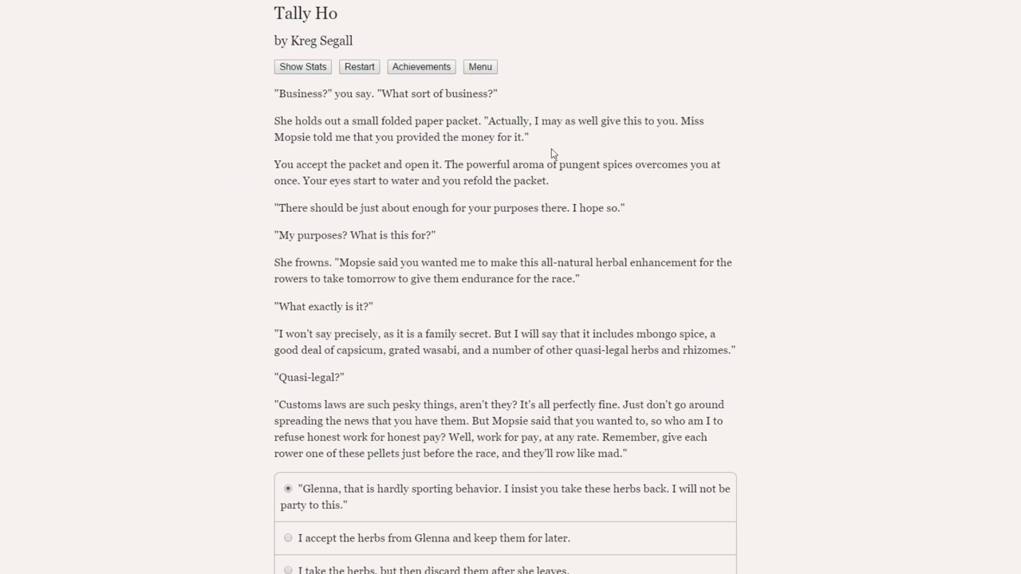
{"action": "mouse_move", "coordinate": [357, 149]}
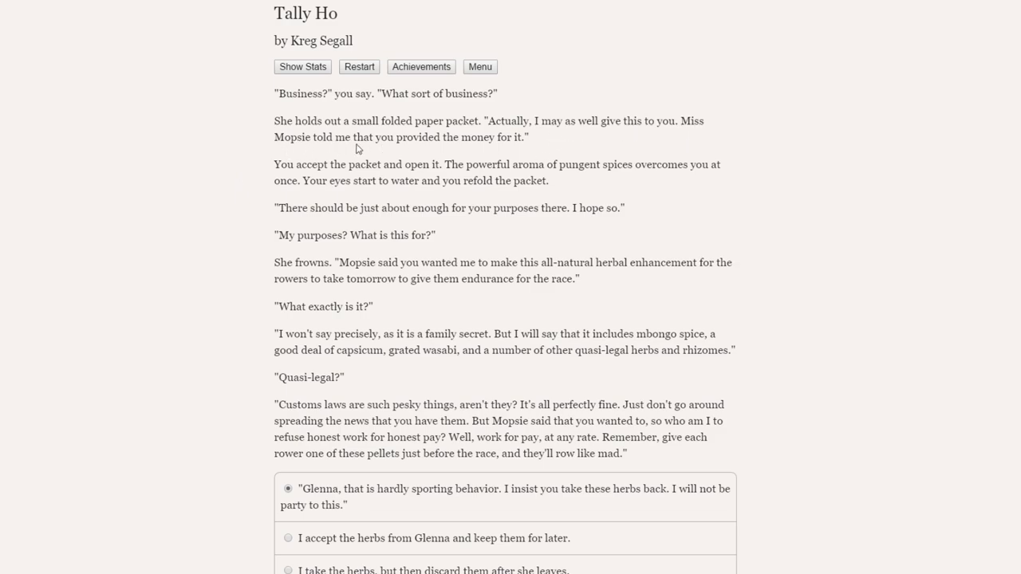
{"action": "mouse_move", "coordinate": [580, 117]}
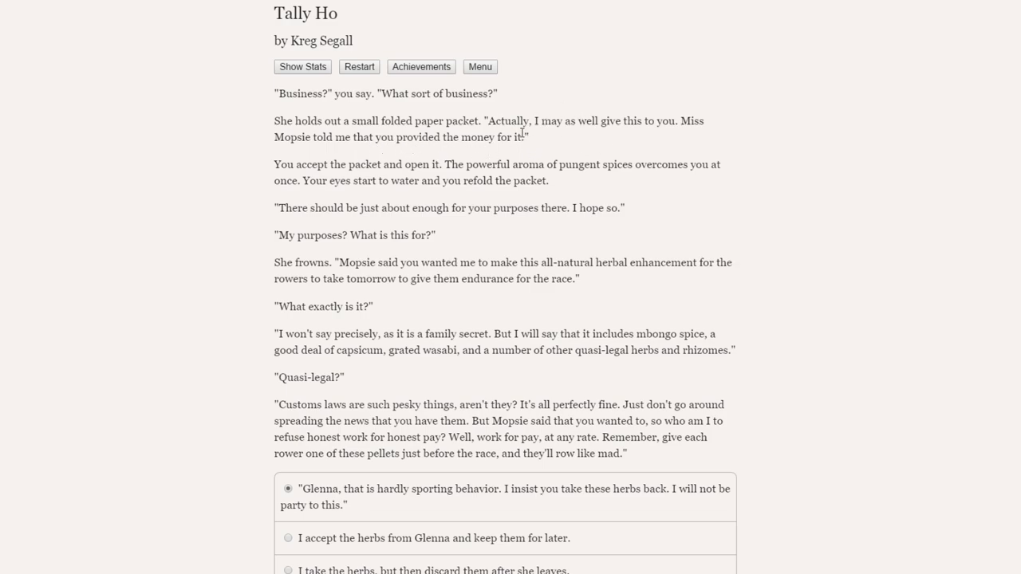
{"action": "mouse_move", "coordinate": [588, 121]}
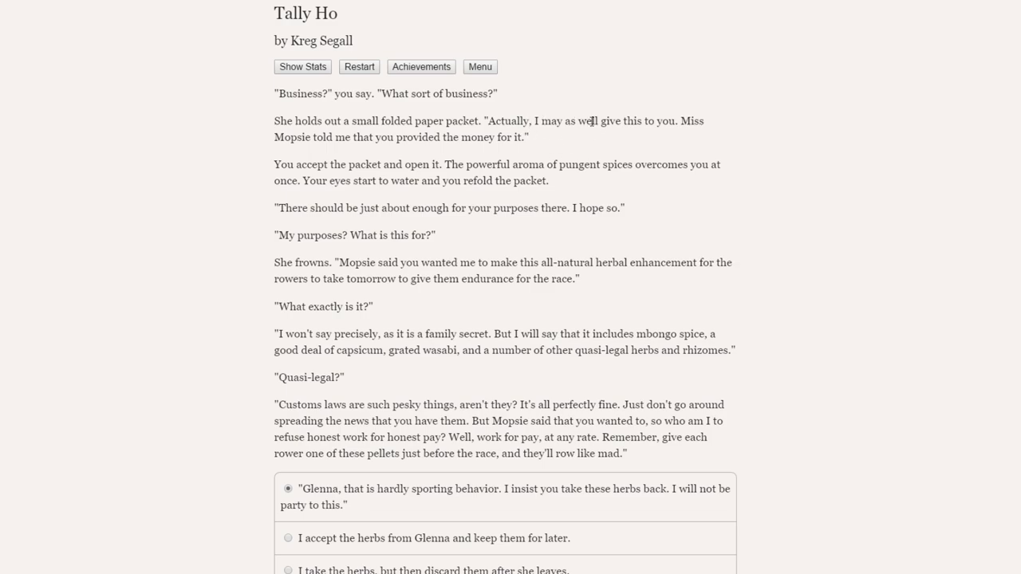
{"action": "mouse_move", "coordinate": [472, 153]}
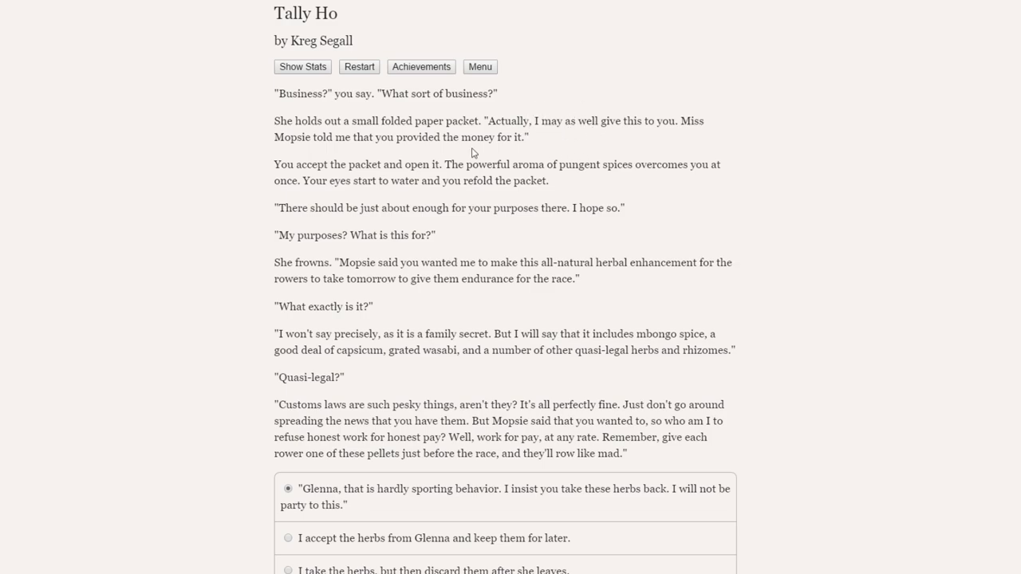
{"action": "mouse_move", "coordinate": [228, 184]}
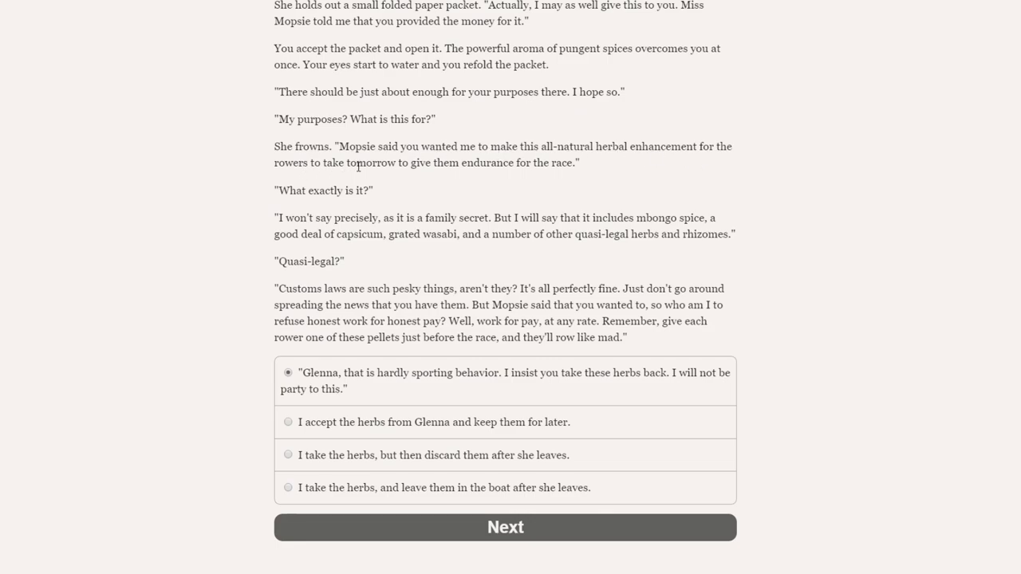
{"action": "mouse_move", "coordinate": [589, 175]}
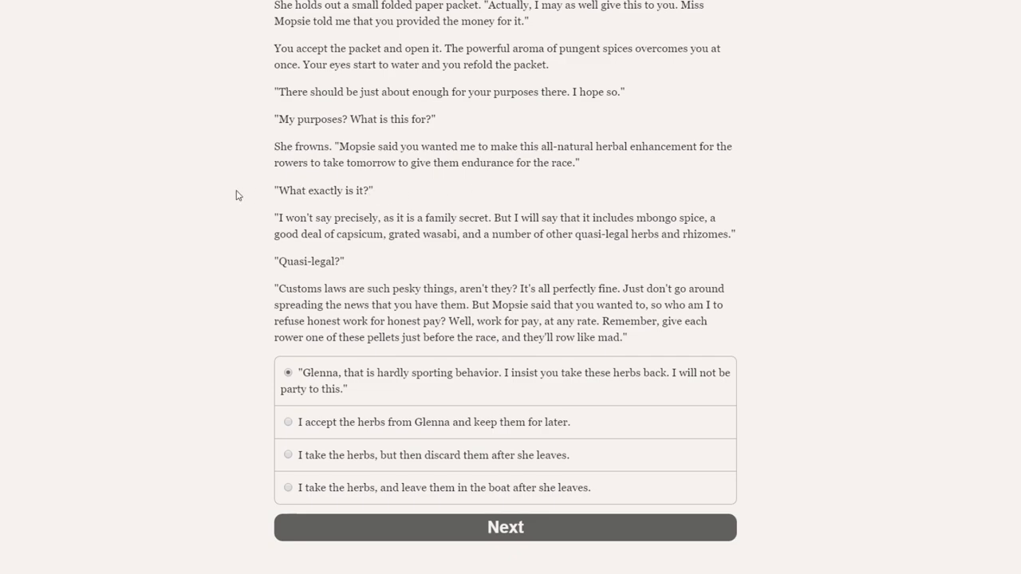
Choose to accept Glenna's herbs and keep them for later.
{"action": "scroll", "scroll_direction": "down", "scroll_amount": 3}
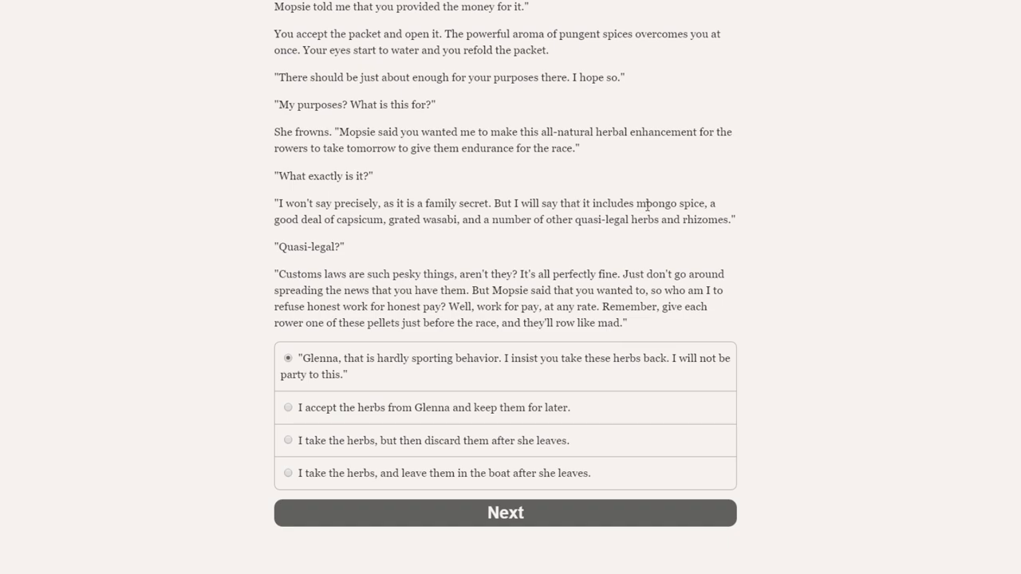
{"action": "mouse_move", "coordinate": [343, 219]}
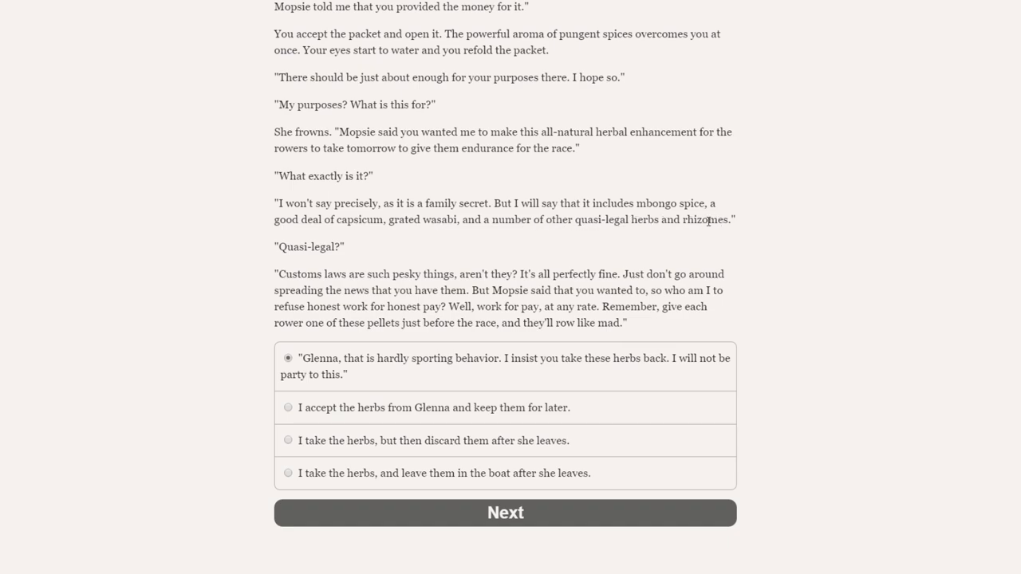
{"action": "mouse_move", "coordinate": [331, 250]}
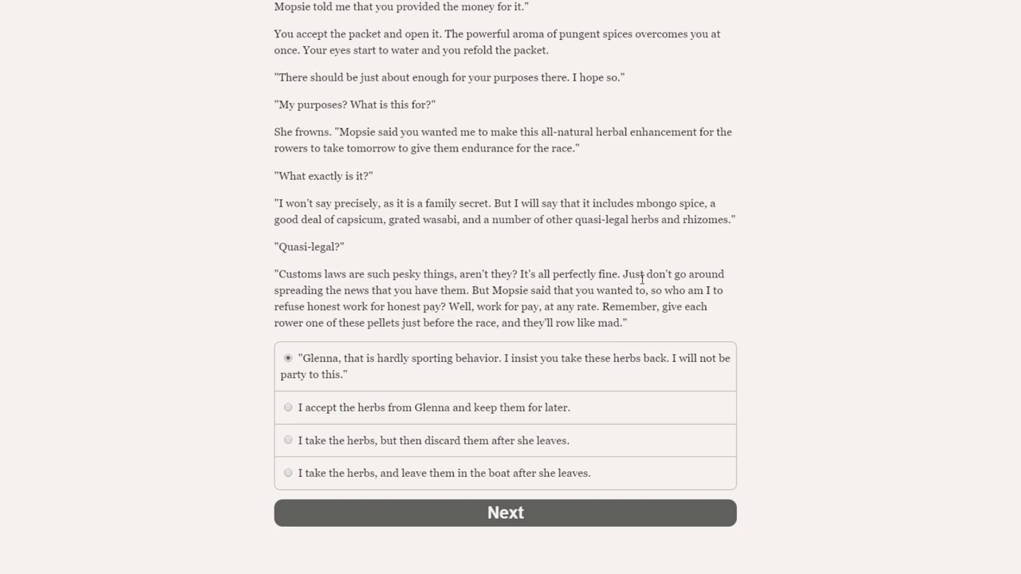
{"action": "mouse_move", "coordinate": [473, 301]}
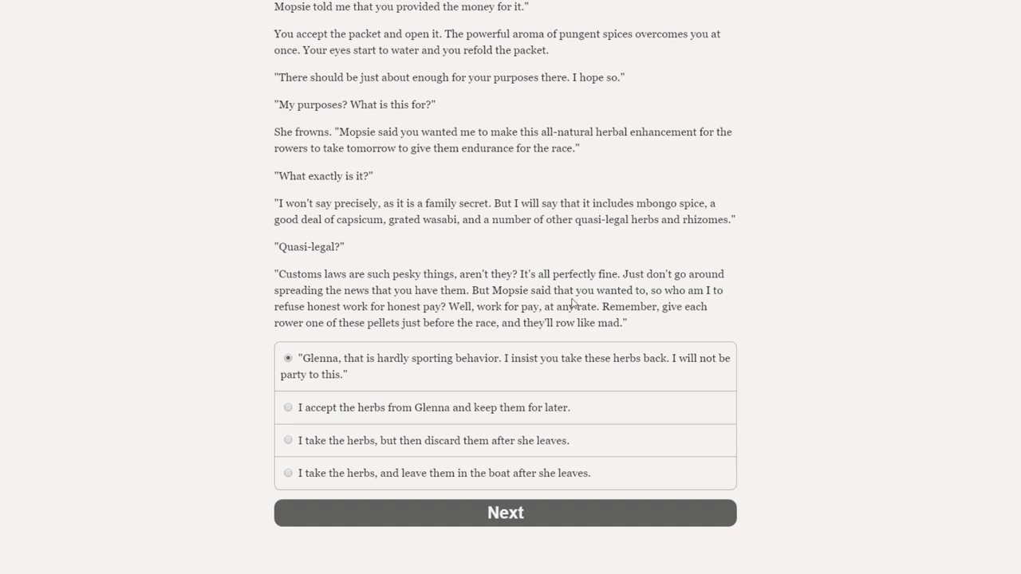
{"action": "mouse_move", "coordinate": [441, 308]}
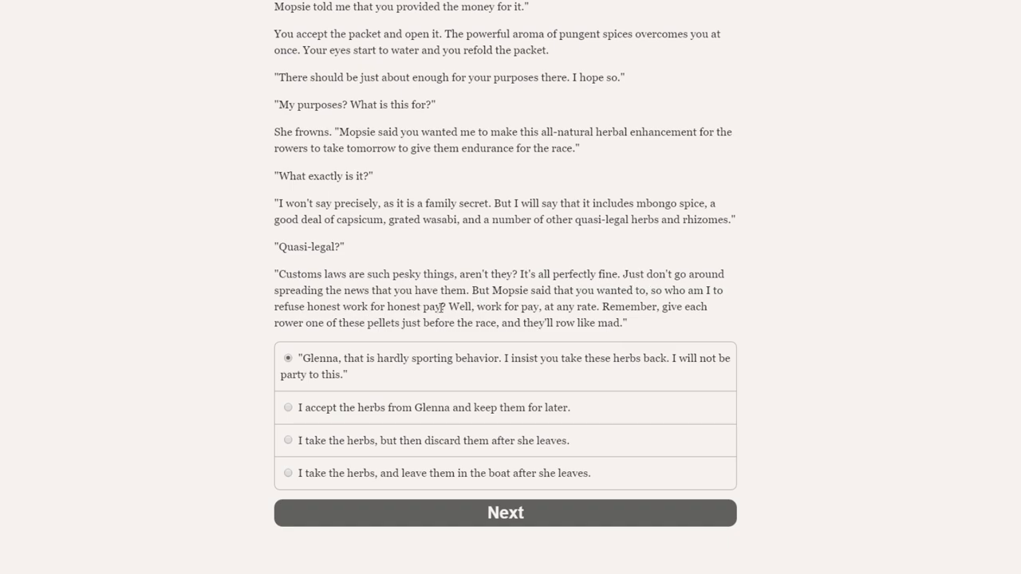
{"action": "mouse_move", "coordinate": [560, 318]}
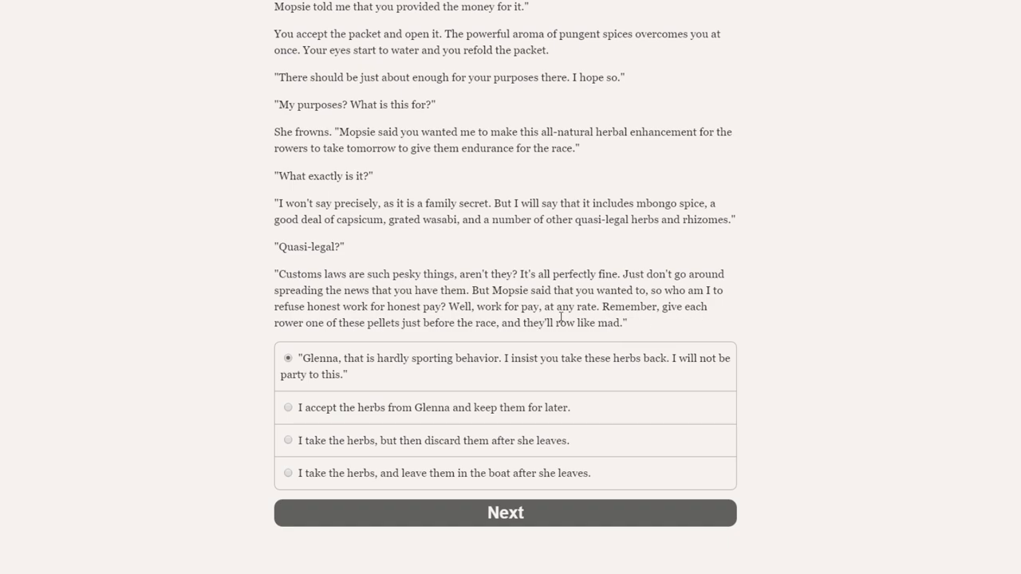
{"action": "mouse_move", "coordinate": [494, 328]}
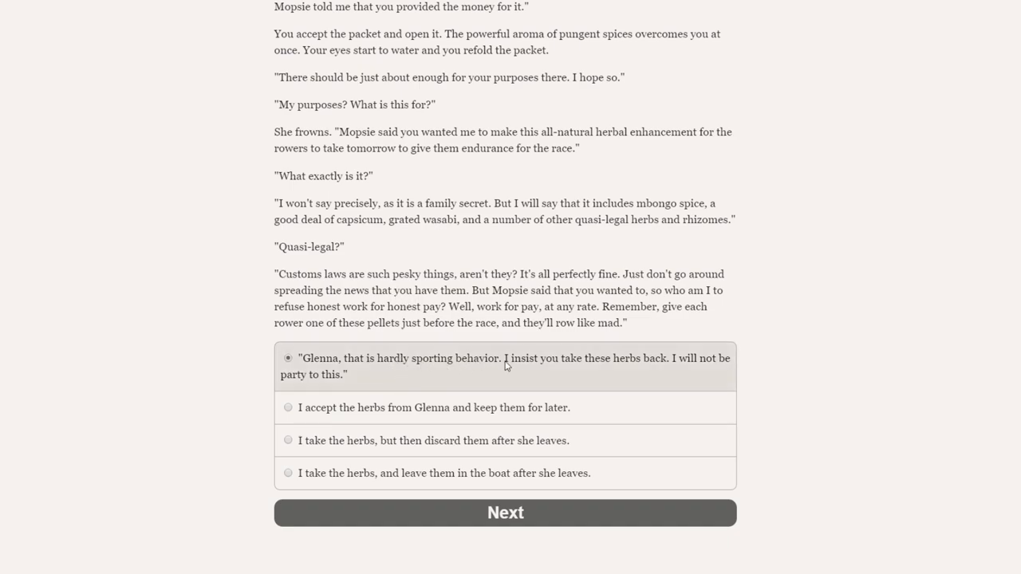
{"action": "mouse_move", "coordinate": [341, 372]}
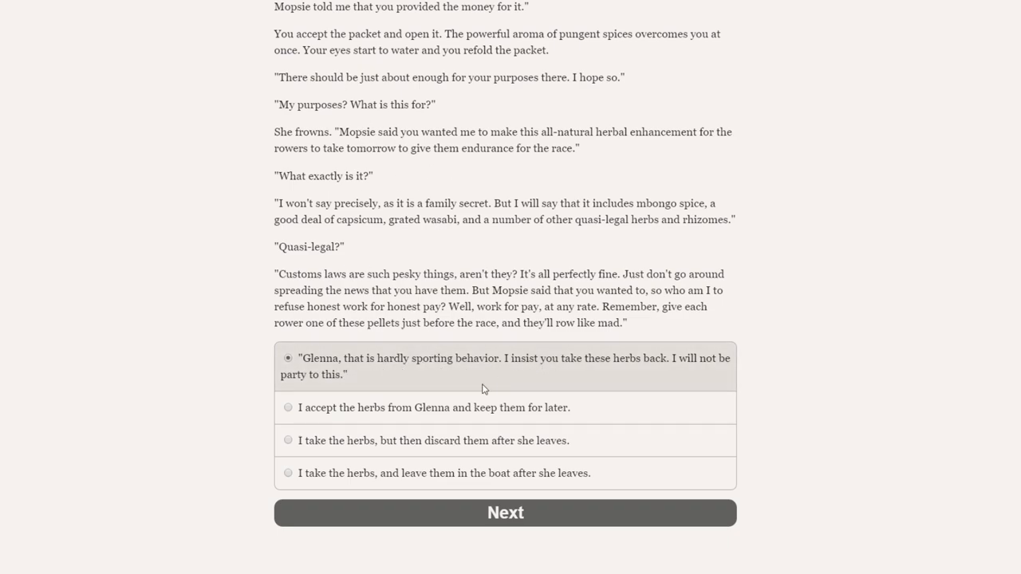
{"action": "left_click", "coordinate": [288, 407]}
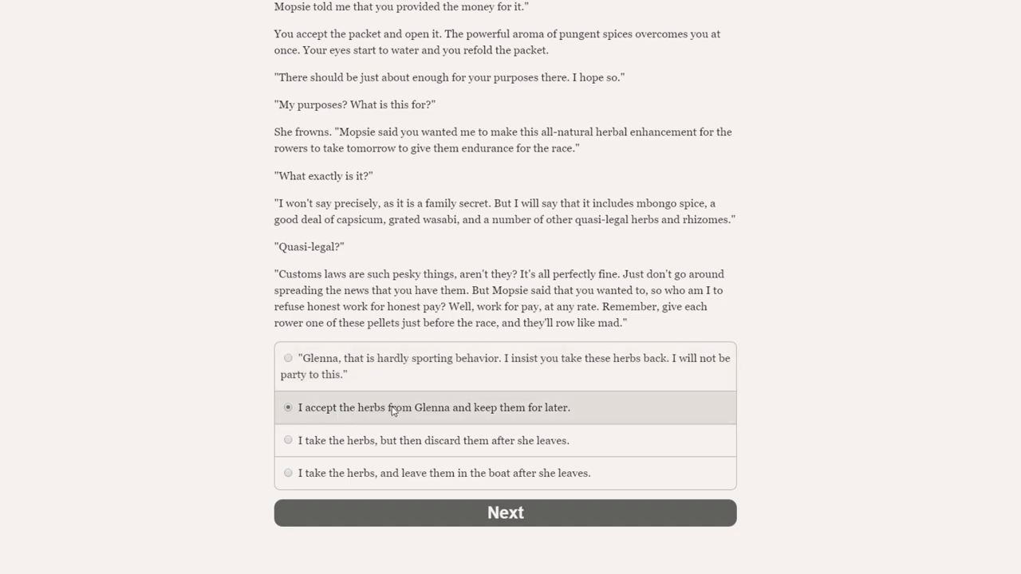
{"action": "mouse_move", "coordinate": [433, 451]}
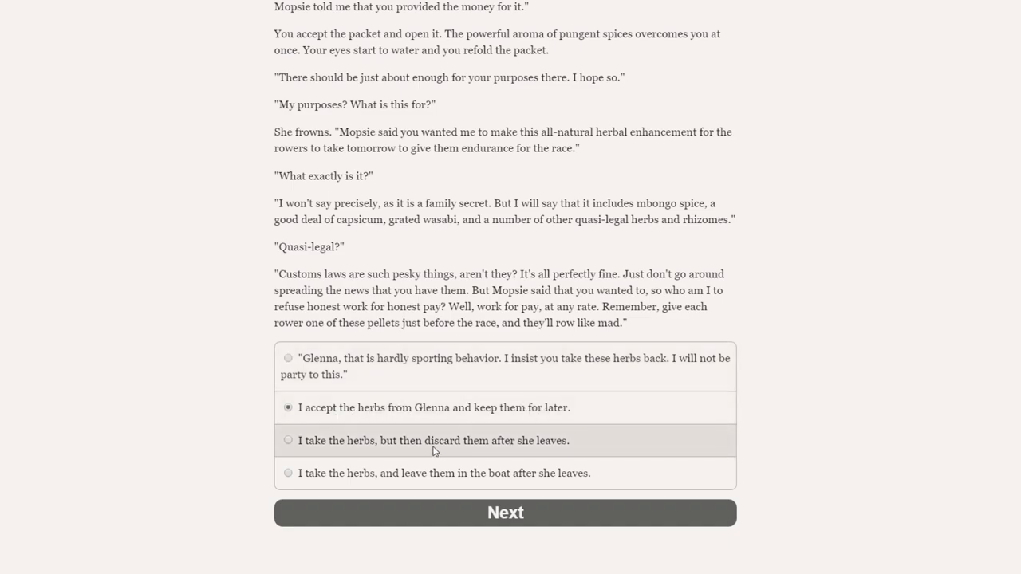
{"action": "mouse_move", "coordinate": [356, 478]}
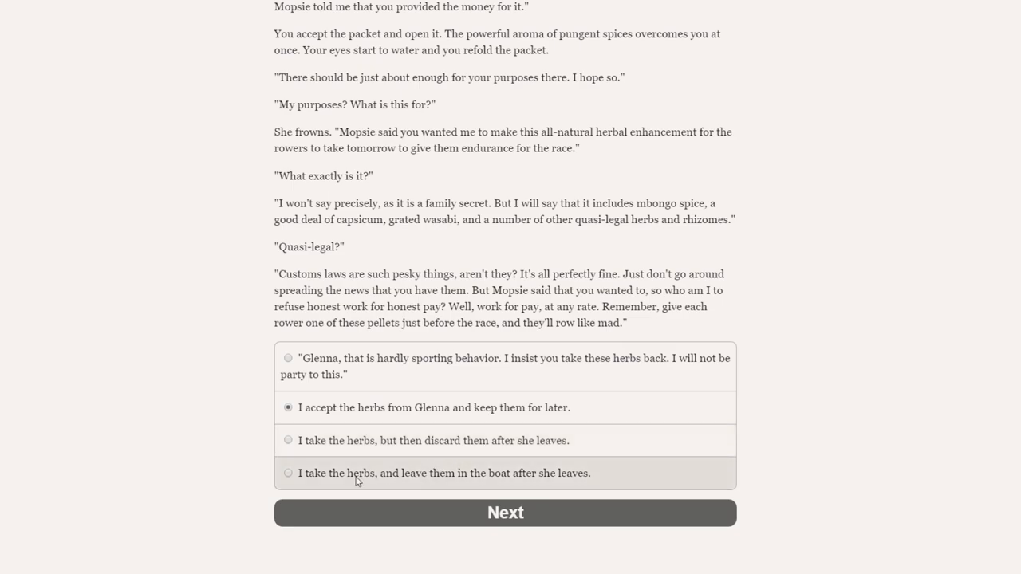
{"action": "mouse_move", "coordinate": [444, 473]}
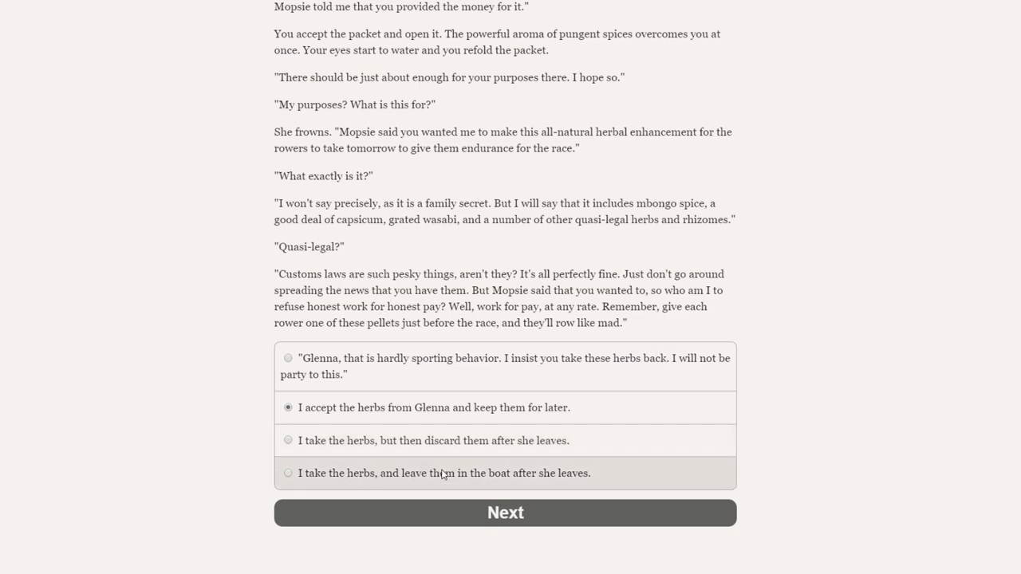
{"action": "mouse_move", "coordinate": [425, 440]}
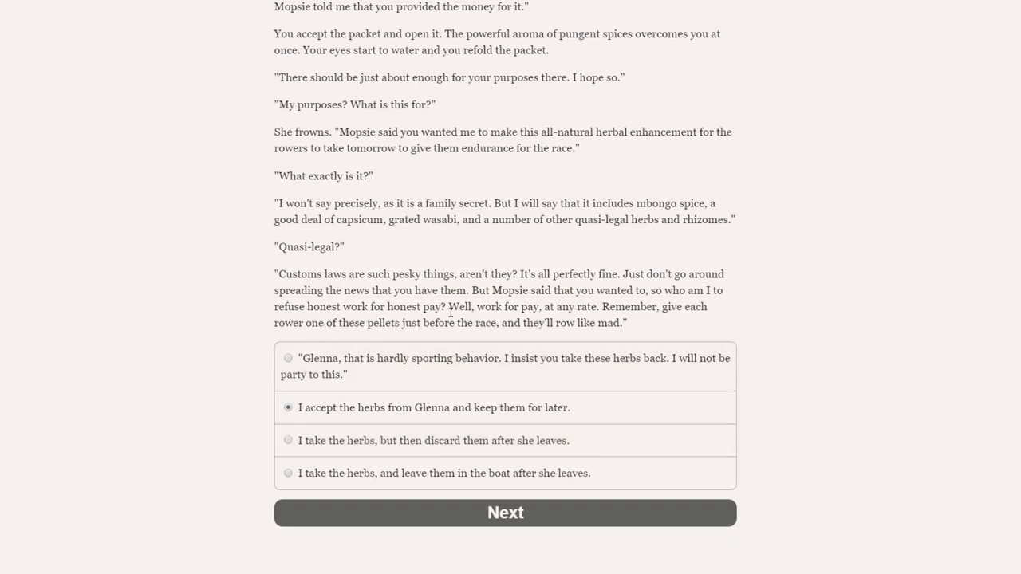
{"action": "mouse_move", "coordinate": [597, 408]}
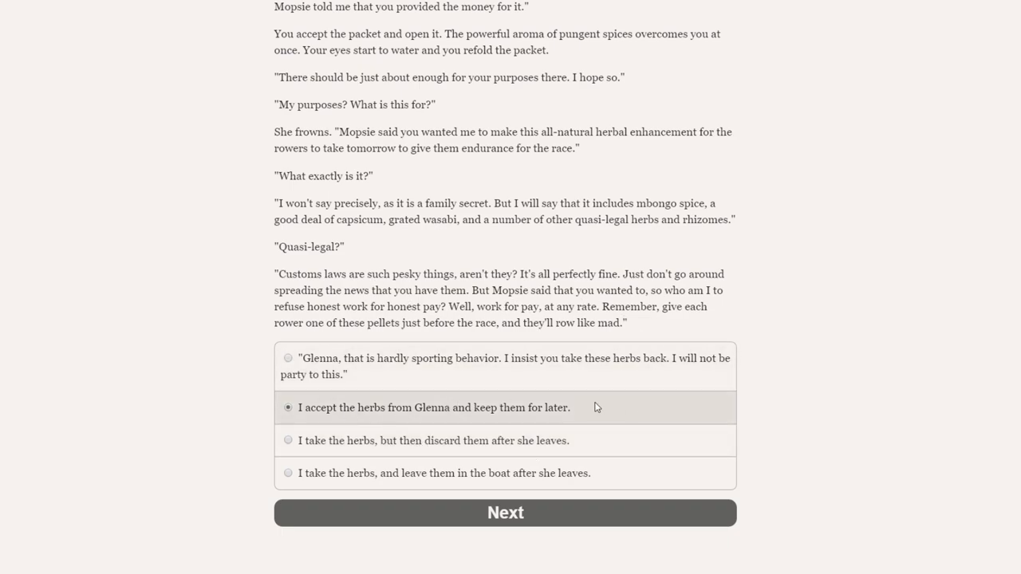
{"action": "left_click", "coordinate": [504, 512]}
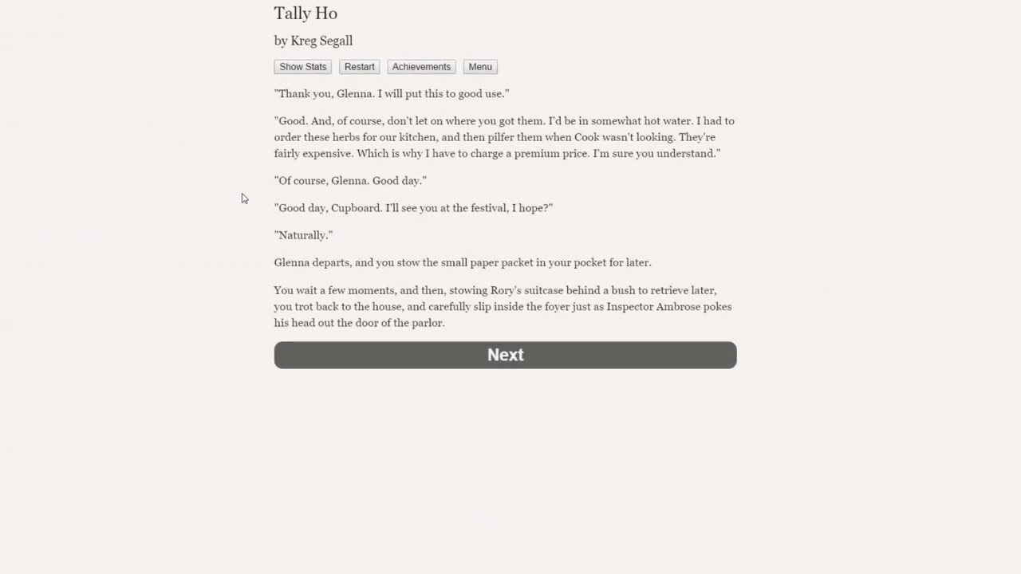
{"action": "mouse_move", "coordinate": [222, 198]}
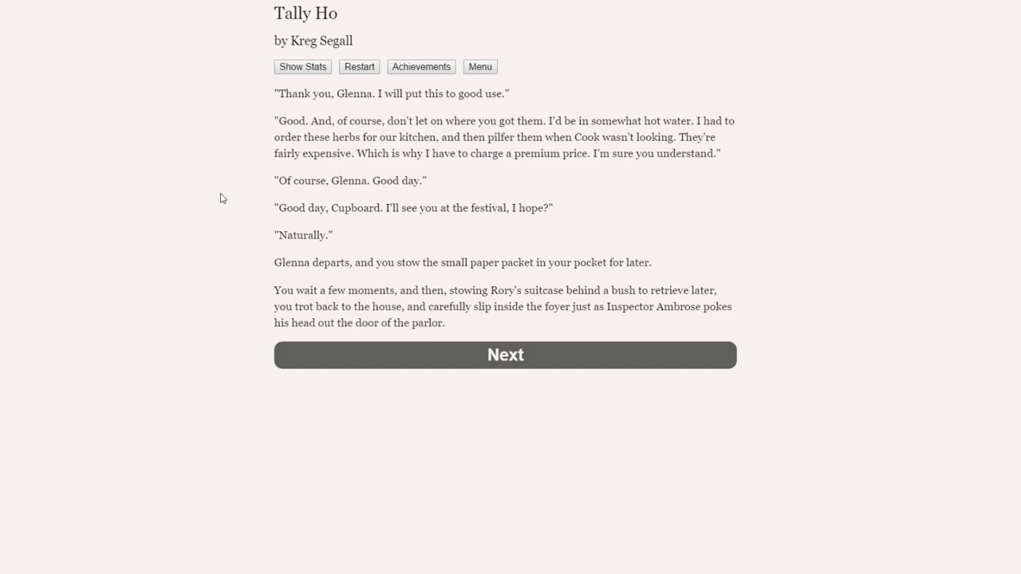
{"action": "mouse_move", "coordinate": [111, 352]}
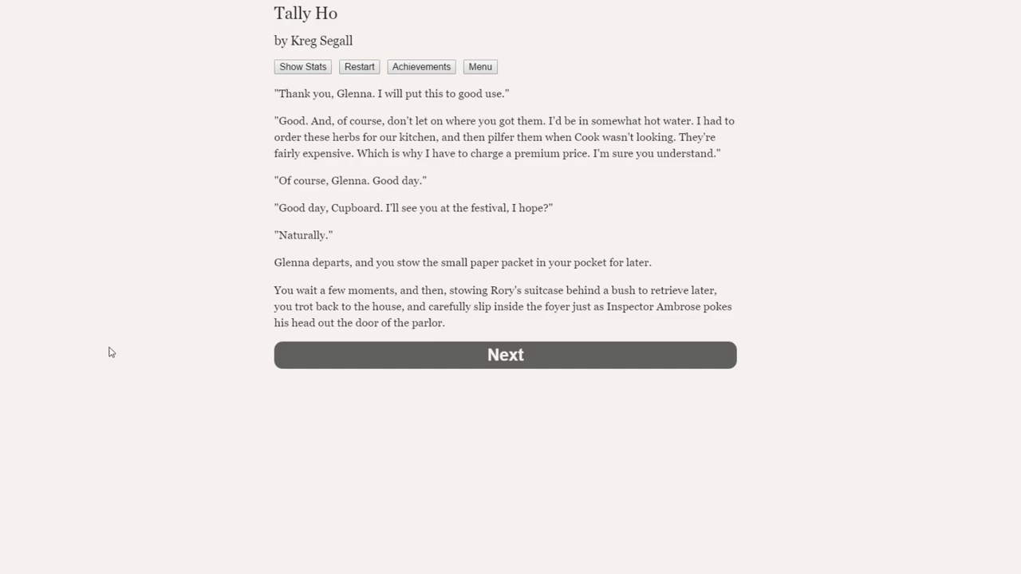
{"action": "left_click", "coordinate": [505, 355]}
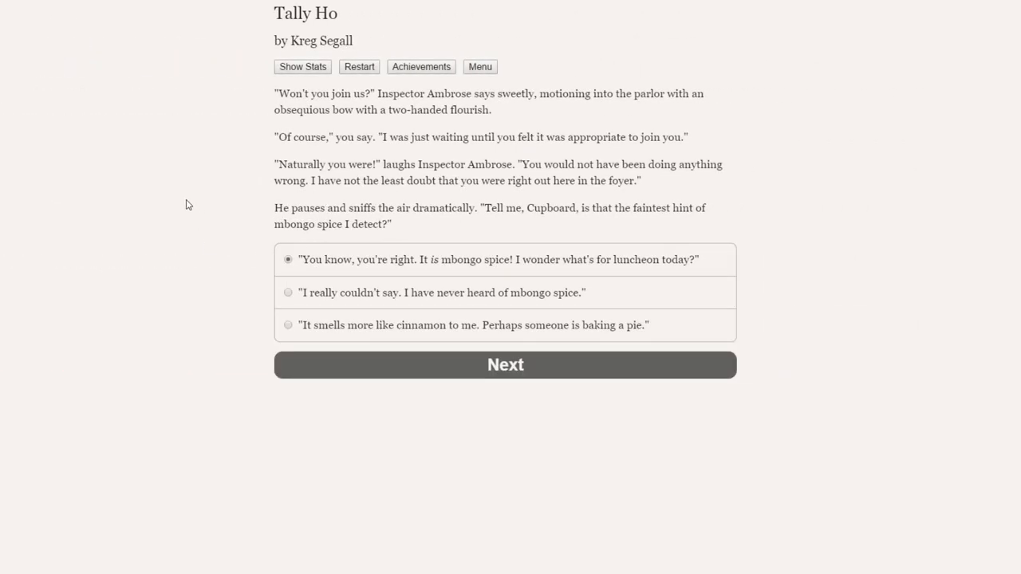
{"action": "mouse_move", "coordinate": [203, 200]}
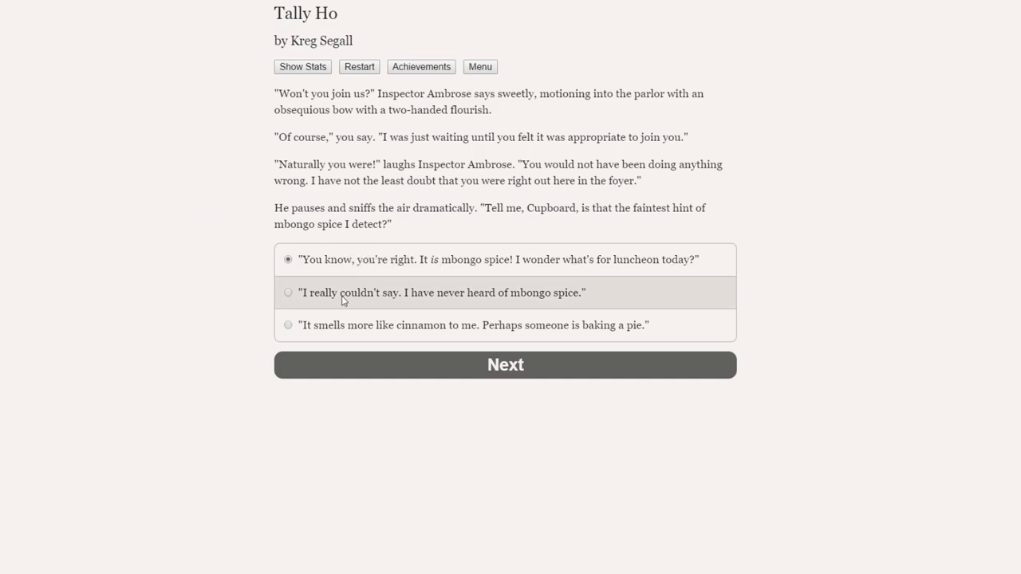
{"action": "mouse_move", "coordinate": [359, 325]}
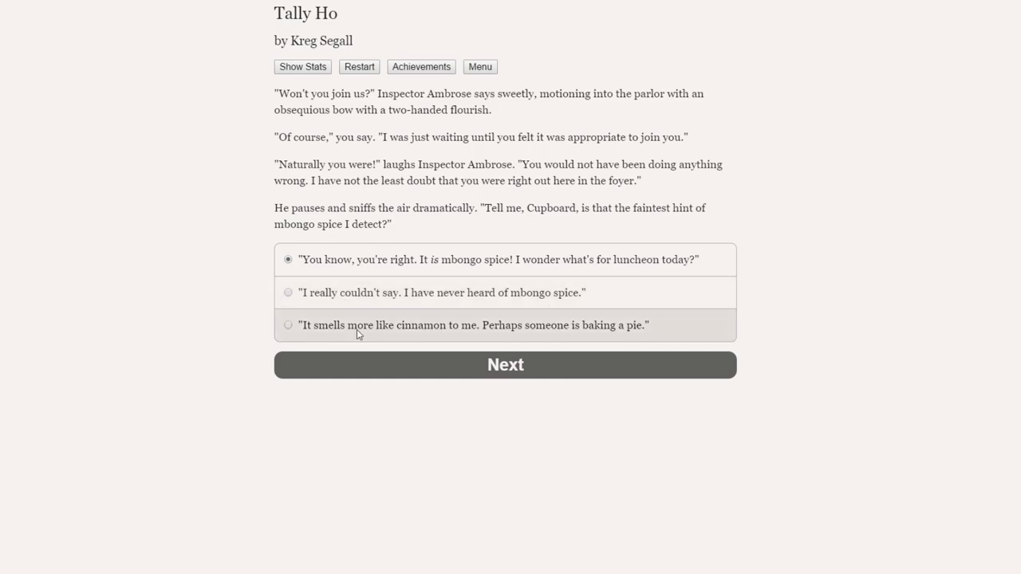
{"action": "mouse_move", "coordinate": [553, 333]}
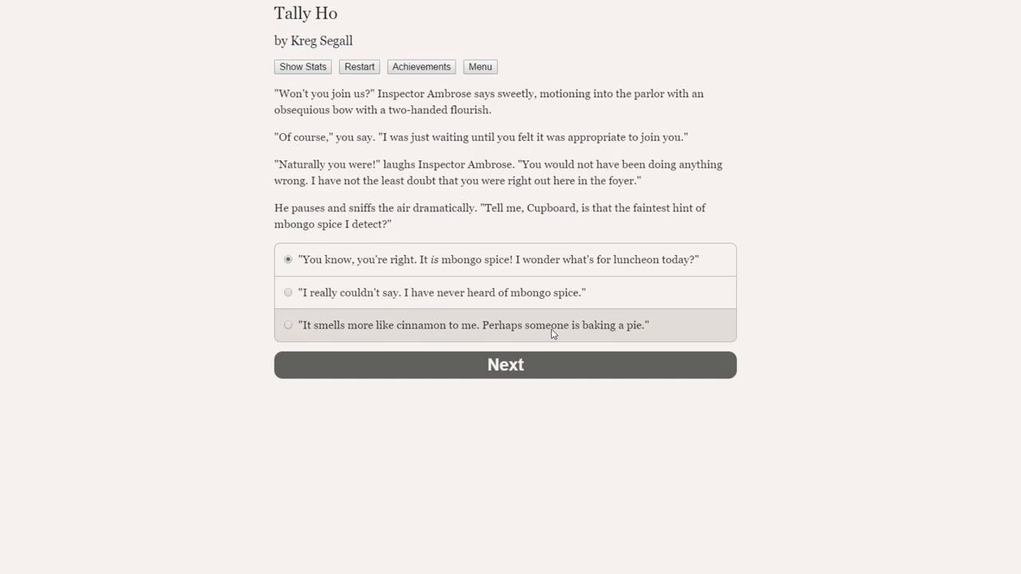
{"action": "mouse_move", "coordinate": [437, 293]}
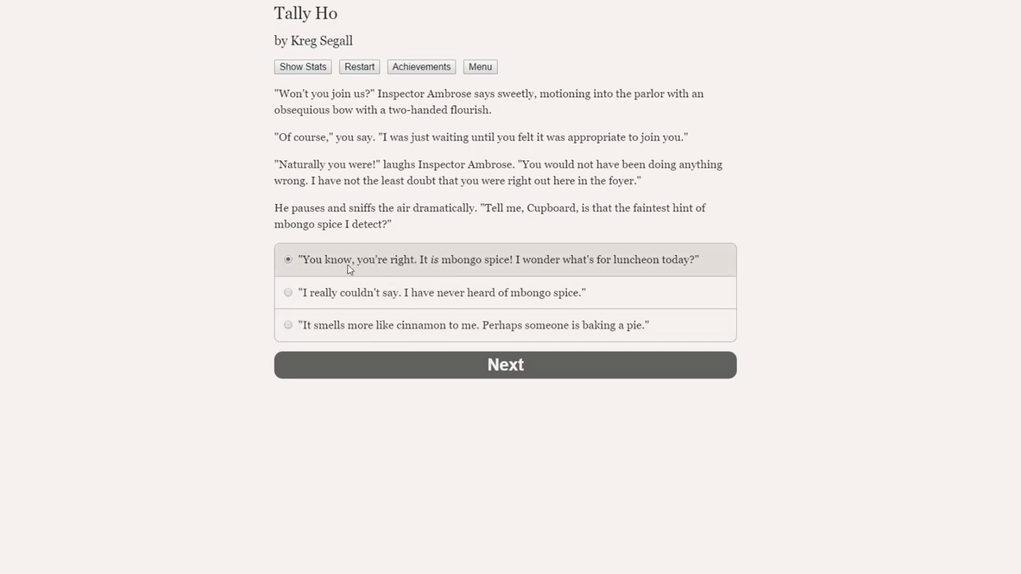
{"action": "mouse_move", "coordinate": [701, 264]}
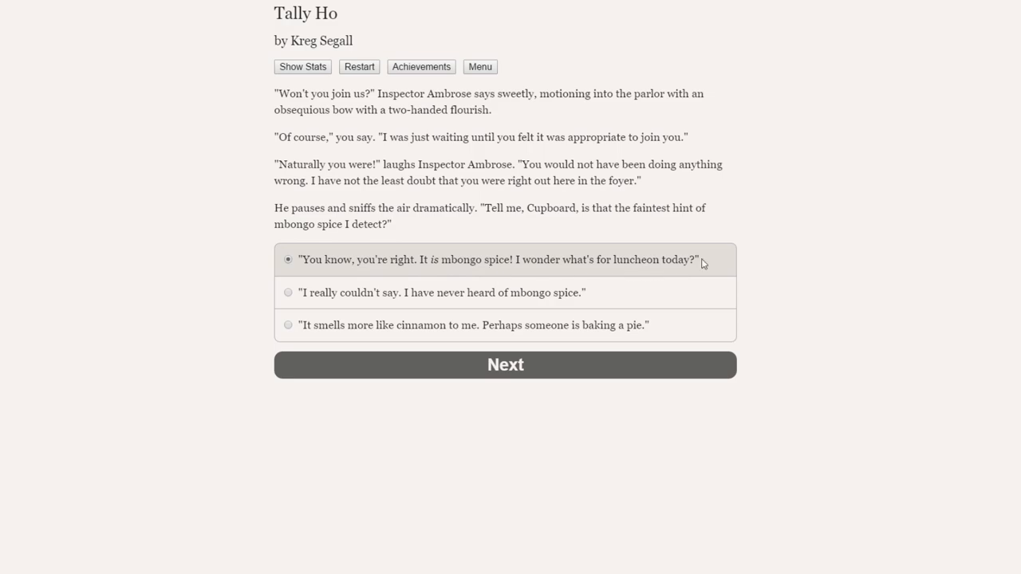
{"action": "mouse_move", "coordinate": [672, 262]}
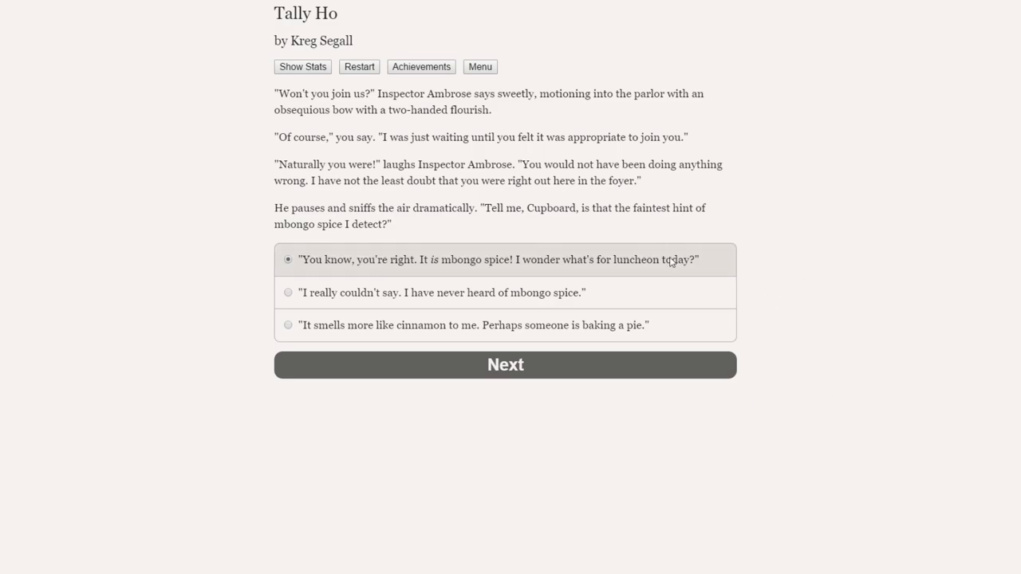
Tell Inspector Ambrose it is indeed mbongo spice.
{"action": "left_click", "coordinate": [505, 364]}
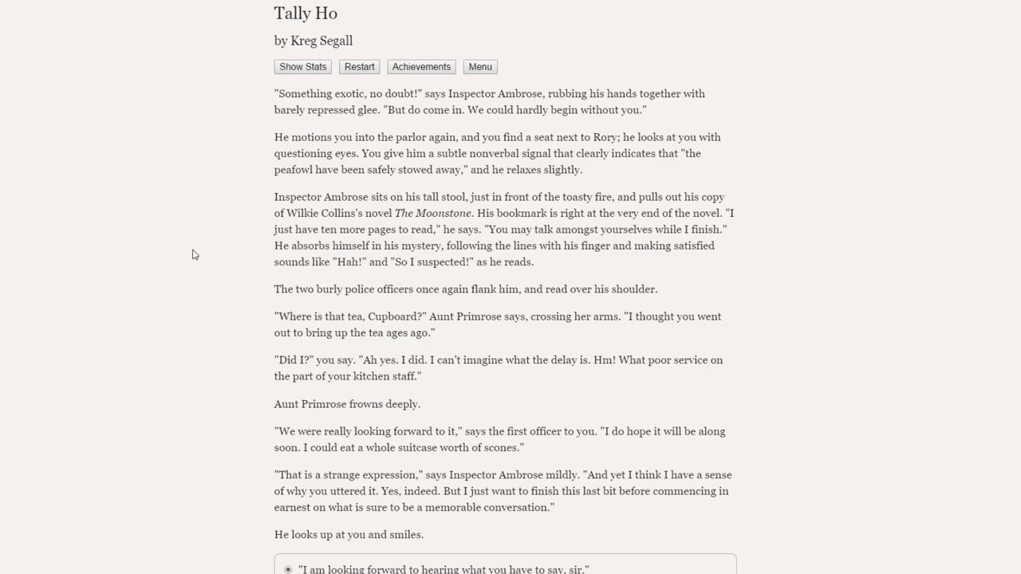
{"action": "mouse_move", "coordinate": [373, 226]}
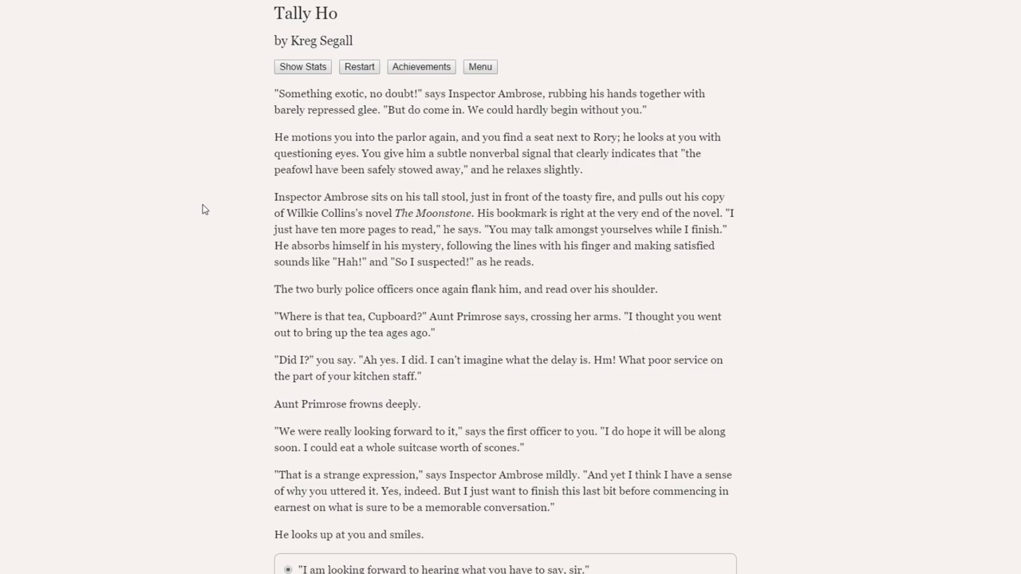
Tell the Inspector you look forward to hearing him, then read past the wedding being called off.
{"action": "scroll", "scroll_direction": "down", "scroll_amount": 3}
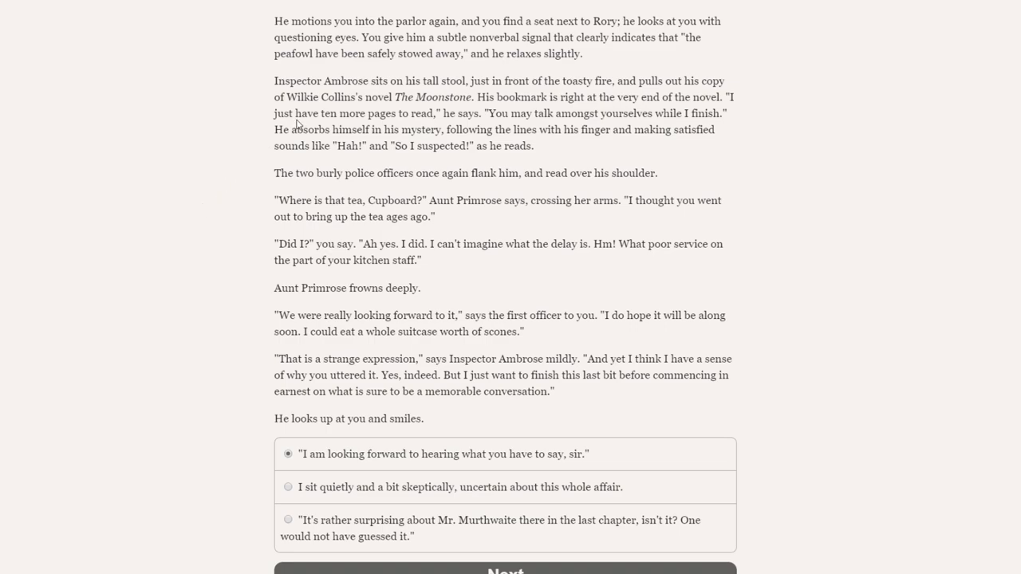
{"action": "mouse_move", "coordinate": [381, 102]}
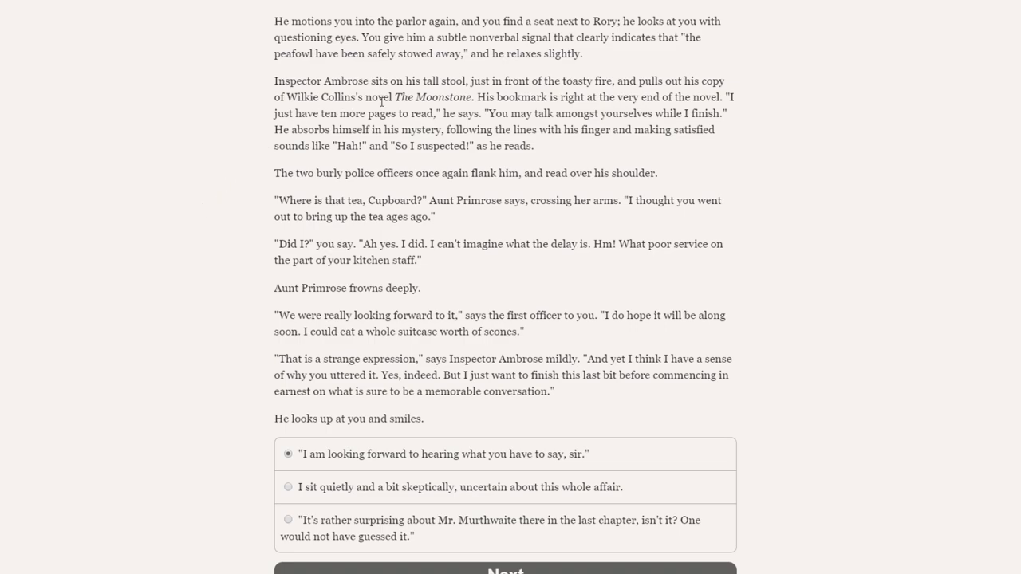
{"action": "mouse_move", "coordinate": [198, 132]}
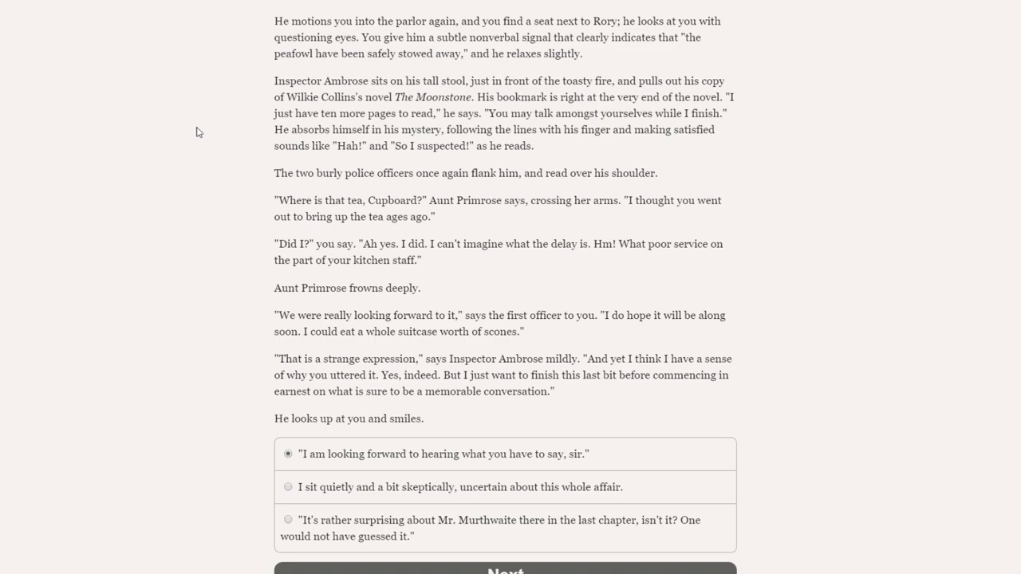
{"action": "mouse_move", "coordinate": [434, 127]}
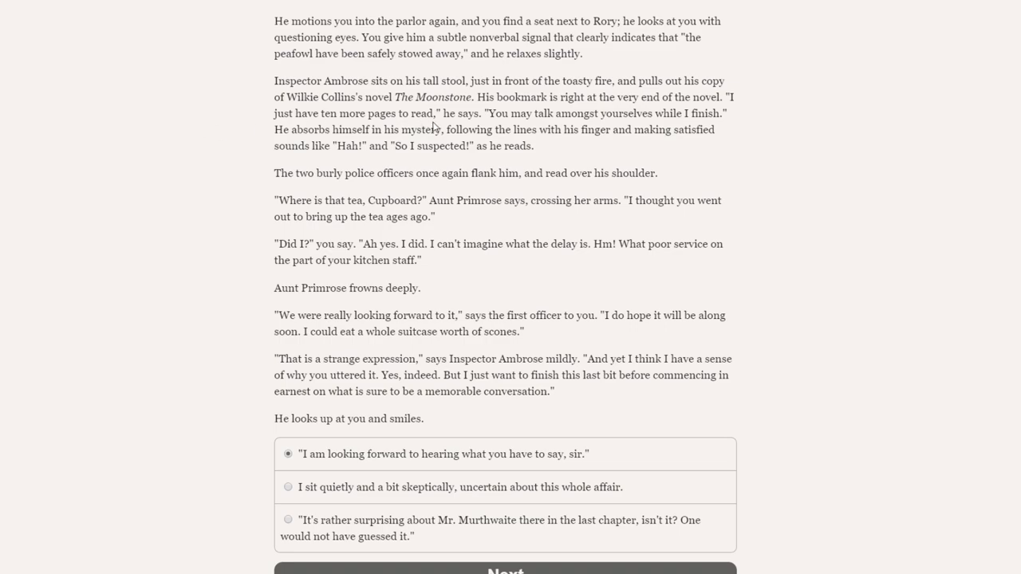
{"action": "mouse_move", "coordinate": [710, 126]}
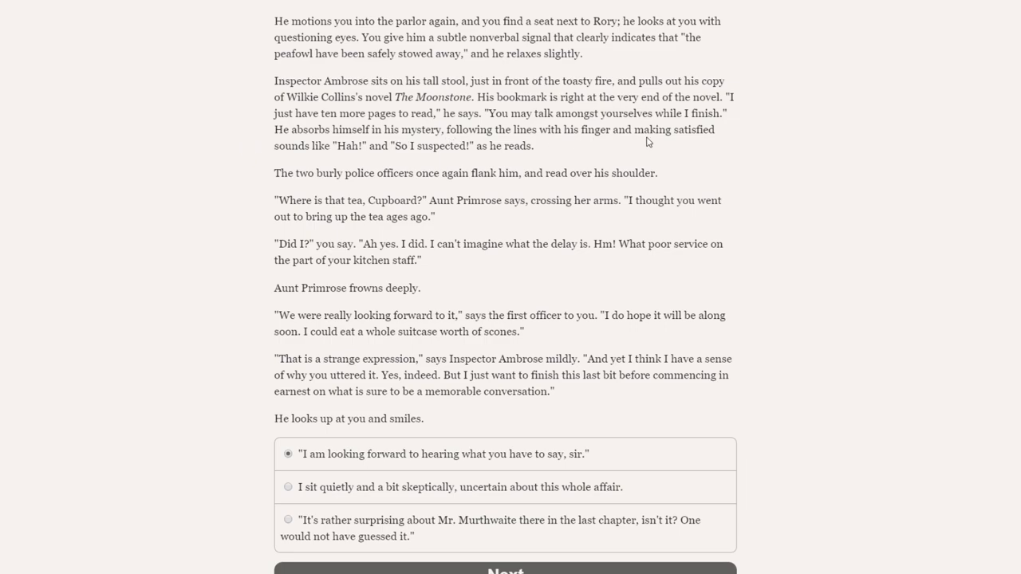
{"action": "mouse_move", "coordinate": [341, 150]}
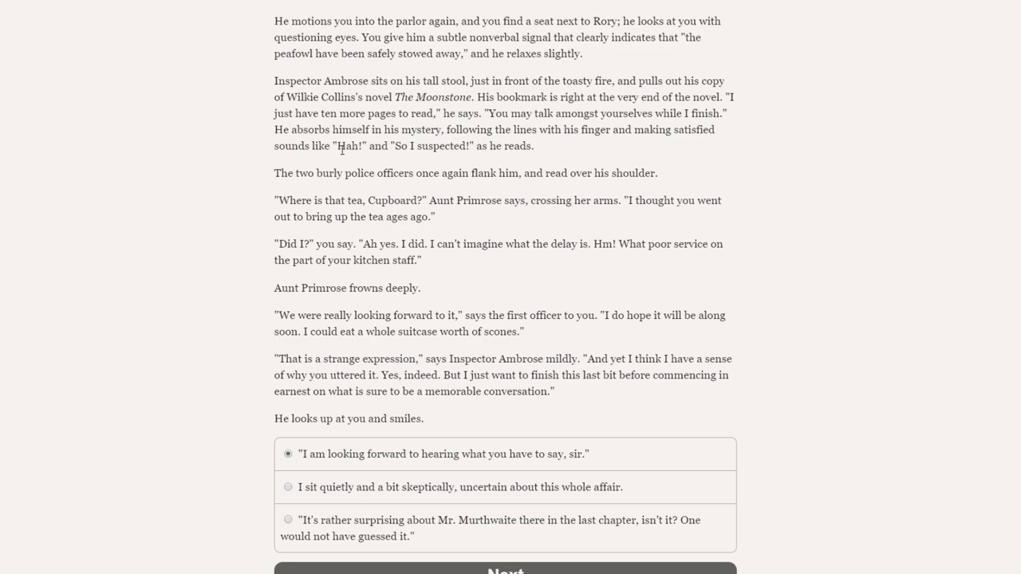
{"action": "mouse_move", "coordinate": [538, 156]}
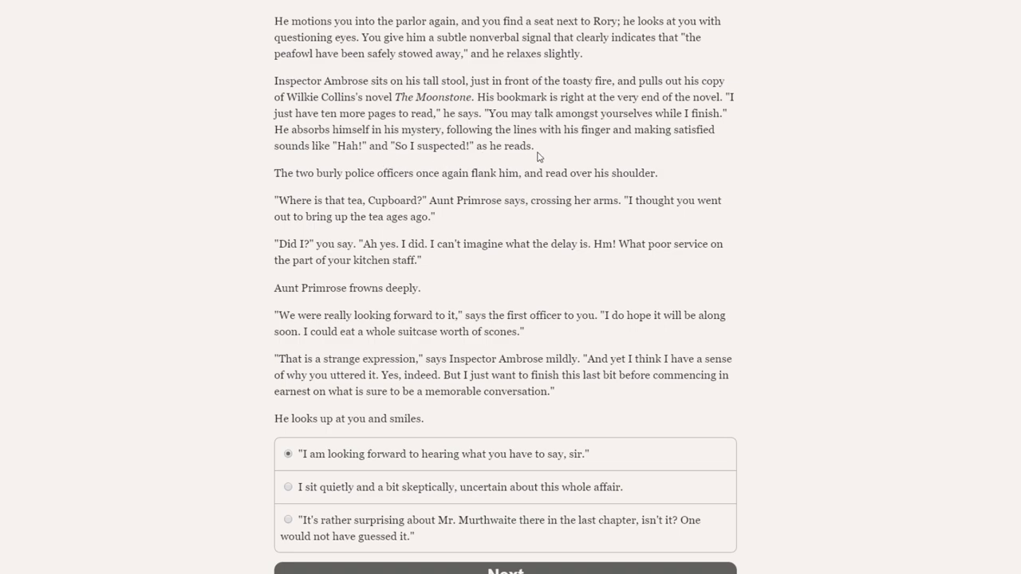
{"action": "mouse_move", "coordinate": [221, 184]}
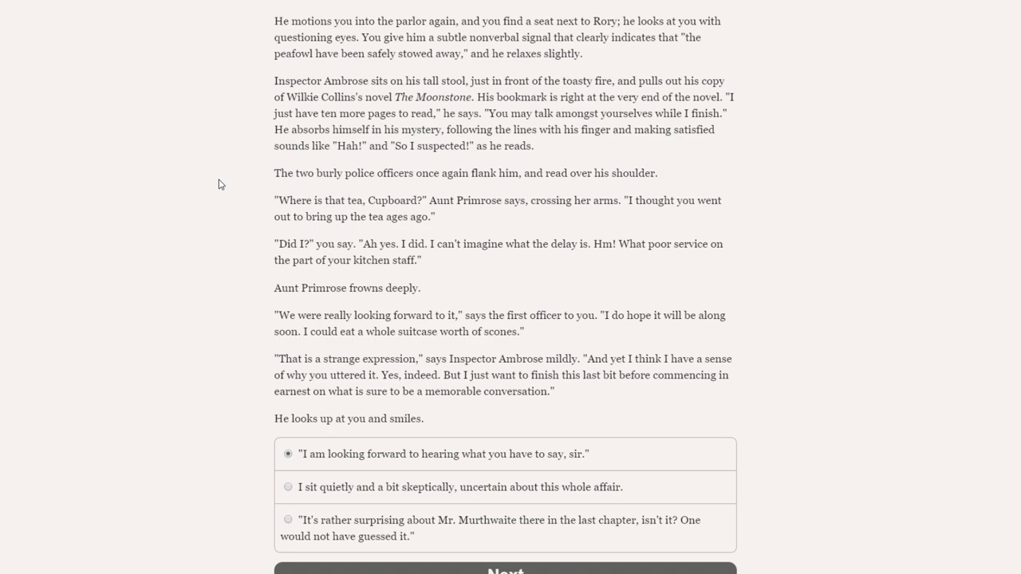
{"action": "mouse_move", "coordinate": [297, 214]}
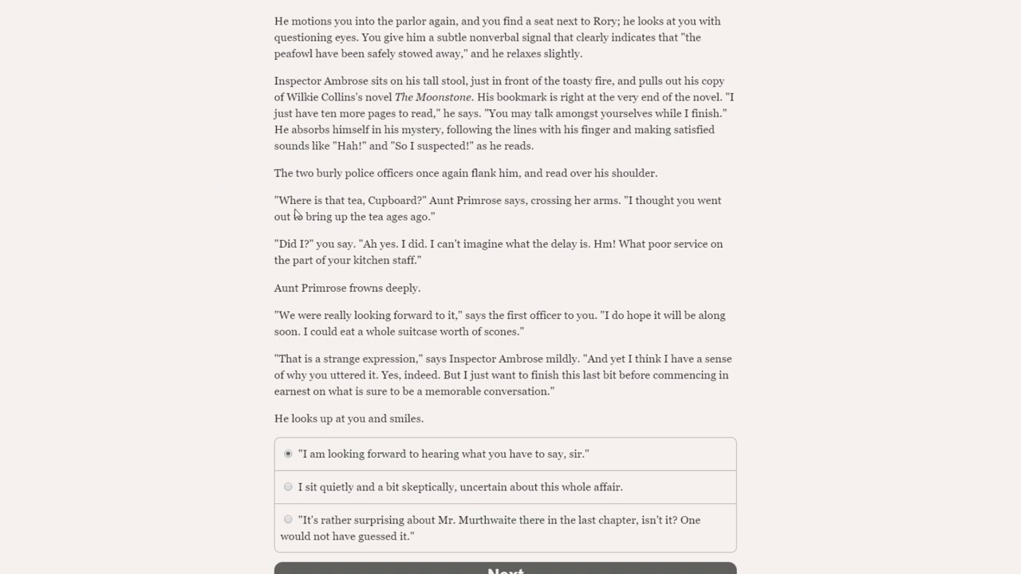
{"action": "mouse_move", "coordinate": [690, 221]}
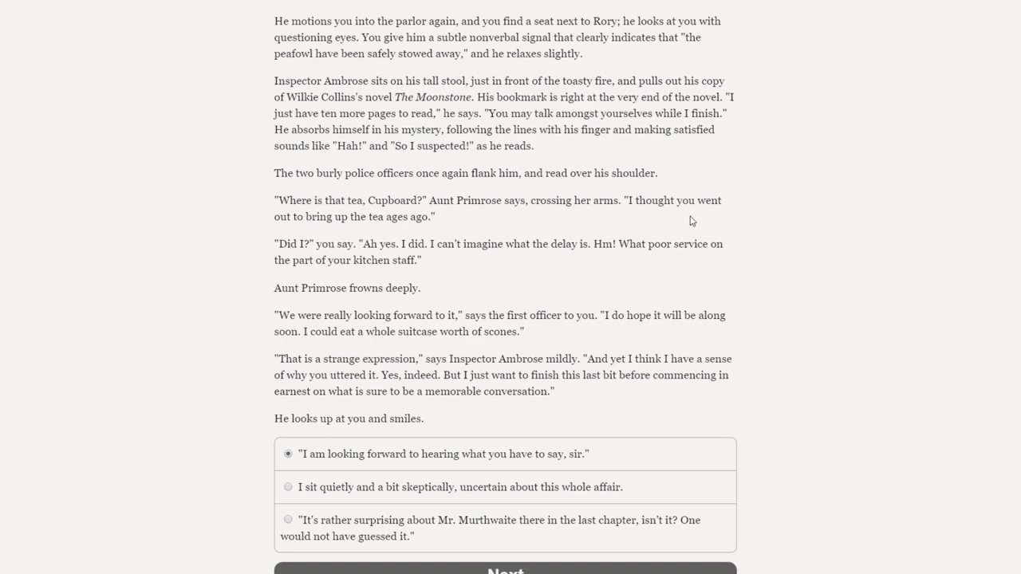
{"action": "mouse_move", "coordinate": [361, 240]}
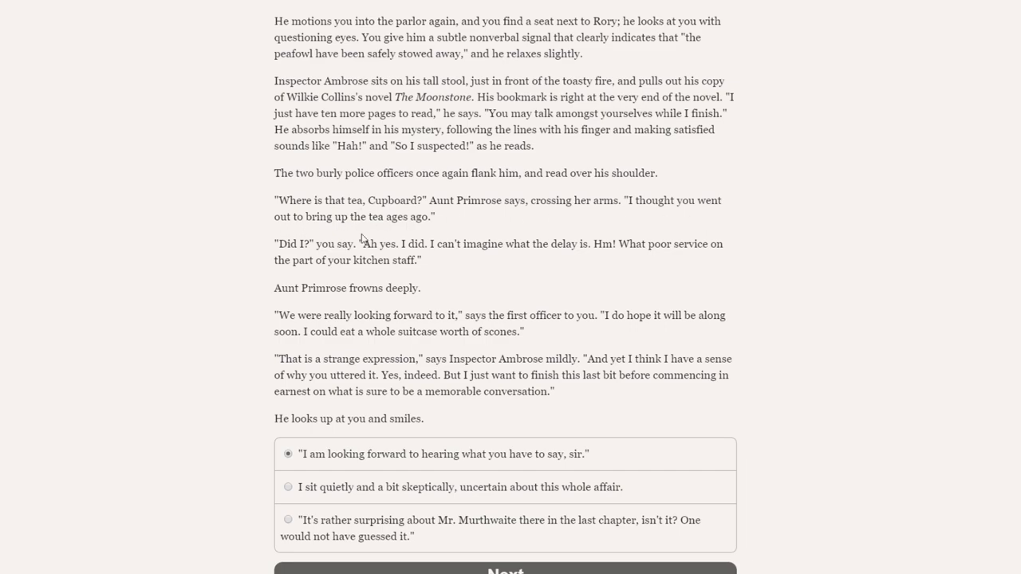
{"action": "mouse_move", "coordinate": [256, 250]}
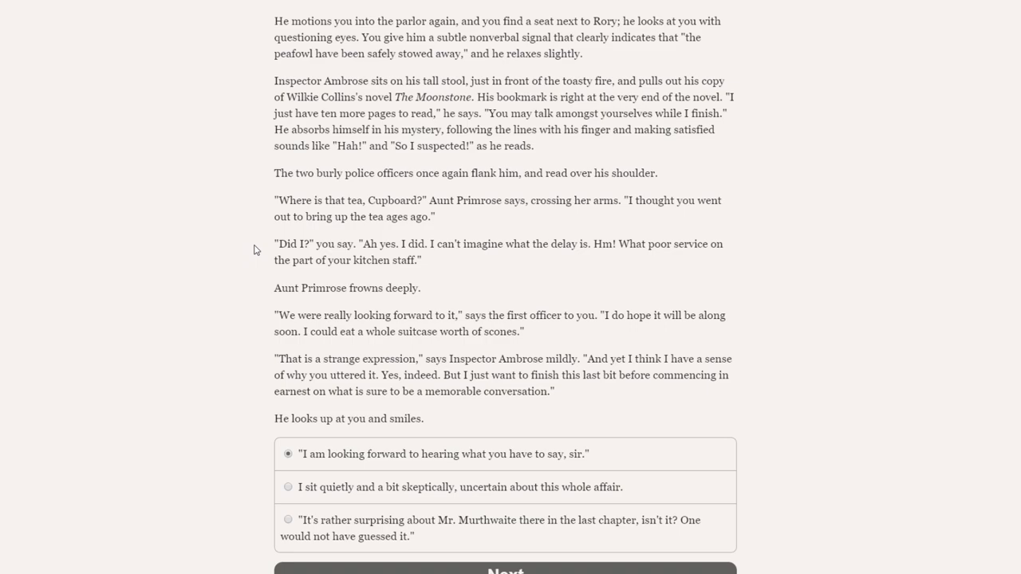
{"action": "mouse_move", "coordinate": [264, 306]}
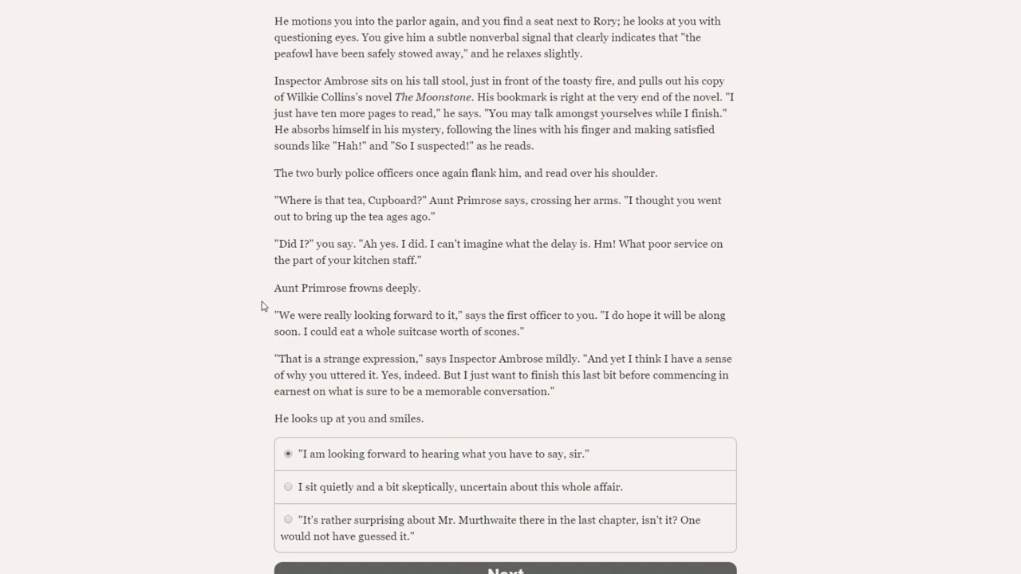
{"action": "mouse_move", "coordinate": [241, 318]}
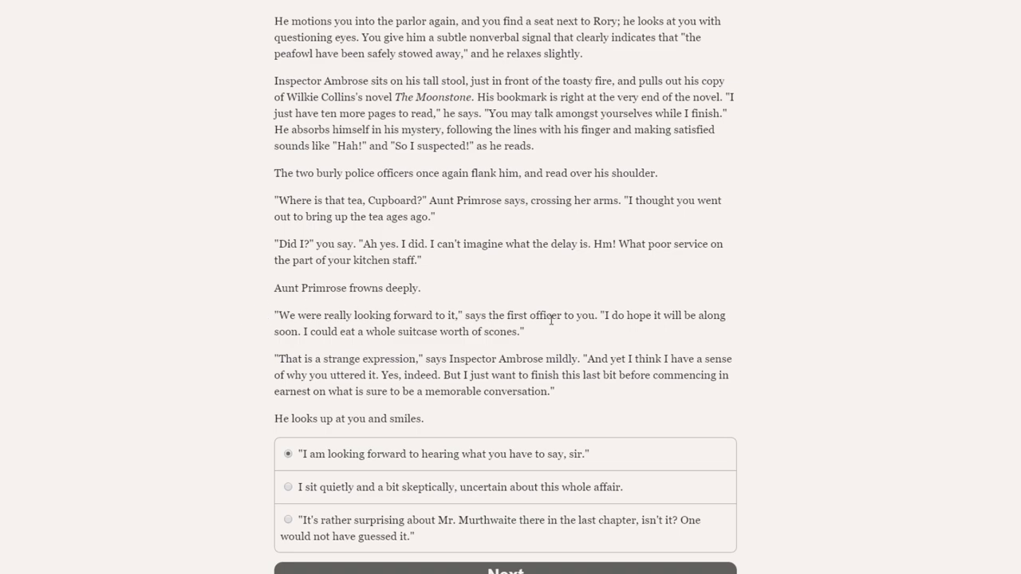
{"action": "mouse_move", "coordinate": [234, 336]}
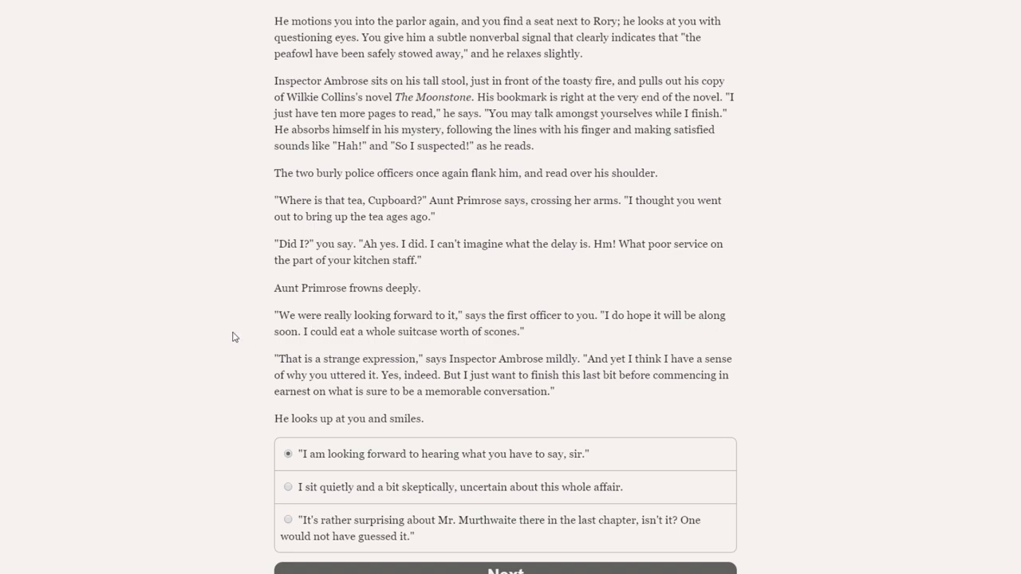
{"action": "mouse_move", "coordinate": [209, 266]}
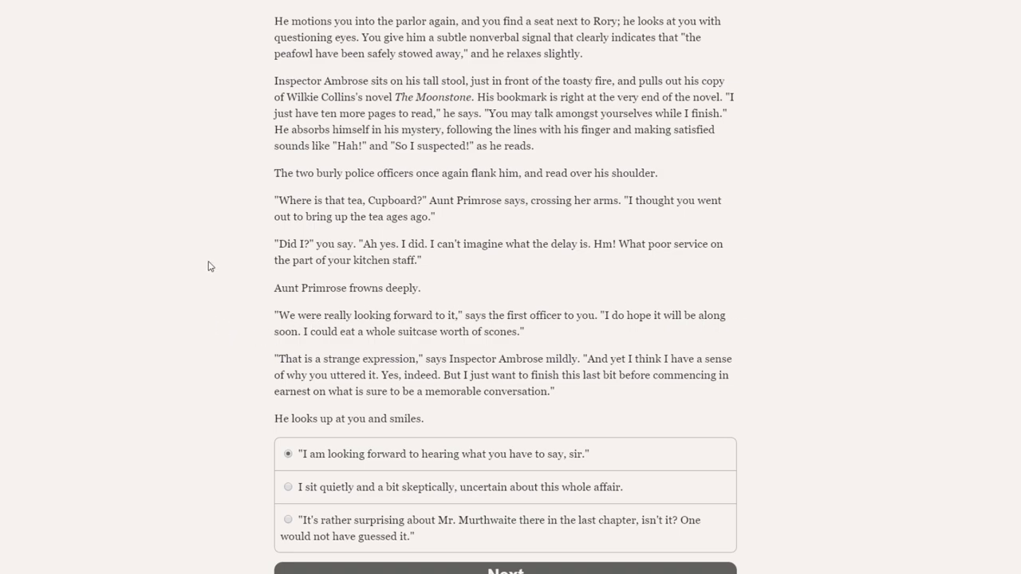
{"action": "scroll", "scroll_direction": "down", "scroll_amount": 3}
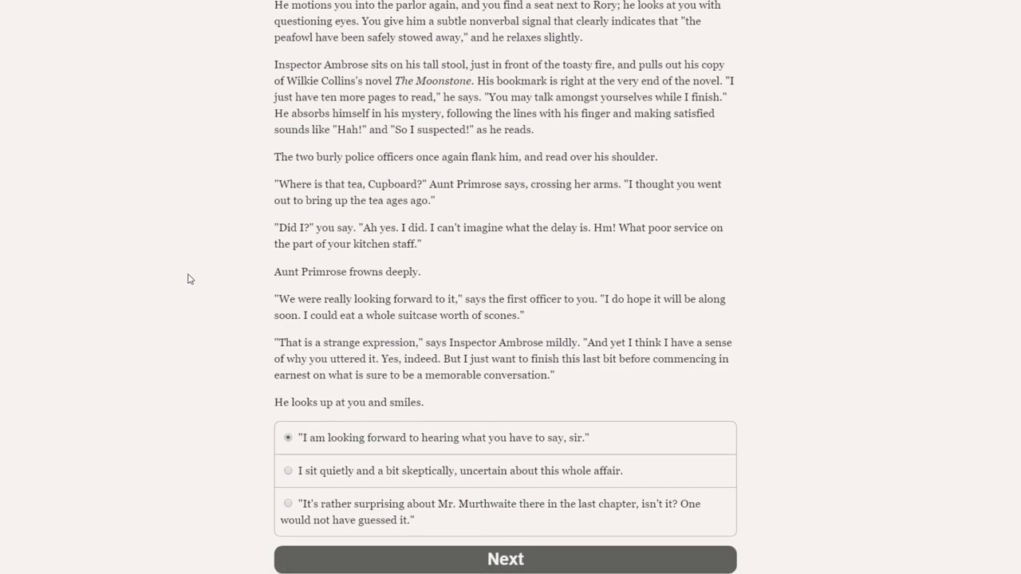
{"action": "mouse_move", "coordinate": [349, 347]}
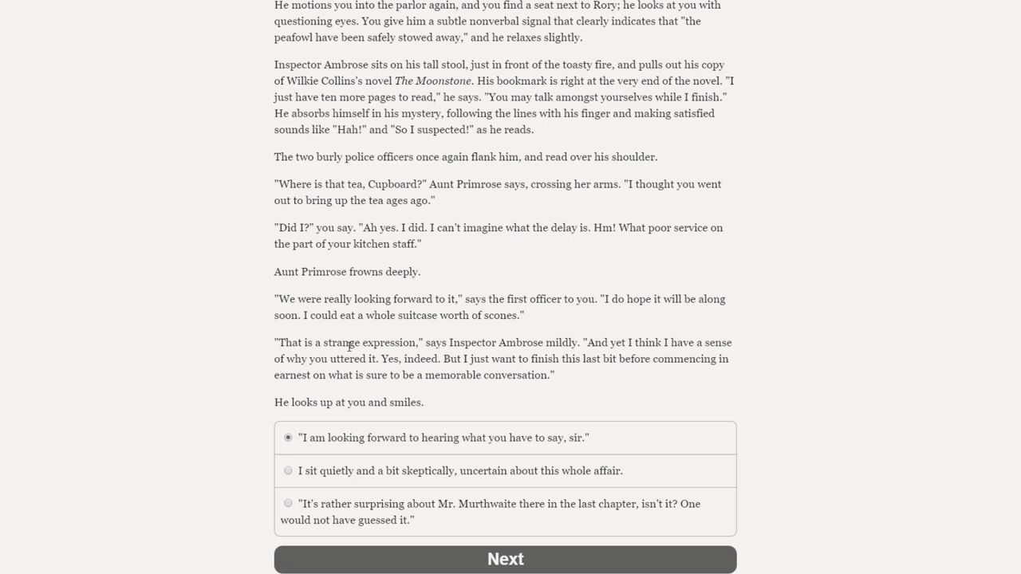
{"action": "mouse_move", "coordinate": [639, 355]}
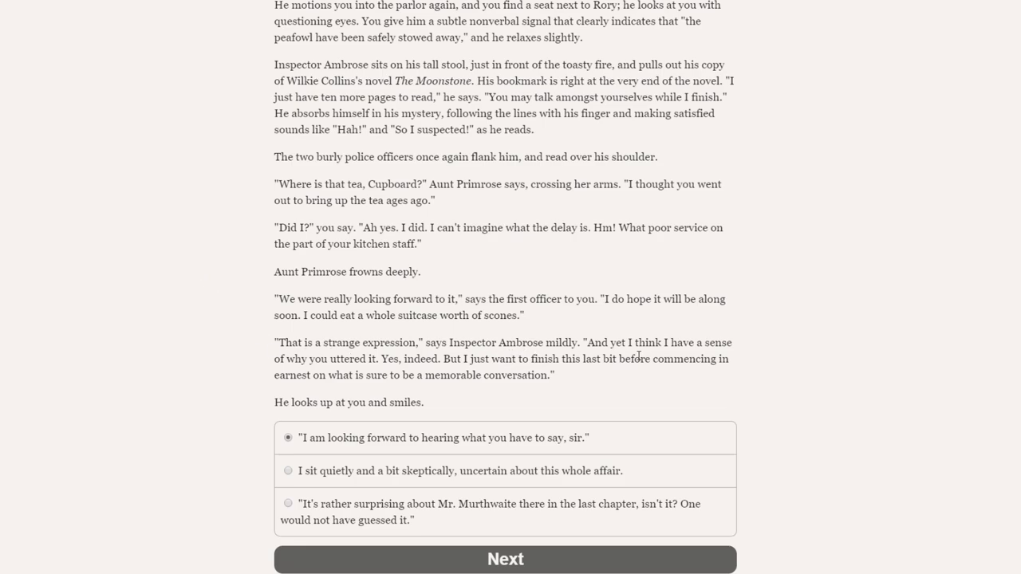
{"action": "mouse_move", "coordinate": [798, 377]}
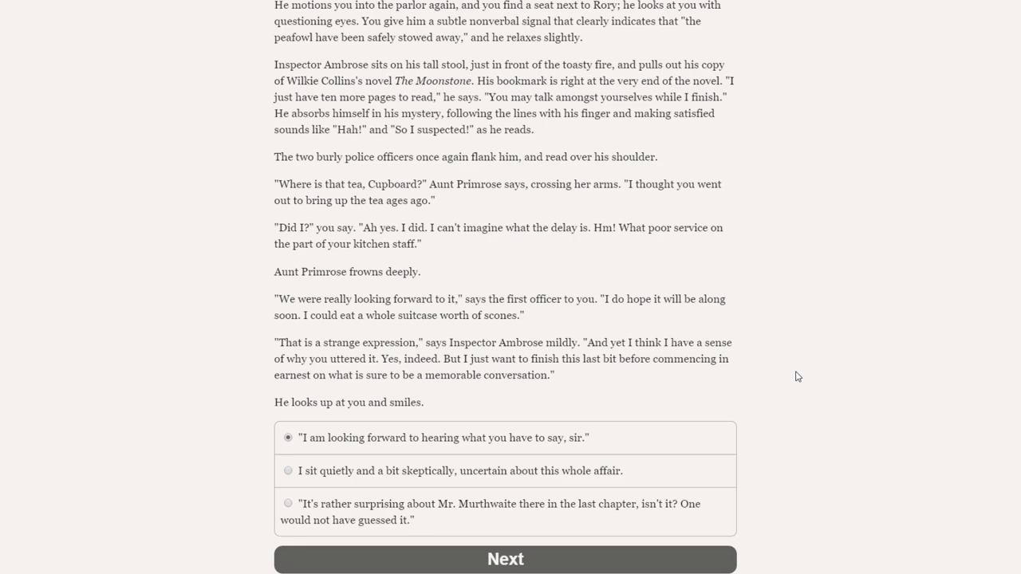
{"action": "mouse_move", "coordinate": [314, 398]}
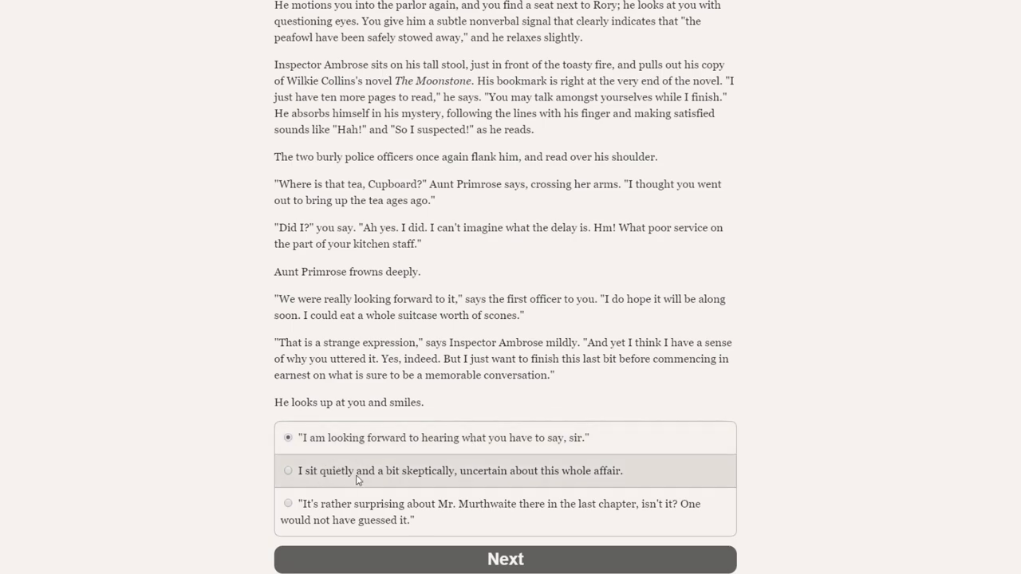
{"action": "mouse_move", "coordinate": [600, 478]}
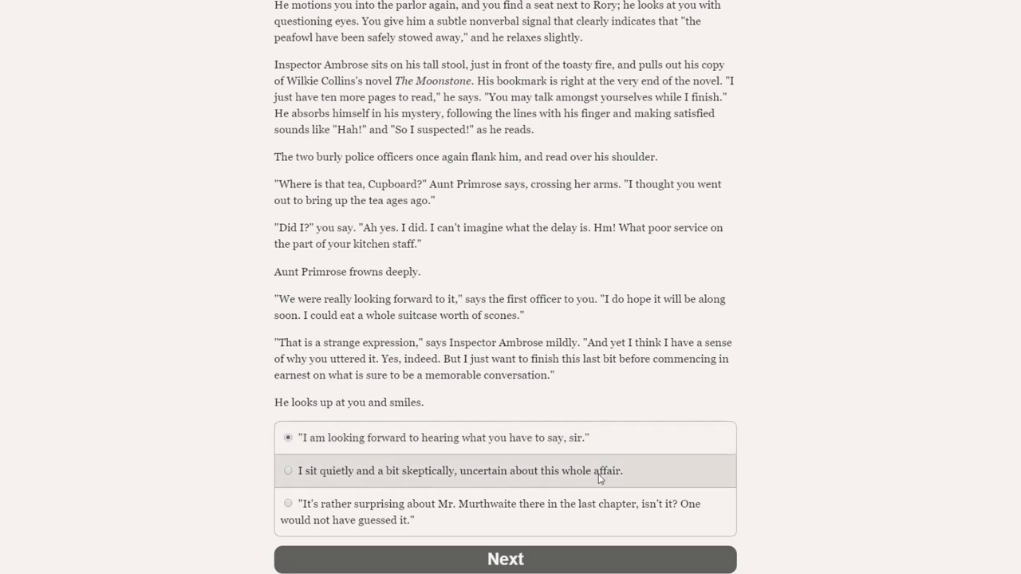
{"action": "mouse_move", "coordinate": [446, 512]}
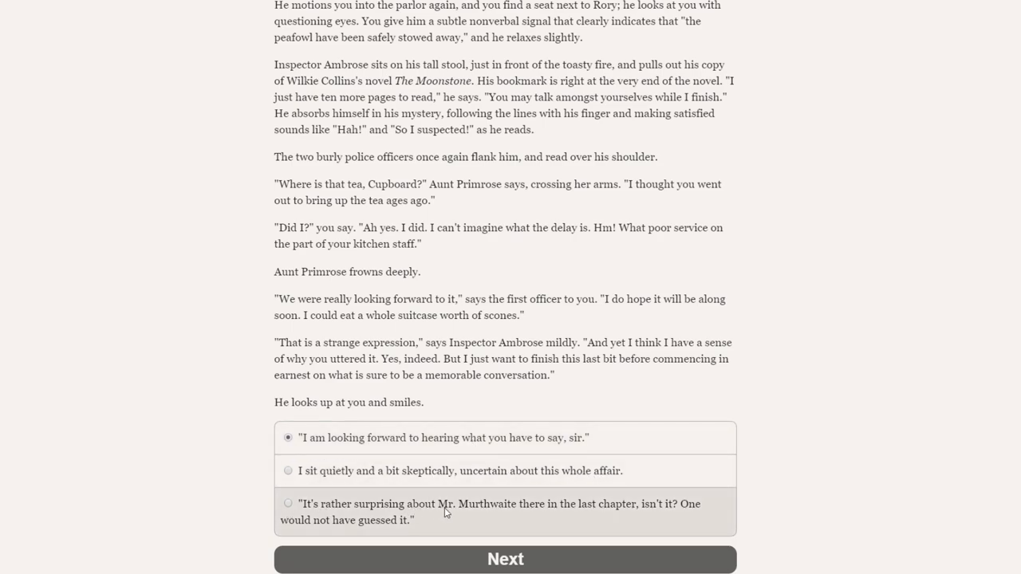
{"action": "mouse_move", "coordinate": [359, 519]}
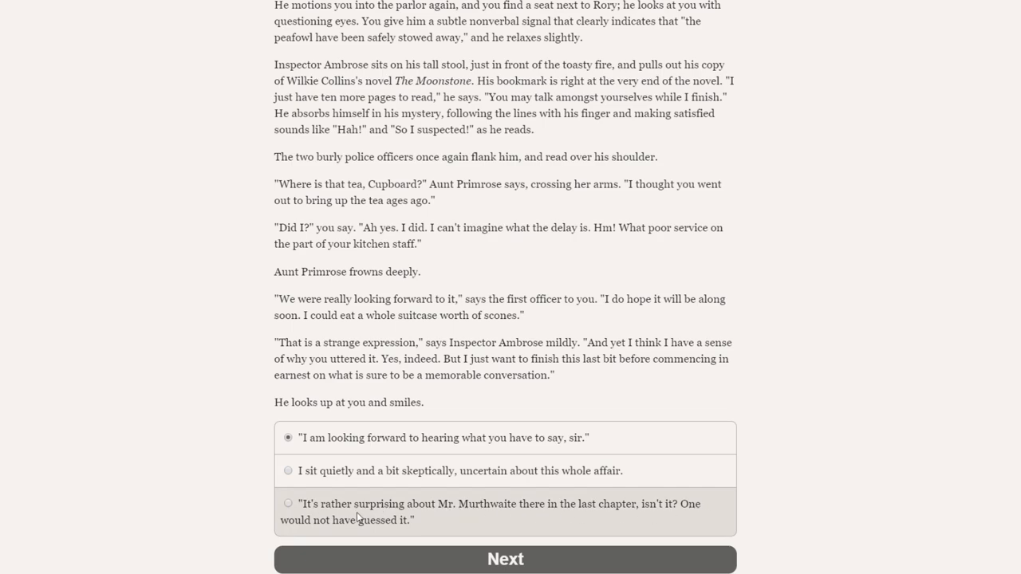
{"action": "mouse_move", "coordinate": [407, 519]}
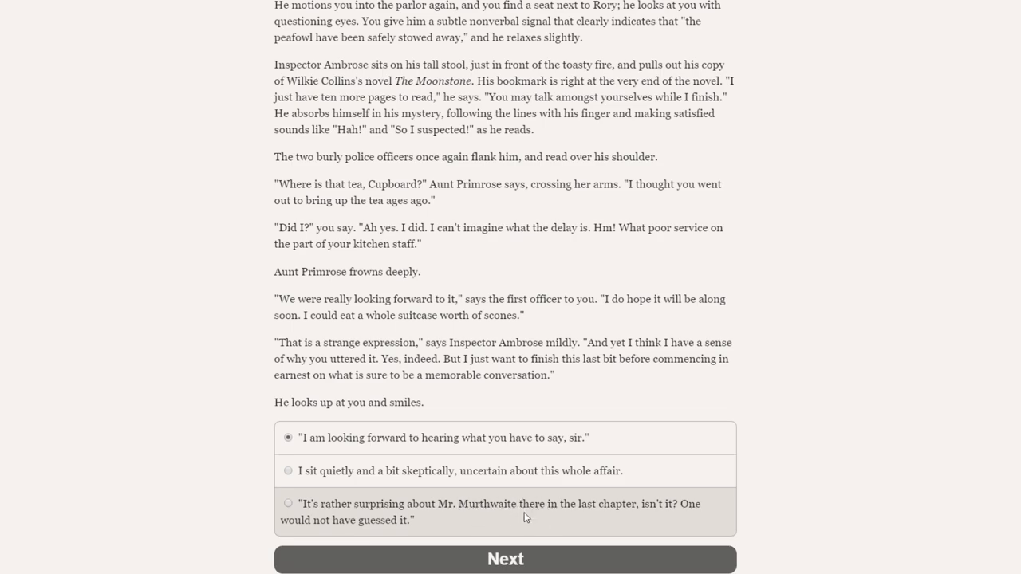
{"action": "mouse_move", "coordinate": [414, 470]}
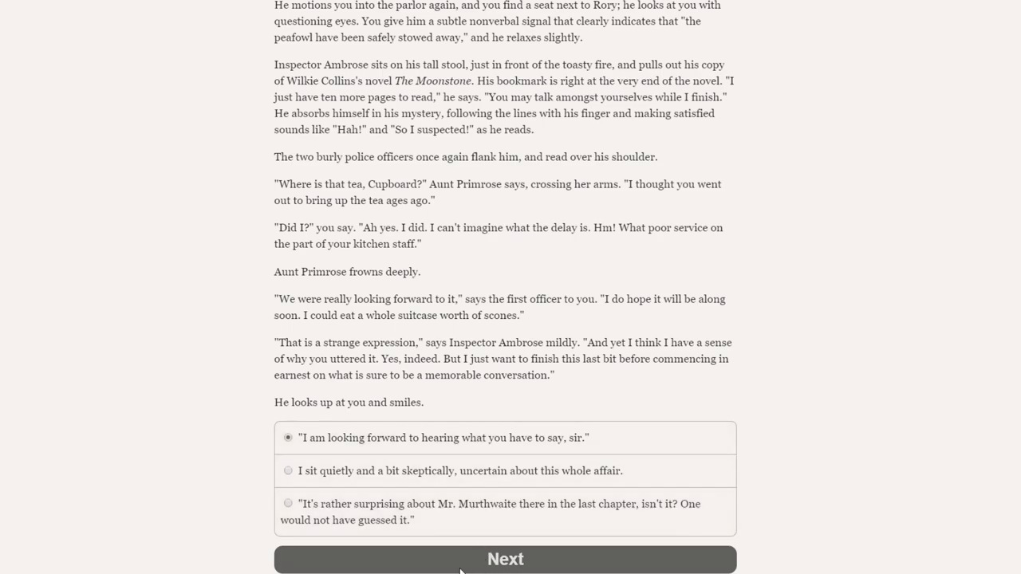
{"action": "left_click", "coordinate": [505, 559]}
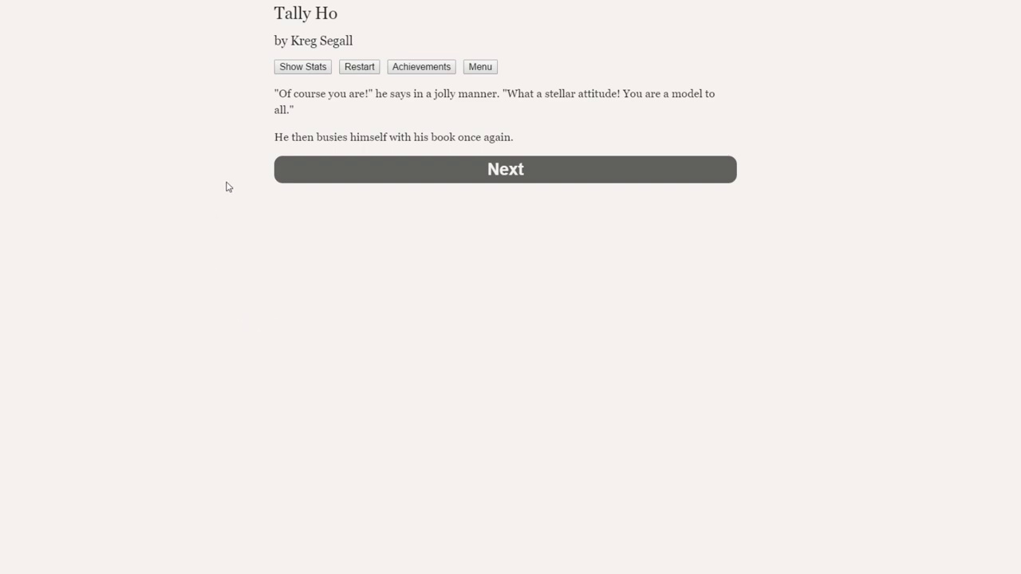
{"action": "mouse_move", "coordinate": [497, 123]}
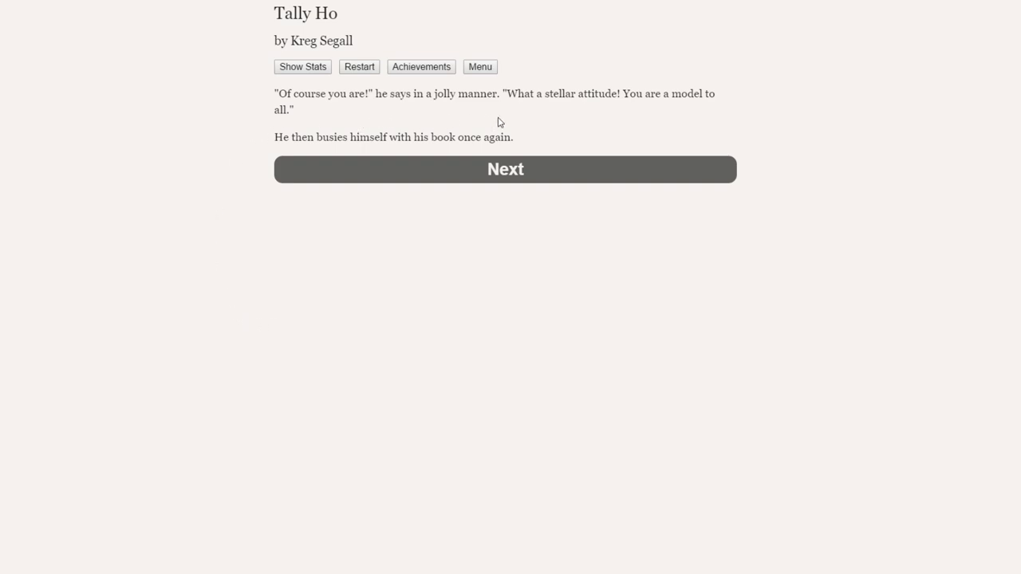
{"action": "mouse_move", "coordinate": [652, 122]}
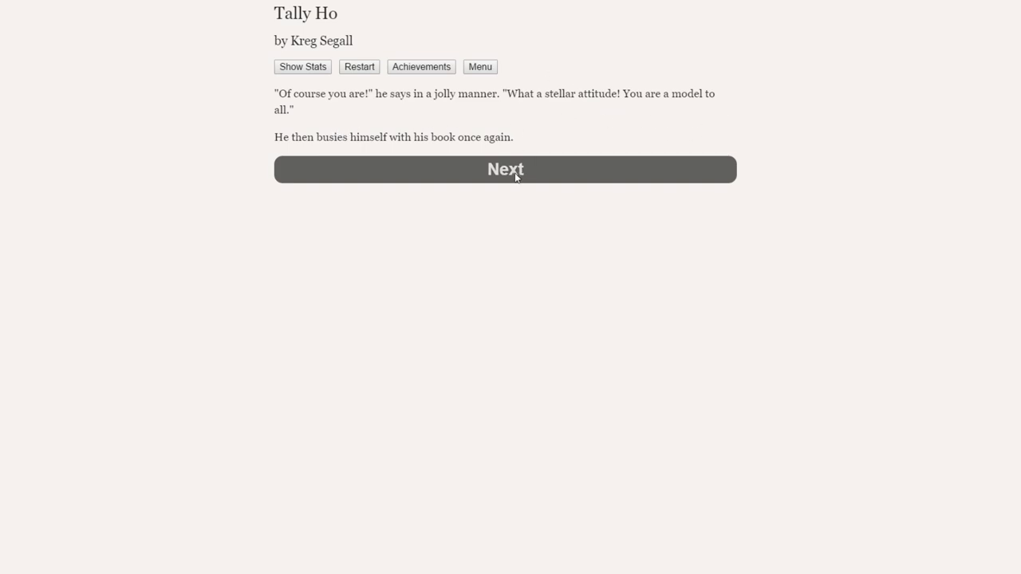
{"action": "left_click", "coordinate": [505, 169]}
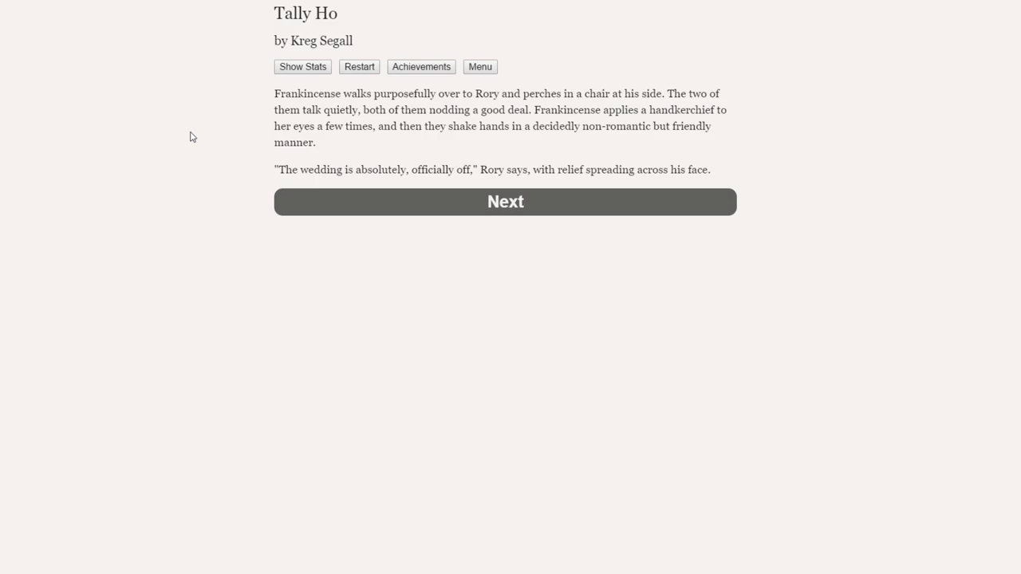
{"action": "mouse_move", "coordinate": [444, 166]}
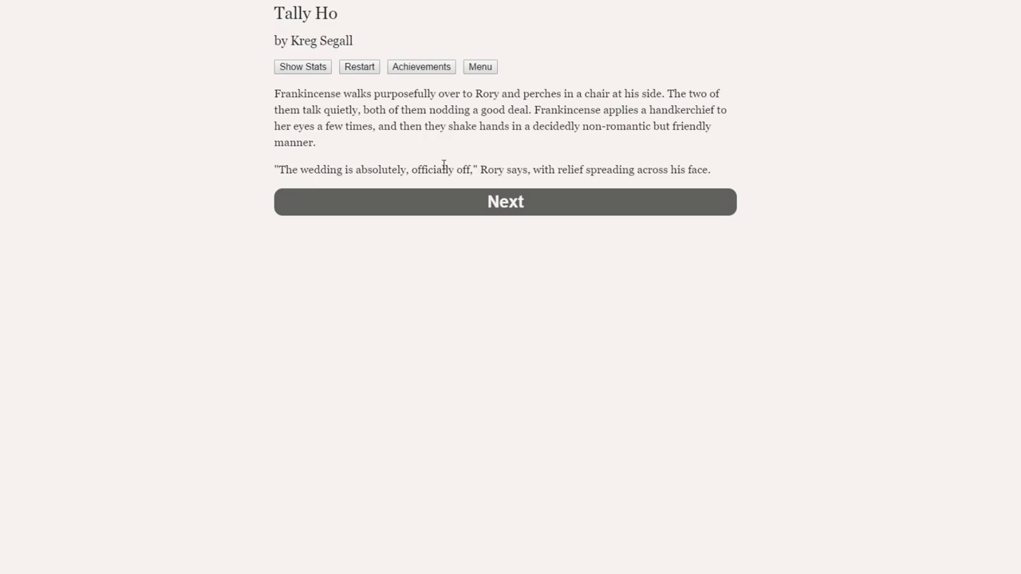
{"action": "mouse_move", "coordinate": [496, 197]}
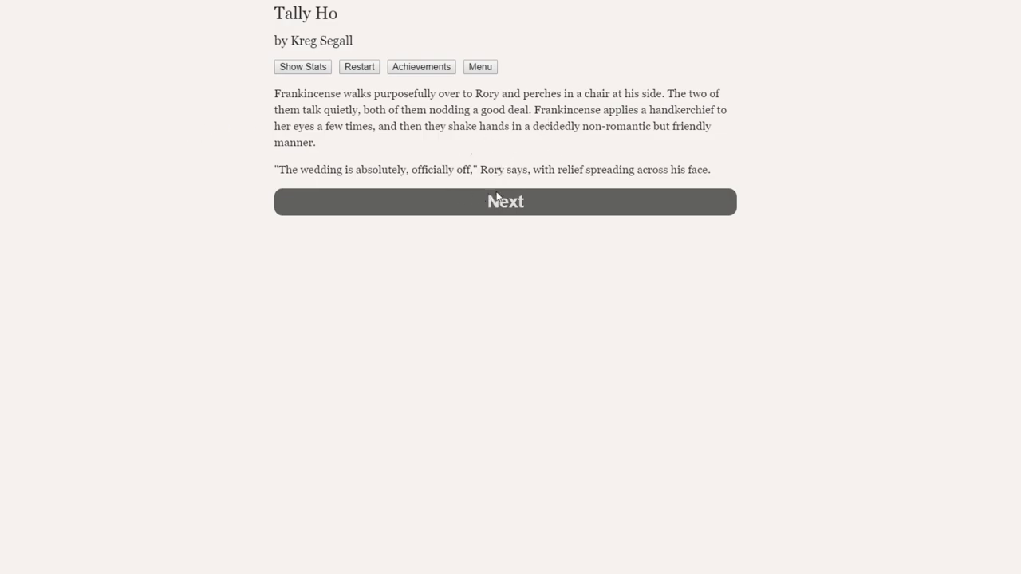
{"action": "left_click", "coordinate": [504, 201]}
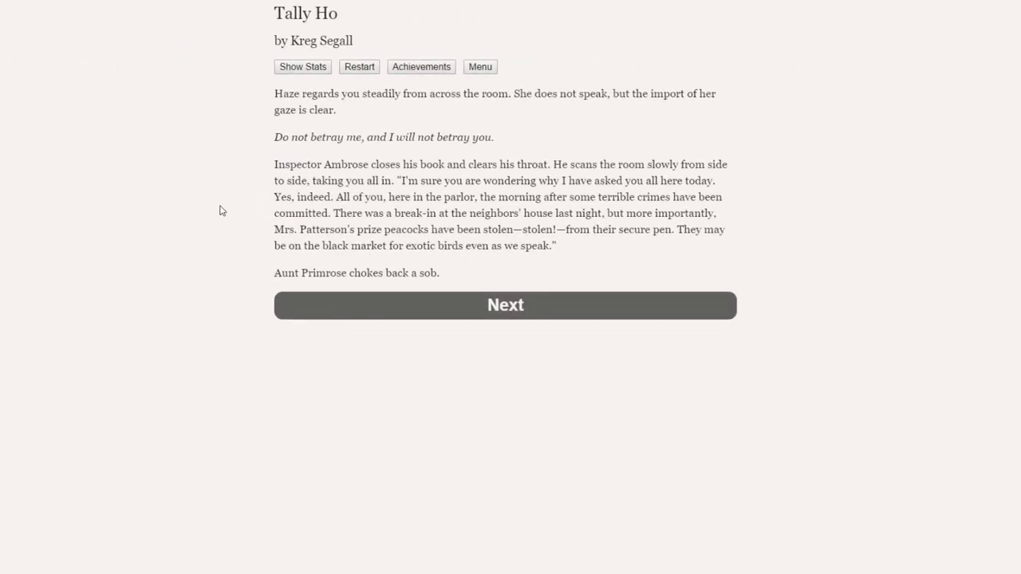
{"action": "mouse_move", "coordinate": [213, 209]}
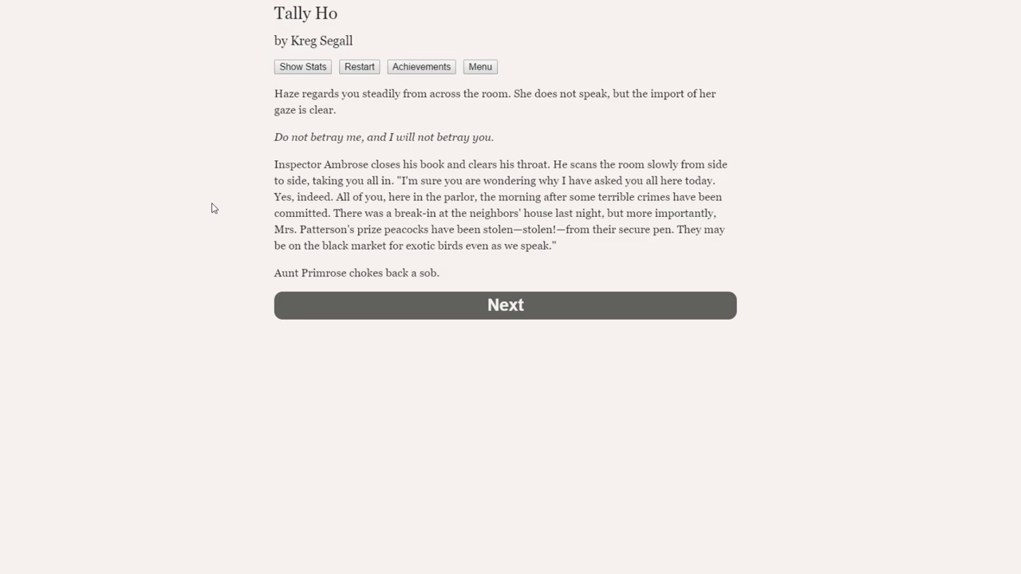
{"action": "mouse_move", "coordinate": [391, 167]}
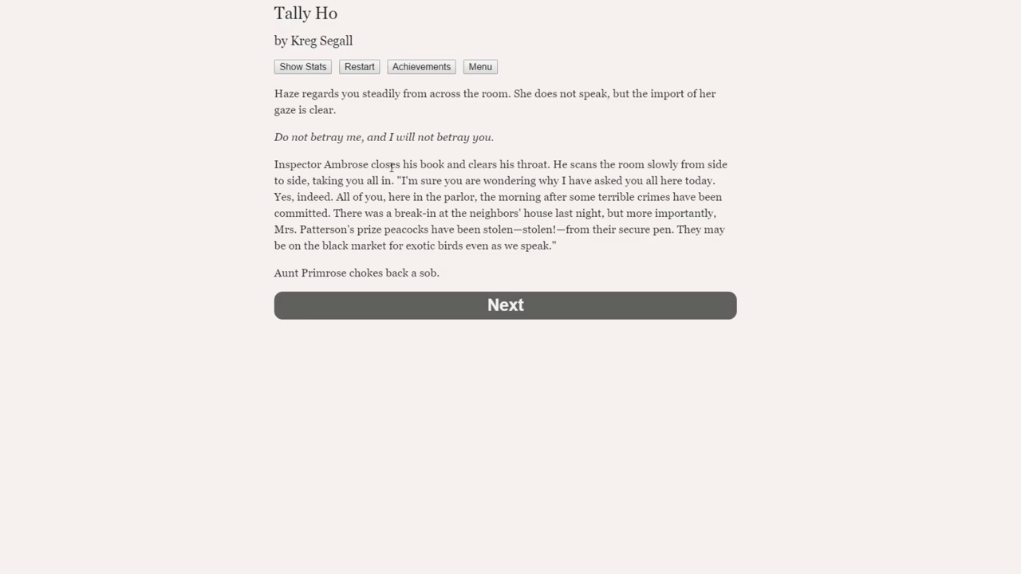
{"action": "mouse_move", "coordinate": [702, 170]}
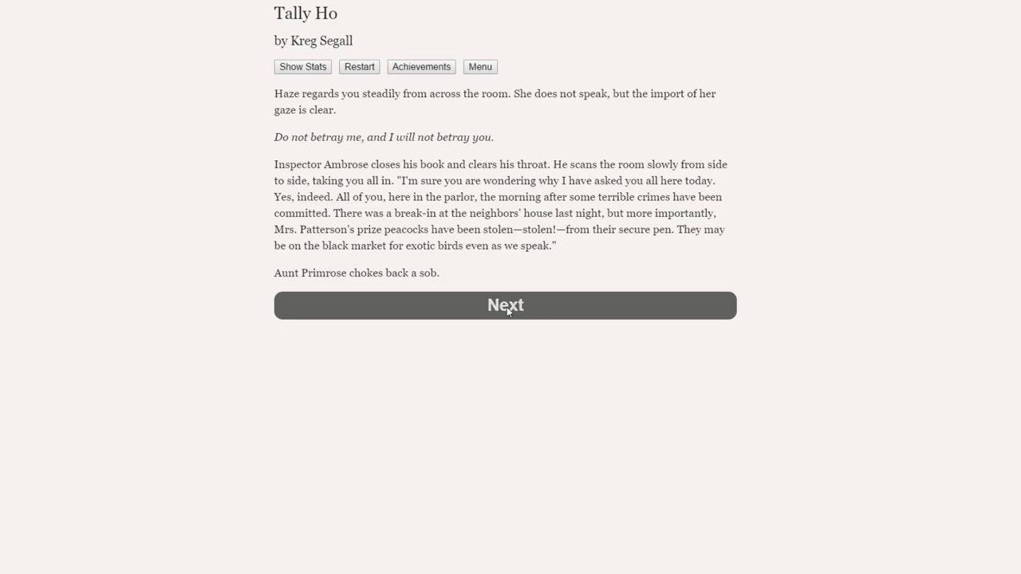
Read past the Inspector's announcement of the break-in and stolen peacocks.
{"action": "left_click", "coordinate": [505, 305]}
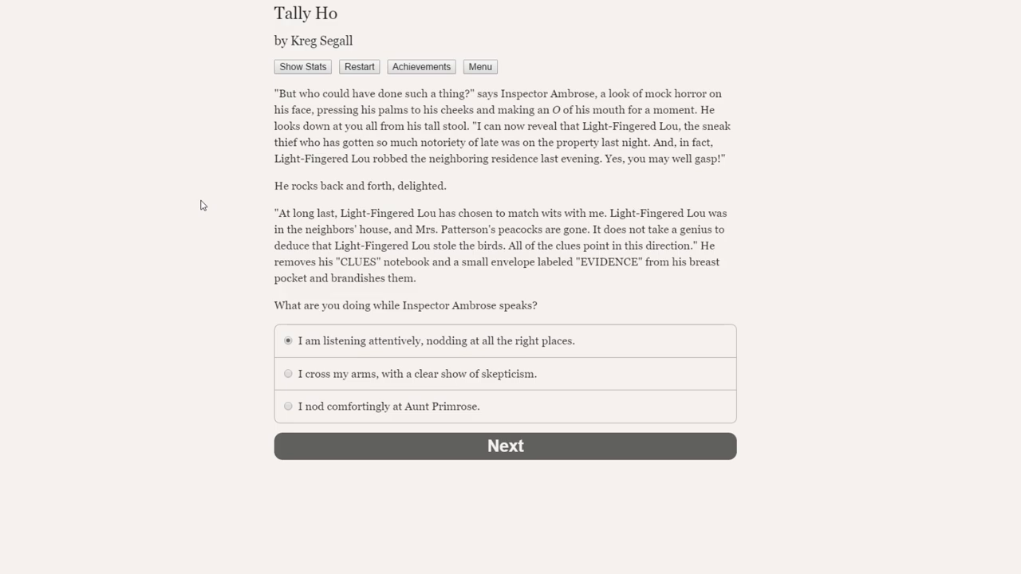
{"action": "mouse_move", "coordinate": [255, 216]}
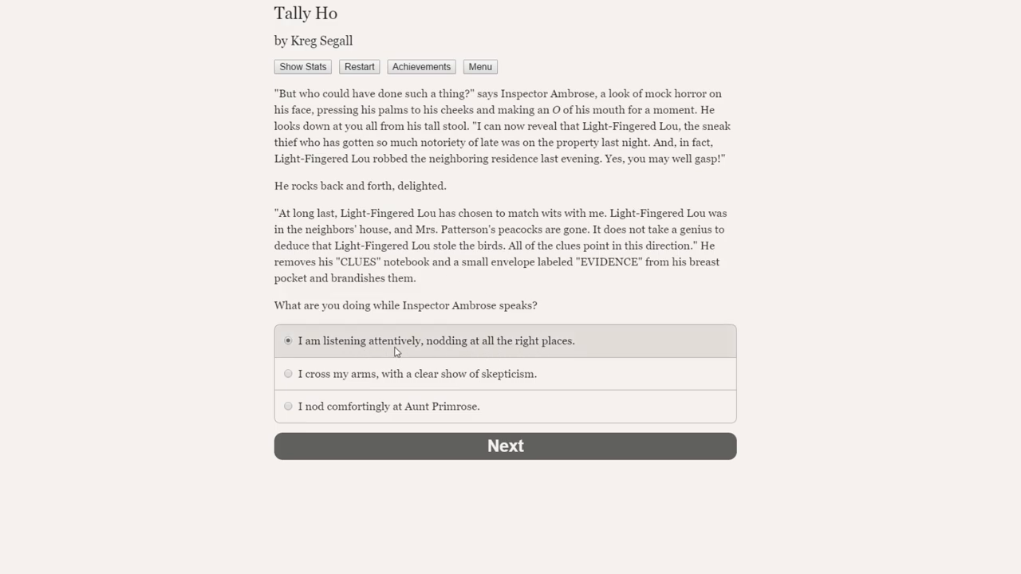
{"action": "mouse_move", "coordinate": [365, 342]}
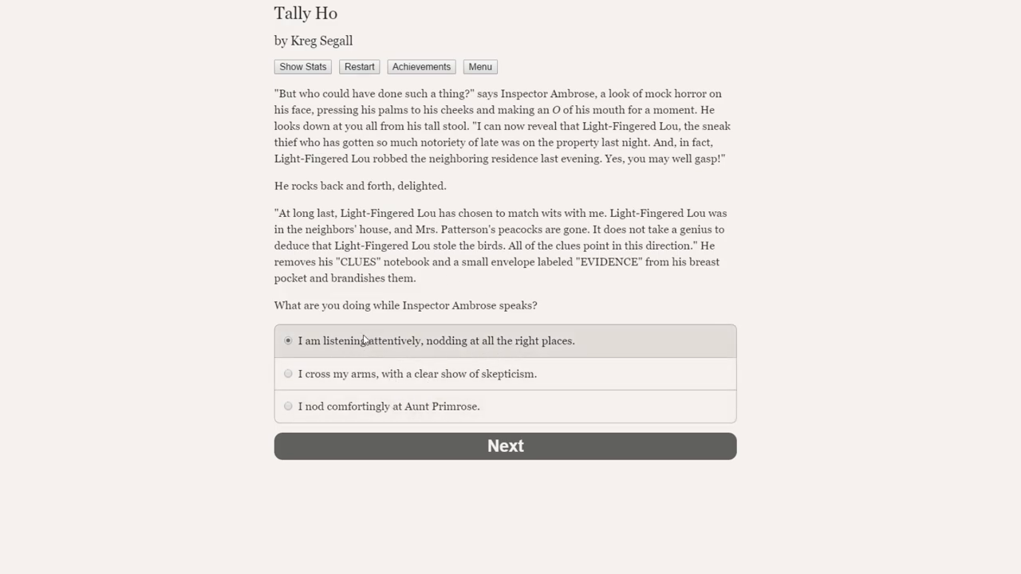
Listen attentively, nodding at the right places, as Ambrose unmasks Valentine as Light-Fingered Lou.
{"action": "left_click", "coordinate": [505, 446]}
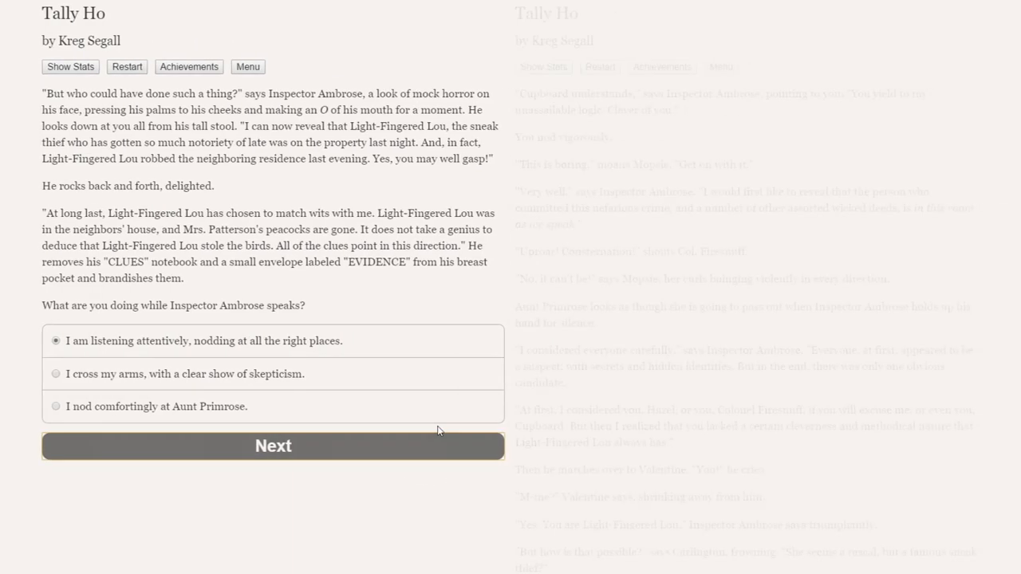
{"action": "left_click", "coordinate": [273, 446]}
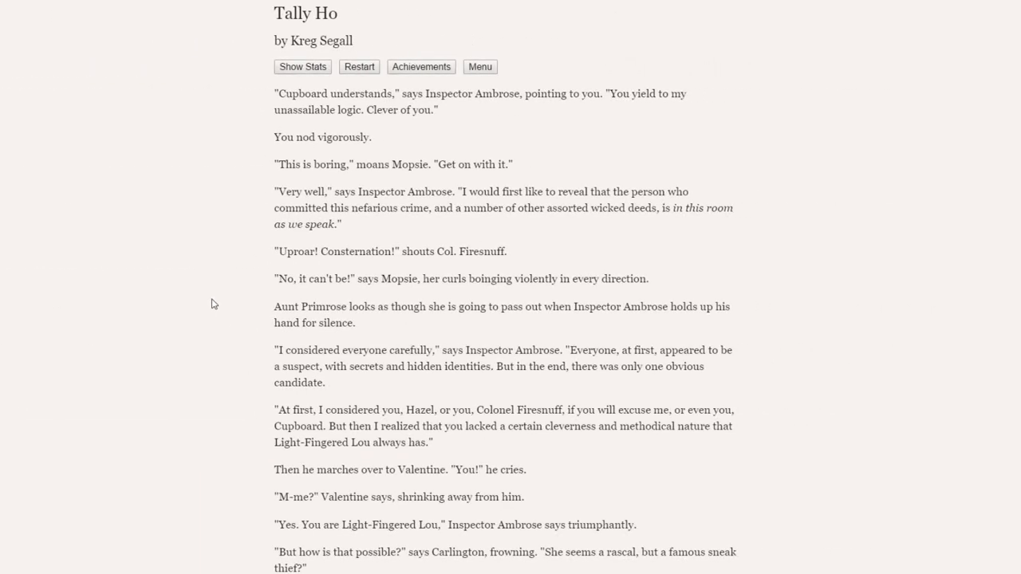
{"action": "mouse_move", "coordinate": [370, 104]}
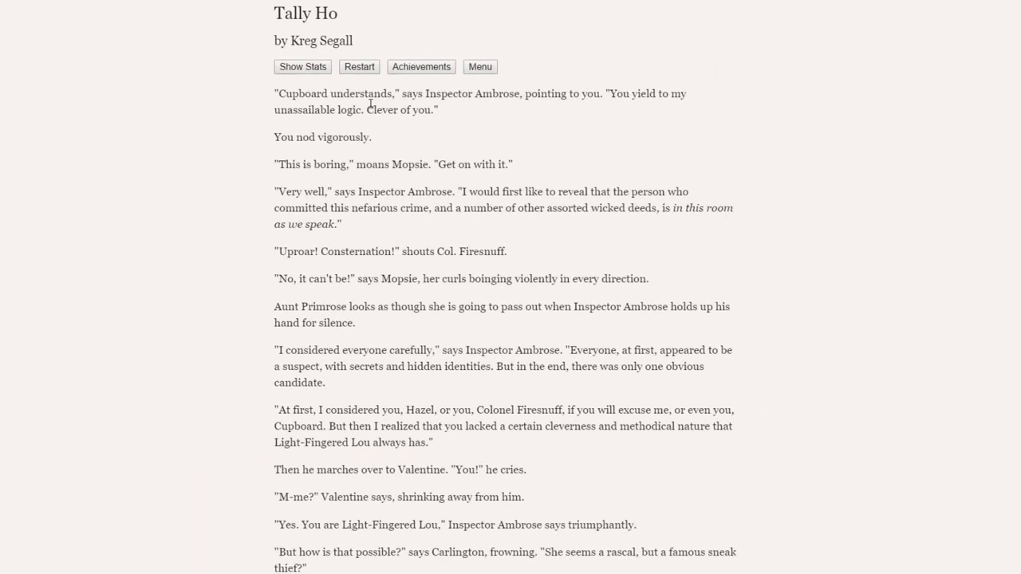
{"action": "mouse_move", "coordinate": [689, 111]}
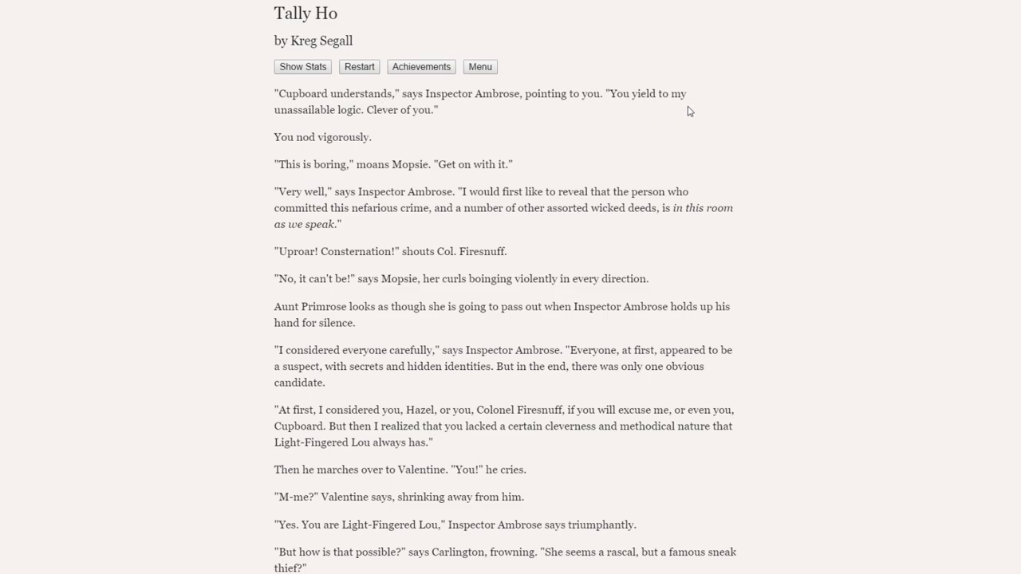
{"action": "mouse_move", "coordinate": [447, 120]}
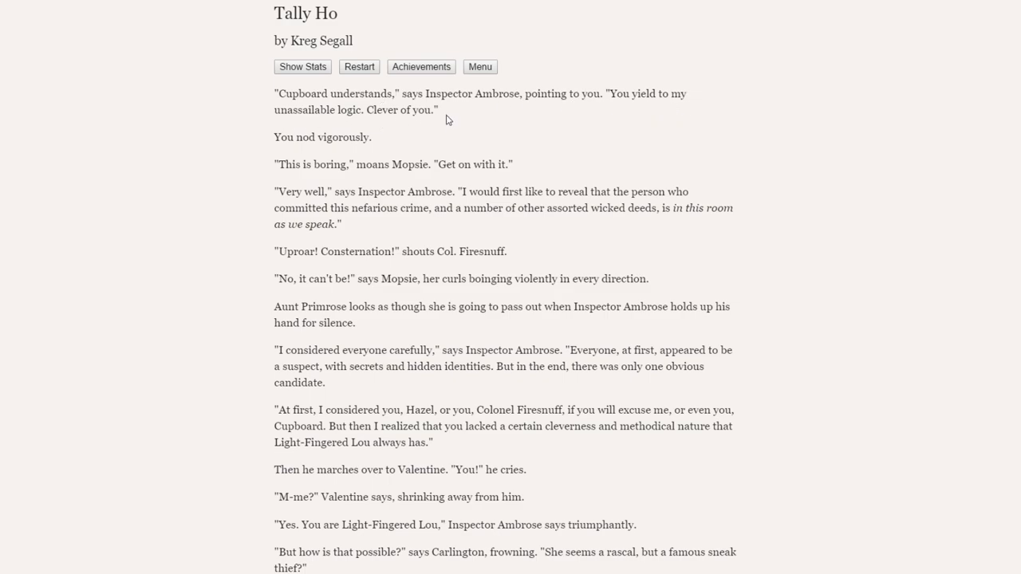
{"action": "mouse_move", "coordinate": [224, 169]}
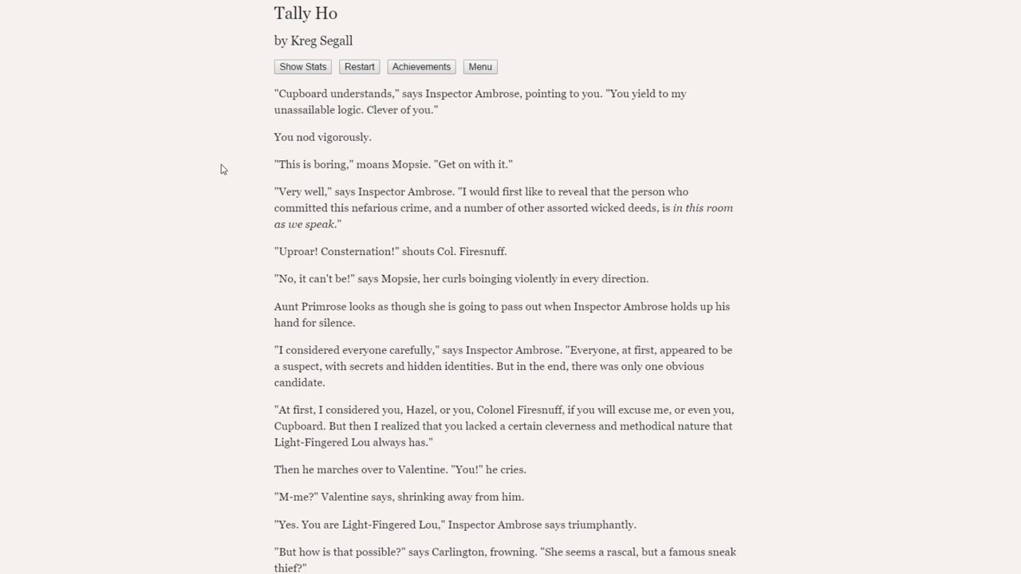
Read through Valentine's unmasking to the Inspector's theory of the case.
{"action": "scroll", "scroll_direction": "down", "scroll_amount": 3}
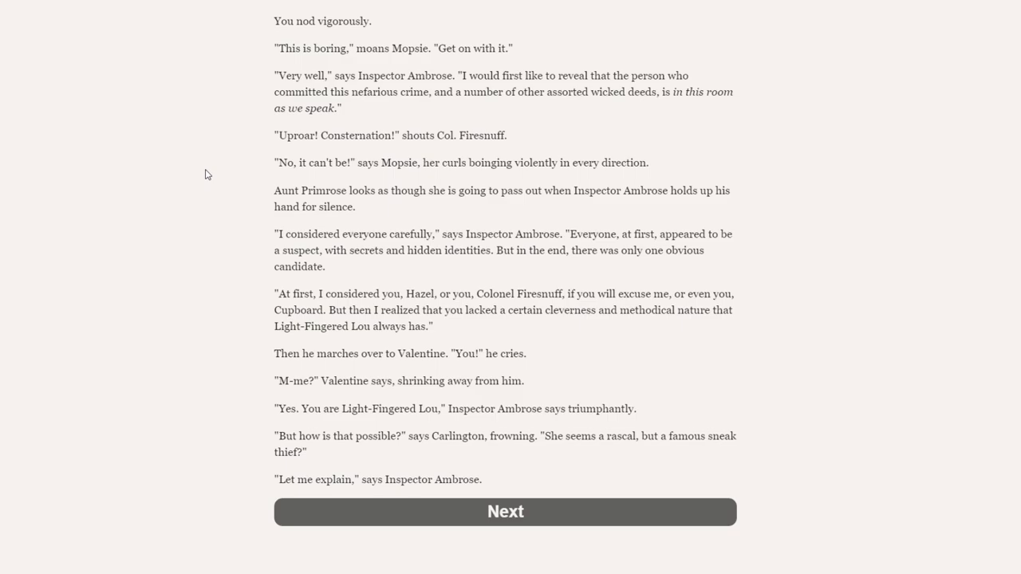
{"action": "left_click", "coordinate": [505, 511]}
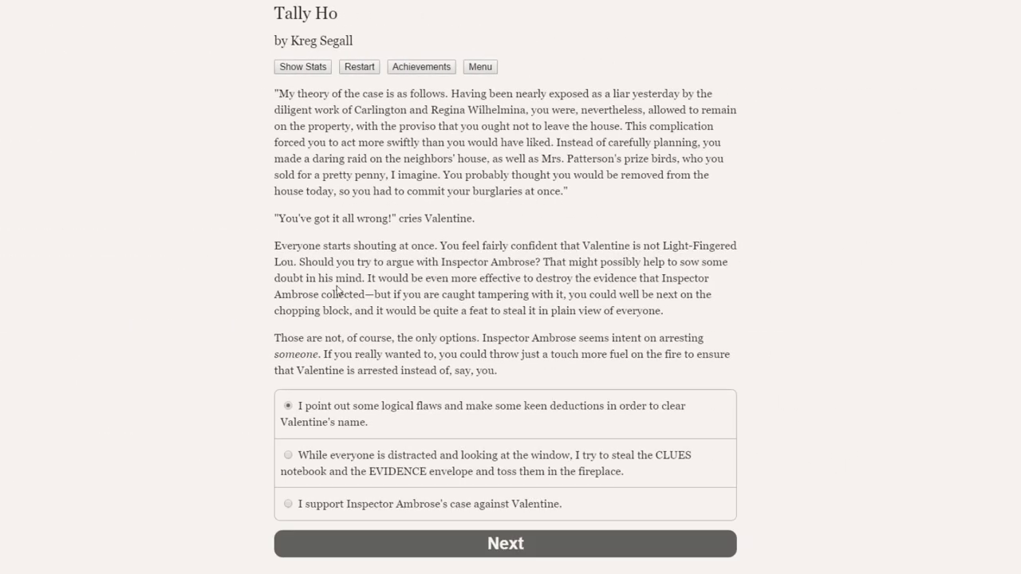
{"action": "mouse_move", "coordinate": [199, 225]}
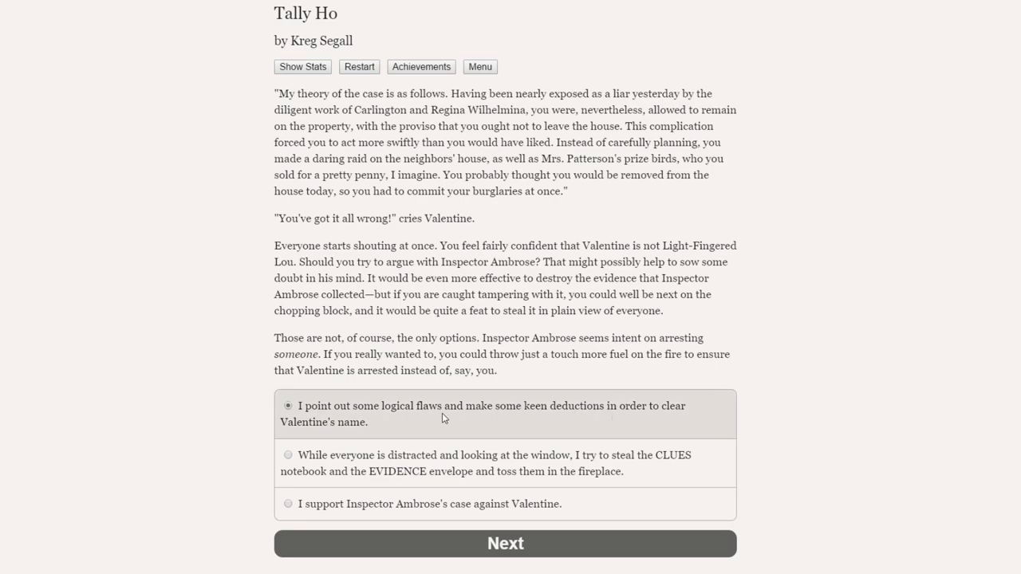
{"action": "mouse_move", "coordinate": [414, 463]}
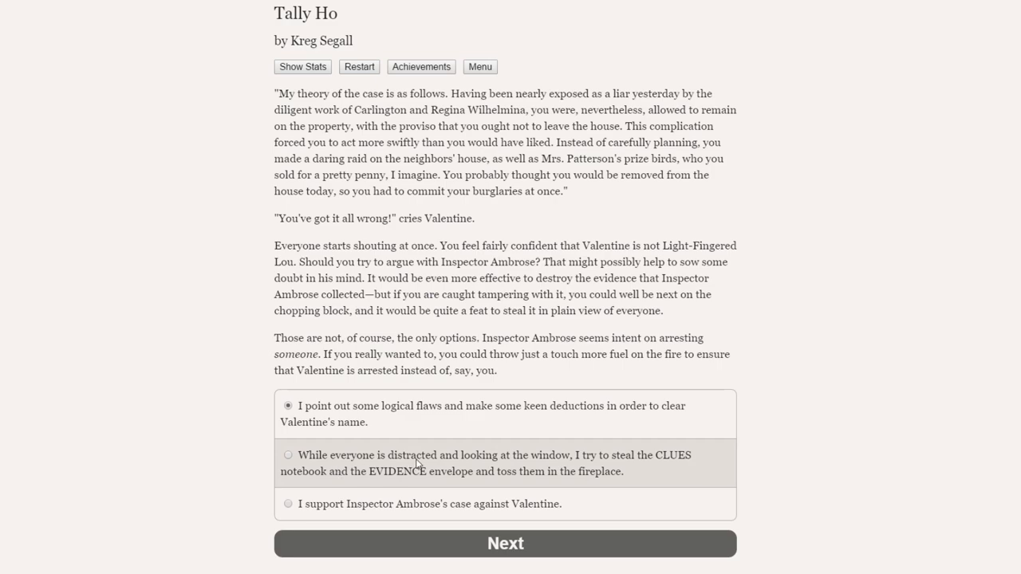
{"action": "mouse_move", "coordinate": [691, 465]}
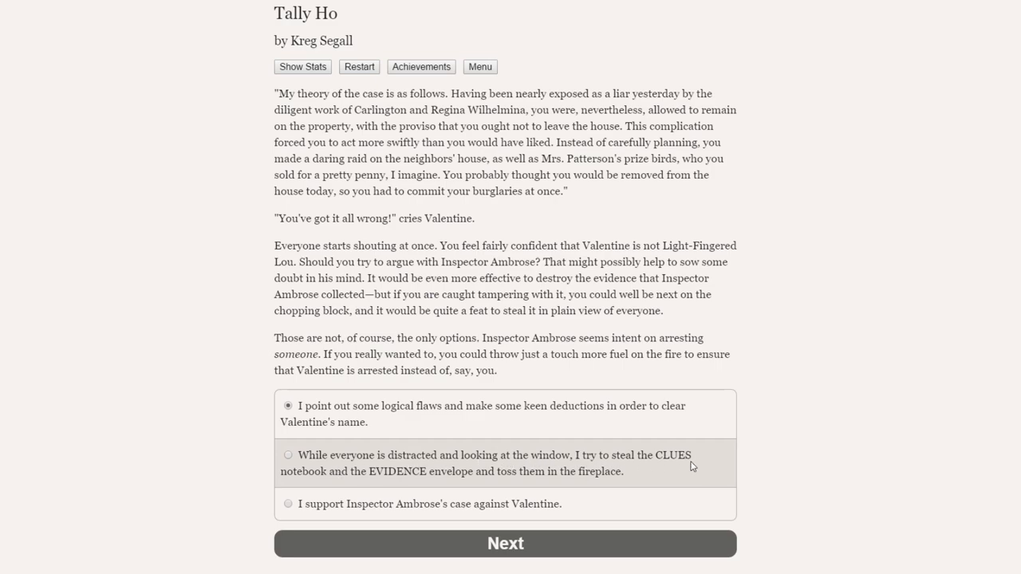
{"action": "mouse_move", "coordinate": [472, 480]}
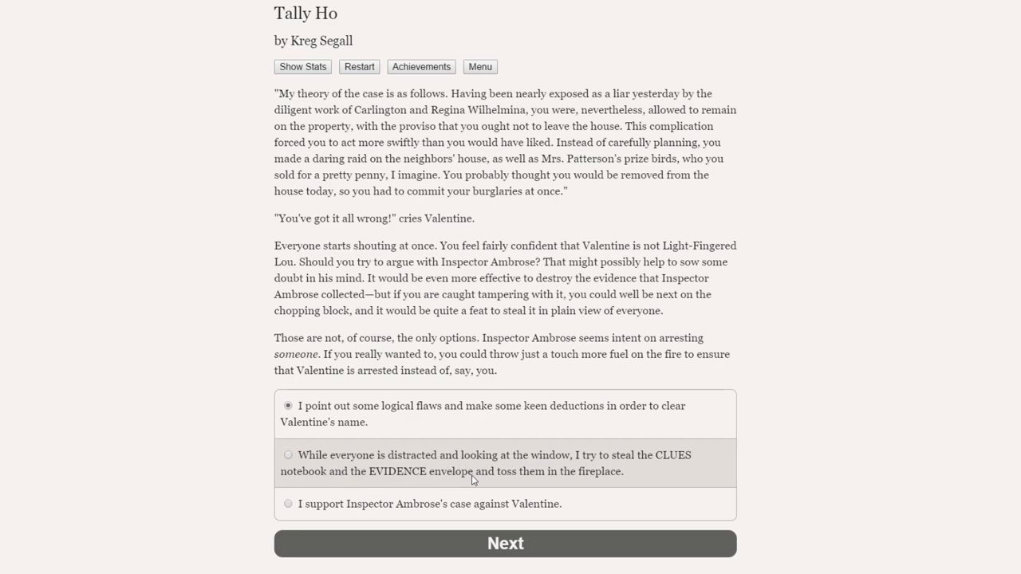
{"action": "mouse_move", "coordinate": [550, 464]}
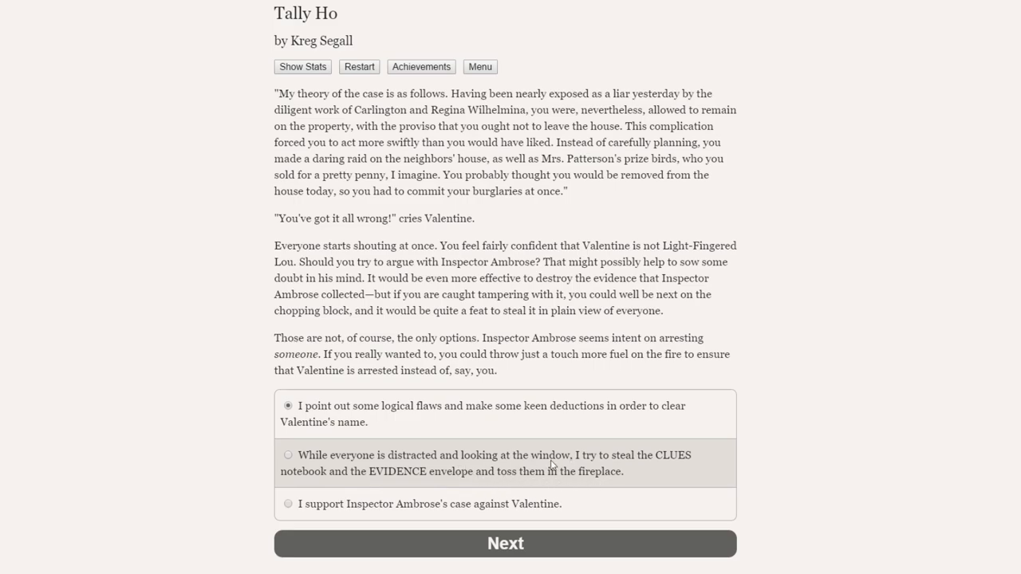
{"action": "mouse_move", "coordinate": [456, 462]}
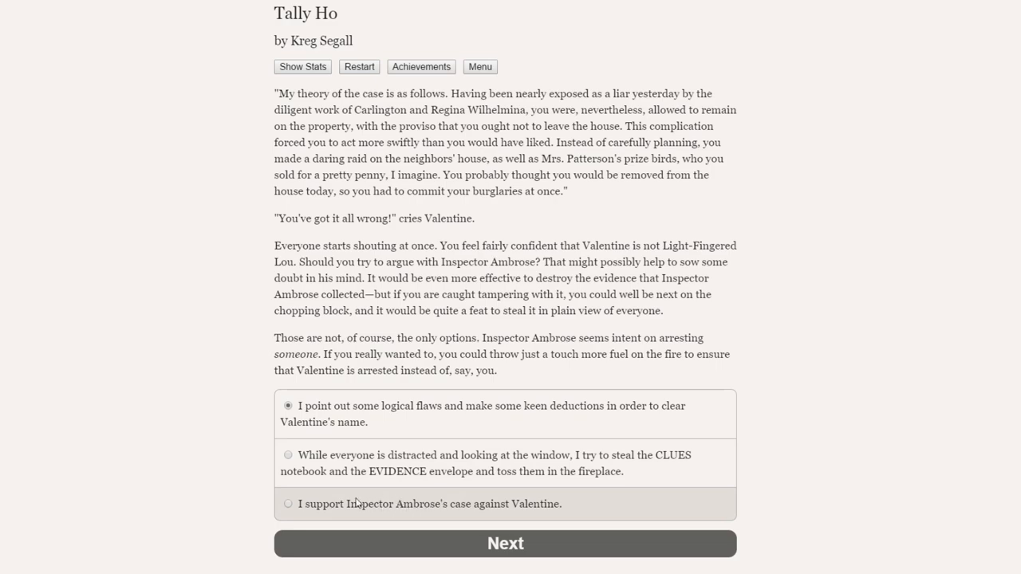
{"action": "mouse_move", "coordinate": [498, 511]}
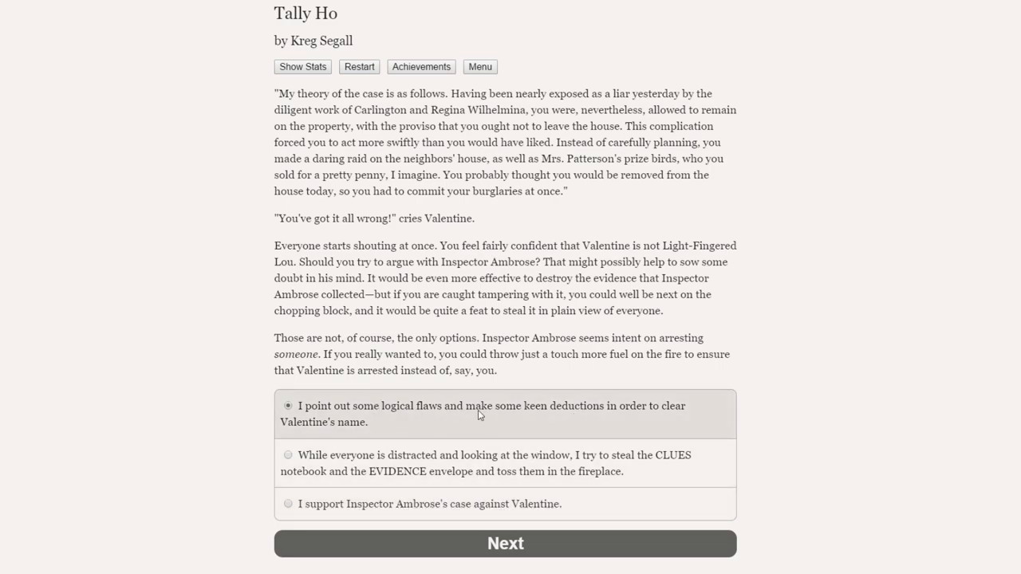
{"action": "mouse_move", "coordinate": [513, 425]}
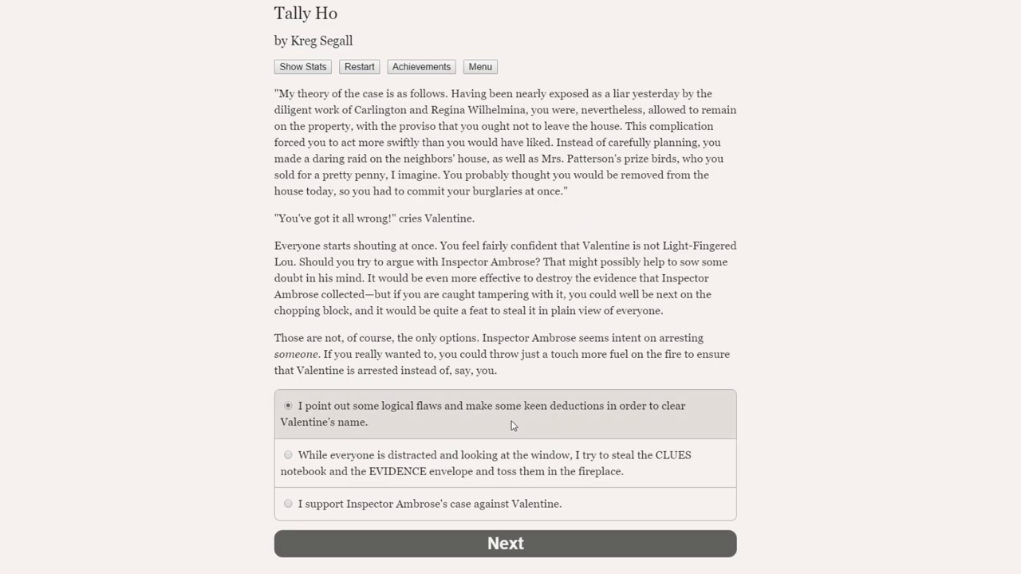
{"action": "mouse_move", "coordinate": [365, 308]}
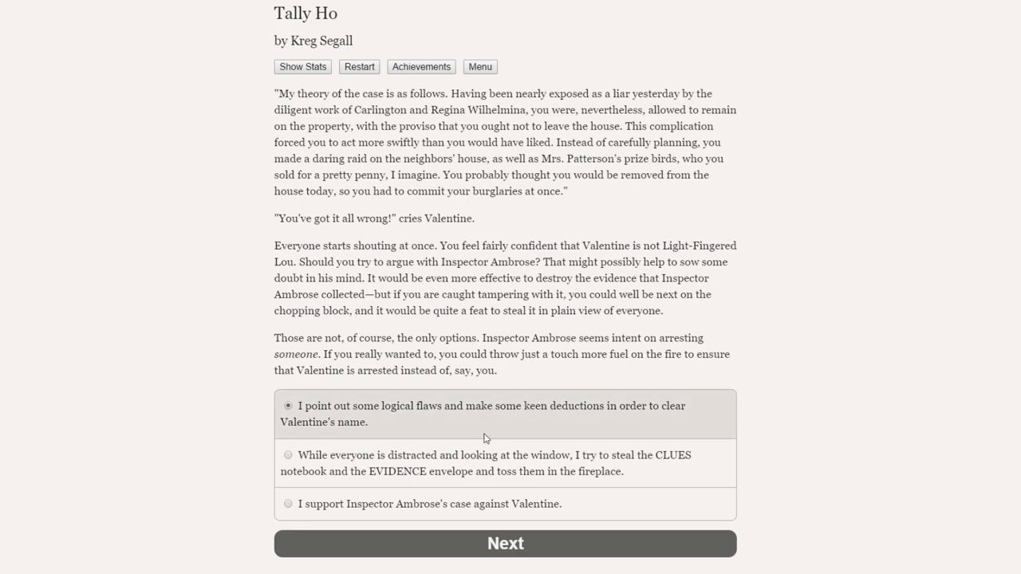
{"action": "mouse_move", "coordinate": [457, 416]}
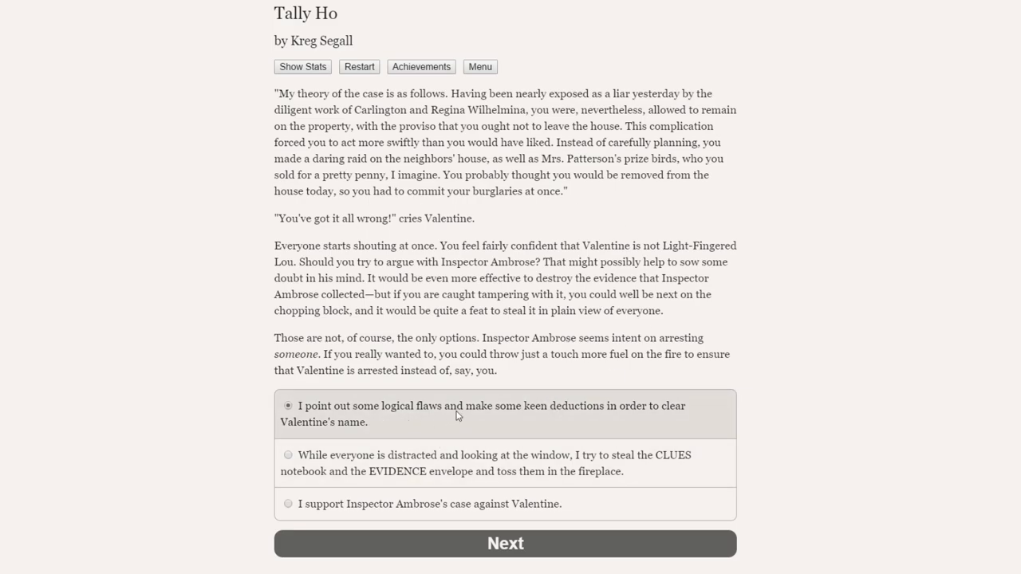
Submit the logical defence of Valentine and read past Aunt Primrose's thanks.
{"action": "left_click", "coordinate": [505, 543]}
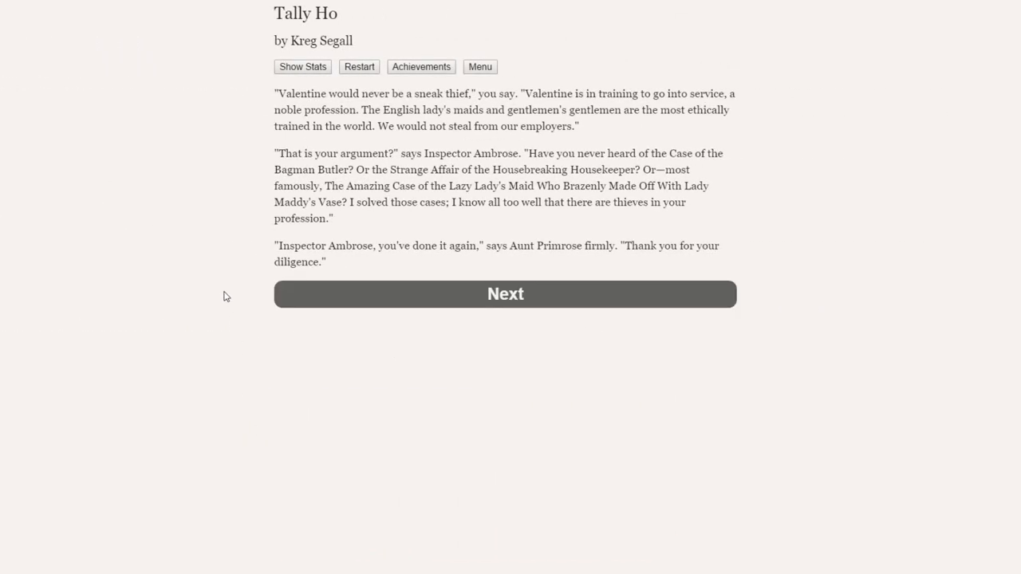
{"action": "mouse_move", "coordinate": [205, 331]}
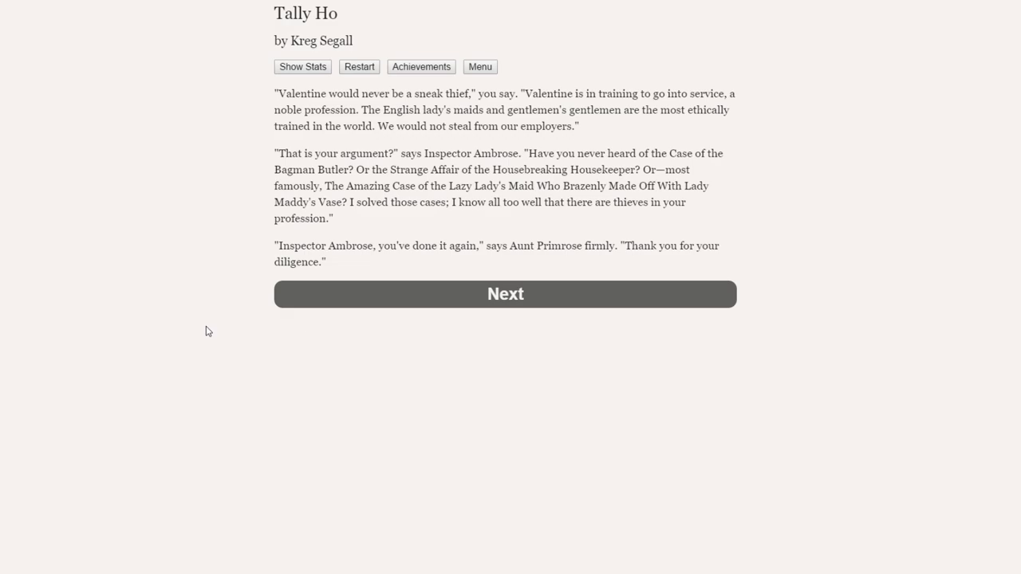
{"action": "mouse_move", "coordinate": [231, 229]}
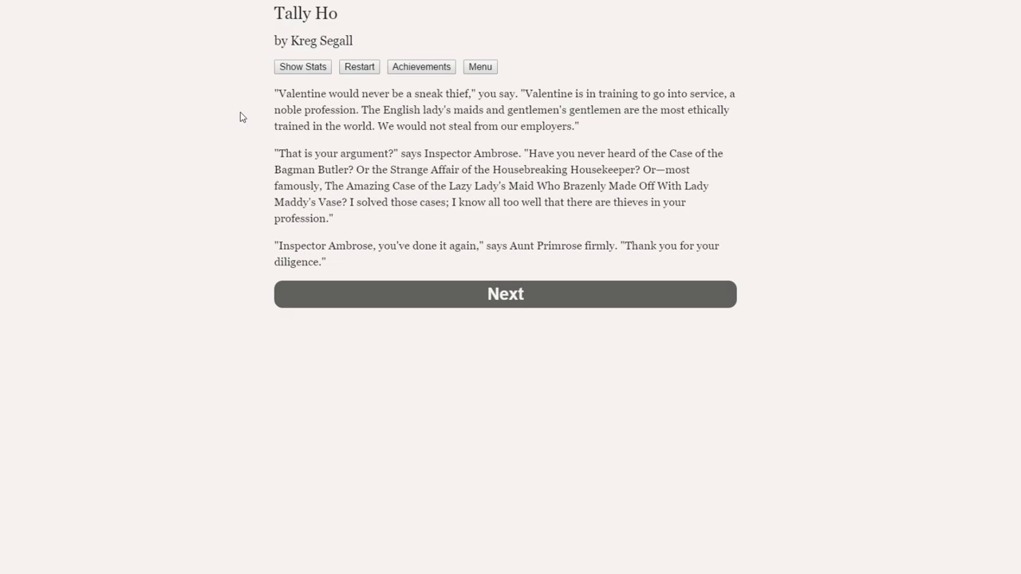
{"action": "mouse_move", "coordinate": [387, 181]}
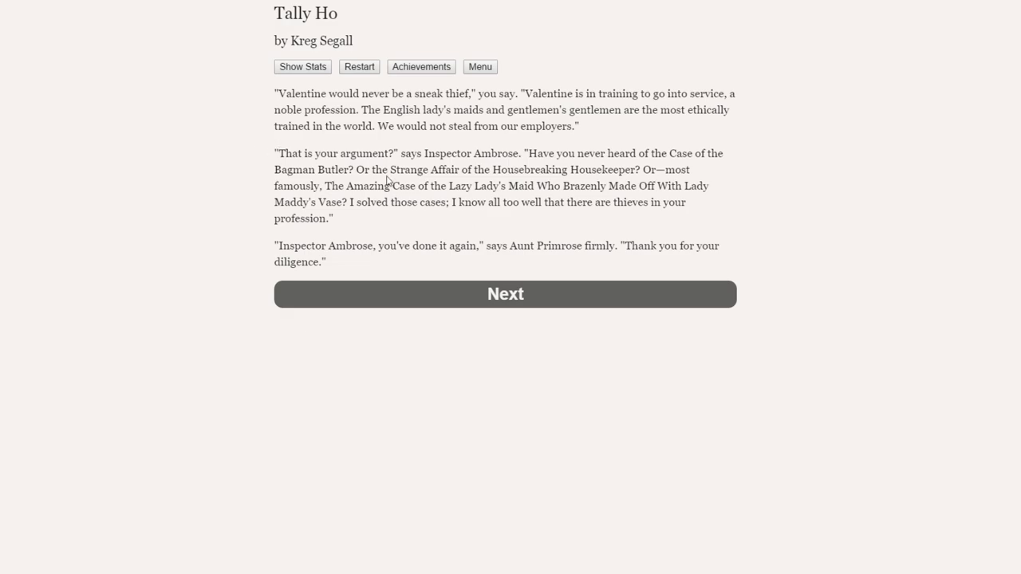
{"action": "mouse_move", "coordinate": [733, 192]}
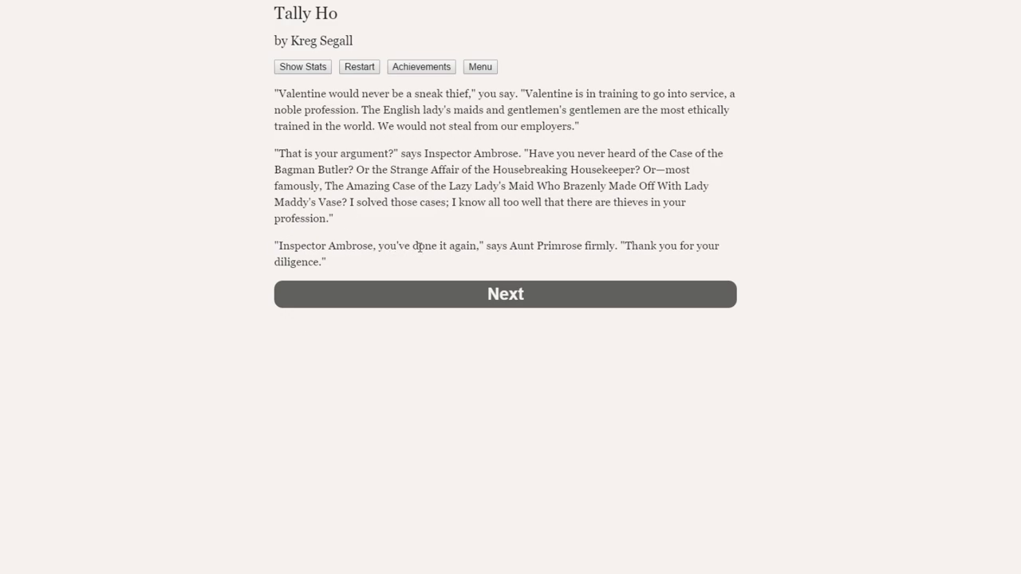
{"action": "mouse_move", "coordinate": [438, 261]}
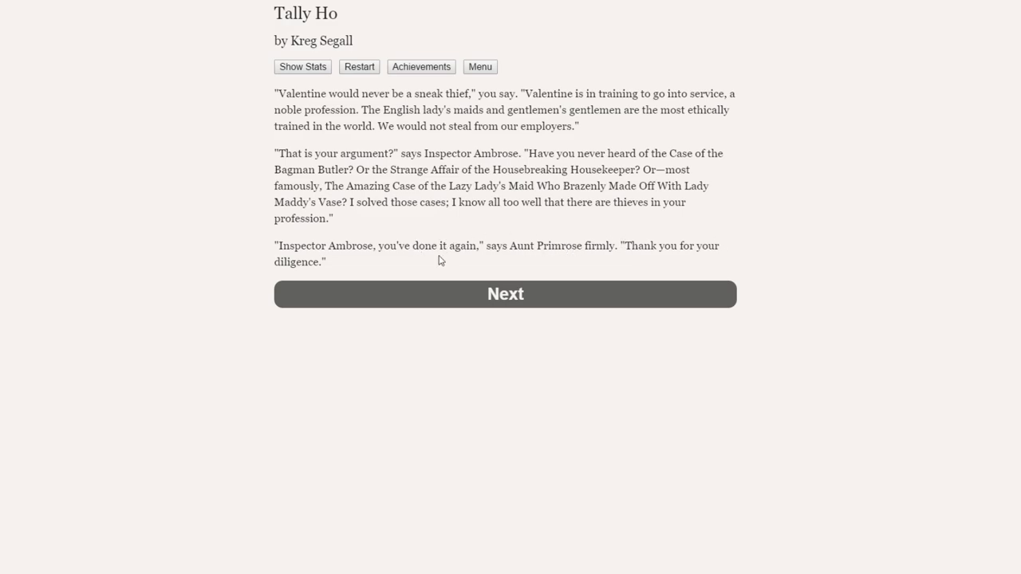
{"action": "left_click", "coordinate": [505, 293]}
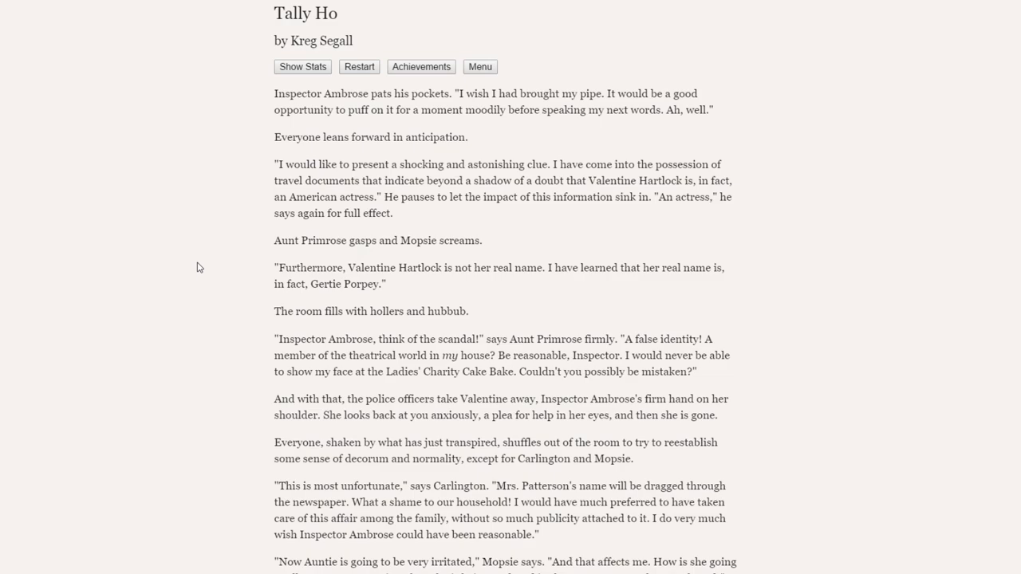
Scroll down through Carlington and Mopsie's reactions to Valentine's arrest.
{"action": "scroll", "scroll_direction": "down", "scroll_amount": 3}
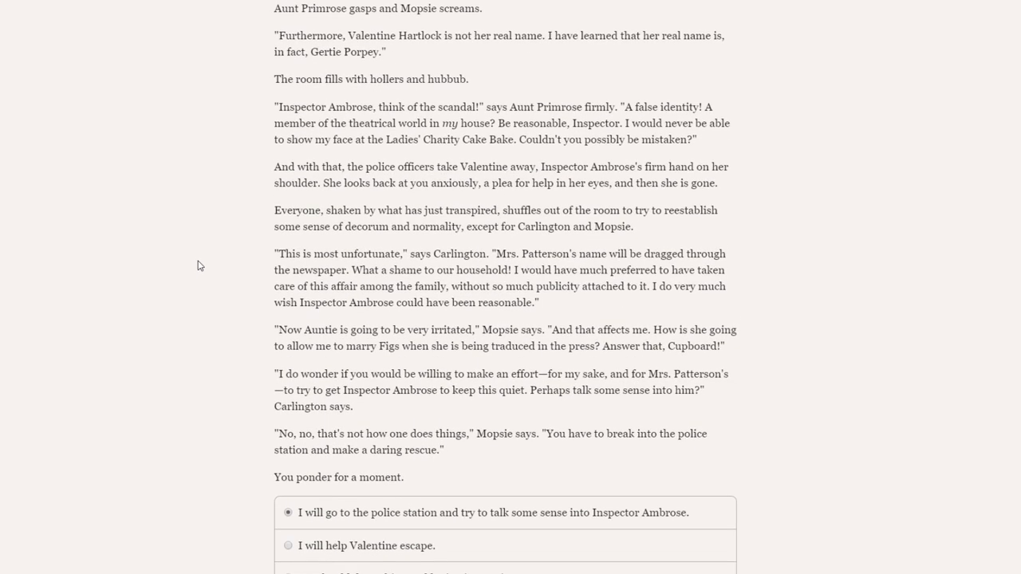
{"action": "scroll", "scroll_direction": "down", "scroll_amount": 3}
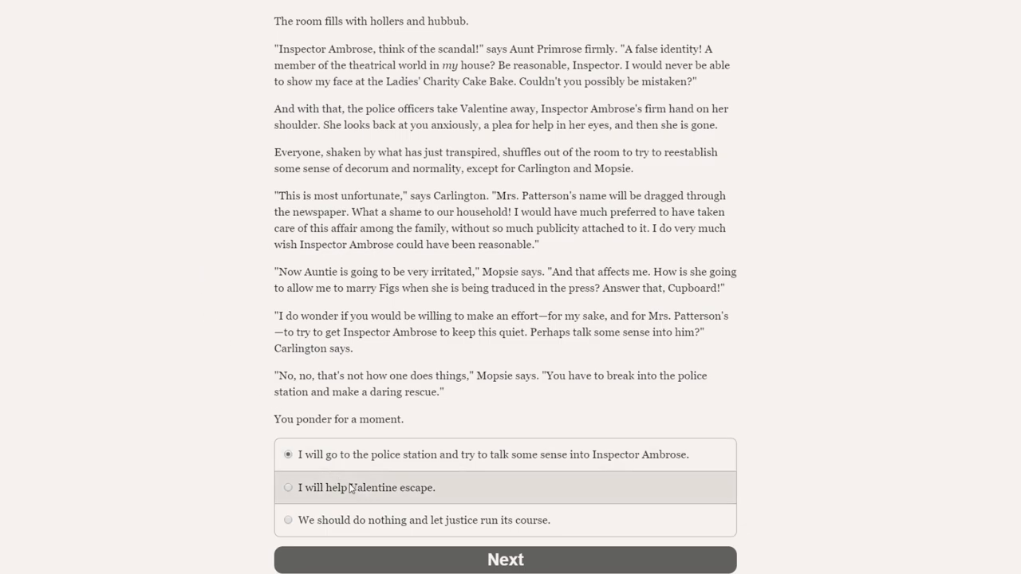
{"action": "mouse_move", "coordinate": [312, 288]}
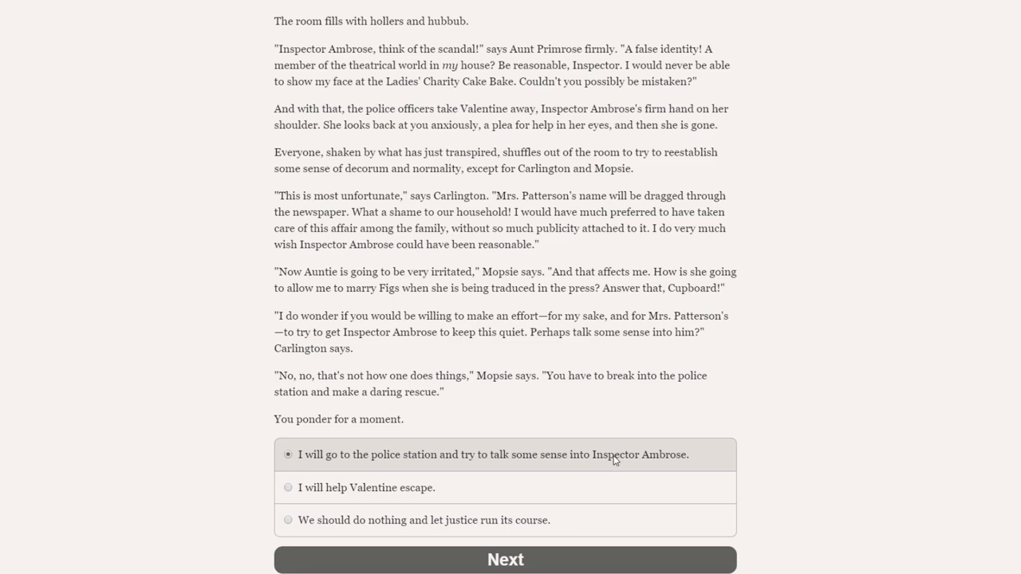
{"action": "mouse_move", "coordinate": [359, 493]}
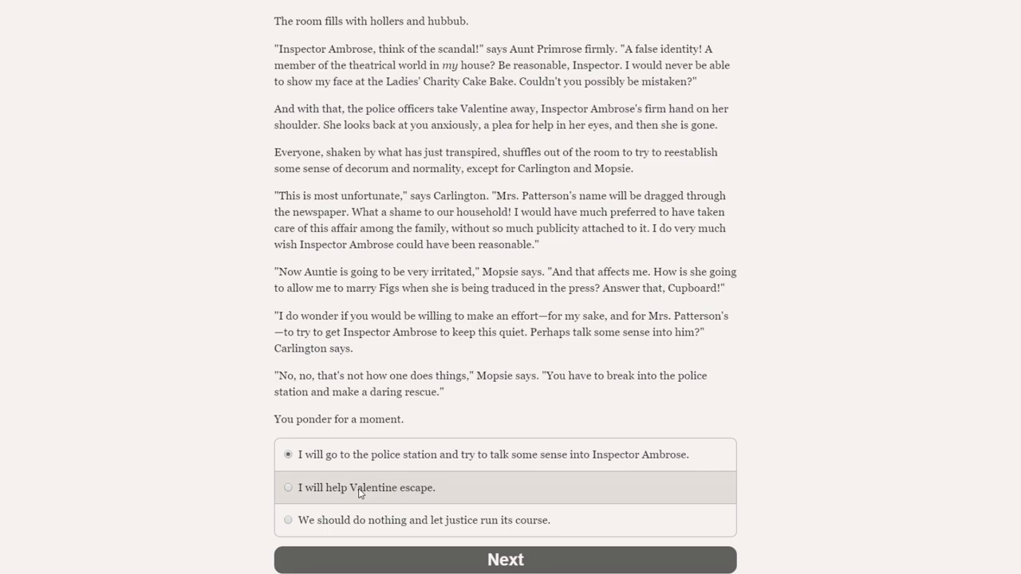
{"action": "mouse_move", "coordinate": [378, 498]}
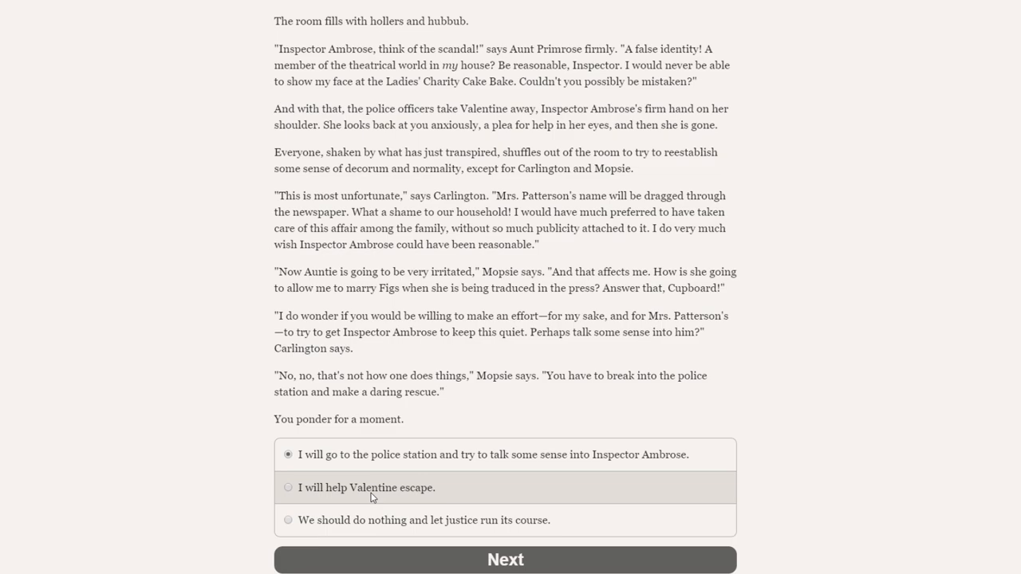
Choose to help Valentine escape and skip two hours ahead to the police station.
{"action": "left_click", "coordinate": [288, 487]}
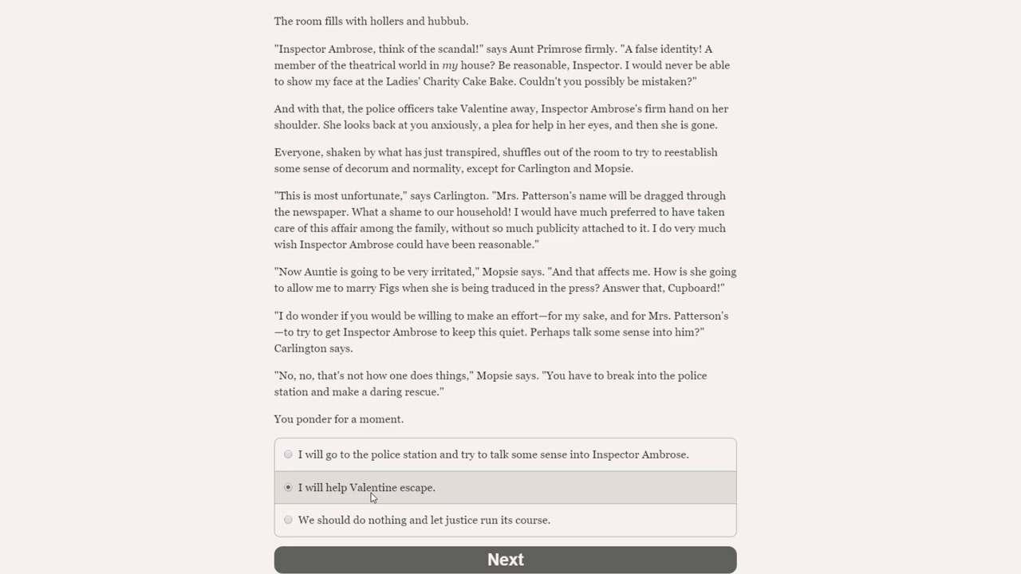
{"action": "mouse_move", "coordinate": [377, 496]}
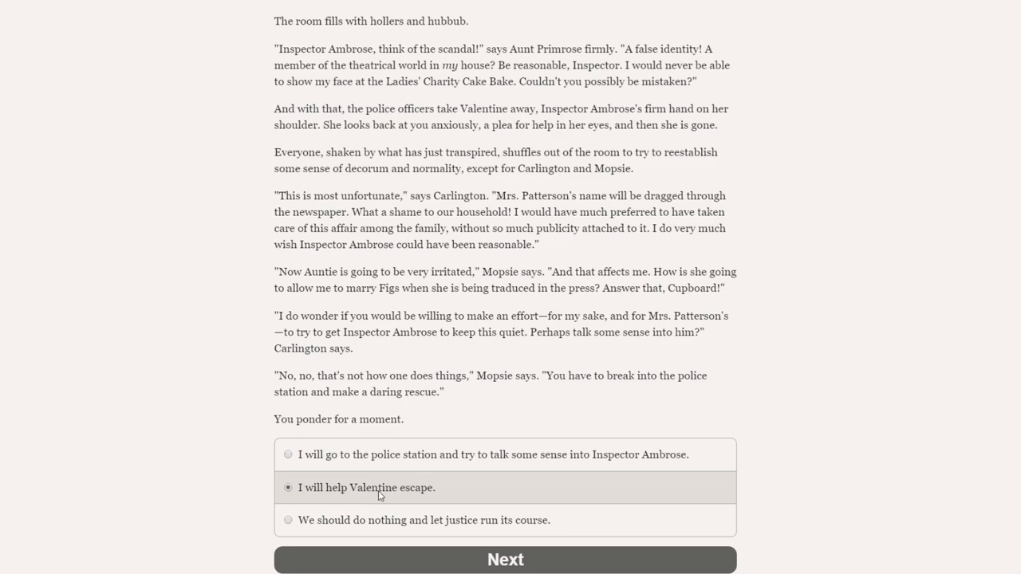
{"action": "mouse_move", "coordinate": [705, 415]}
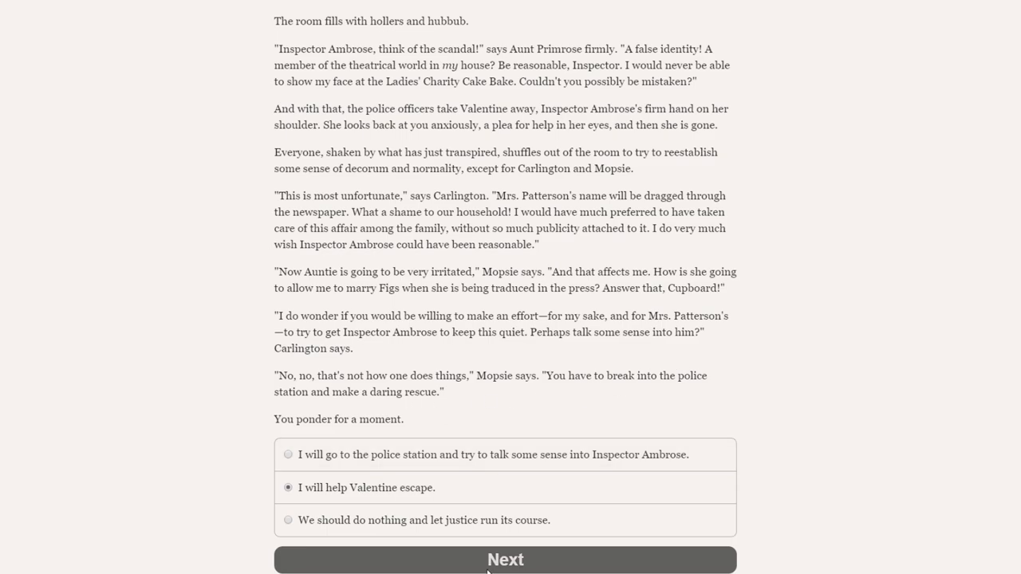
{"action": "left_click", "coordinate": [505, 559]}
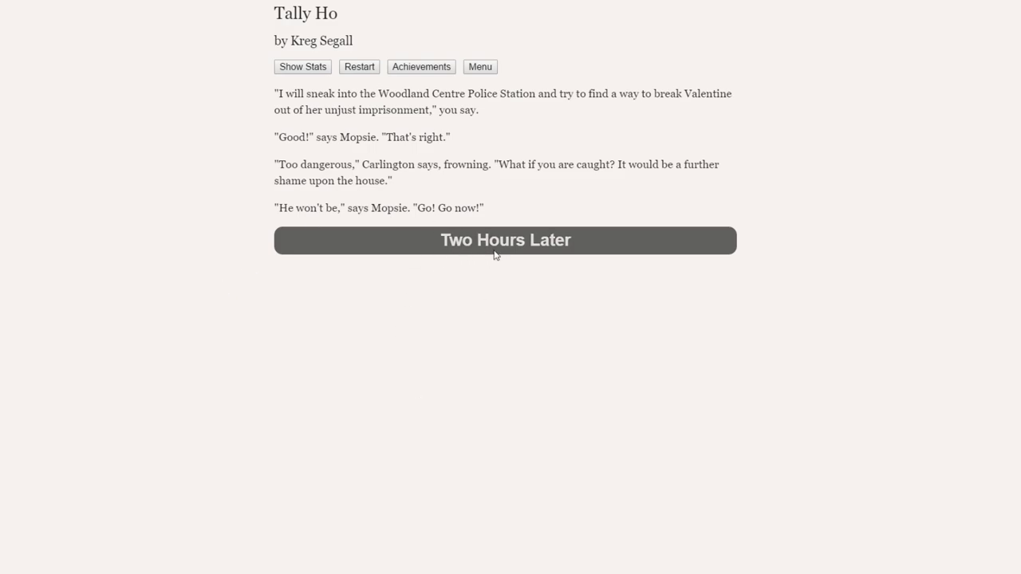
{"action": "left_click", "coordinate": [505, 240]}
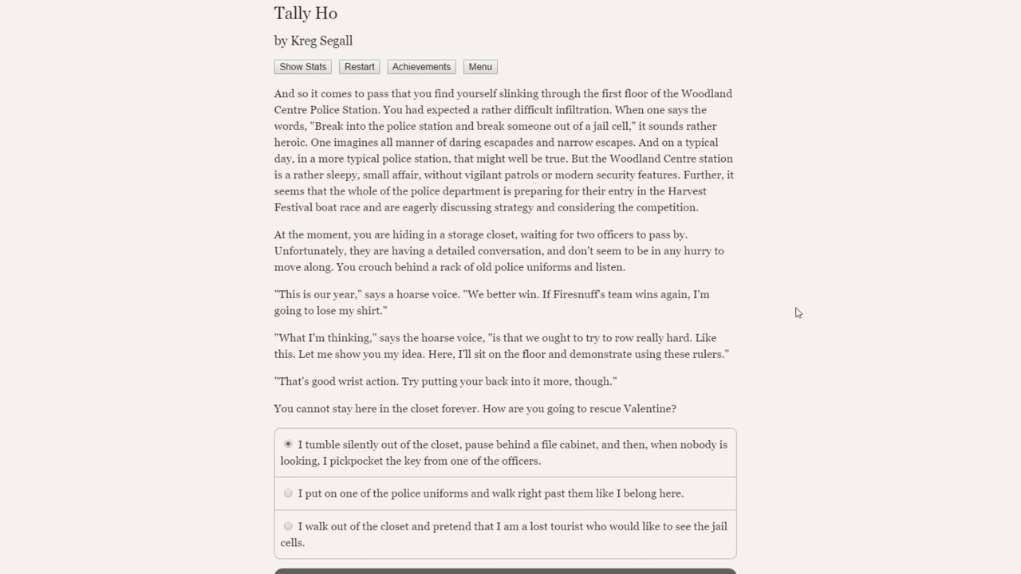
{"action": "mouse_move", "coordinate": [226, 331]}
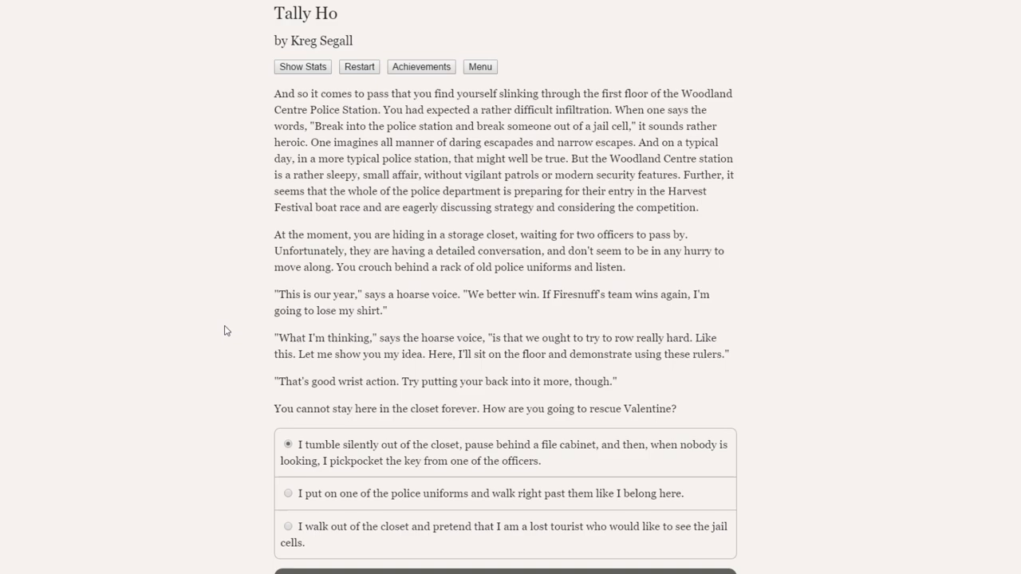
{"action": "mouse_move", "coordinate": [430, 352]}
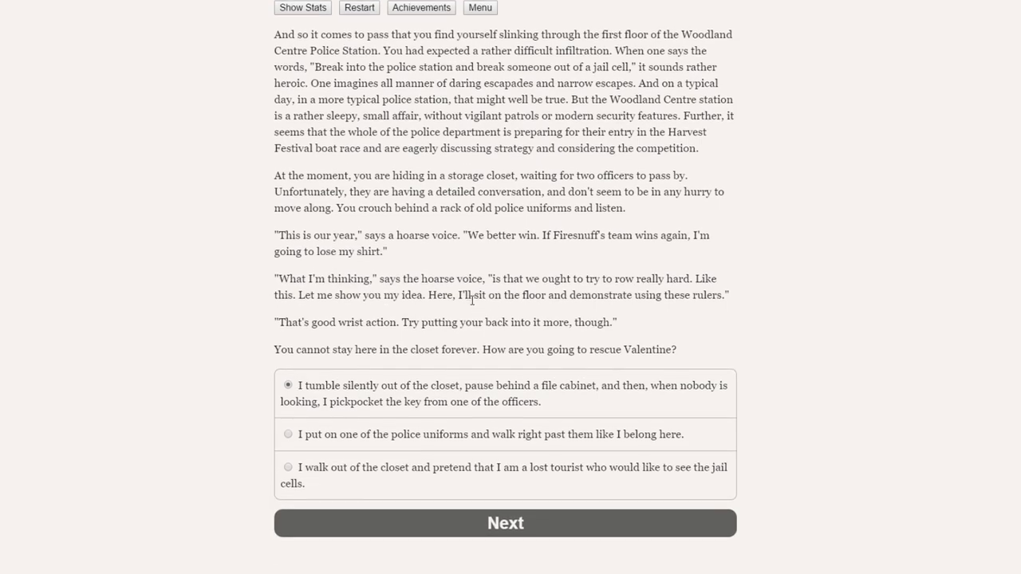
Pick the escape plan 'I put on one of the police uniforms and walk right past them.'.
{"action": "scroll", "scroll_direction": "down", "scroll_amount": 3}
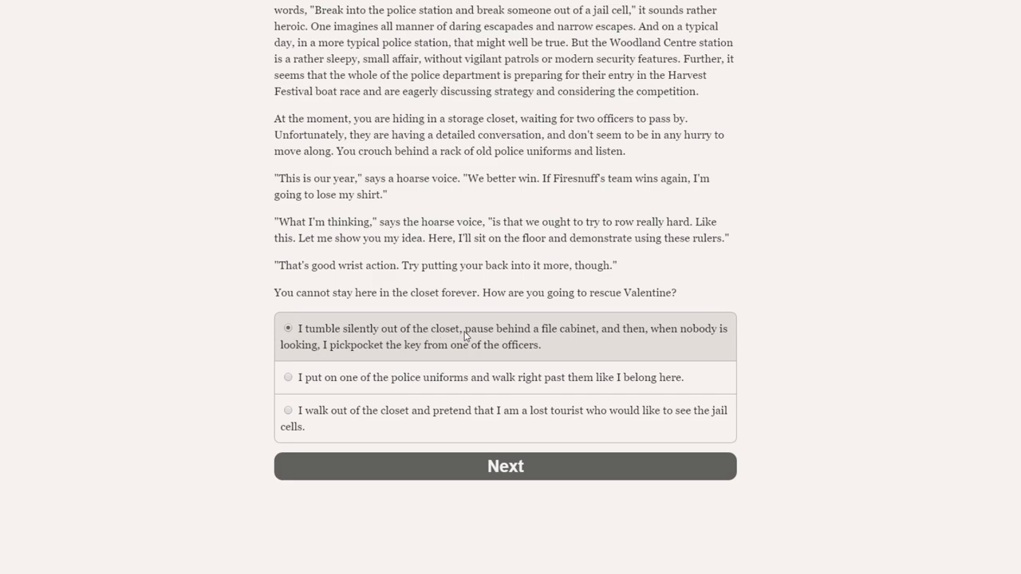
{"action": "mouse_move", "coordinate": [337, 359]}
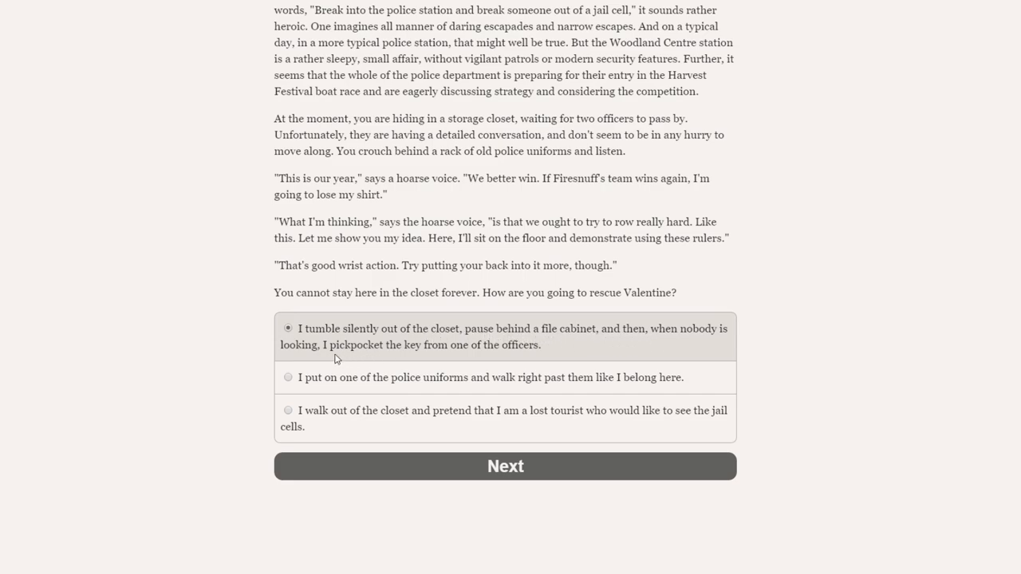
{"action": "mouse_move", "coordinate": [499, 343]}
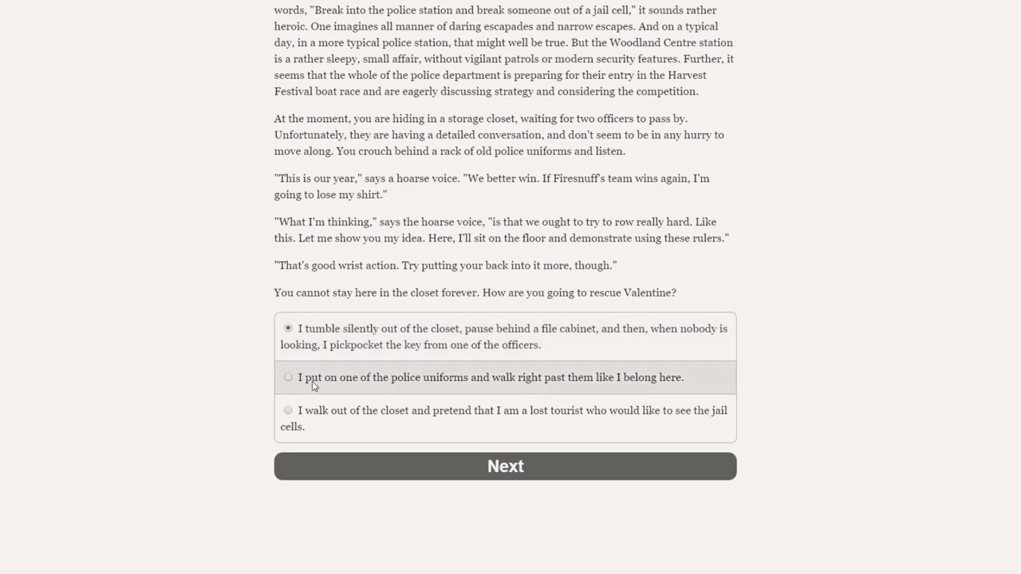
{"action": "mouse_move", "coordinate": [565, 390]}
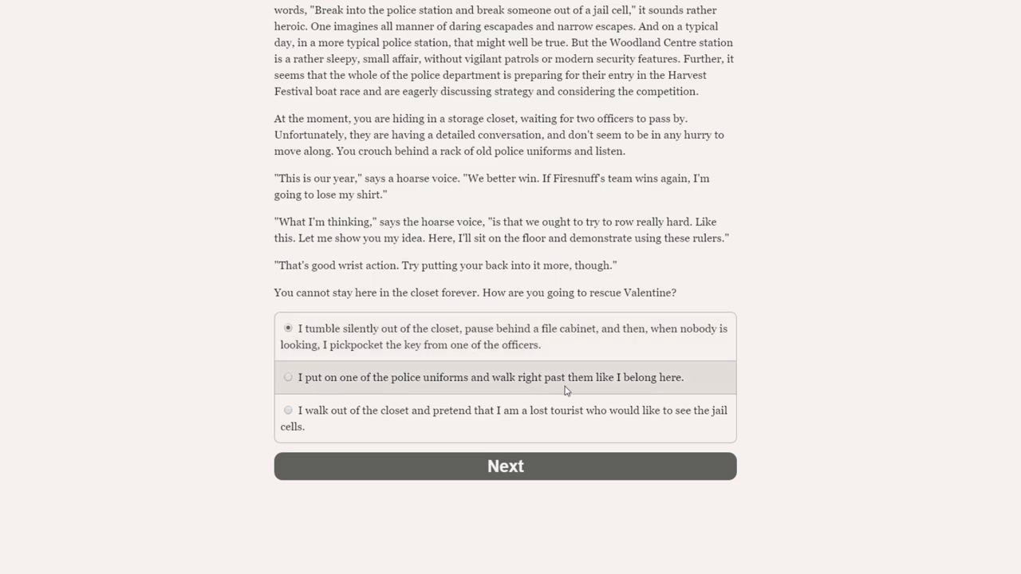
{"action": "mouse_move", "coordinate": [320, 418]}
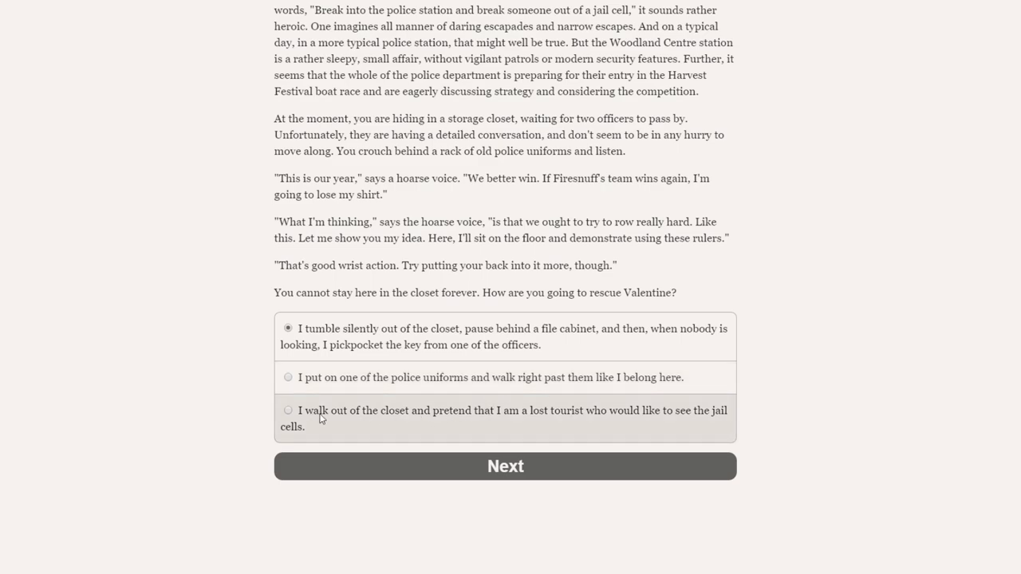
{"action": "mouse_move", "coordinate": [540, 420]}
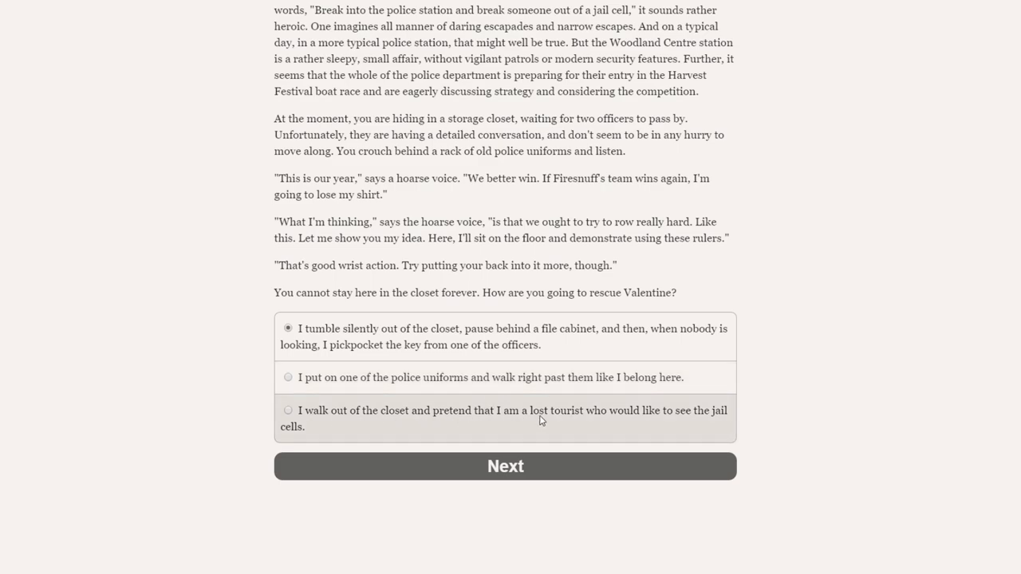
{"action": "mouse_move", "coordinate": [469, 398]}
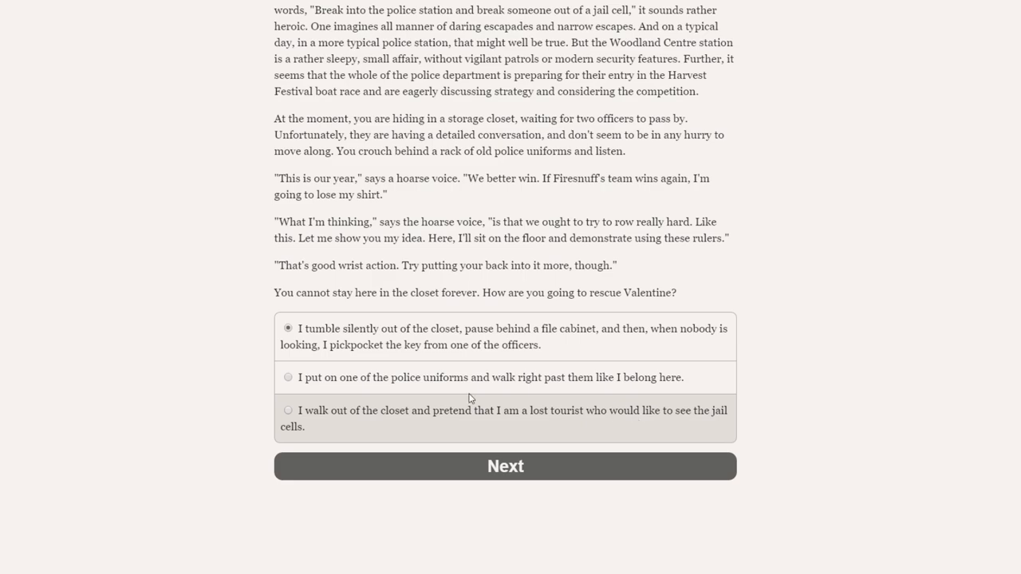
{"action": "left_click", "coordinate": [287, 377]}
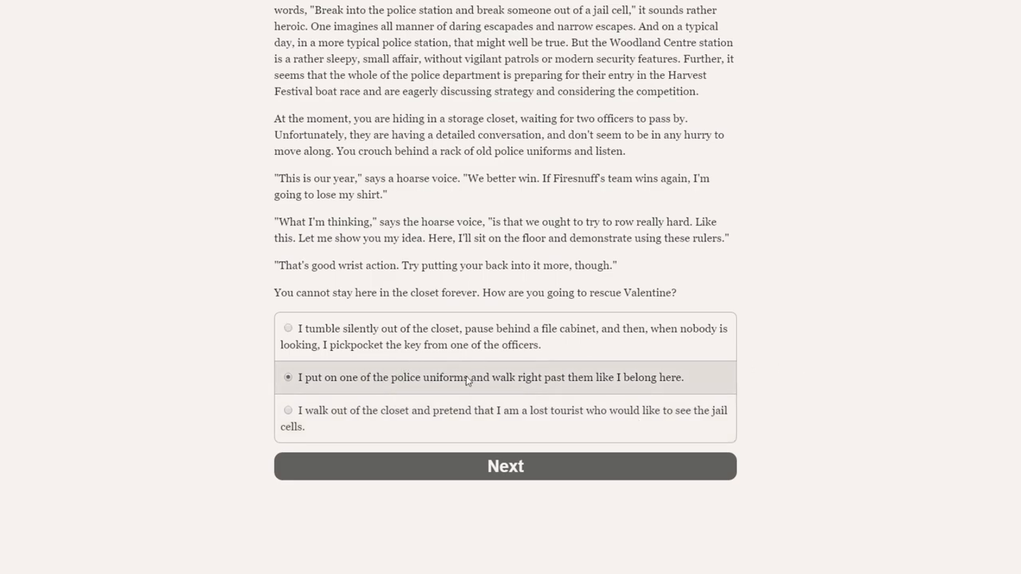
{"action": "mouse_move", "coordinate": [570, 380]}
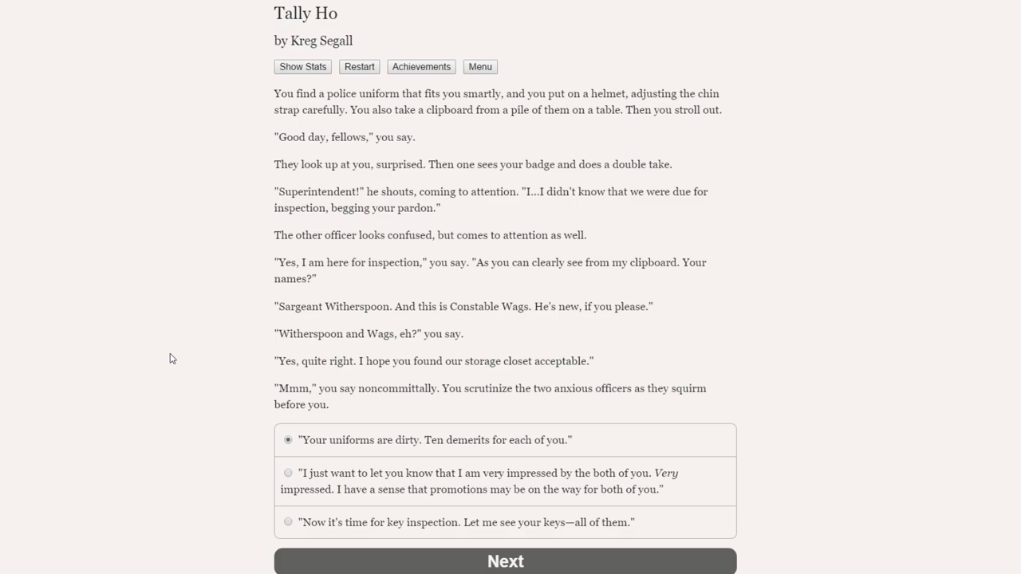
Choose and confirm the reply 'Now it's time for key inspection. Let me see your keys—all of them.'.
{"action": "scroll", "scroll_direction": "down", "scroll_amount": 3}
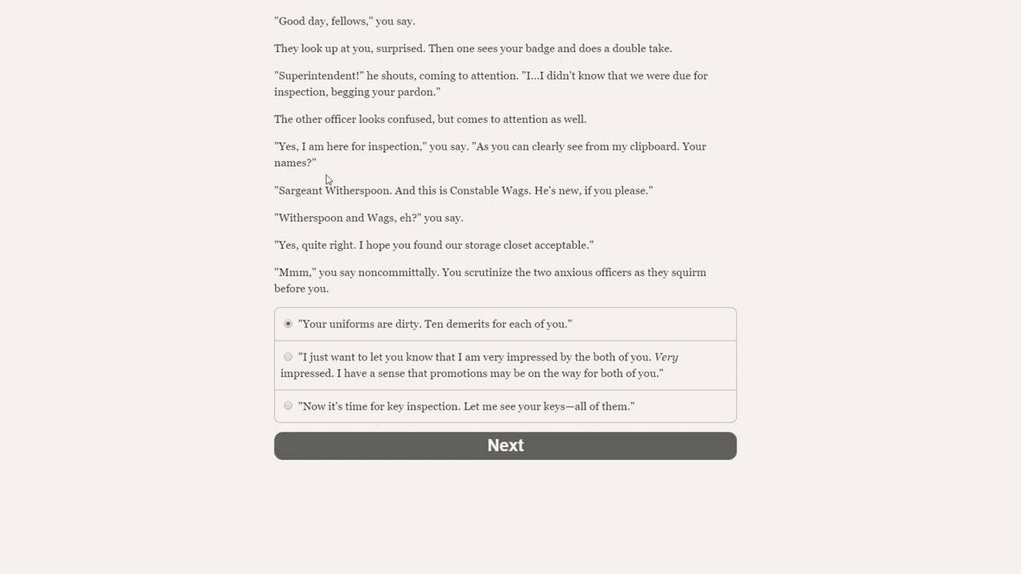
{"action": "mouse_move", "coordinate": [533, 207]}
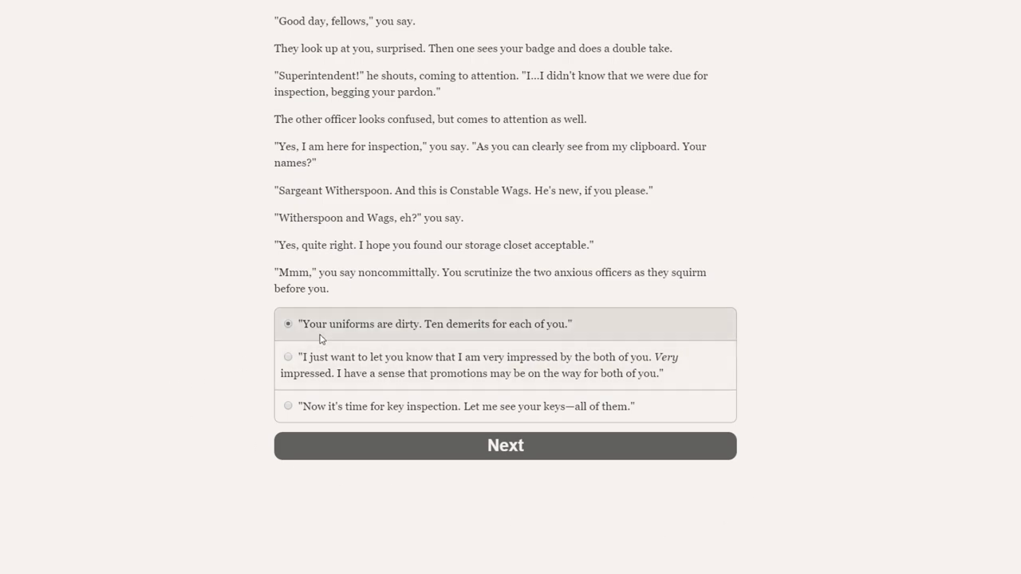
{"action": "mouse_move", "coordinate": [509, 338]}
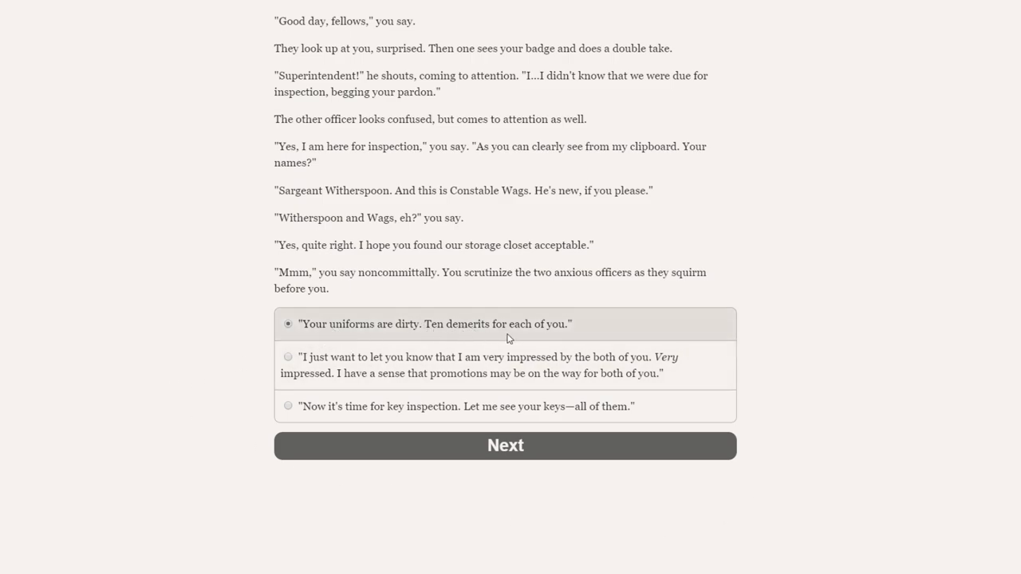
{"action": "mouse_move", "coordinate": [452, 369]}
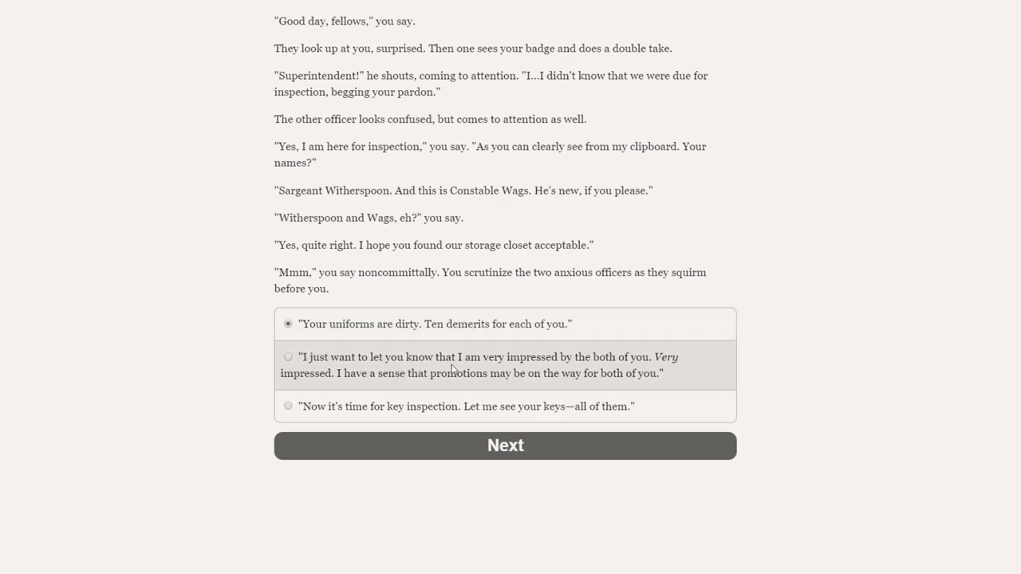
{"action": "mouse_move", "coordinate": [364, 369]}
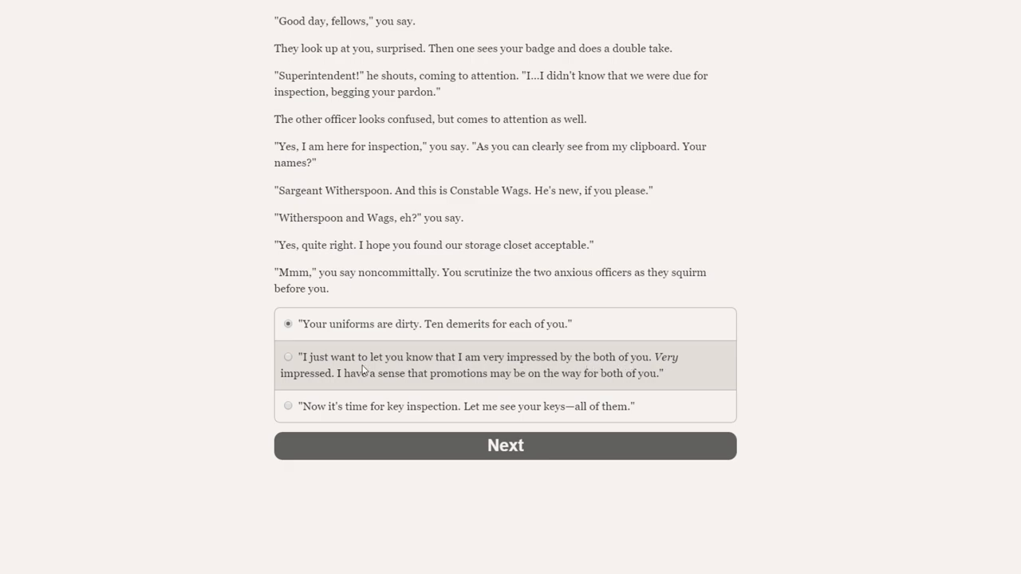
{"action": "mouse_move", "coordinate": [534, 385]}
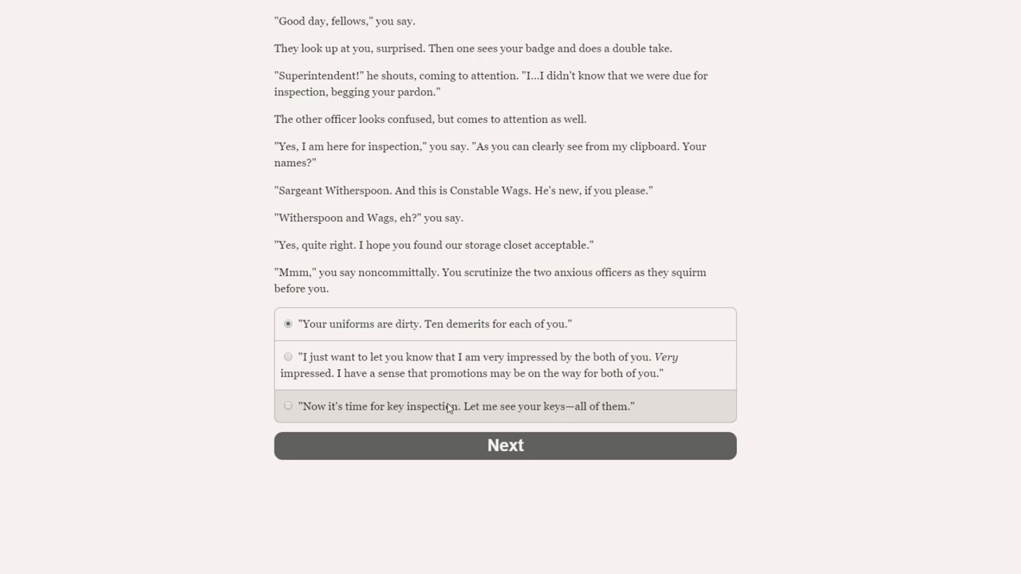
{"action": "mouse_move", "coordinate": [467, 412]}
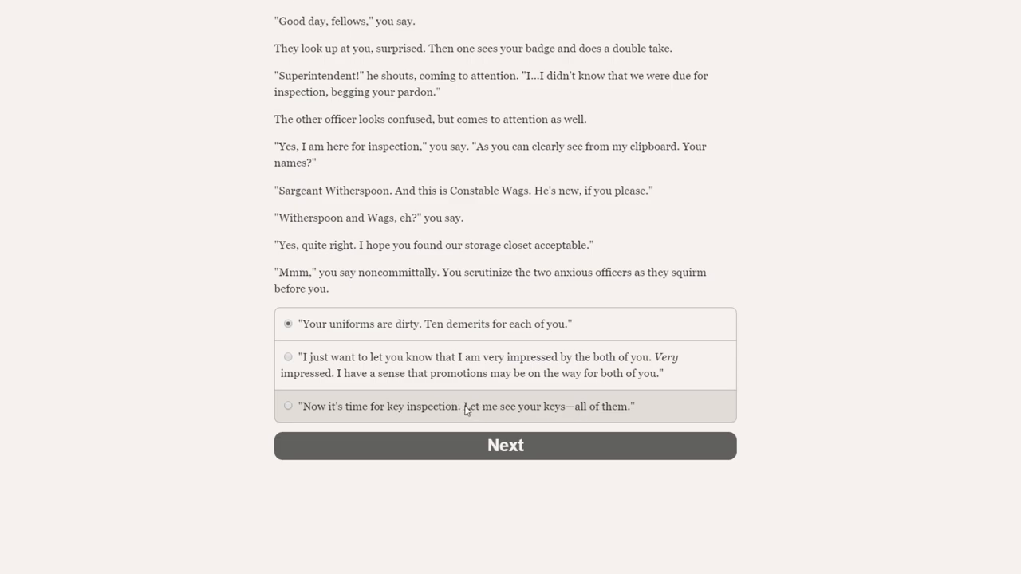
{"action": "mouse_move", "coordinate": [446, 398]}
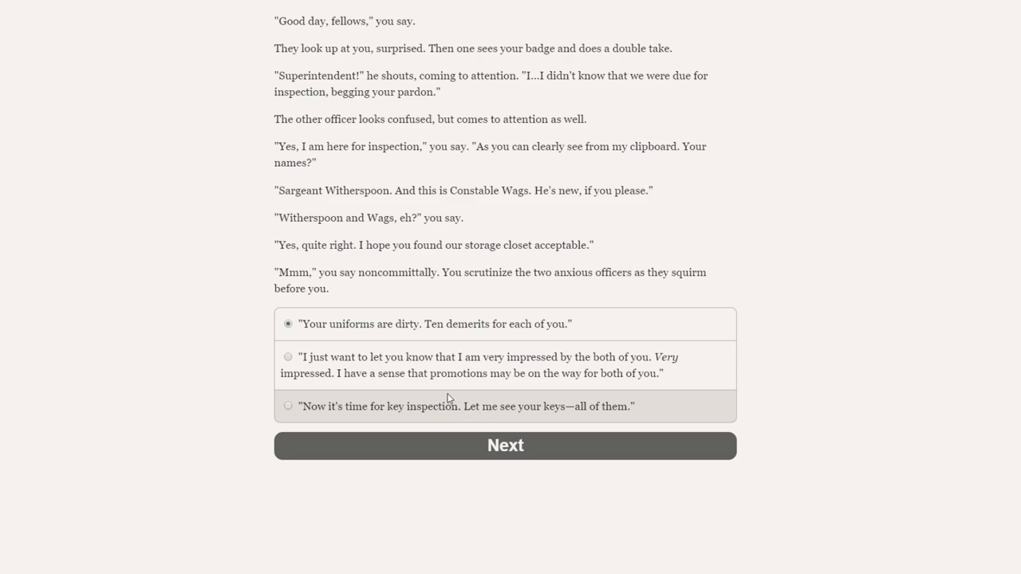
{"action": "left_click", "coordinate": [288, 406]}
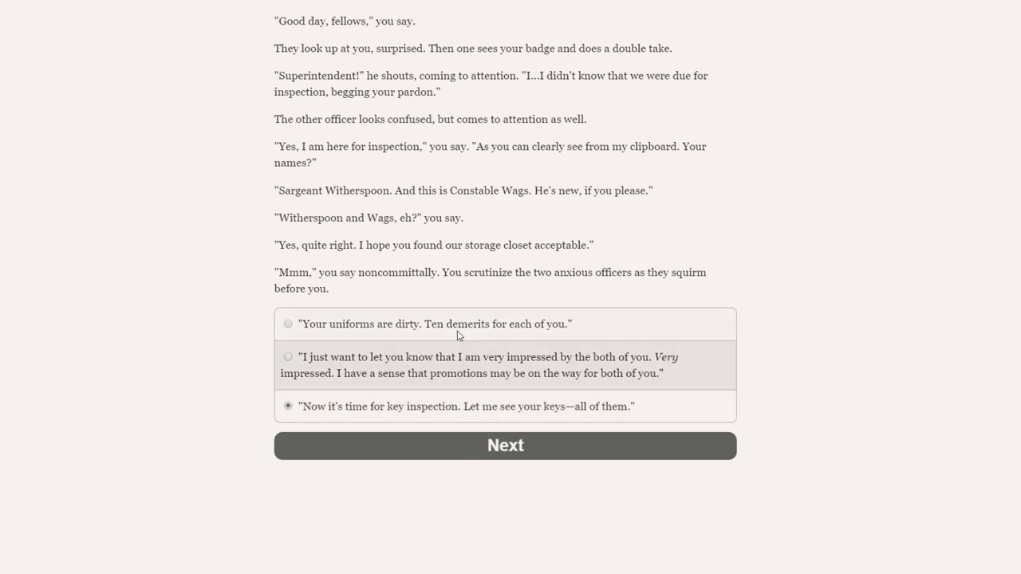
{"action": "mouse_move", "coordinate": [475, 360]}
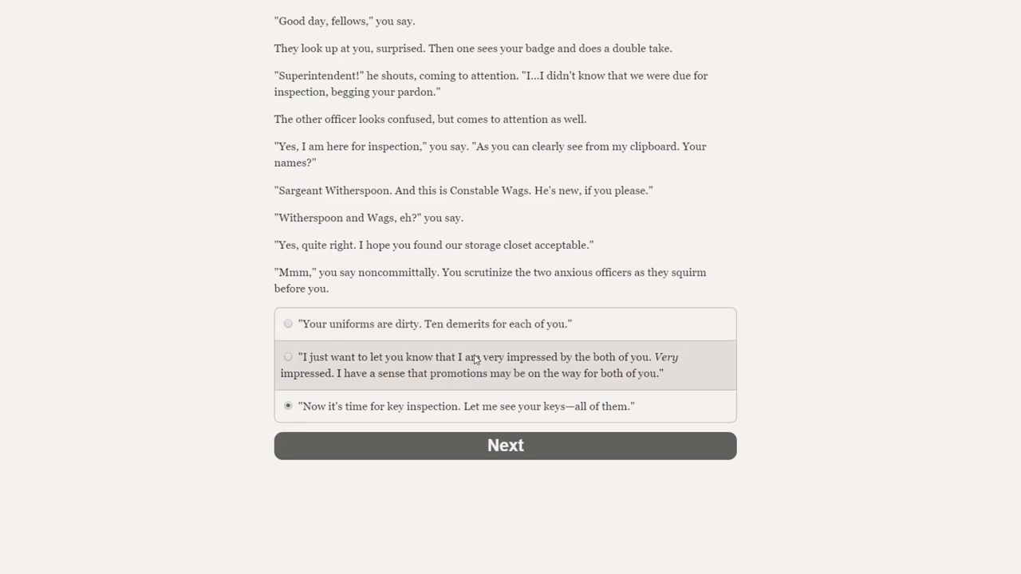
{"action": "mouse_move", "coordinate": [477, 375]}
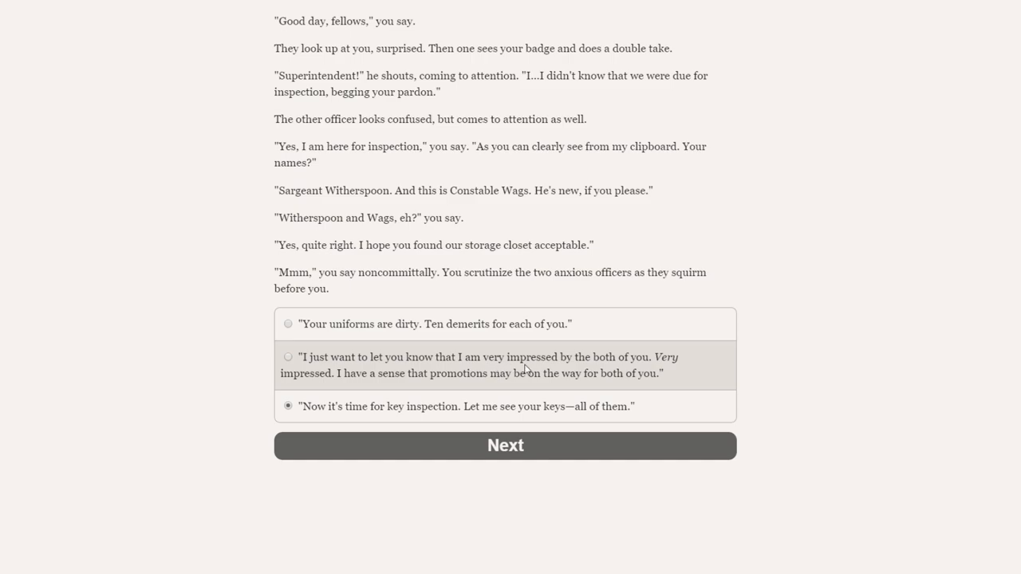
{"action": "mouse_move", "coordinate": [517, 375]}
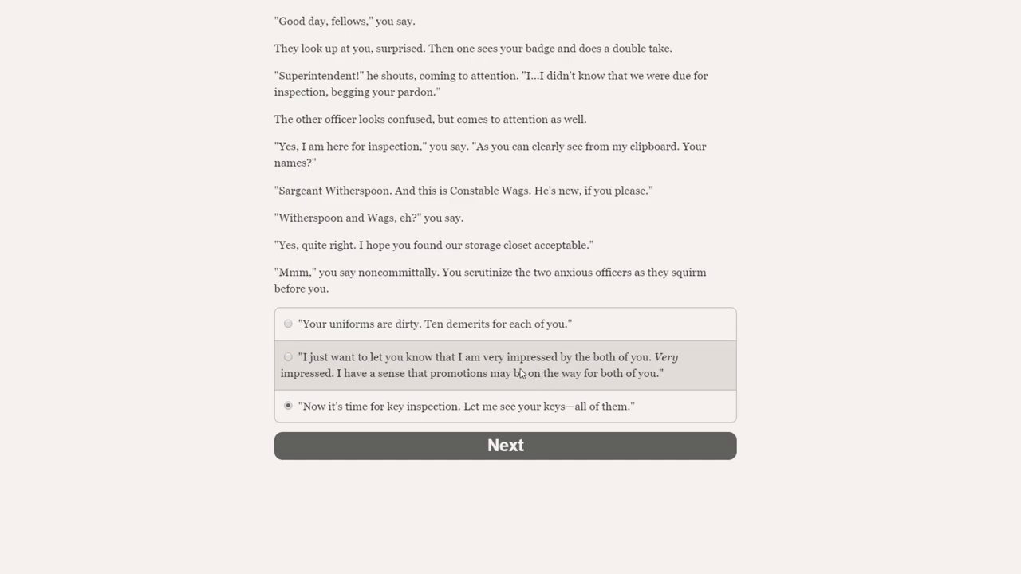
{"action": "left_click", "coordinate": [504, 445]}
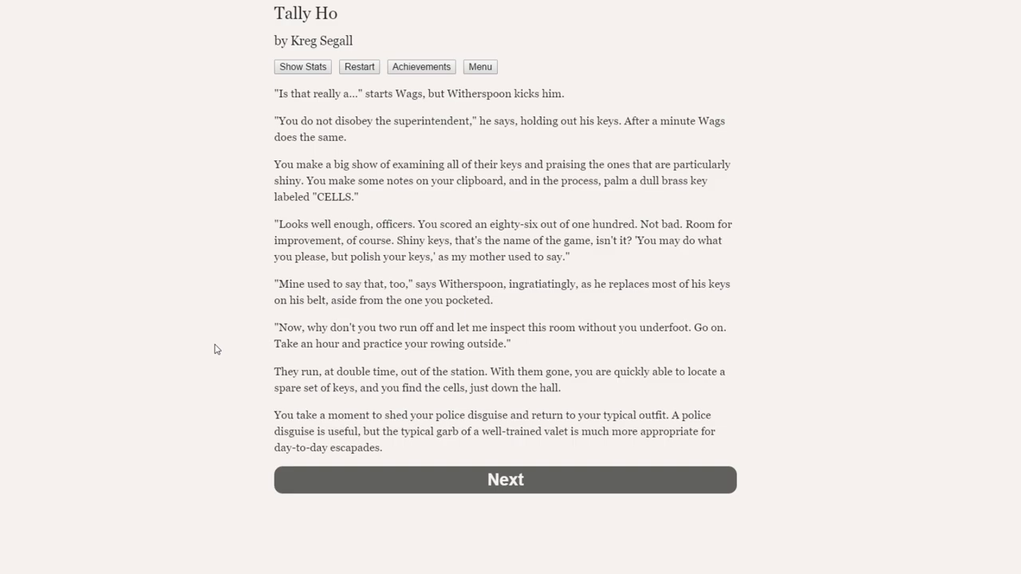
Continue the story past the CELLS key to Valentine's lockup and her crying.
{"action": "left_click", "coordinate": [505, 479]}
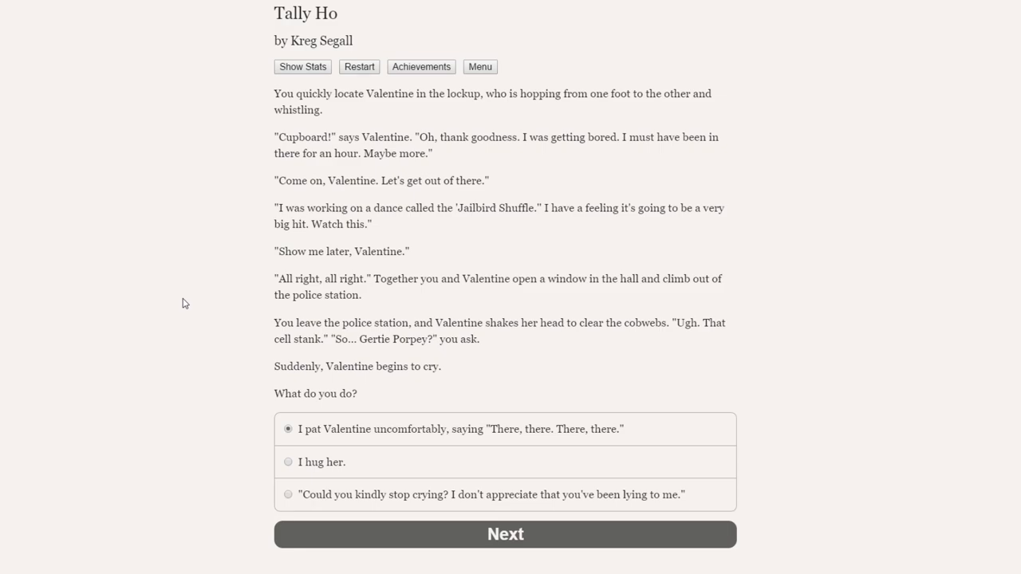
{"action": "mouse_move", "coordinate": [494, 475]}
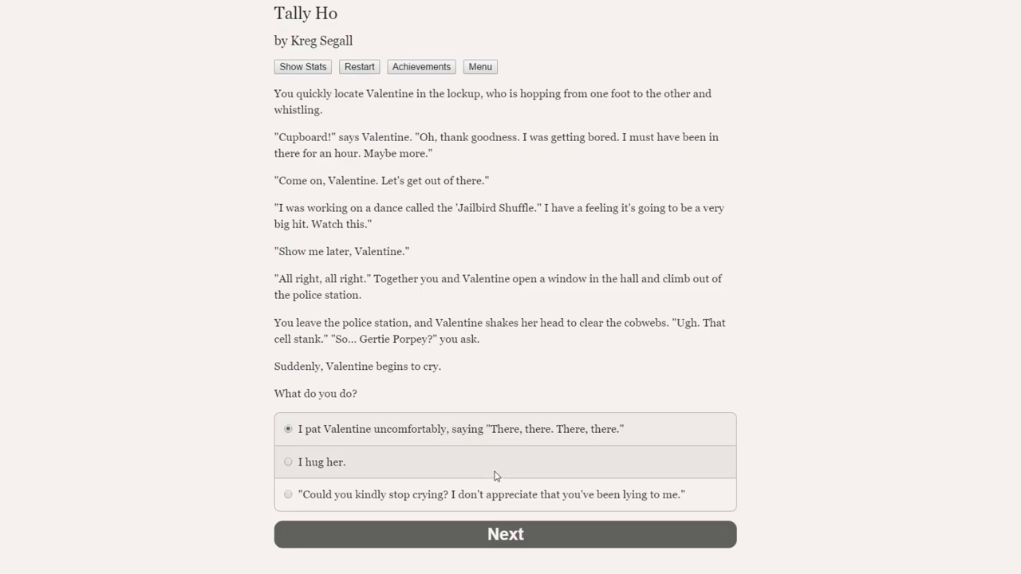
Confirm patting Valentine uncomfortably and read down to the 'Now do you hate me?' options.
{"action": "left_click", "coordinate": [505, 533]}
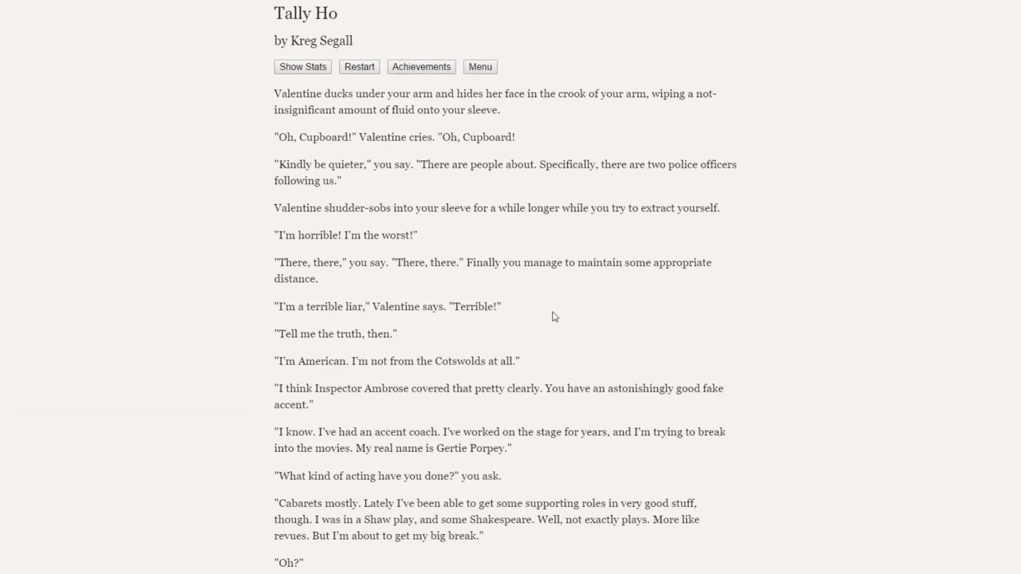
{"action": "mouse_move", "coordinate": [200, 301]}
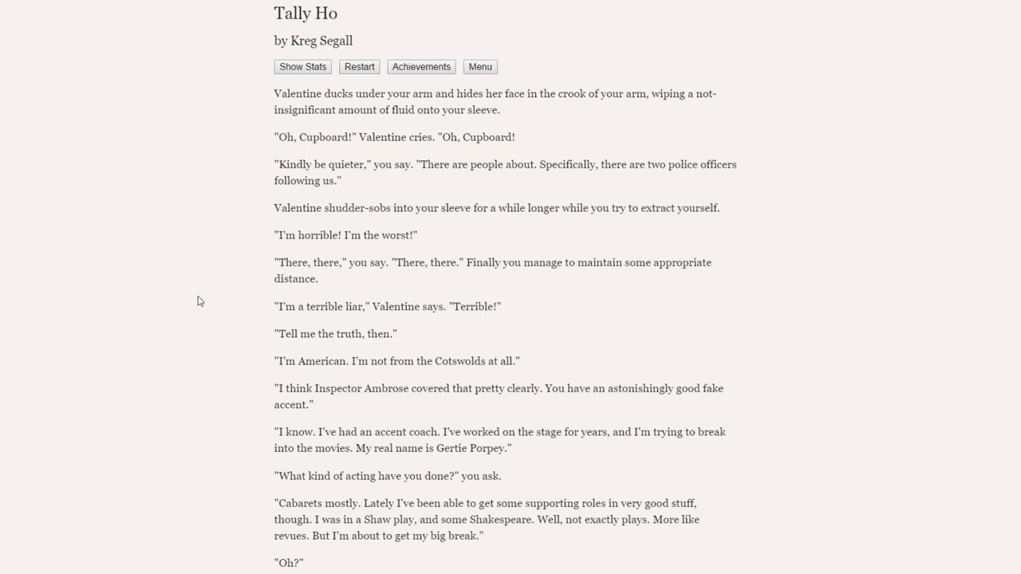
{"action": "mouse_move", "coordinate": [318, 126]}
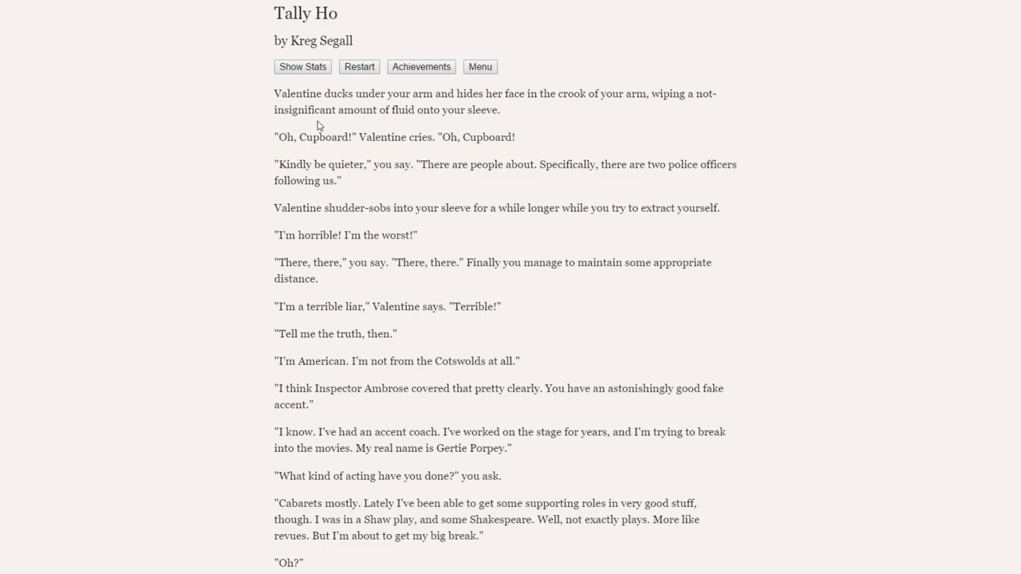
{"action": "mouse_move", "coordinate": [235, 209]}
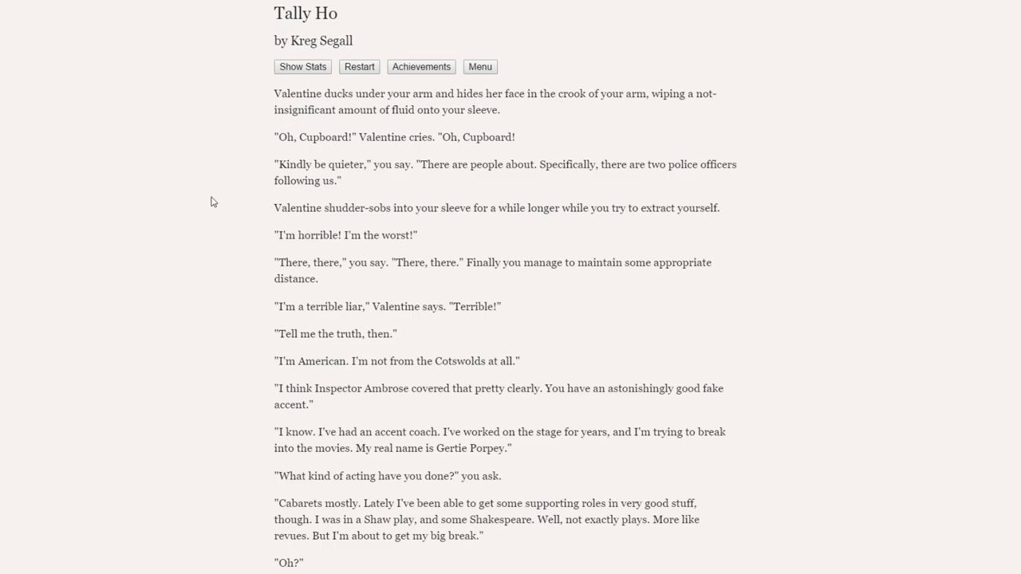
{"action": "mouse_move", "coordinate": [231, 210]}
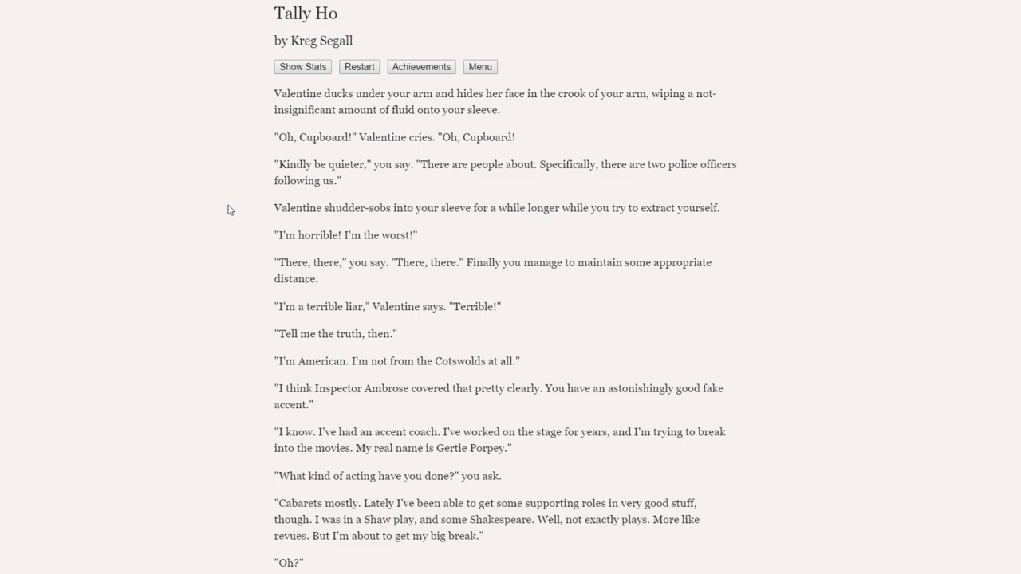
{"action": "scroll", "scroll_direction": "down", "scroll_amount": 3}
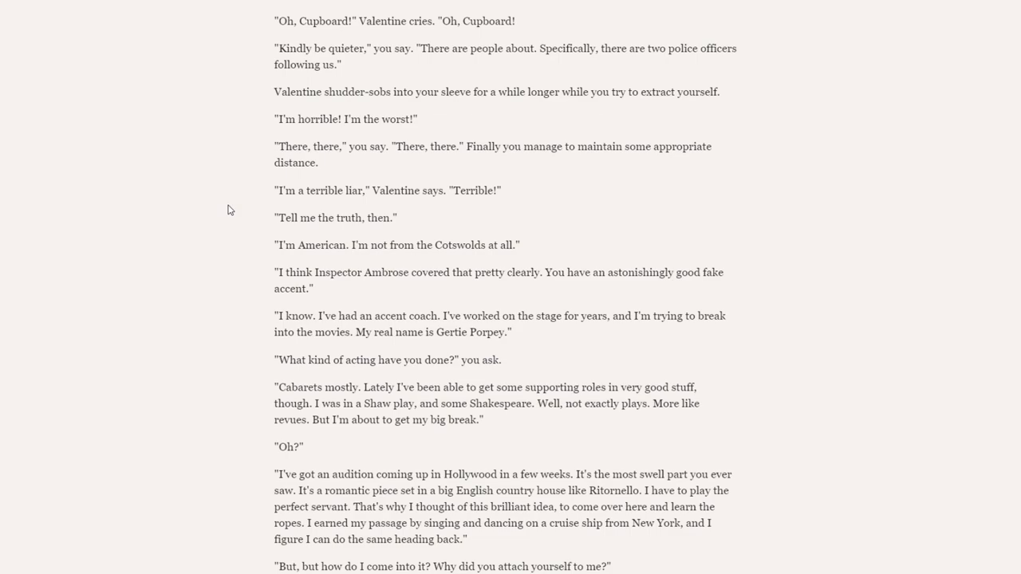
{"action": "scroll", "scroll_direction": "down", "scroll_amount": 3}
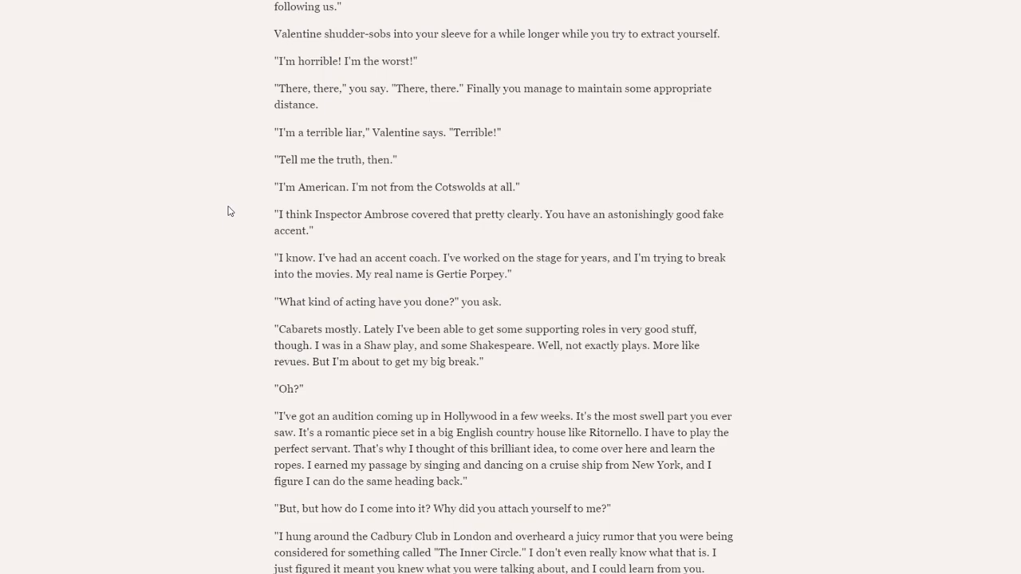
{"action": "scroll", "scroll_direction": "down", "scroll_amount": 3}
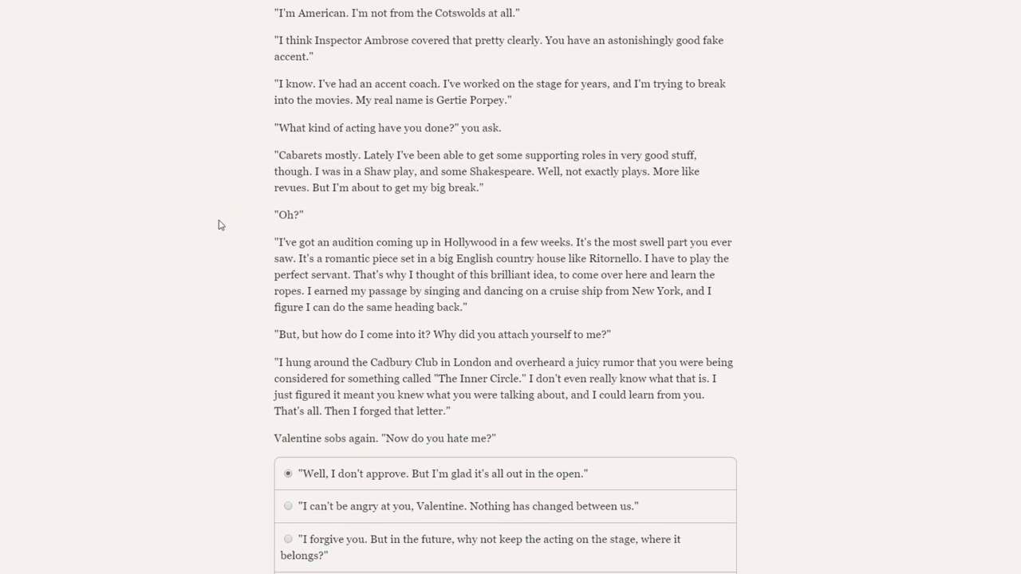
{"action": "mouse_move", "coordinate": [210, 214]}
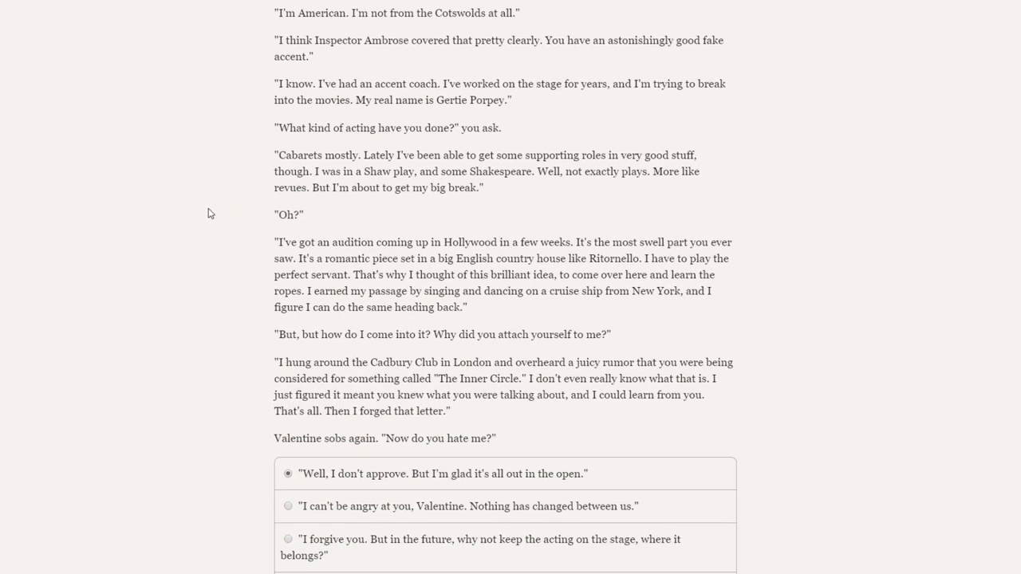
{"action": "scroll", "scroll_direction": "down", "scroll_amount": 3}
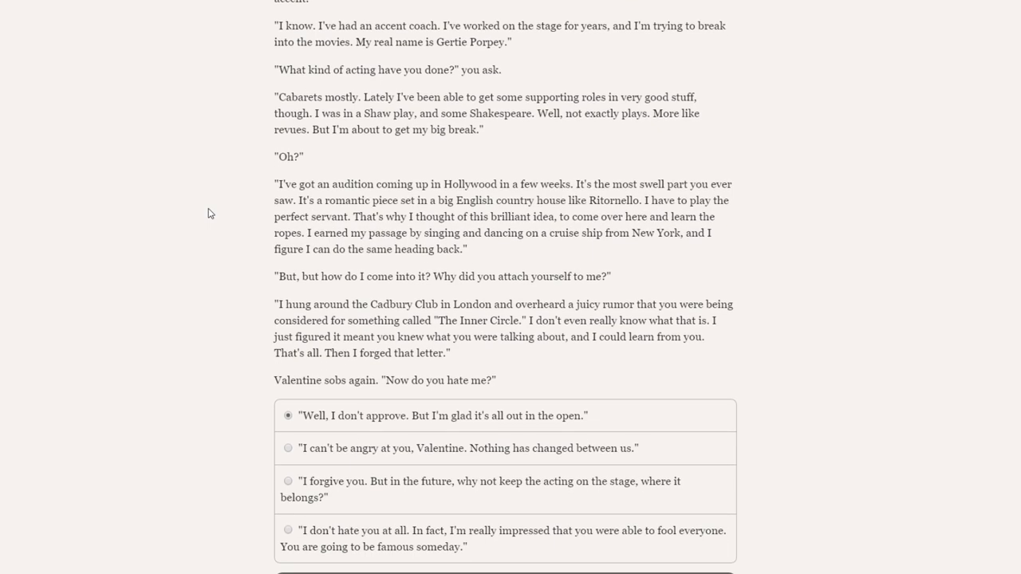
{"action": "mouse_move", "coordinate": [365, 129]}
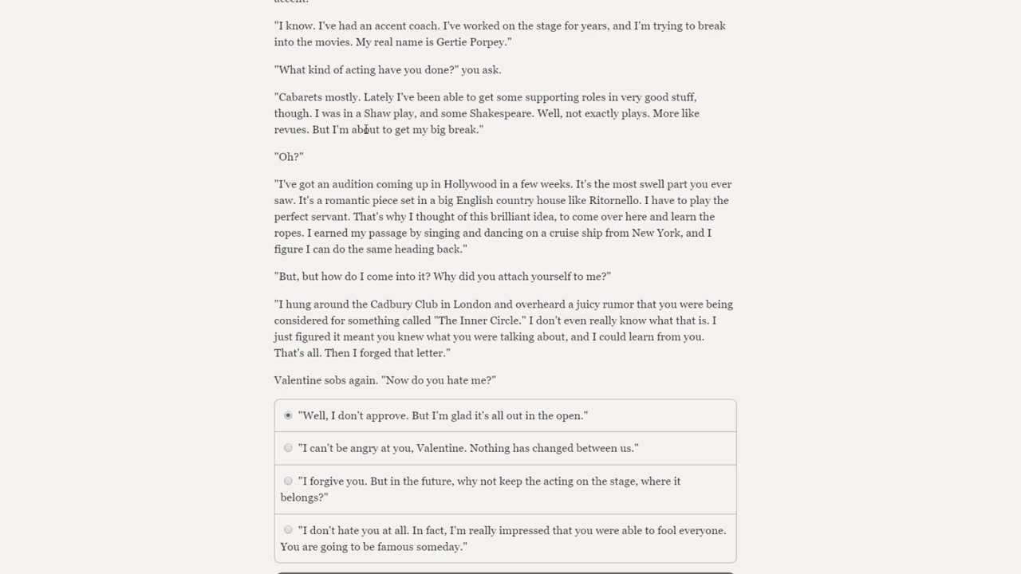